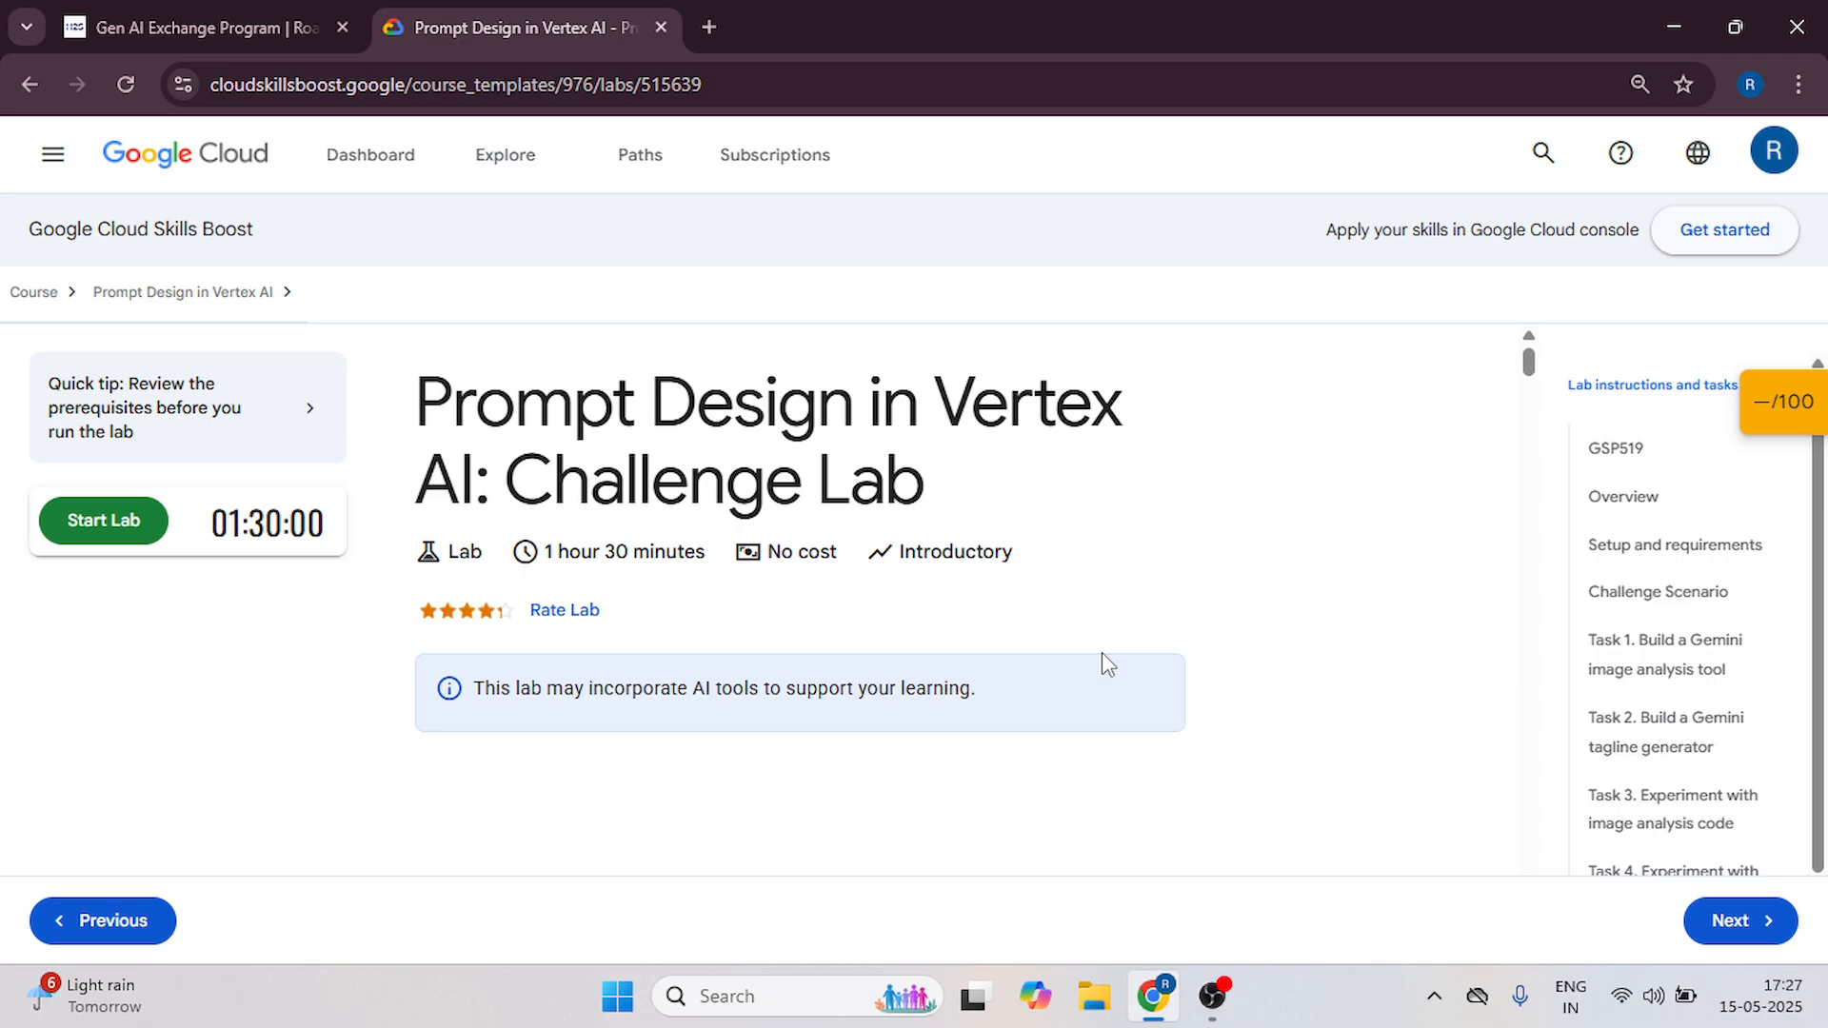
mouse_move(1158, 582)
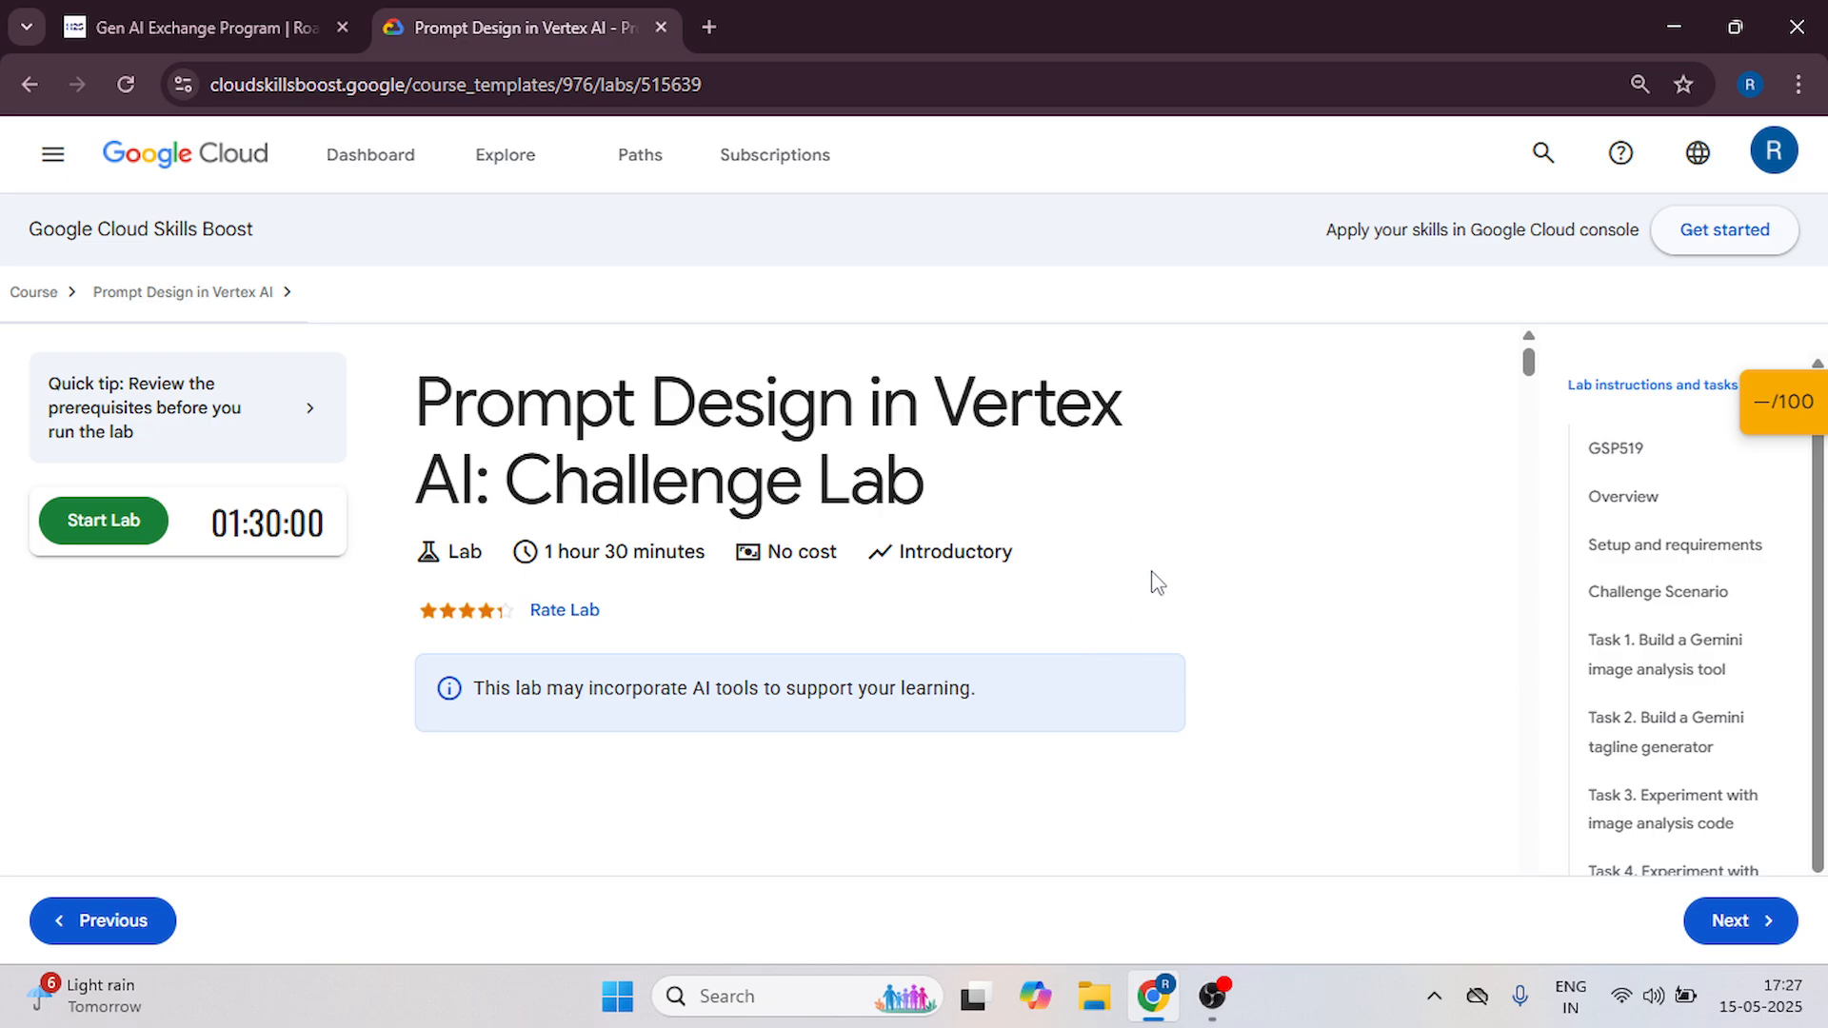
mouse_move(1154, 579)
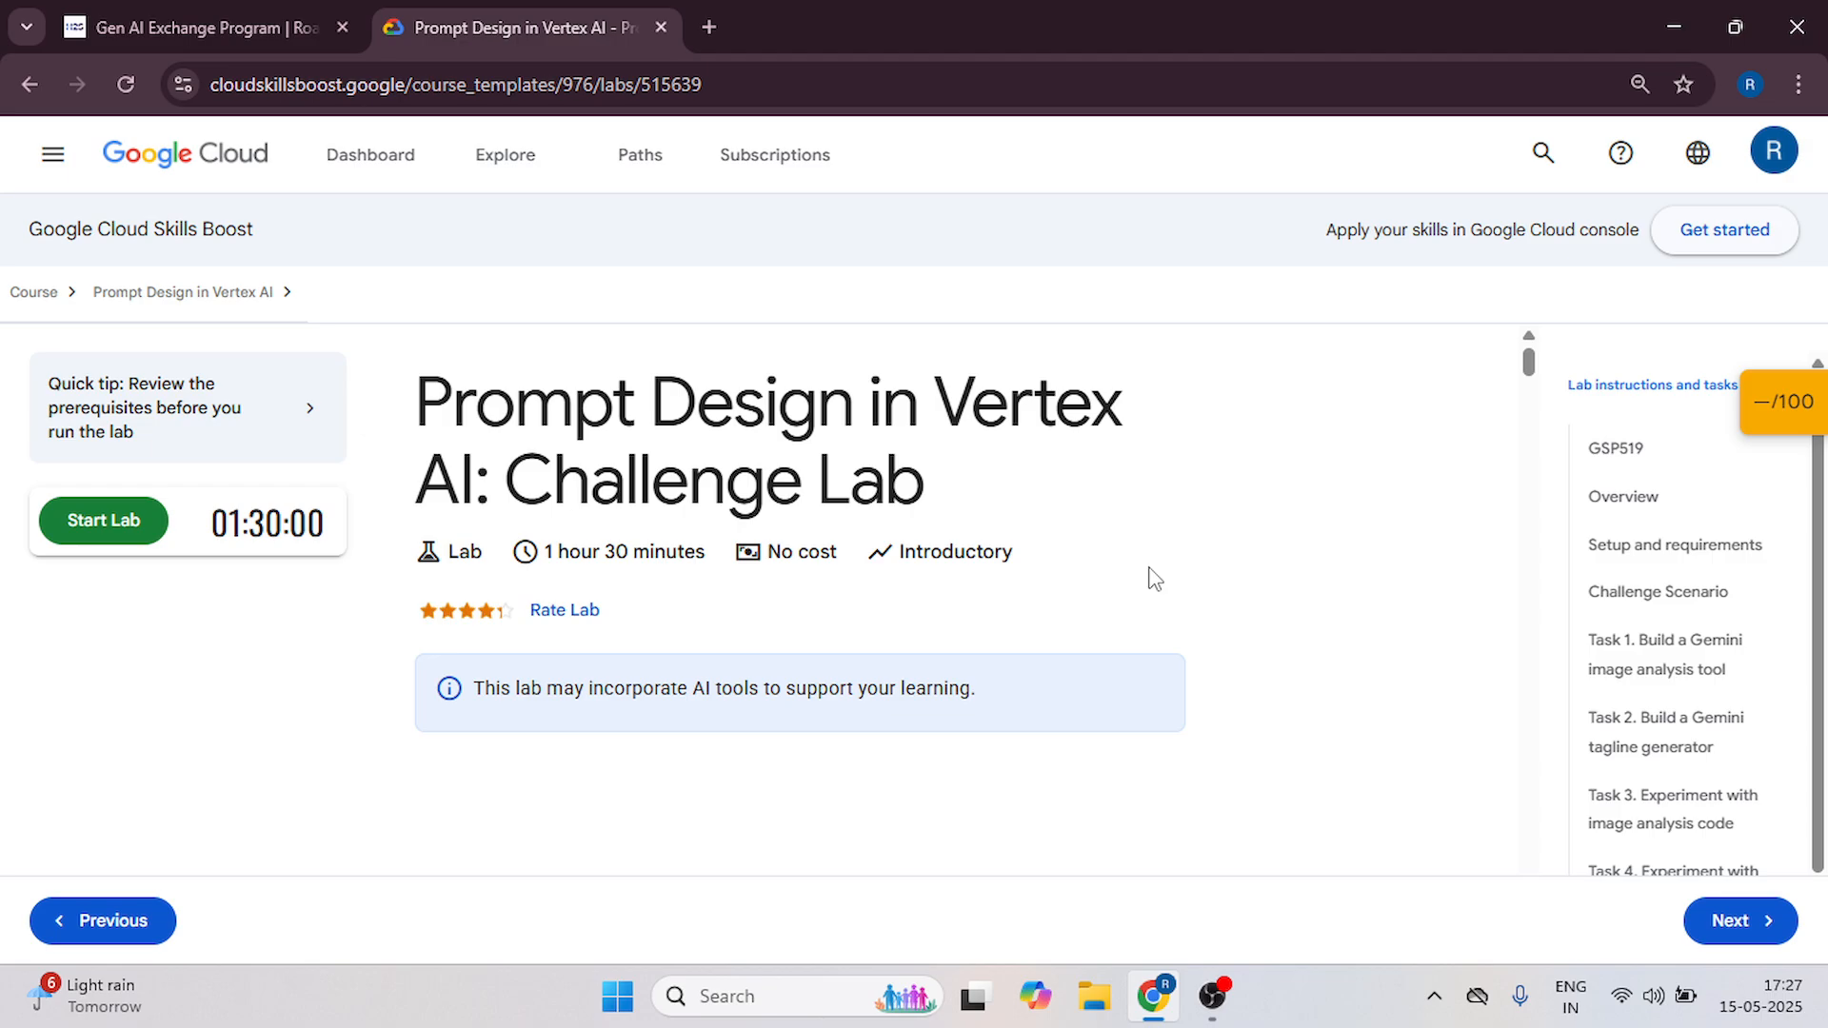
mouse_move(1070, 579)
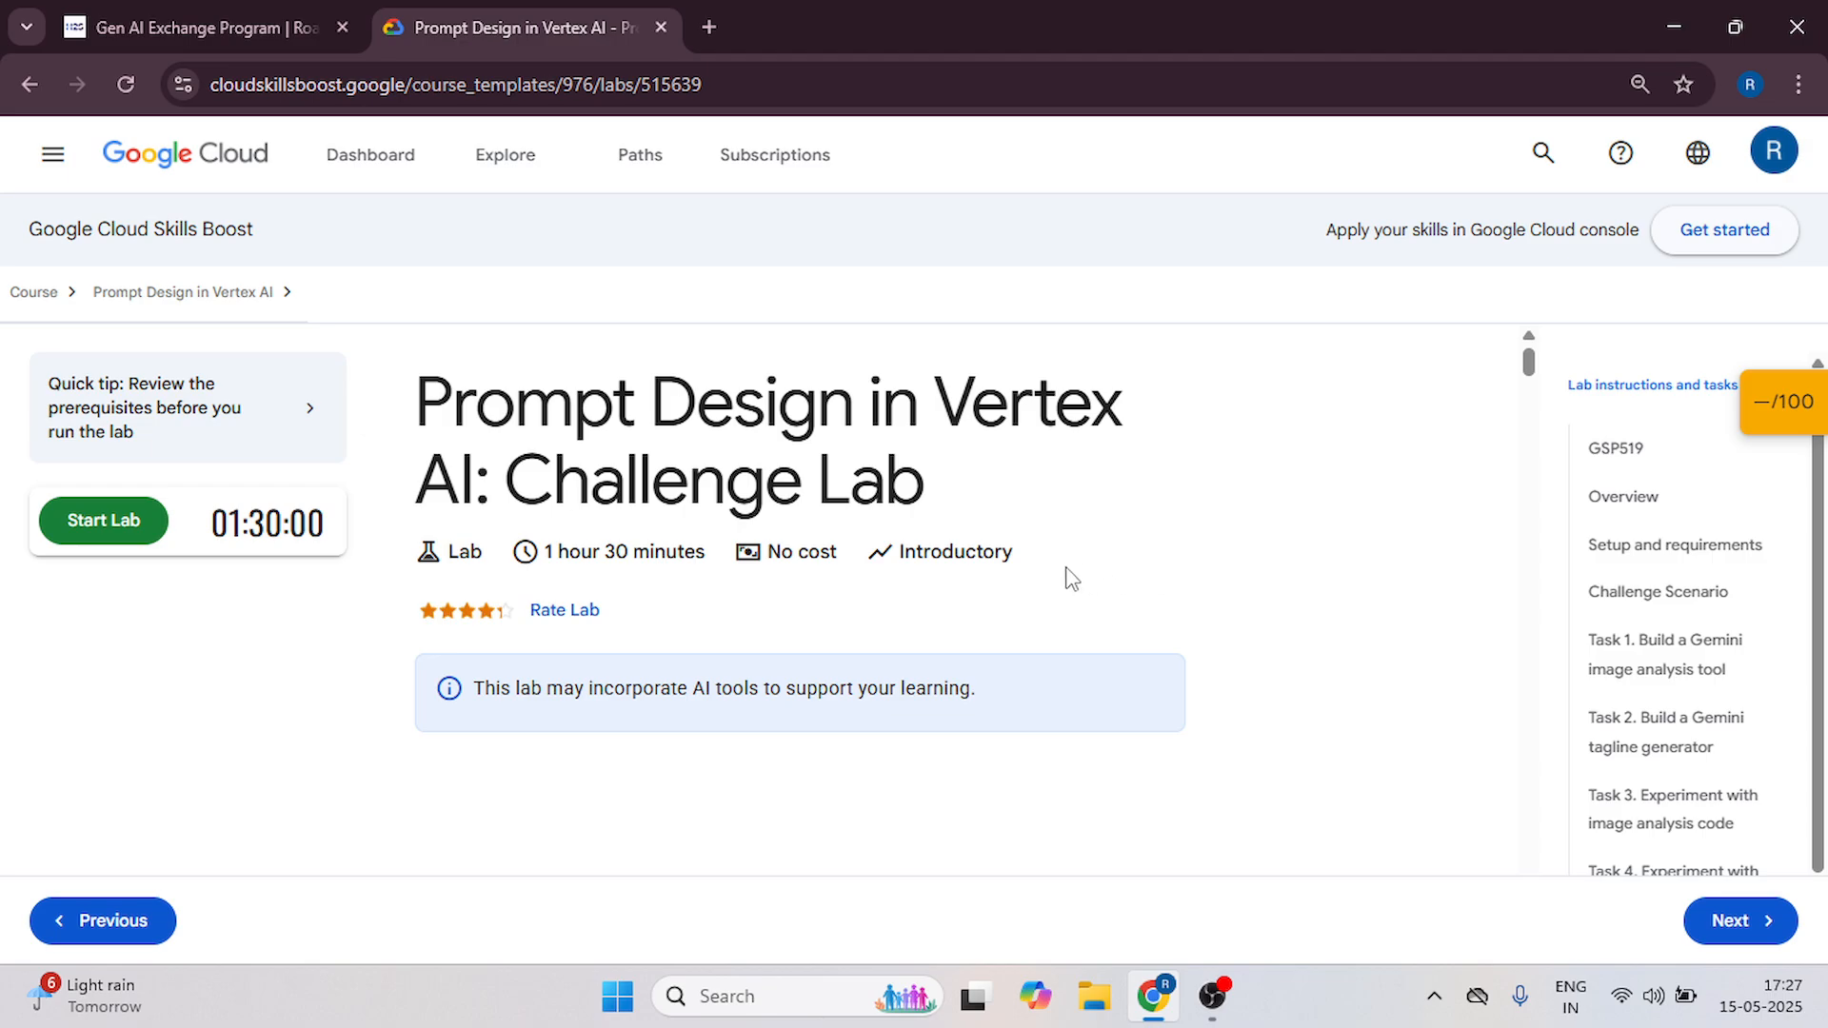
mouse_move(103, 520)
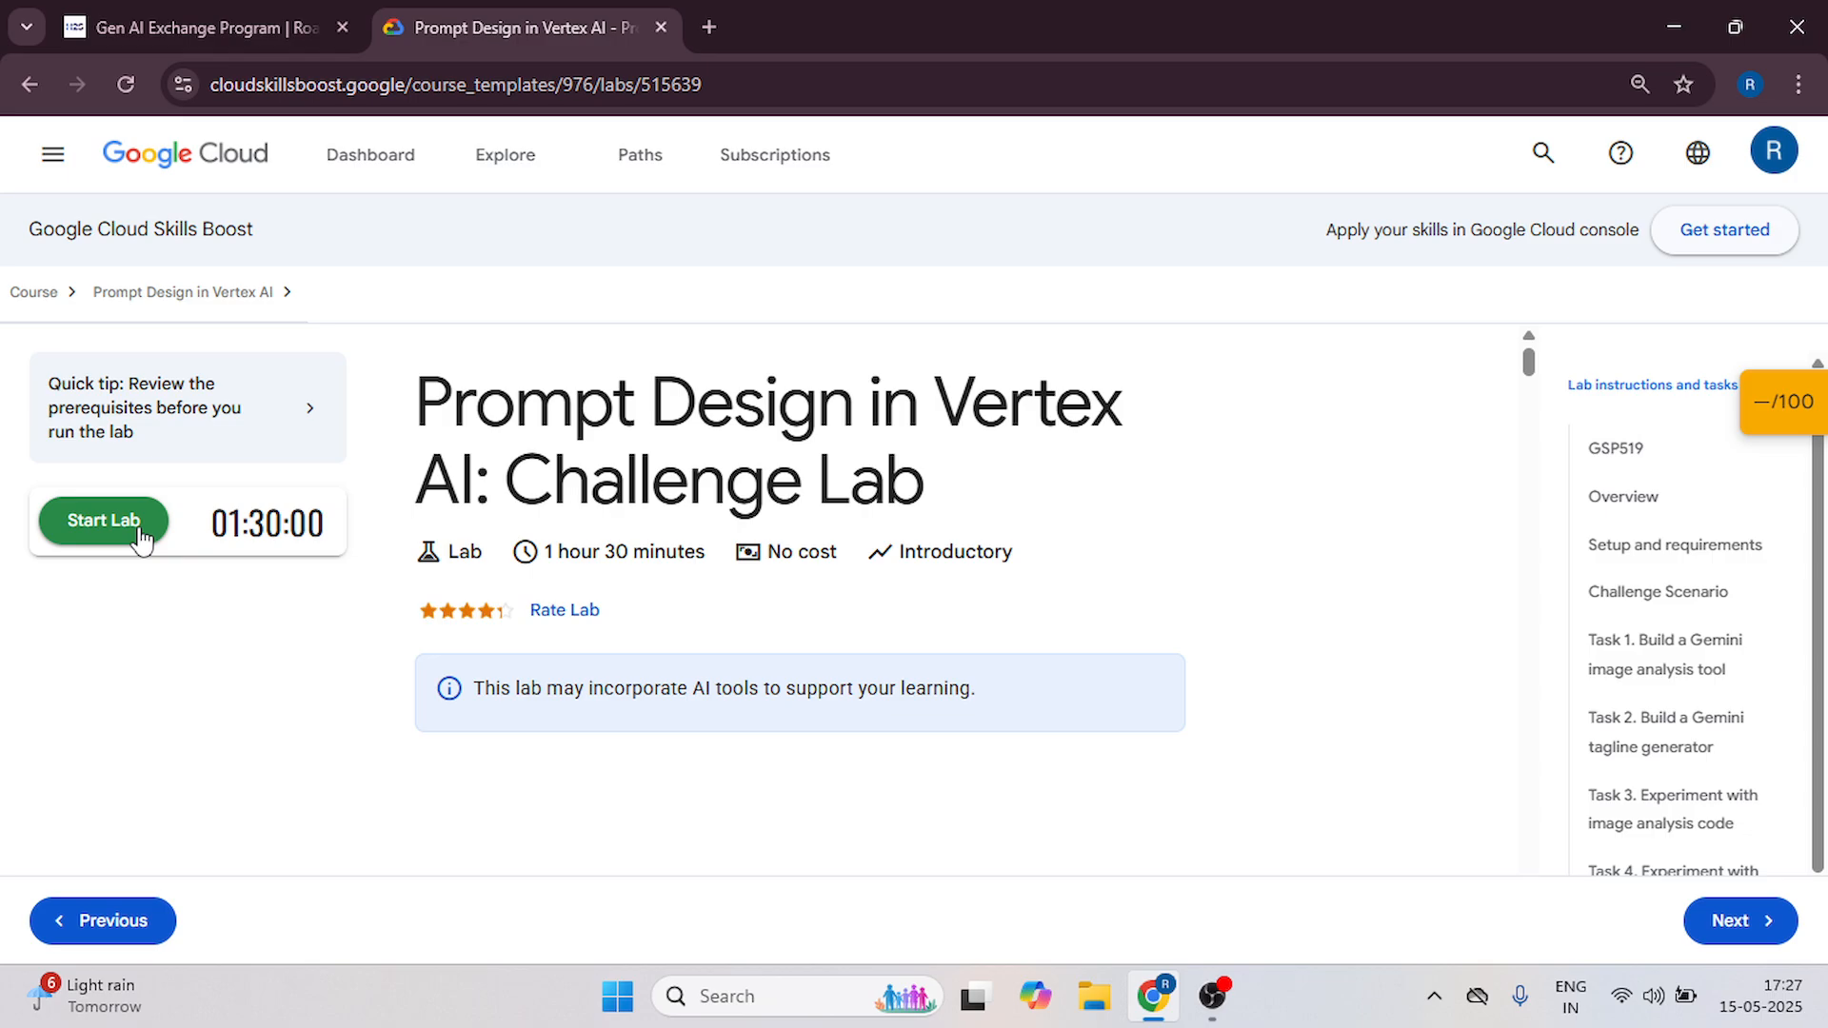
Start the Prompt Design in Vertex AI challenge lab so credentials and countdown appear.
left_click(103, 520)
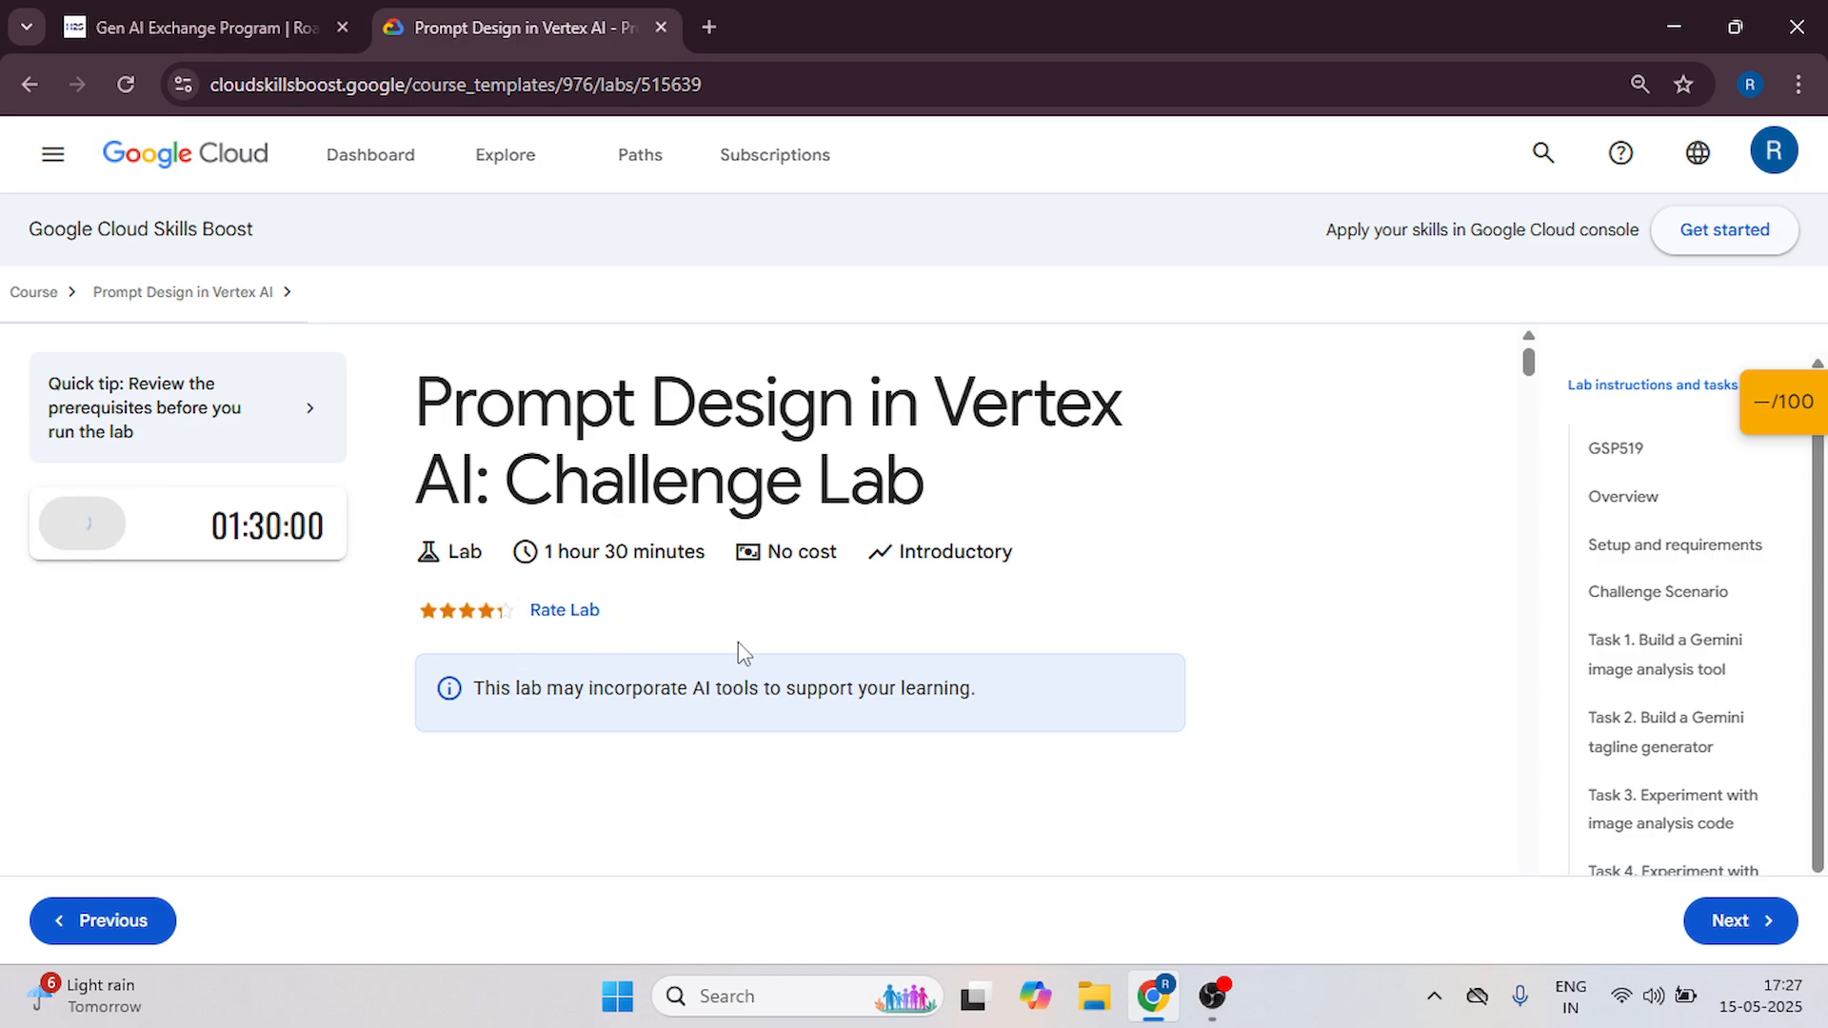
left_click(81, 524)
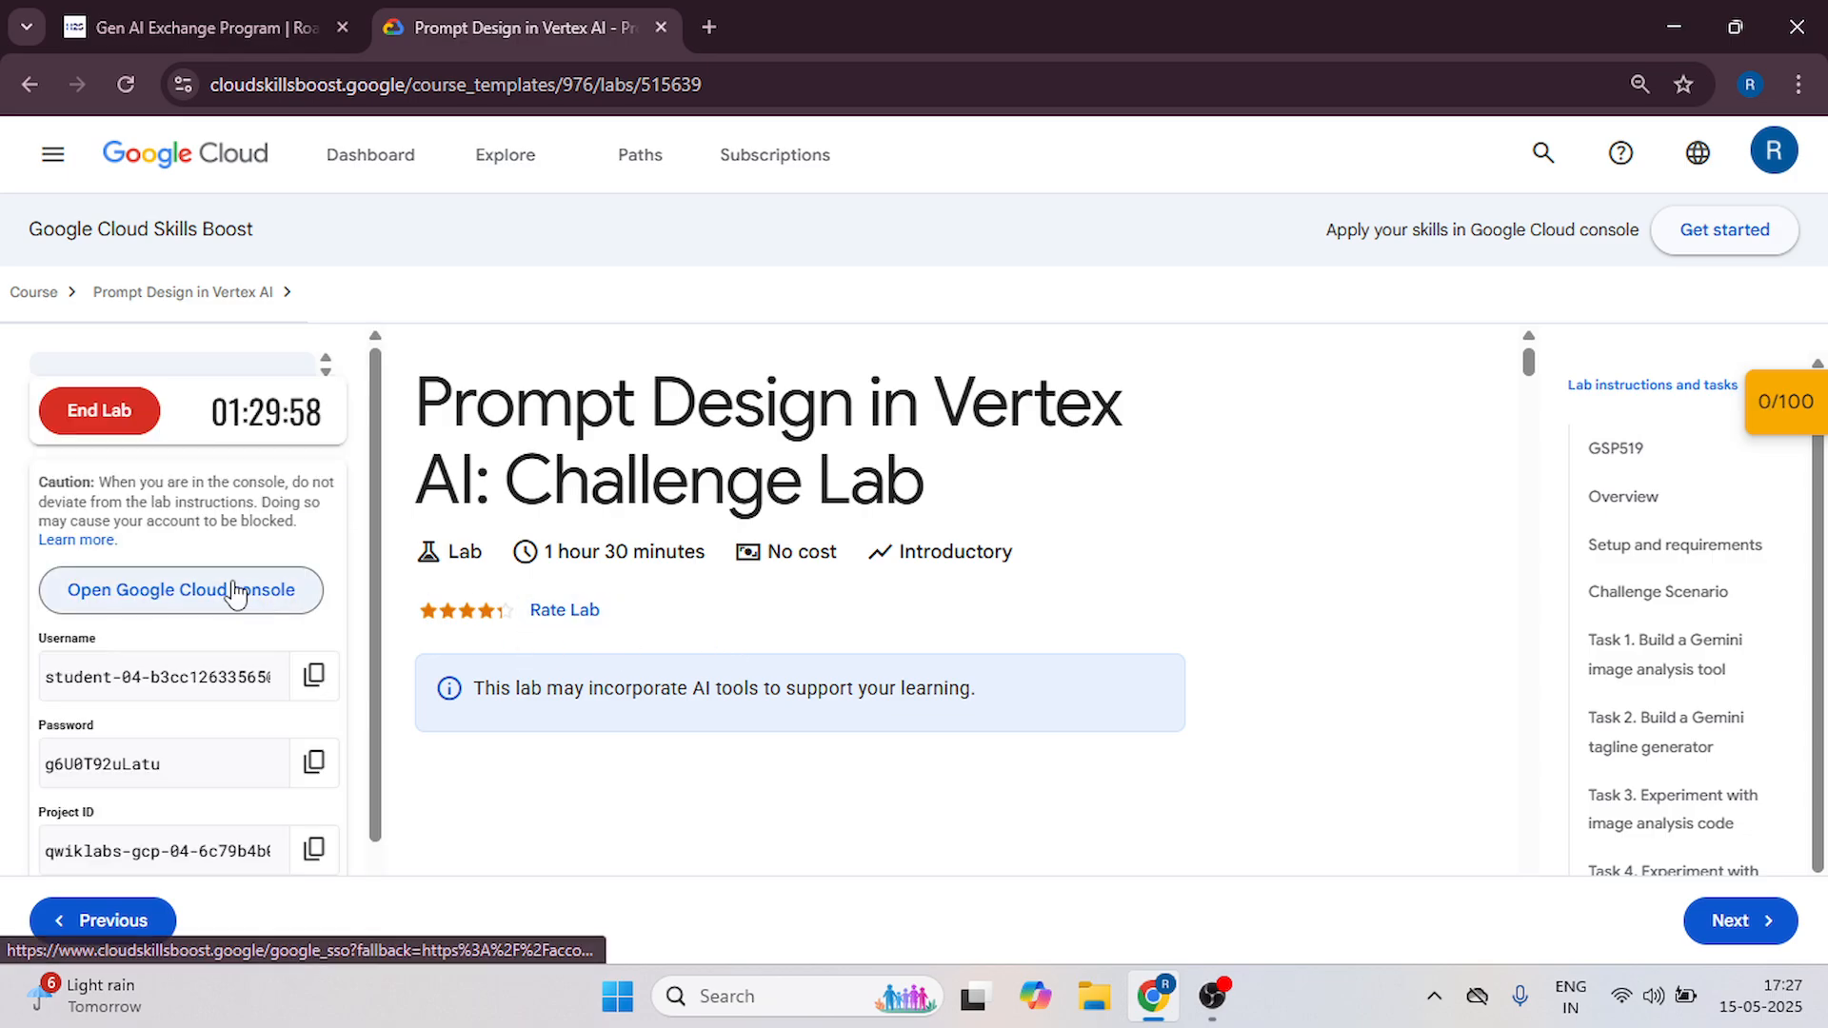
Sign in to the Cloud console with the lab account and accept the Terms of Service.
left_click(181, 591)
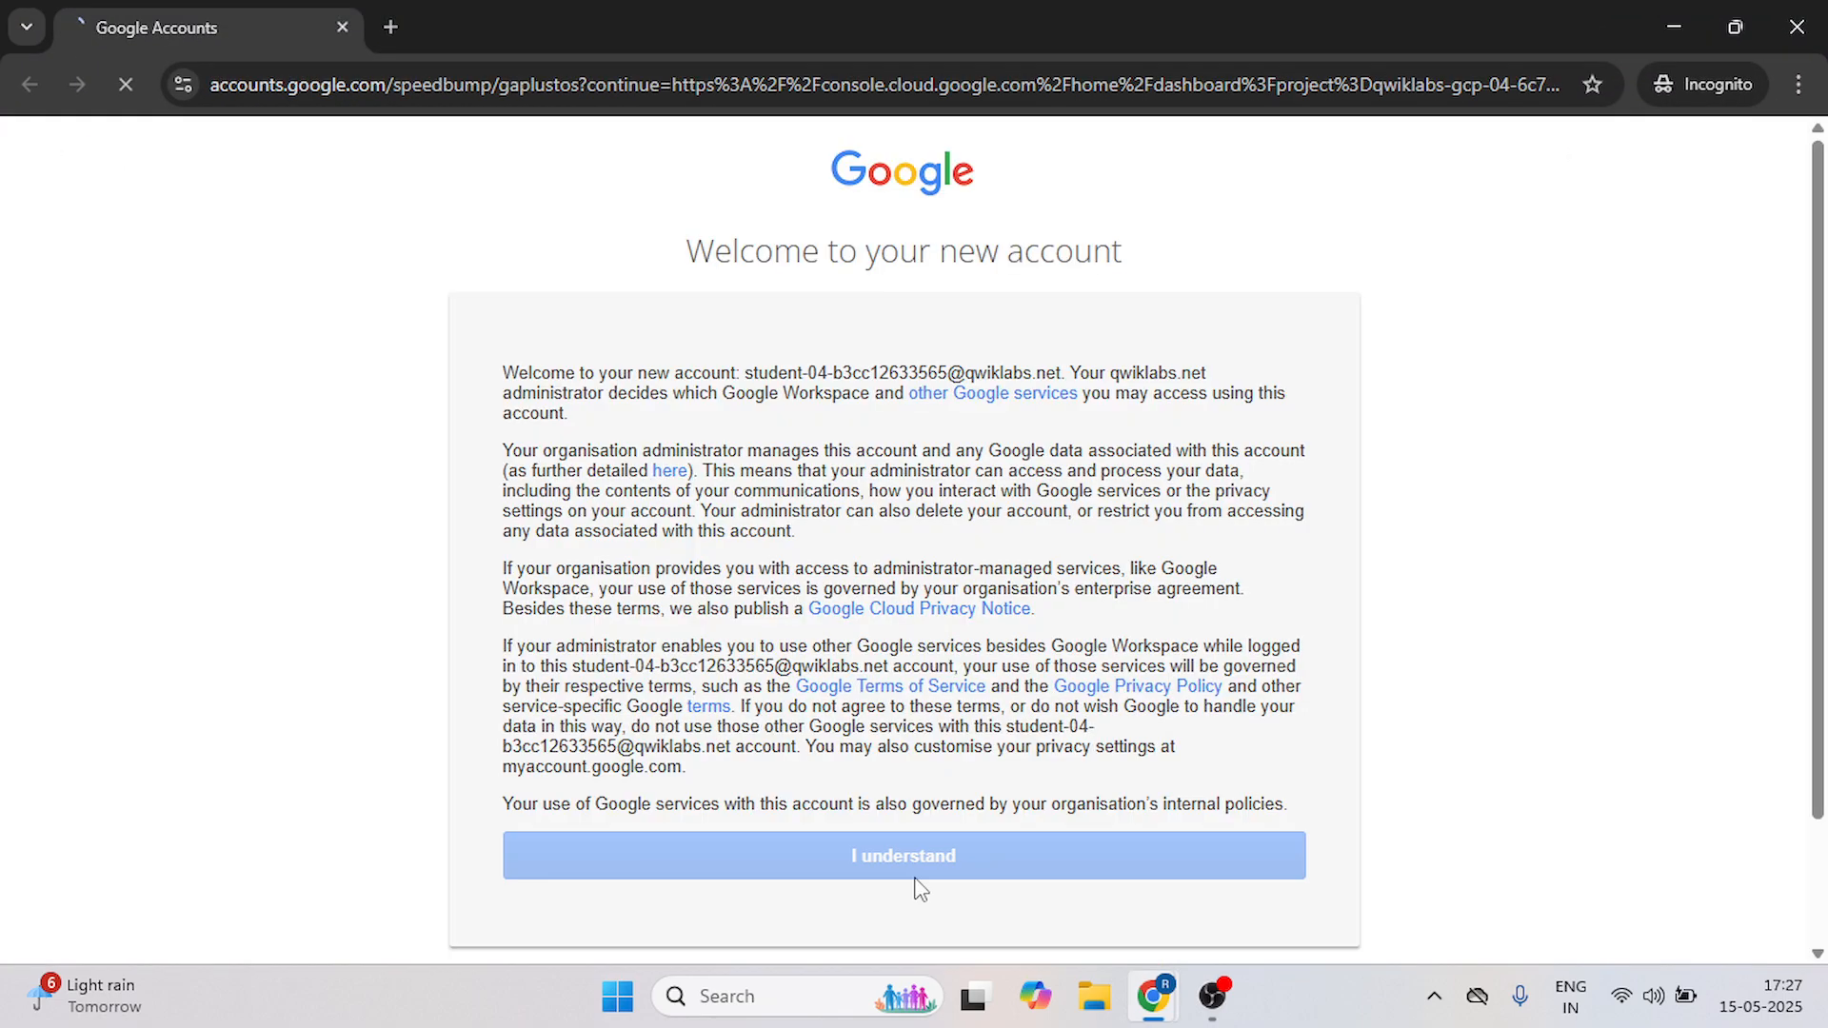
left_click(900, 855)
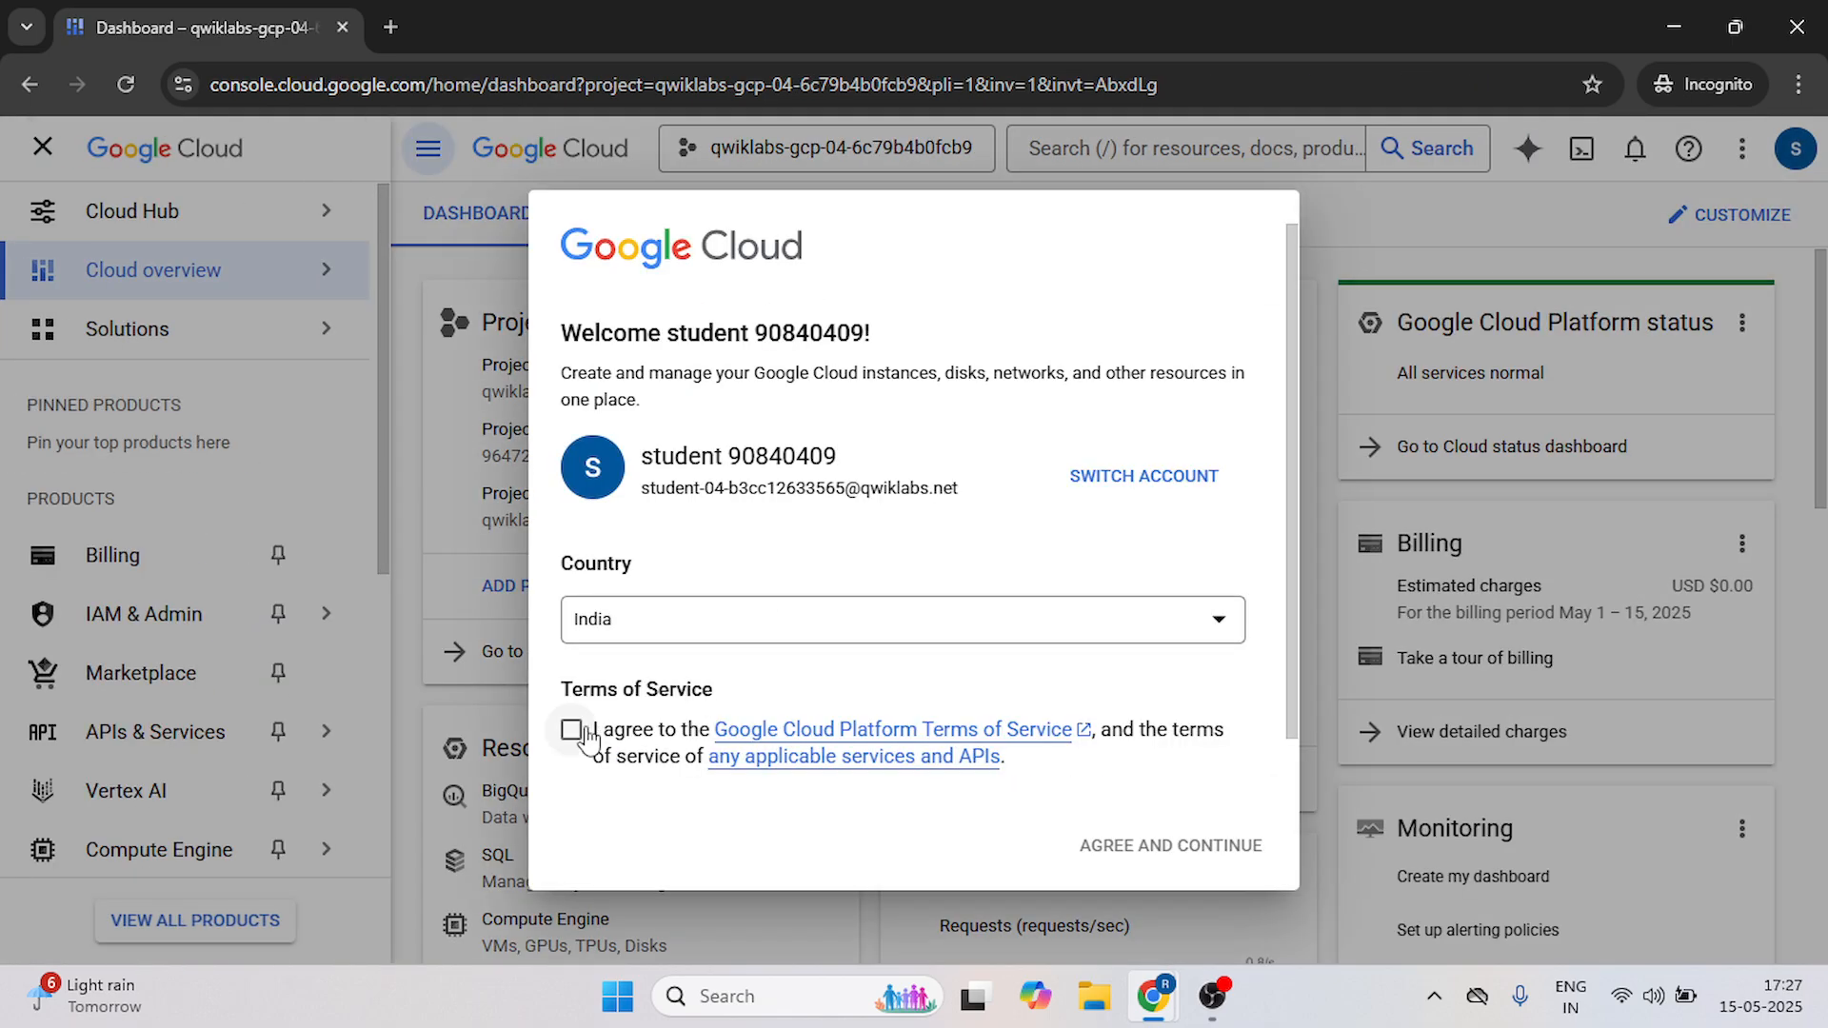
left_click(572, 730)
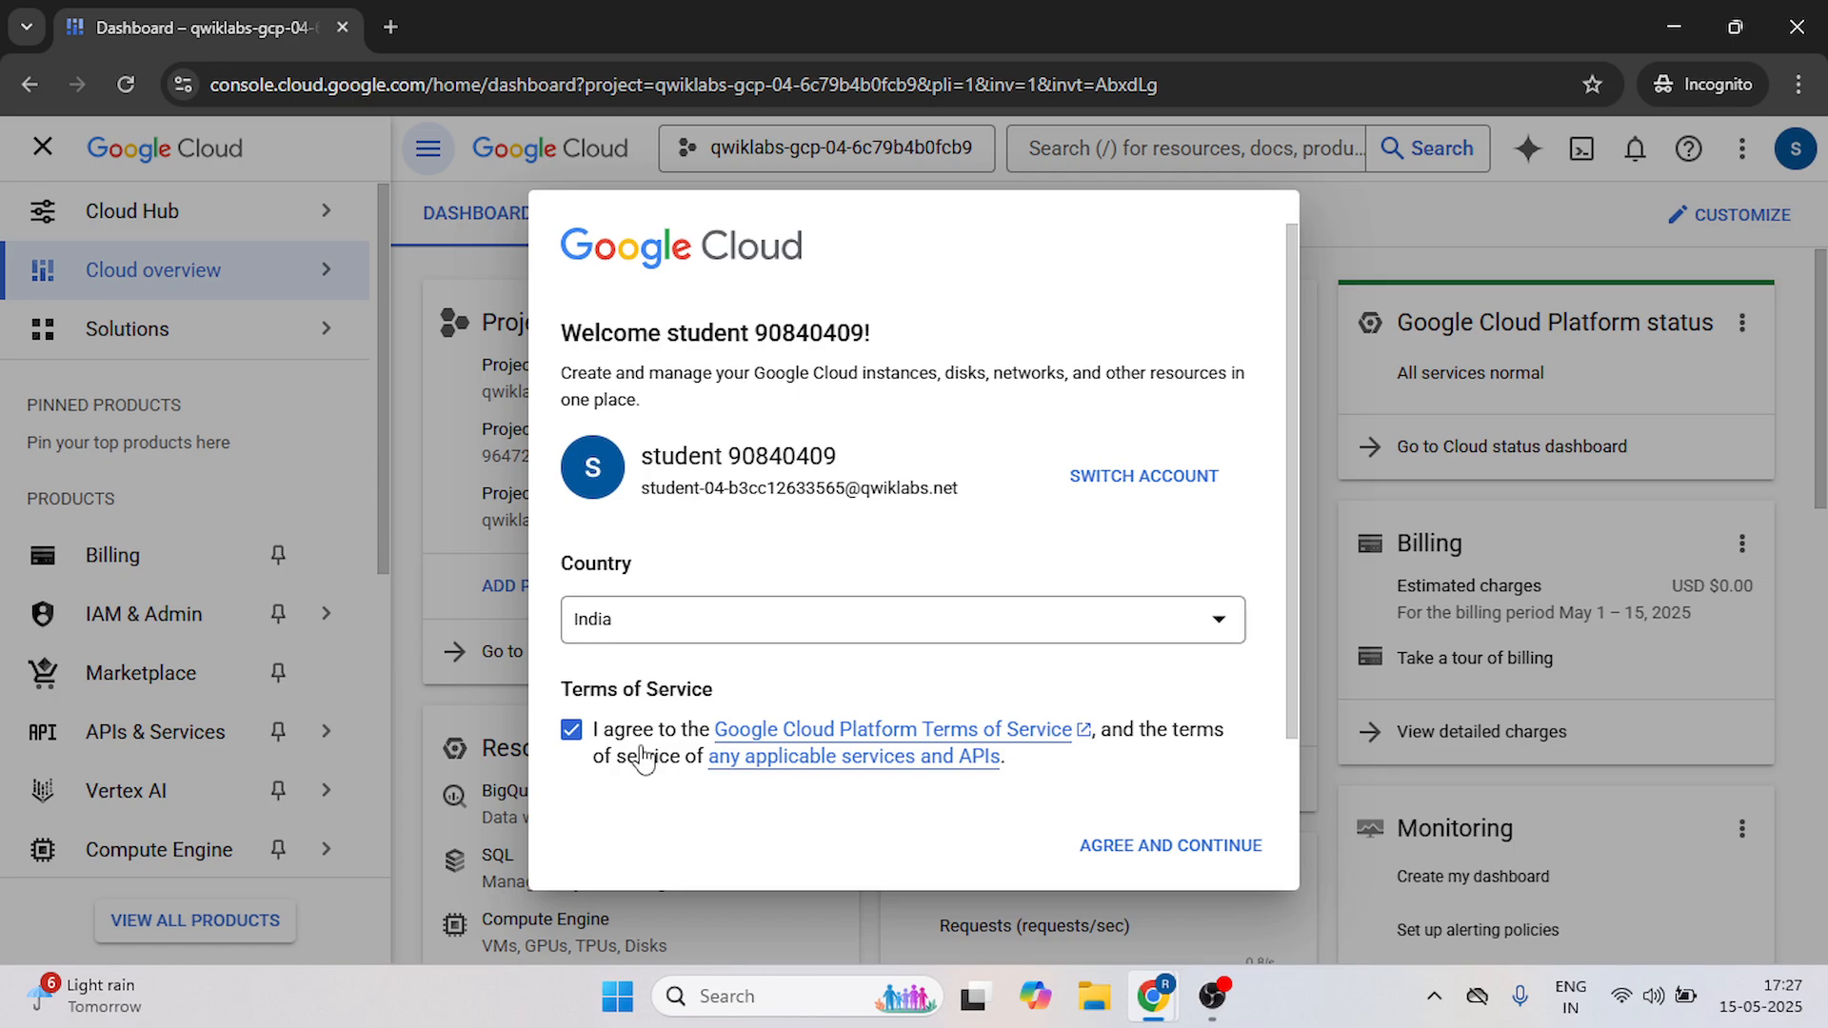
mouse_move(1059, 836)
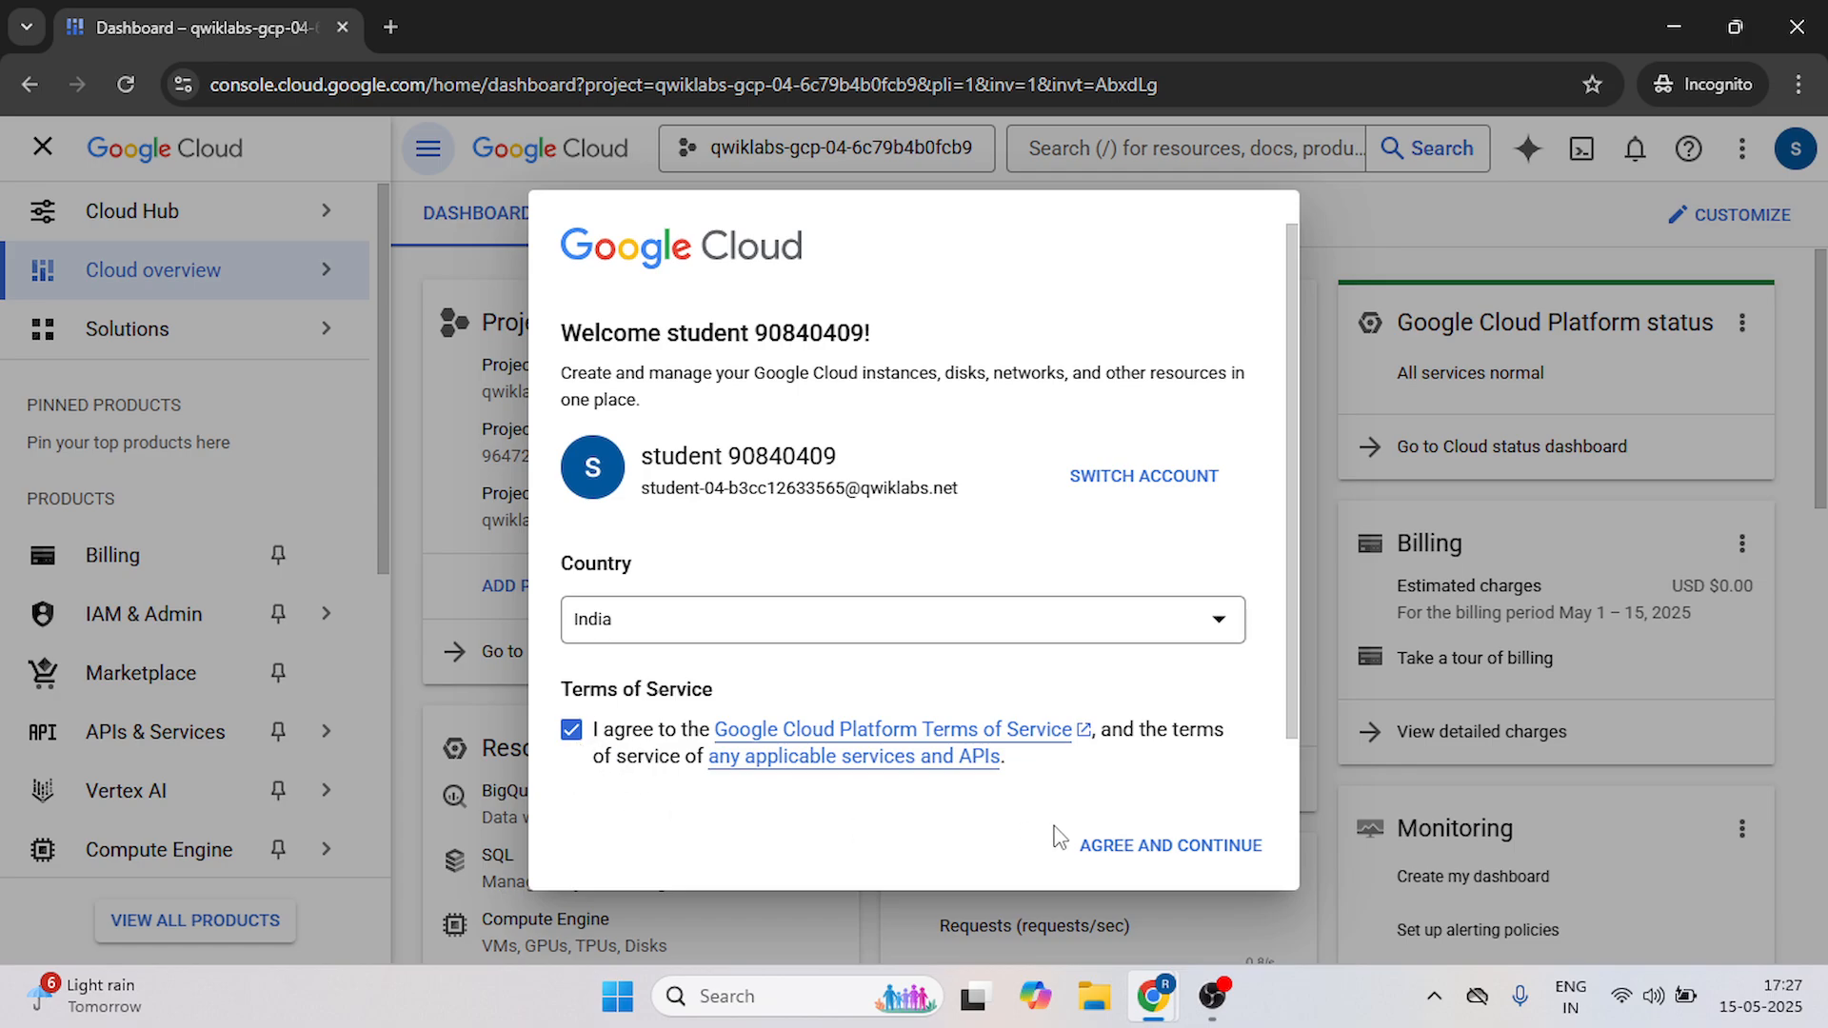
left_click(1170, 846)
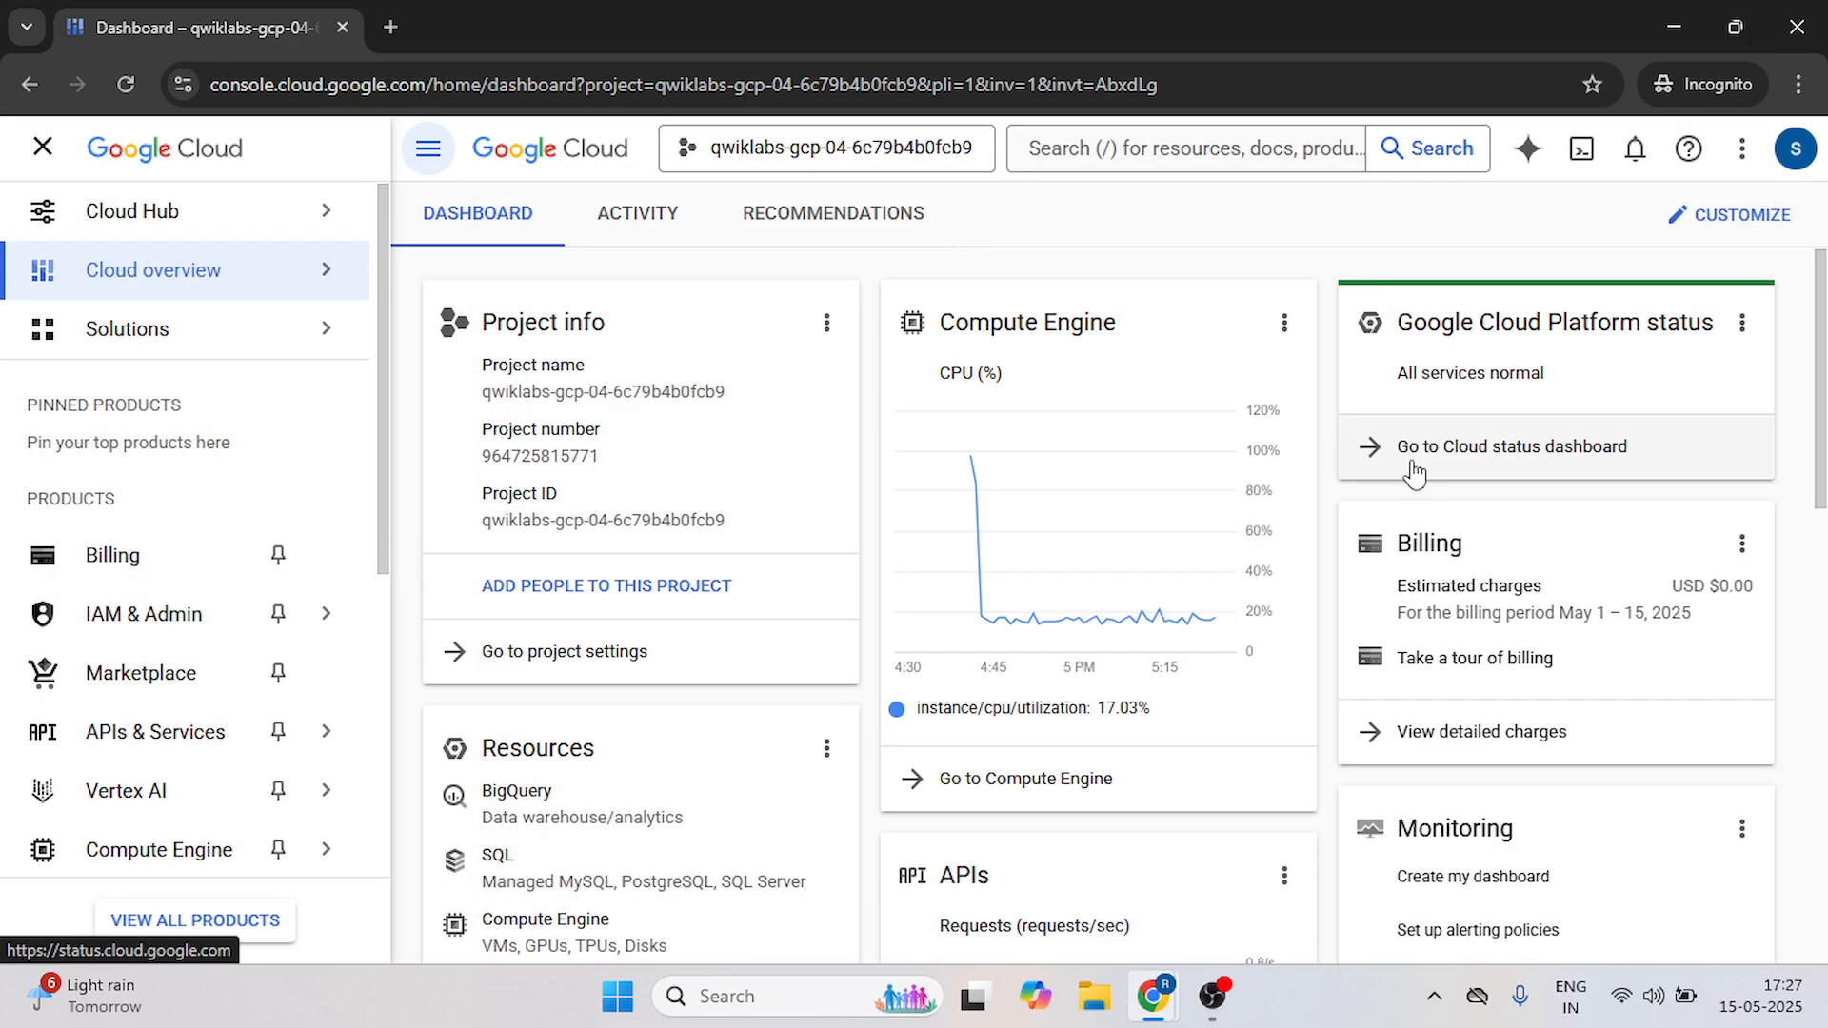
Go to the Vertex AI dashboard and enable all recommended APIs for the lab project.
scroll("down", 3)
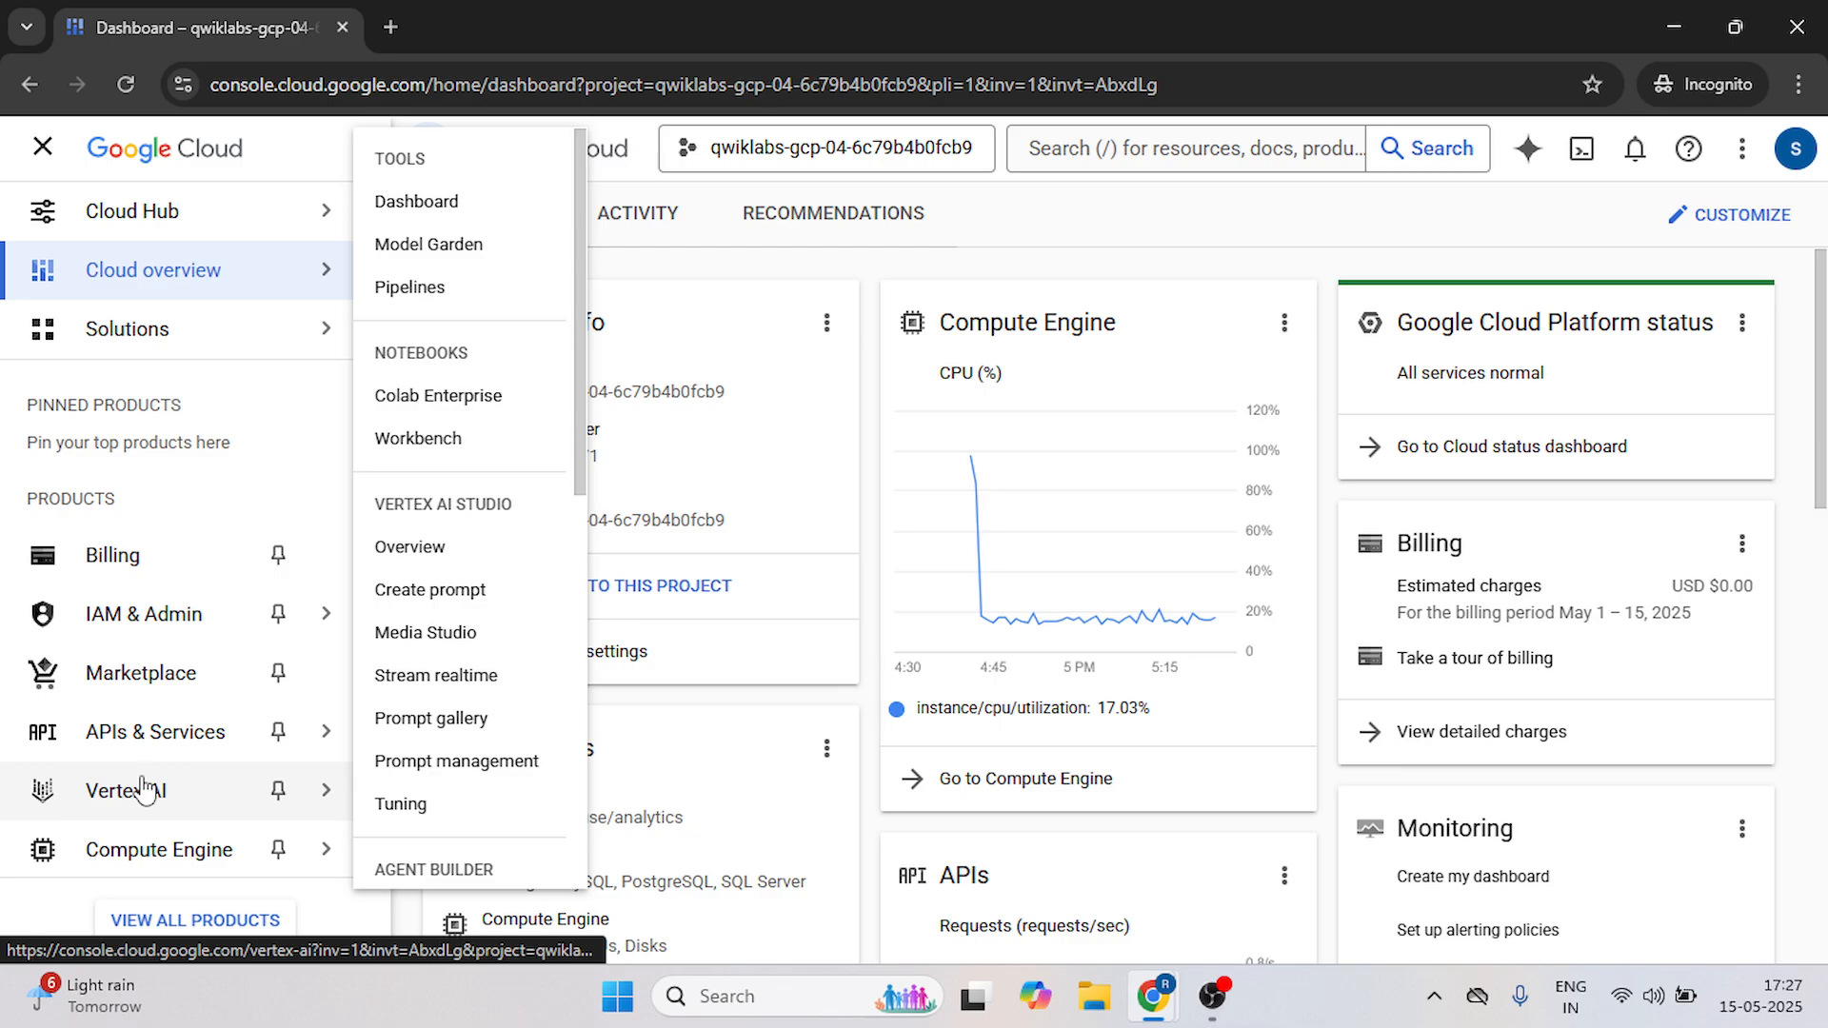
left_click(126, 791)
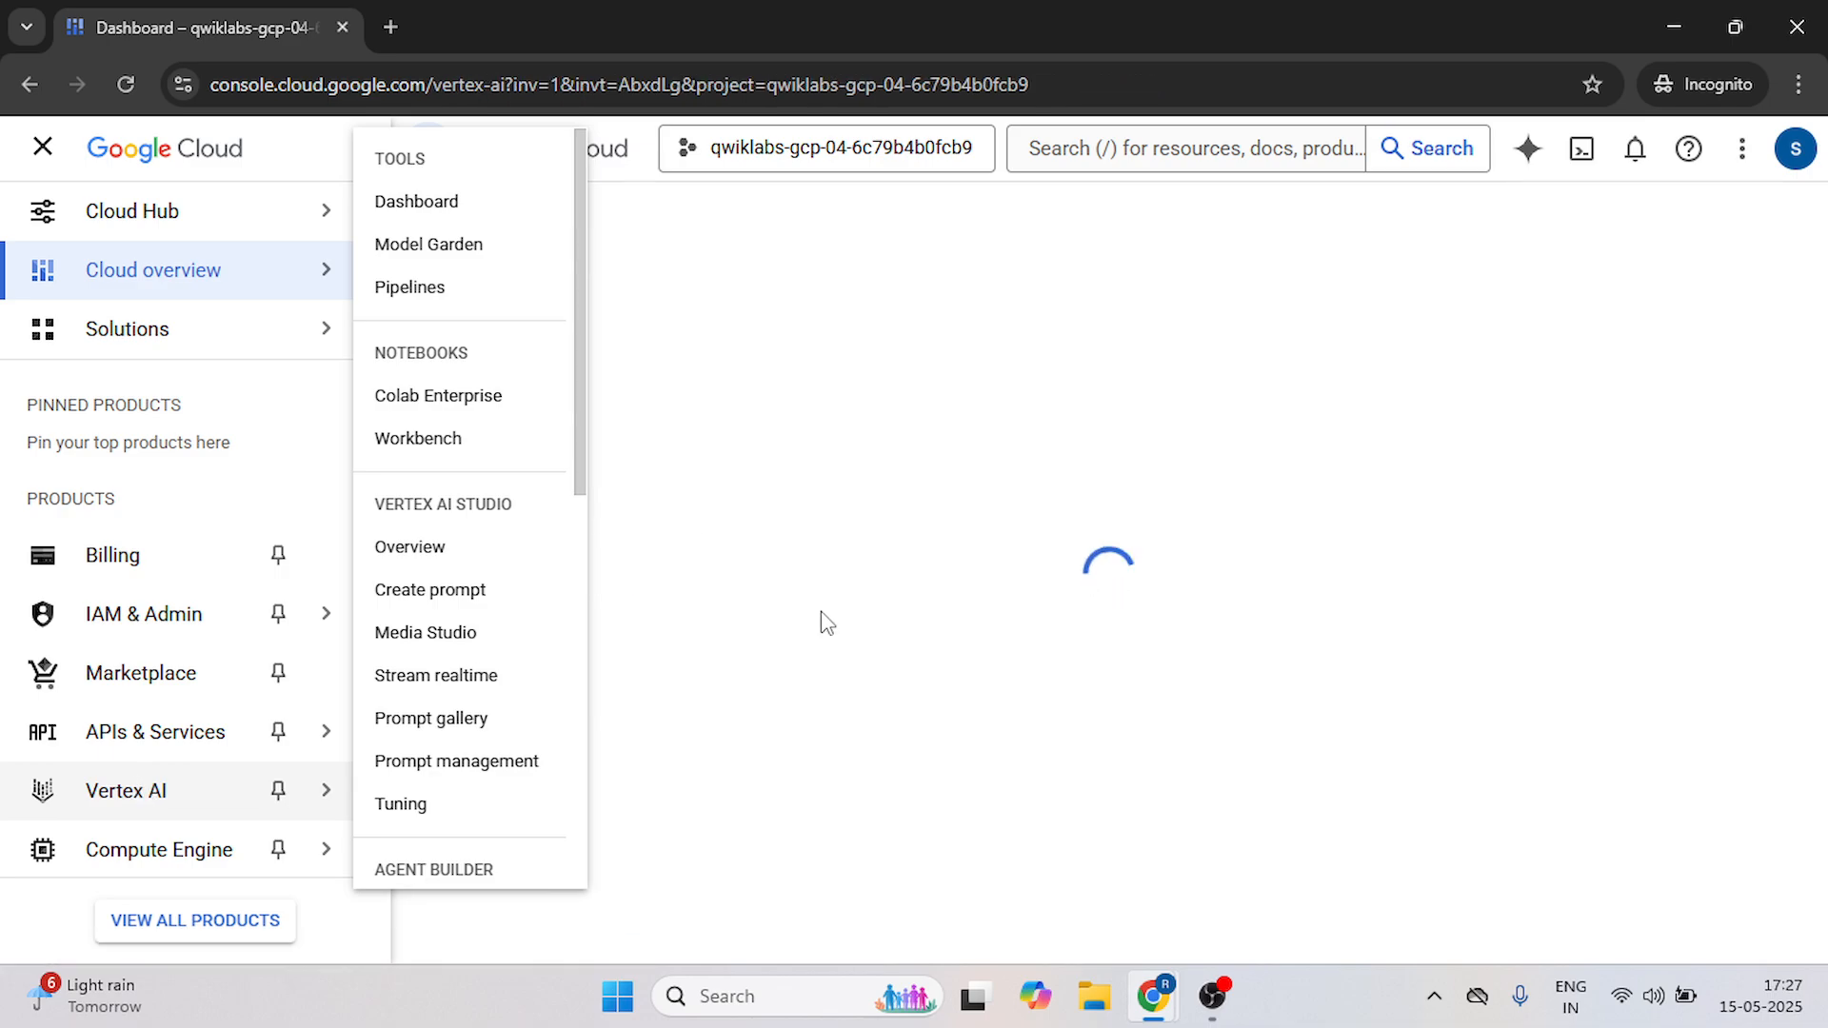
left_click(415, 202)
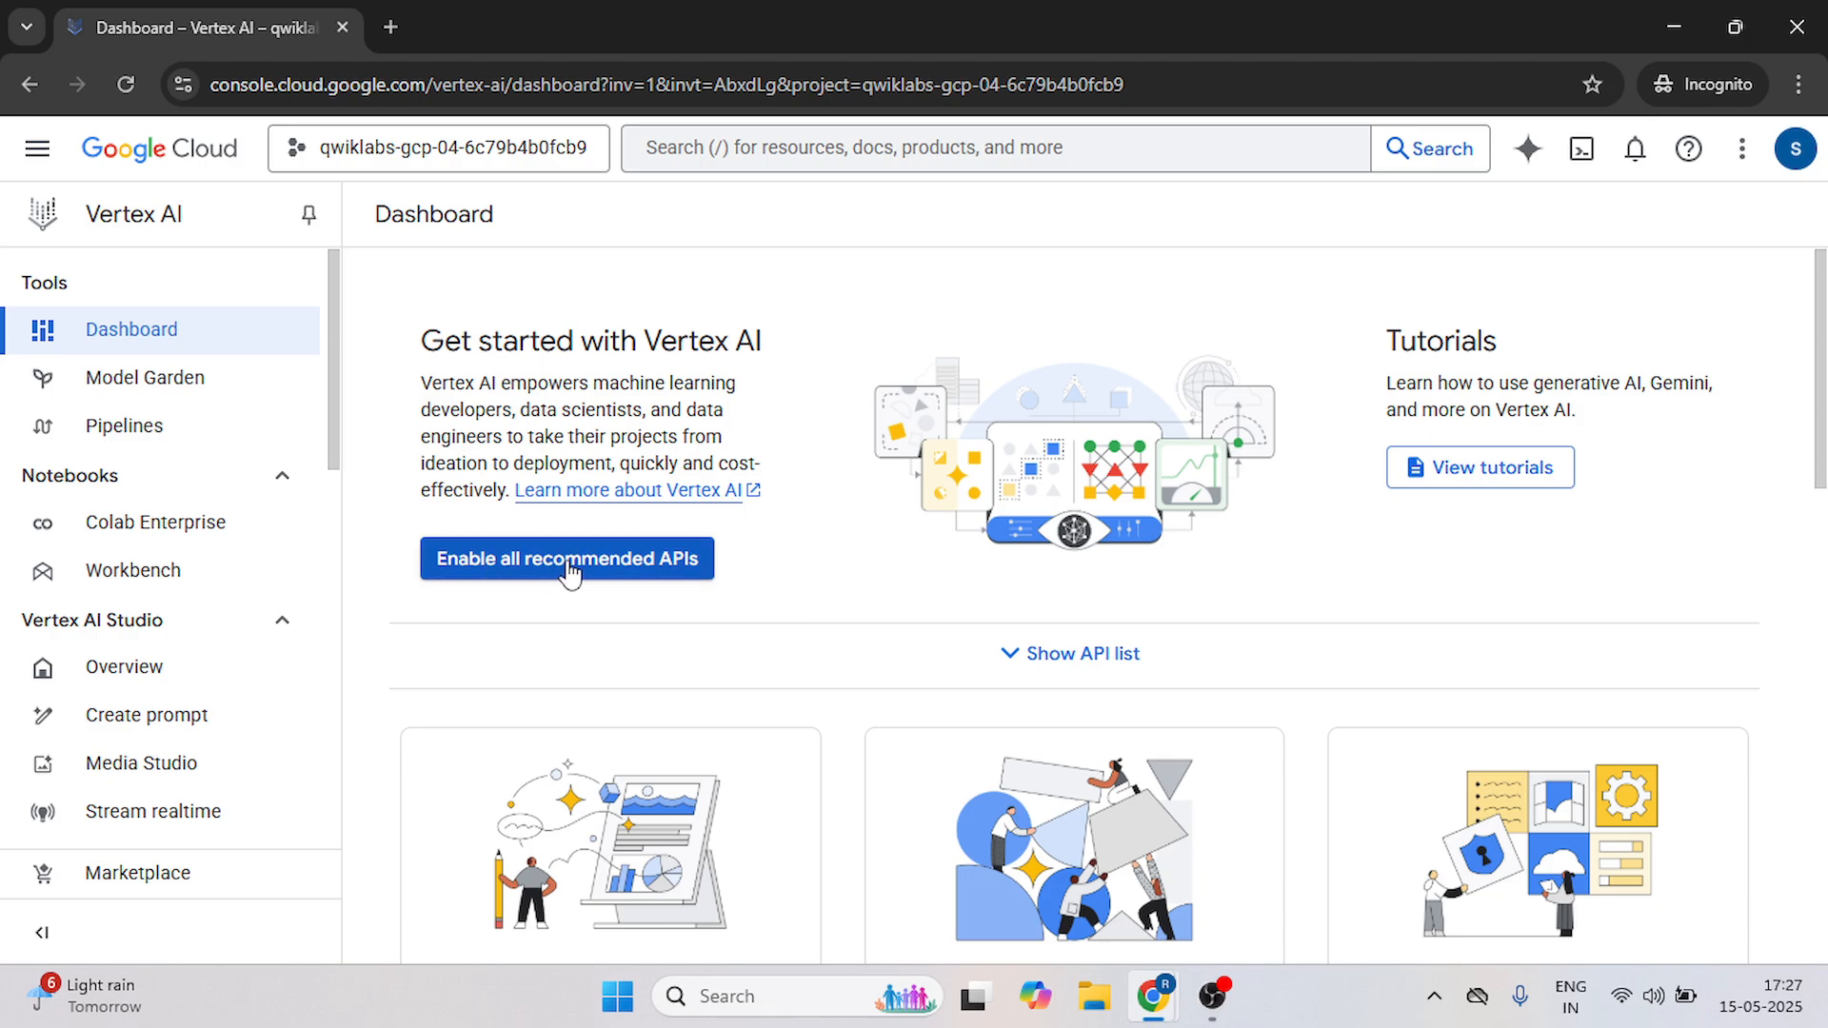
left_click(567, 558)
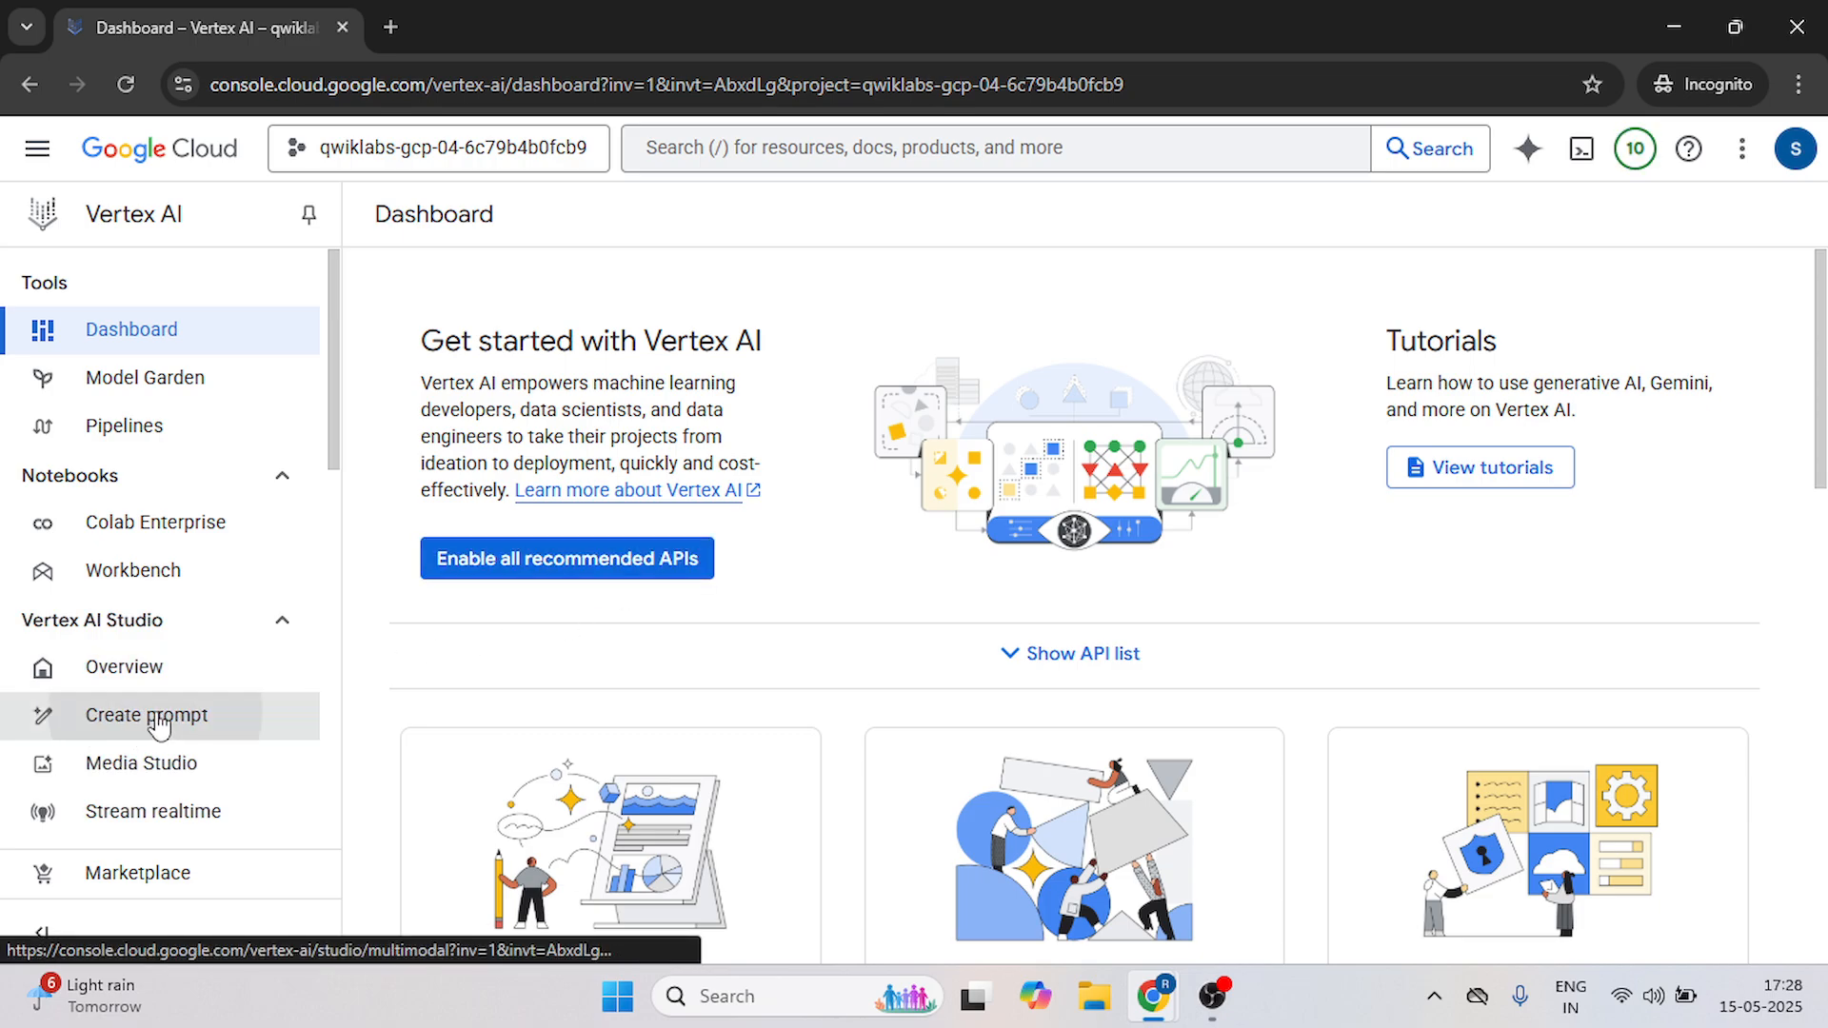
Create a new prompt and set its region to us-west1 (Oregon) under Advanced settings.
left_click(146, 714)
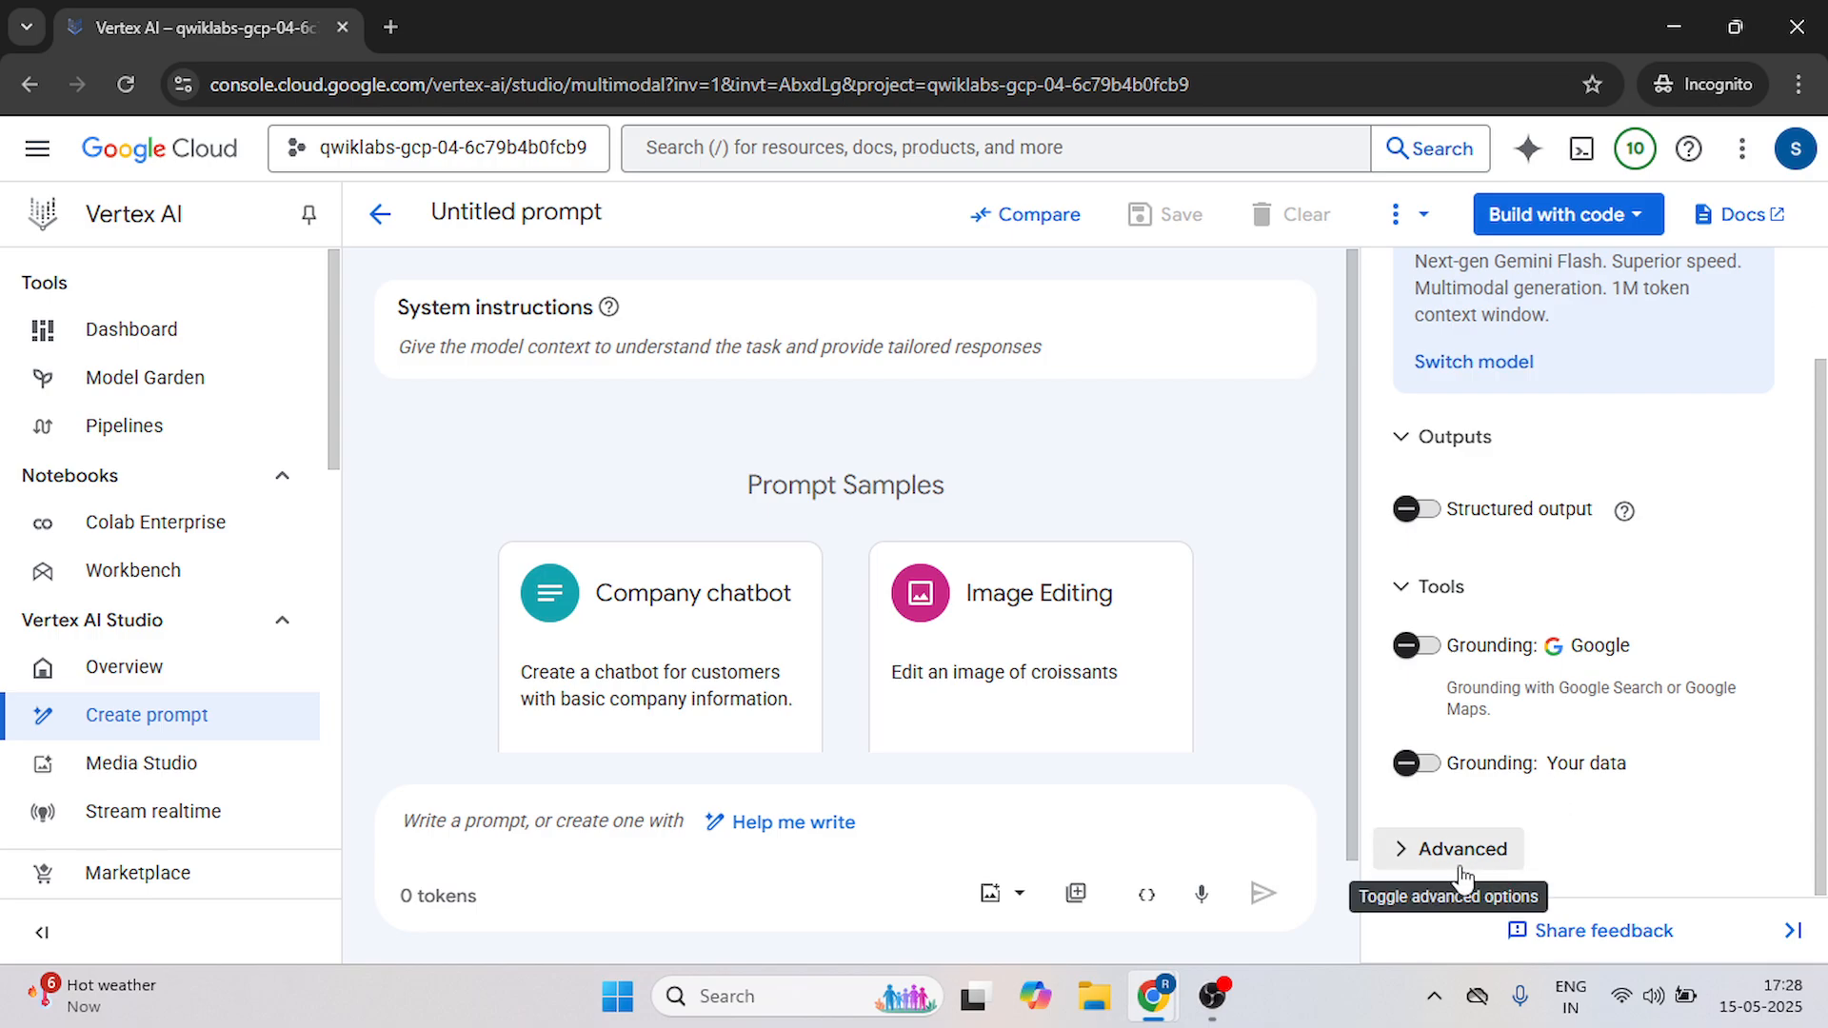
left_click(1459, 848)
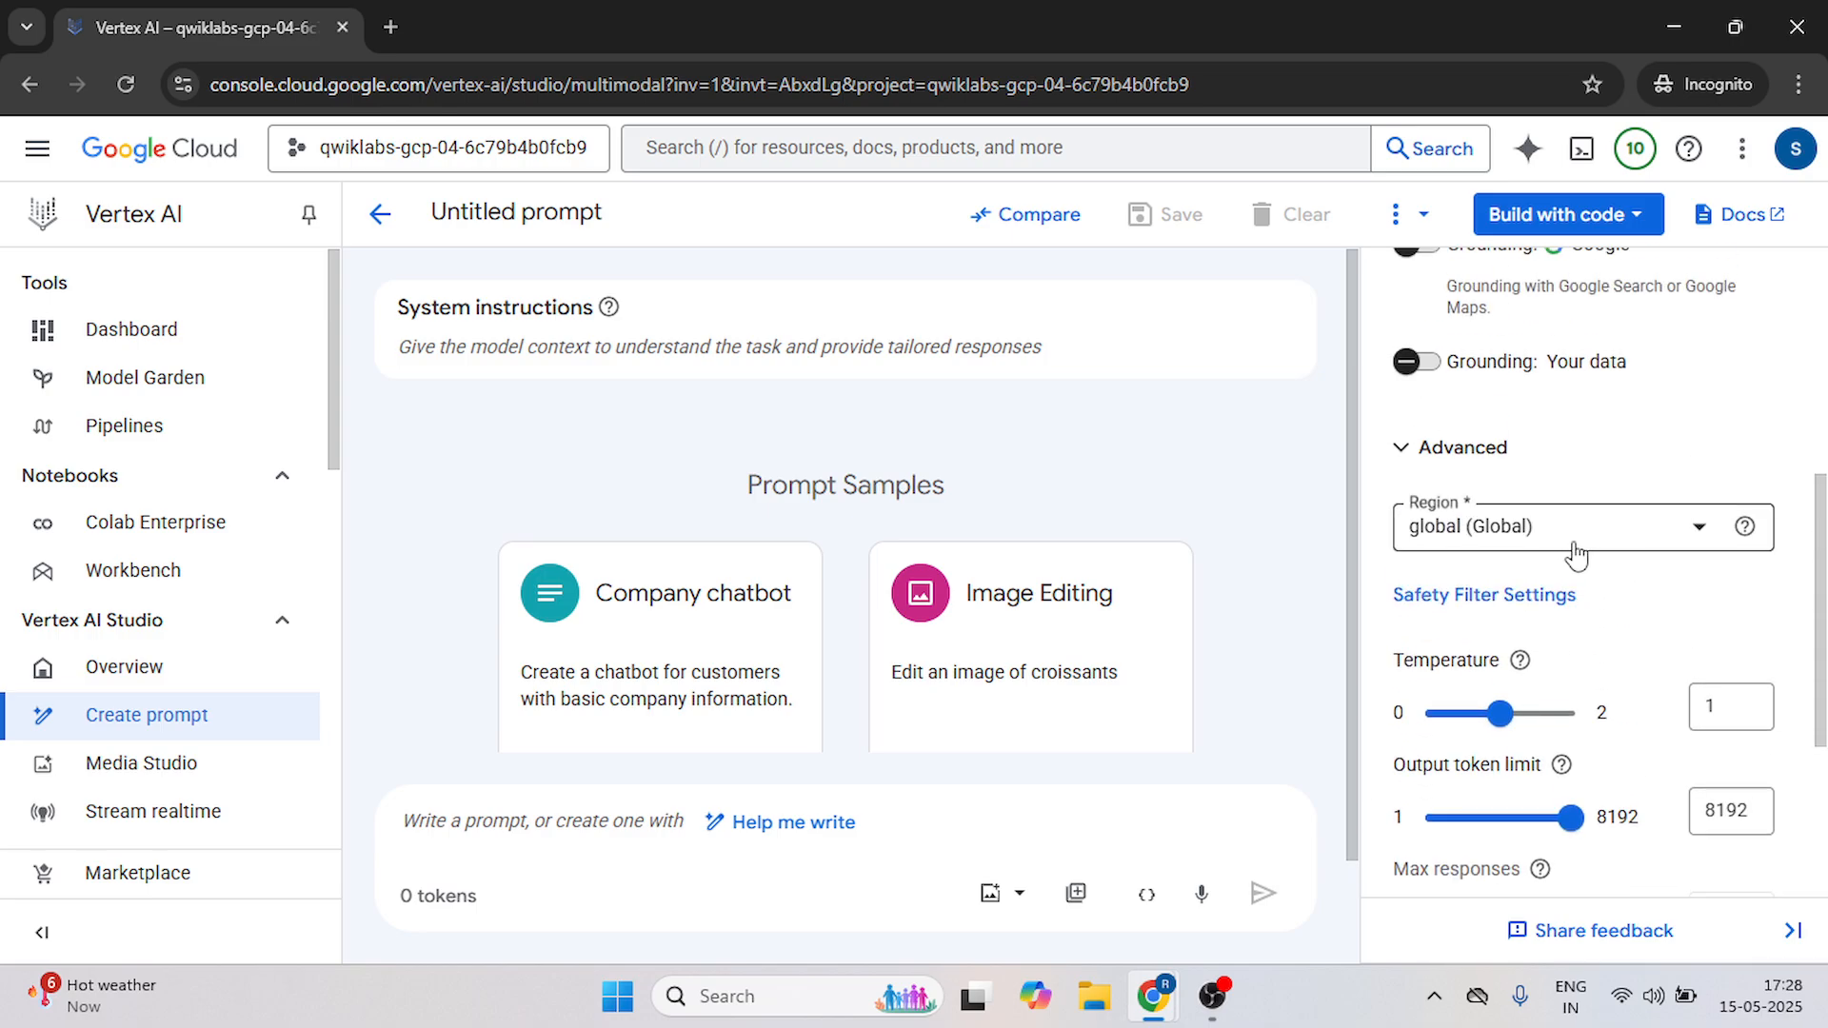
left_click(1575, 525)
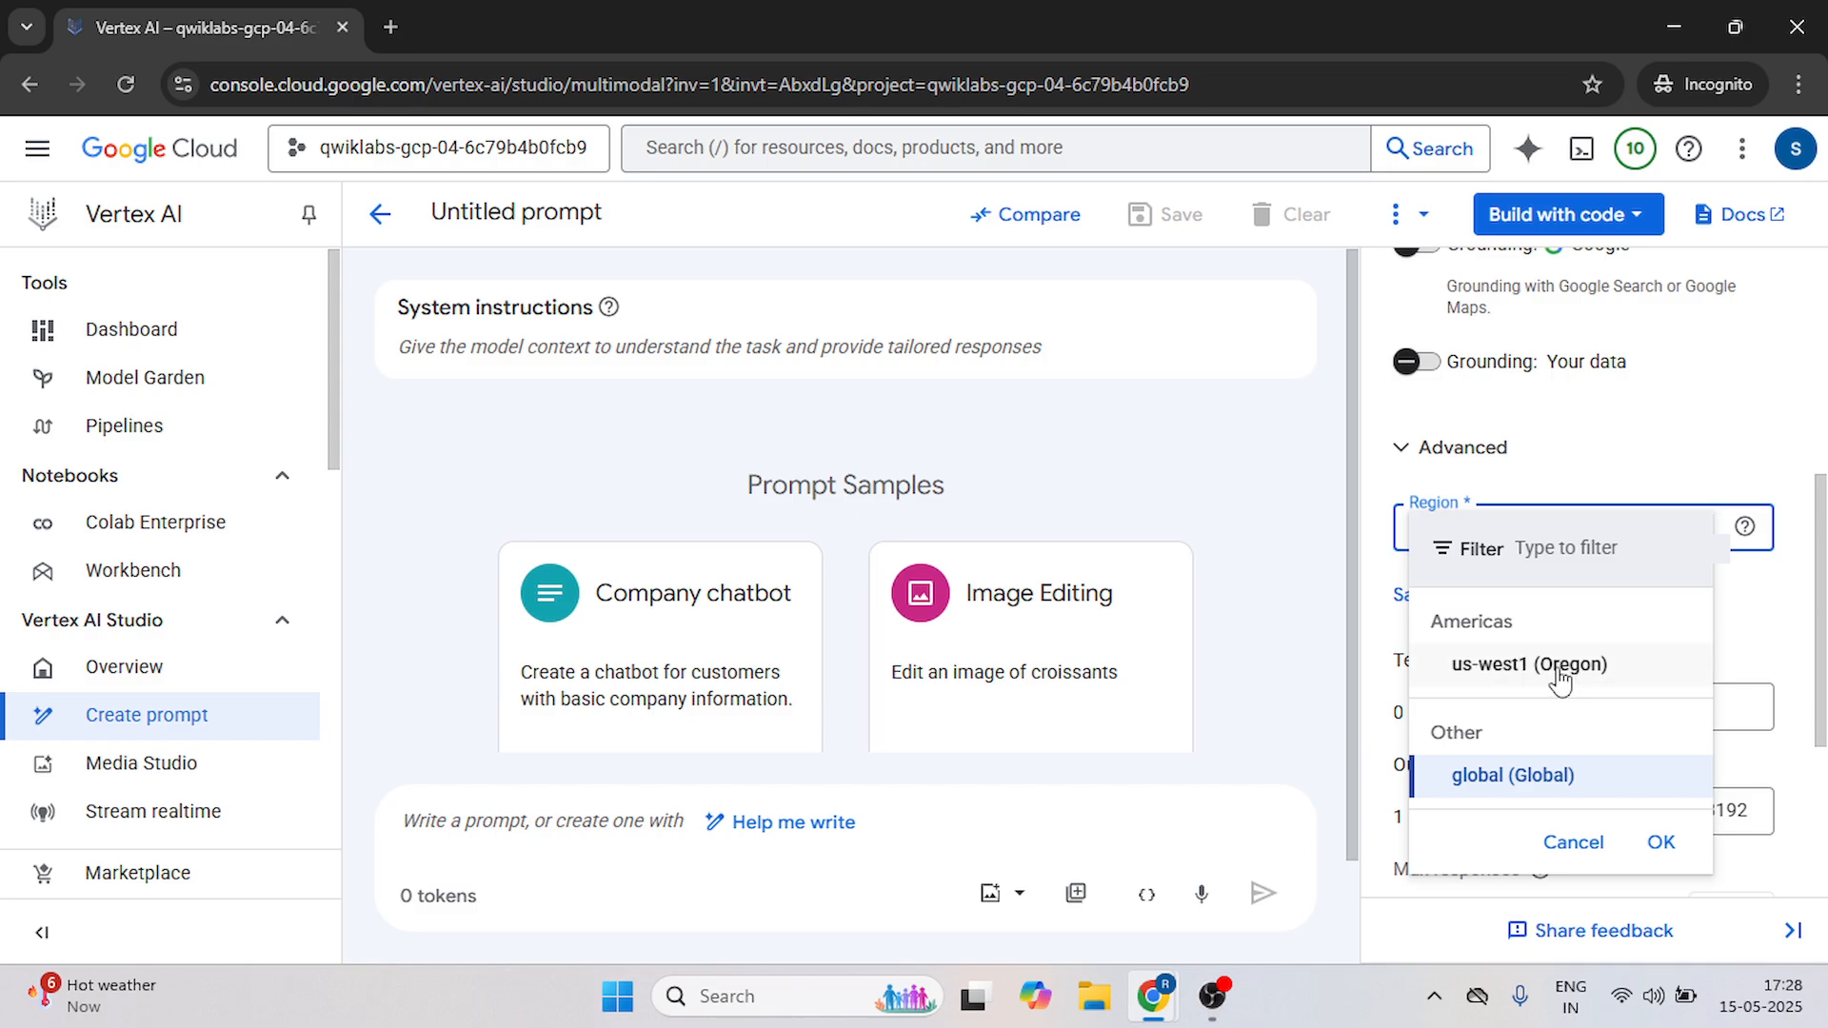
left_click(1529, 665)
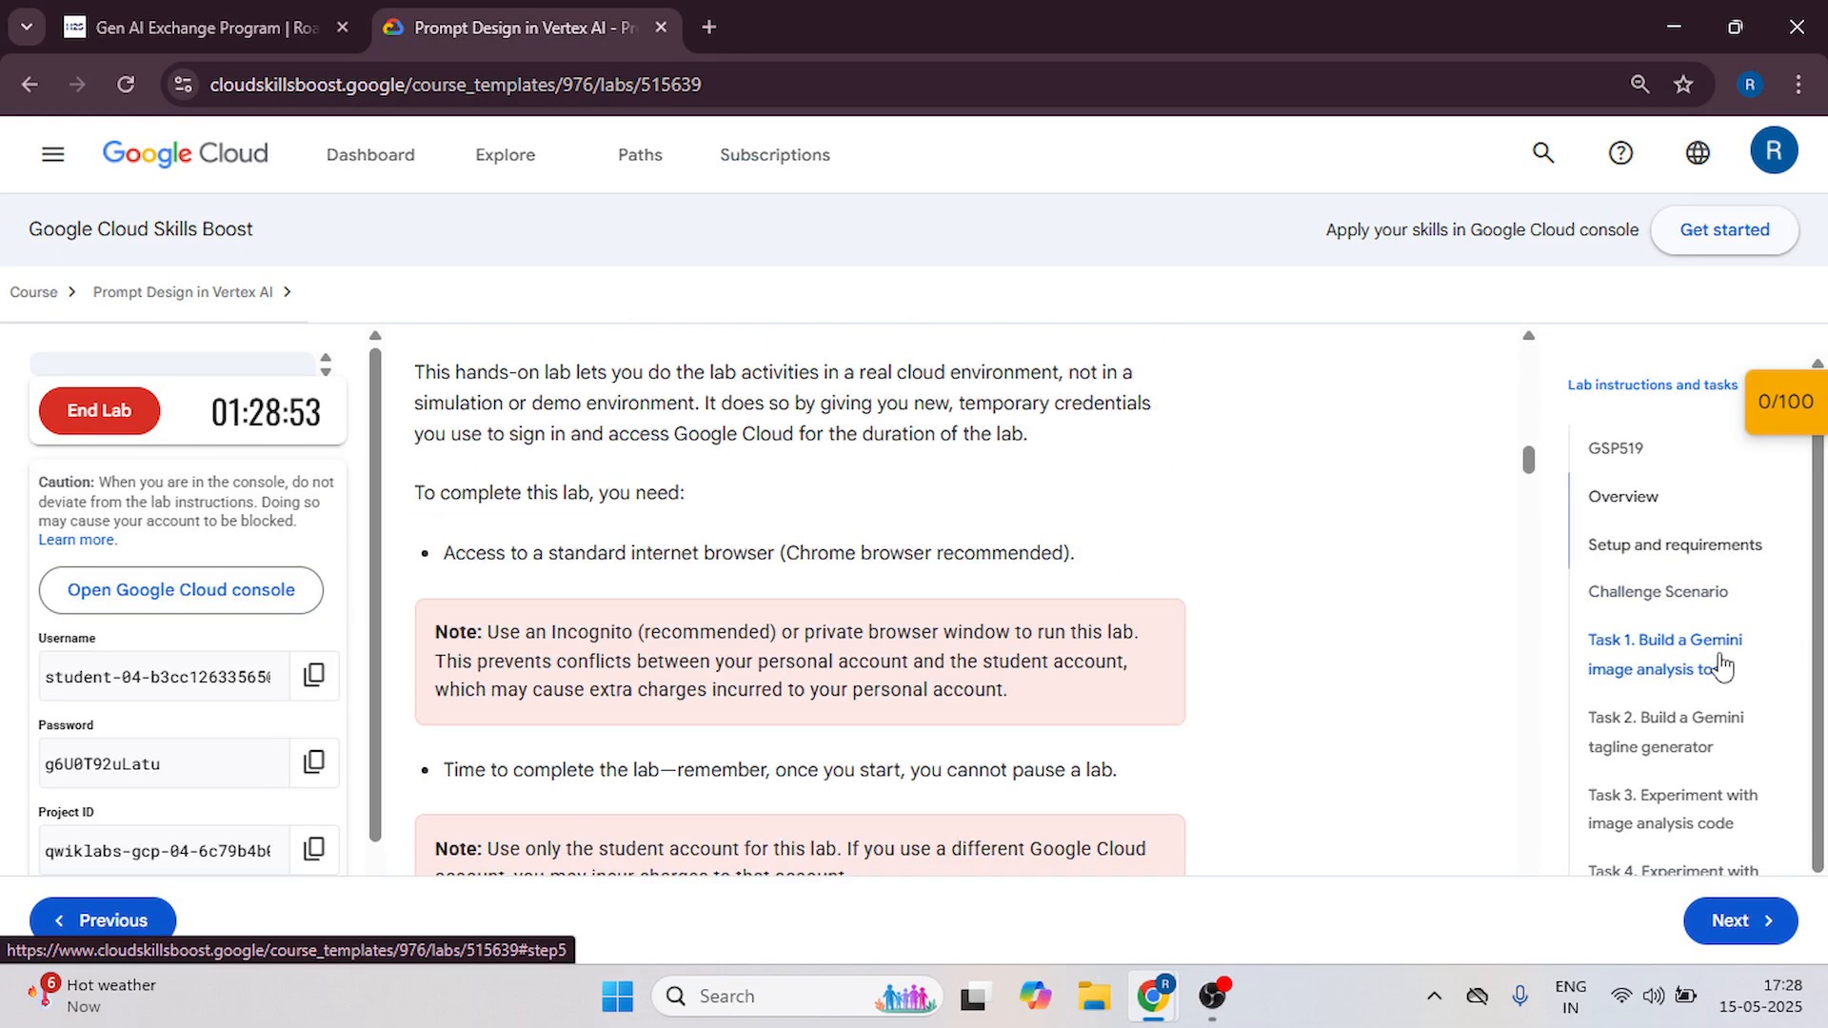
Review Task 1's instructions for the Gemini image analysis tool in the lab guide.
left_click(1665, 654)
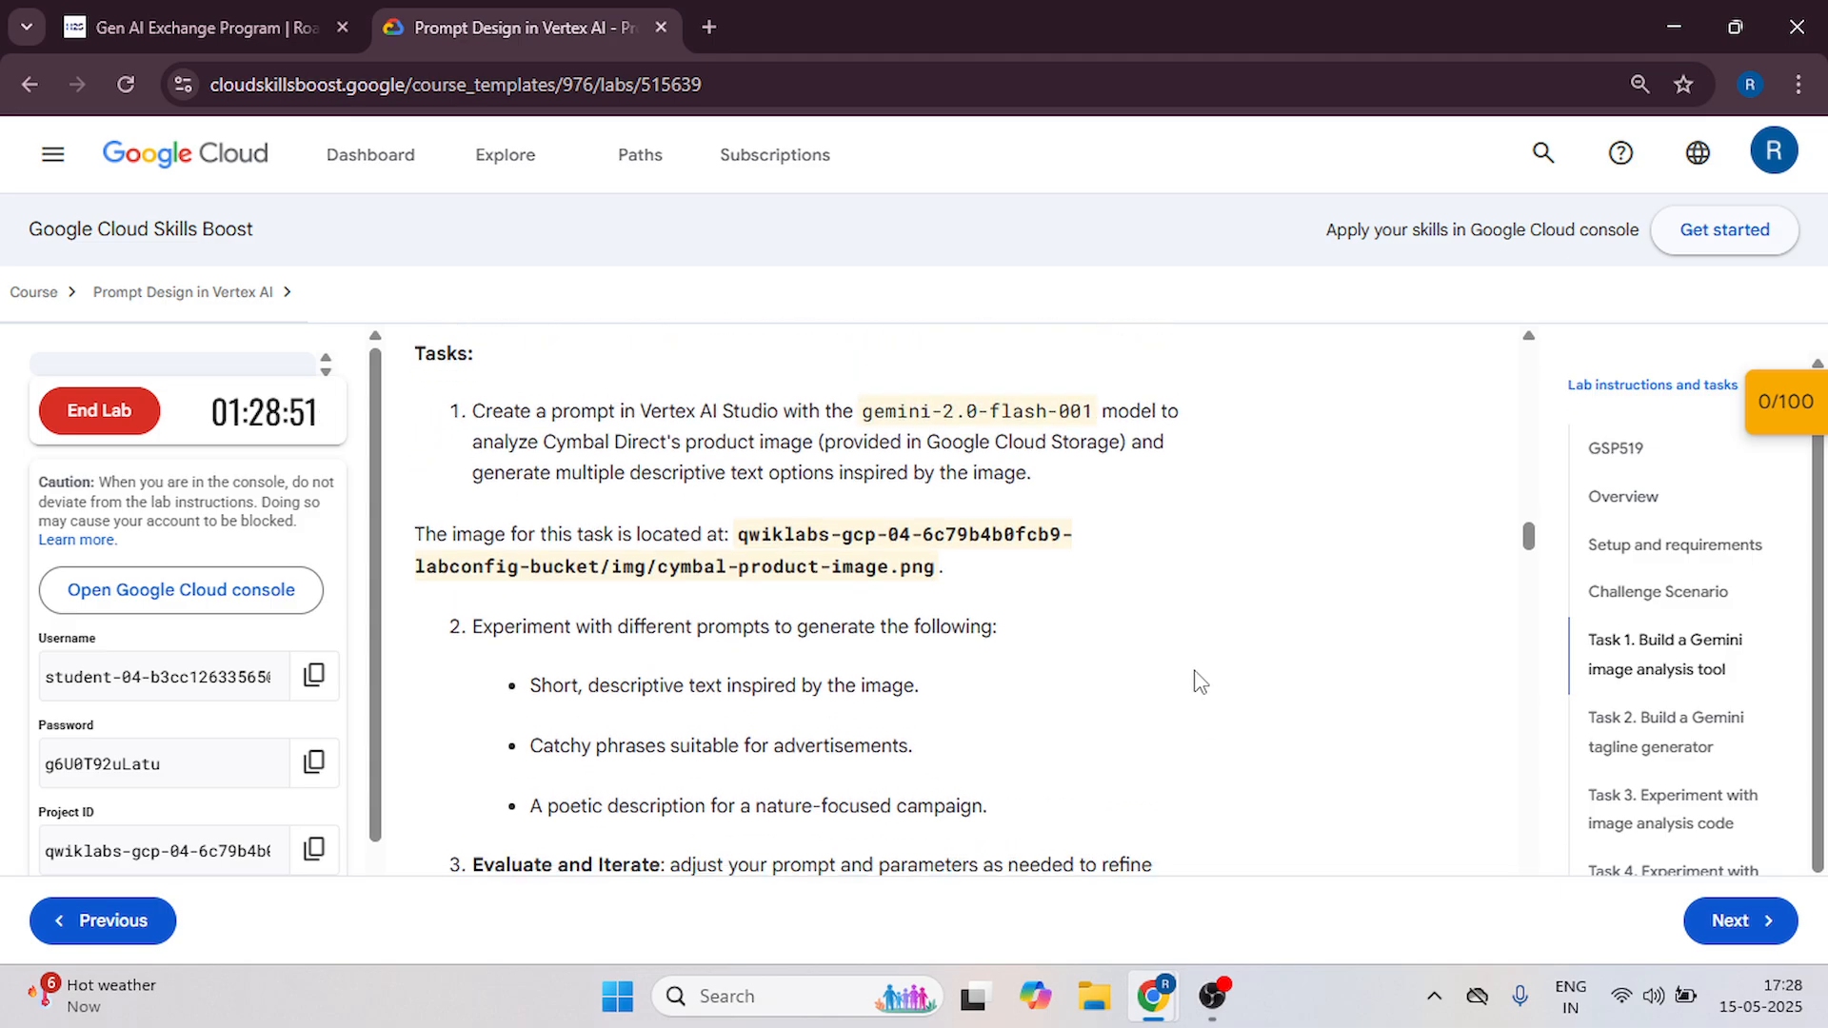
scroll("down", 3)
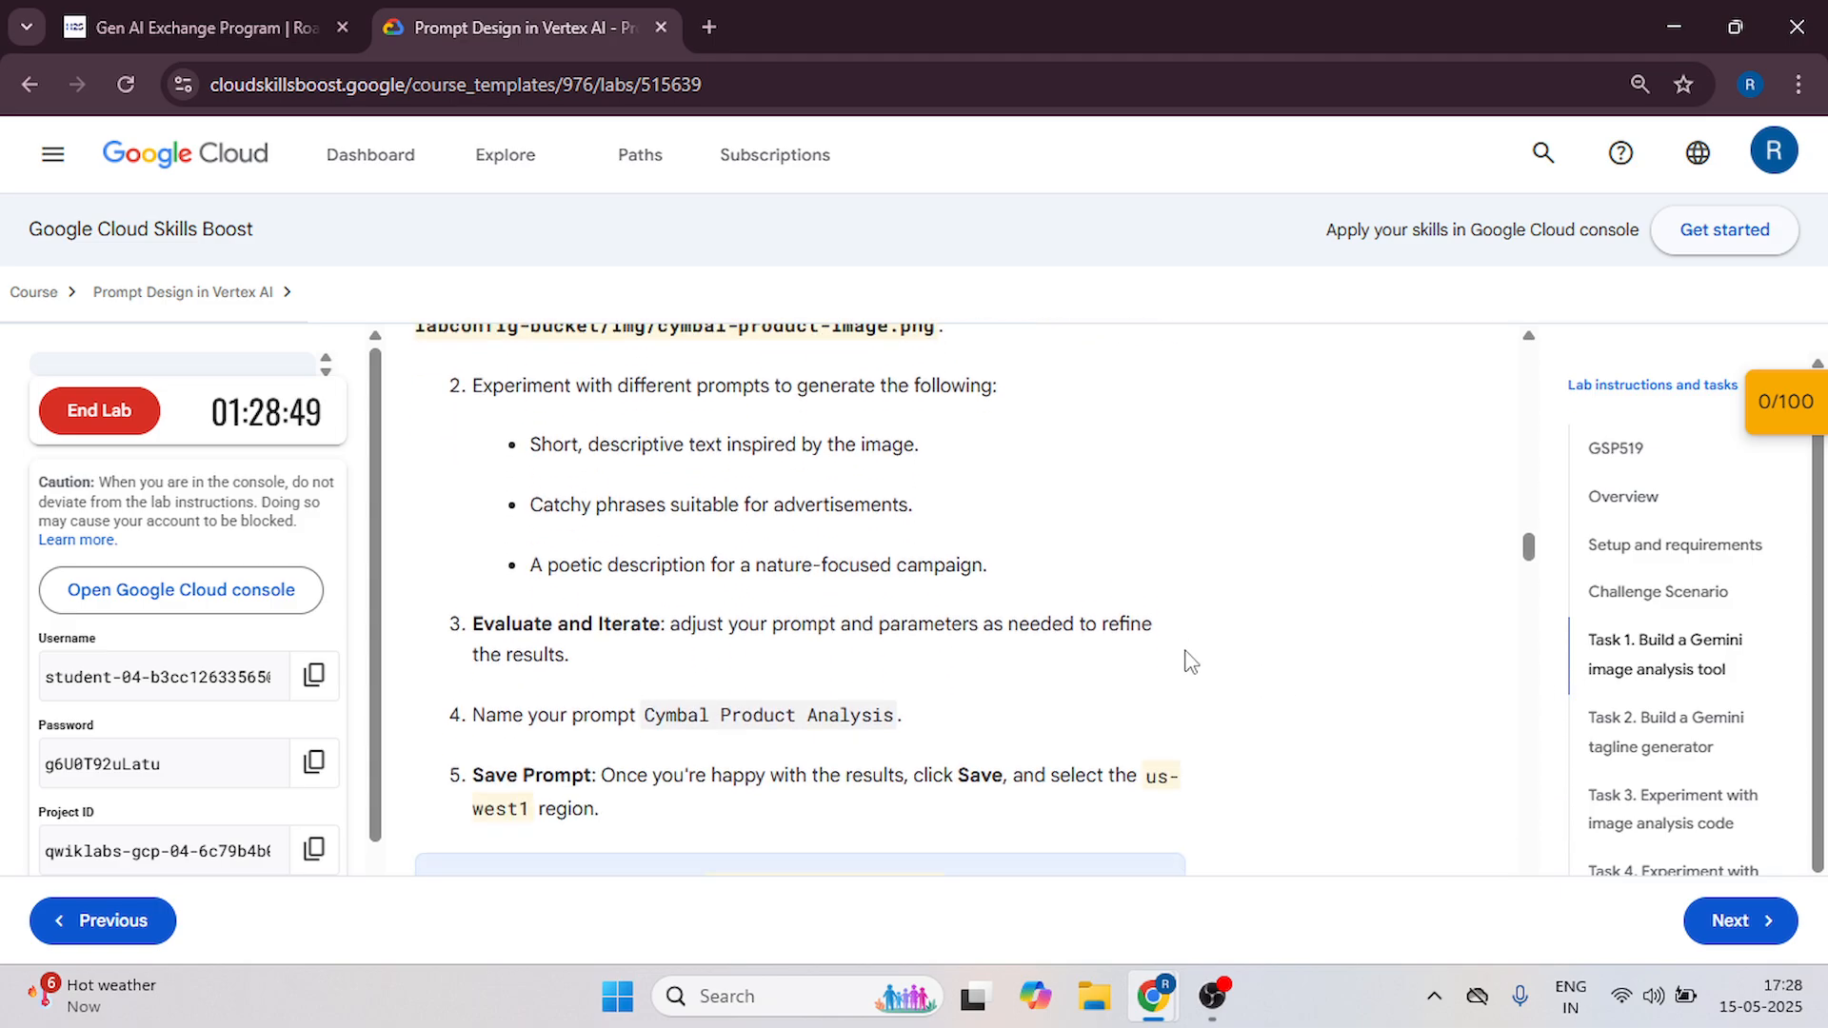
scroll("down", 3)
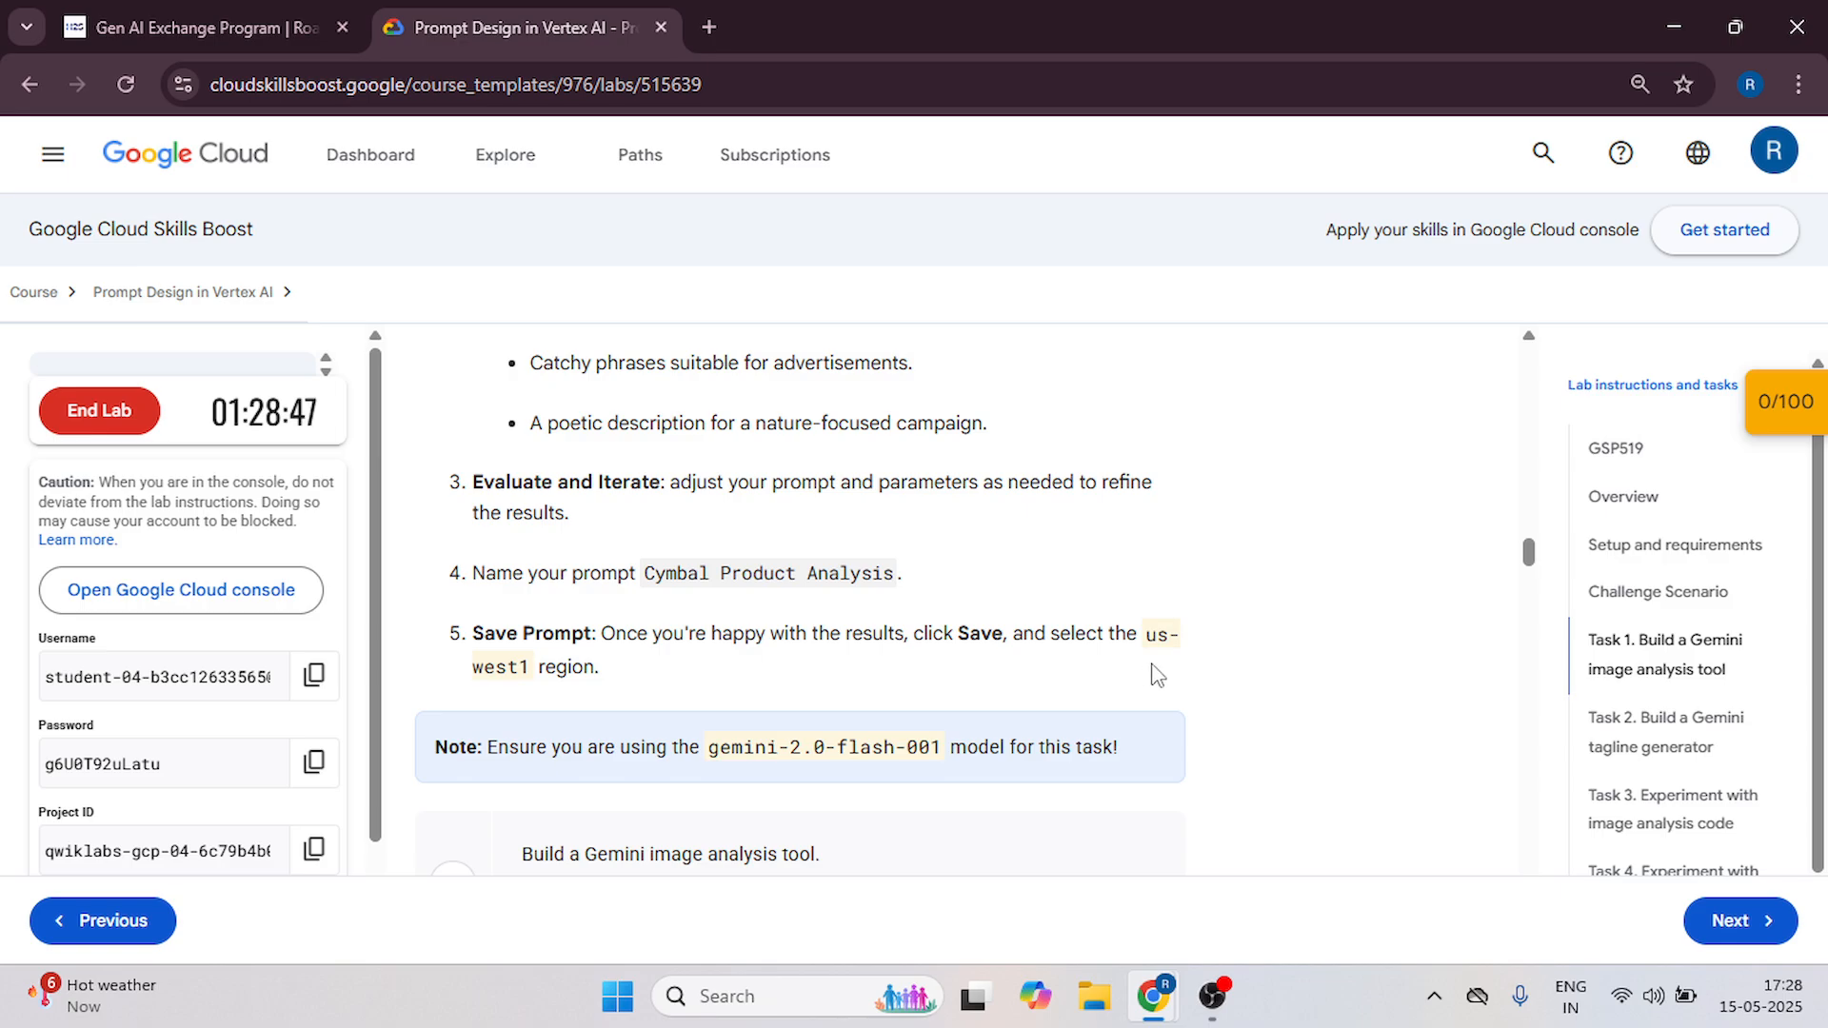
mouse_move(874, 682)
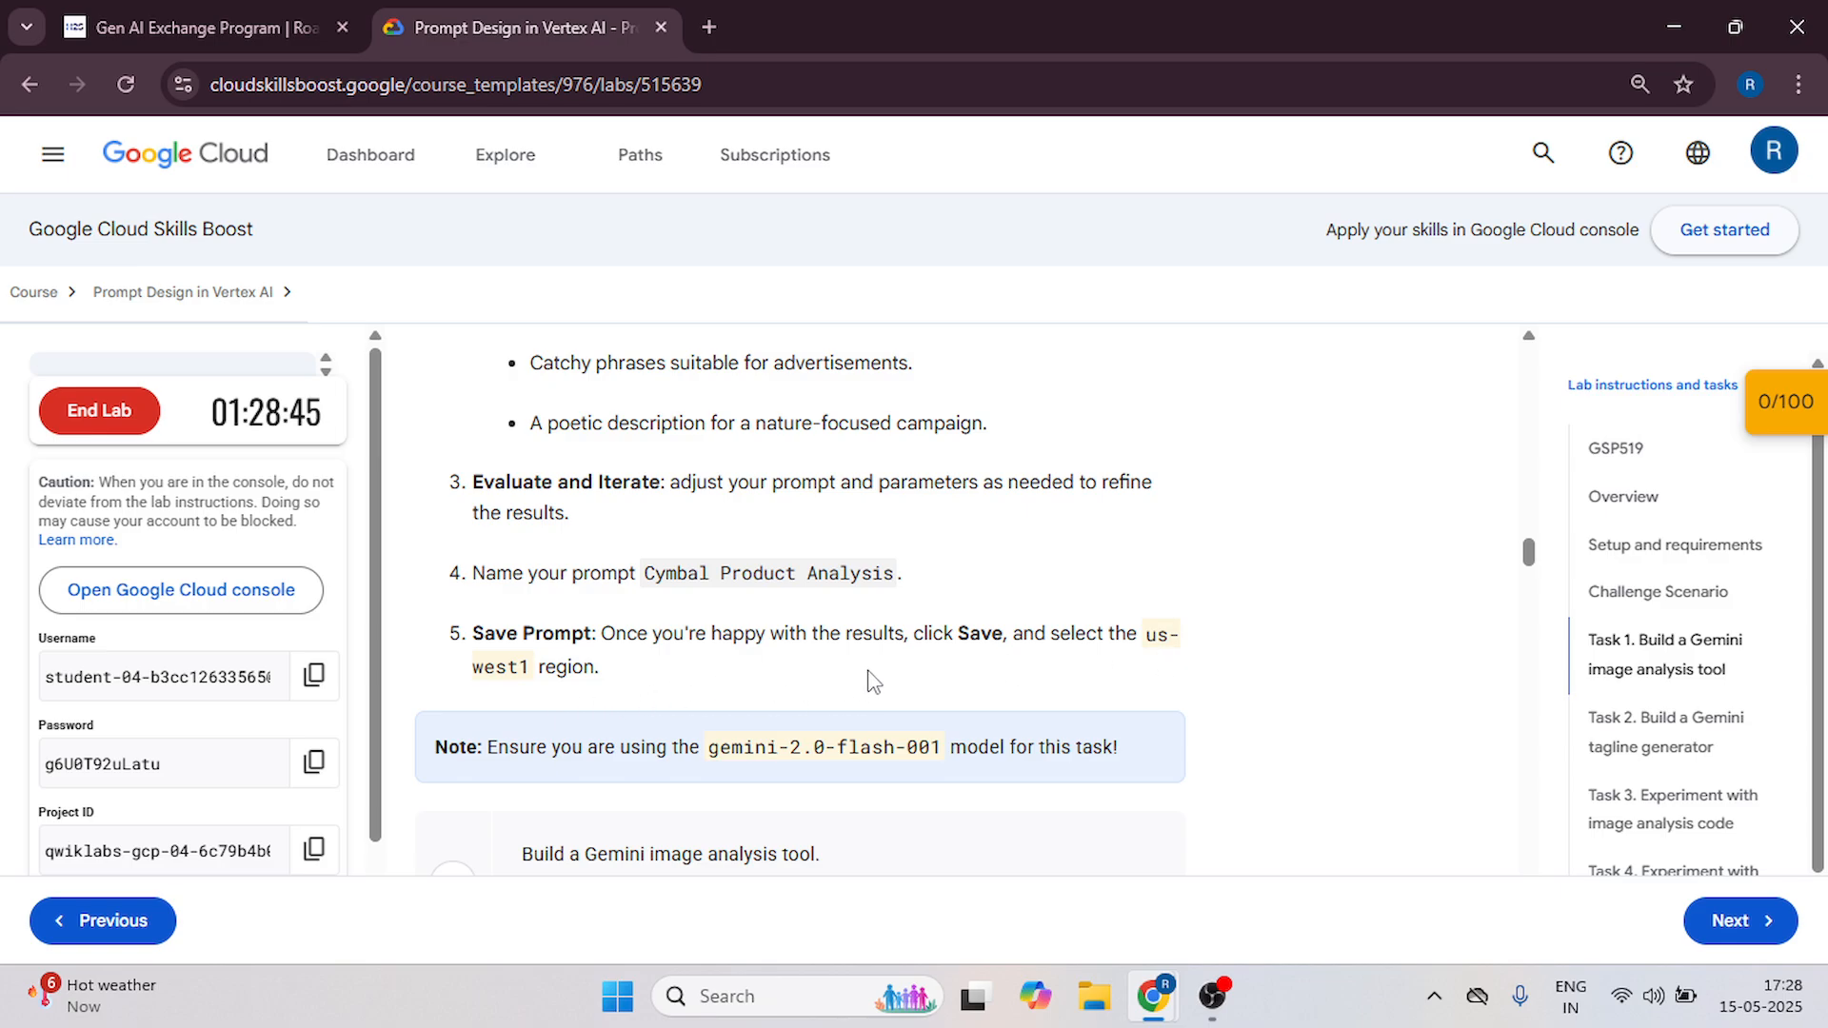
scroll("up", 3)
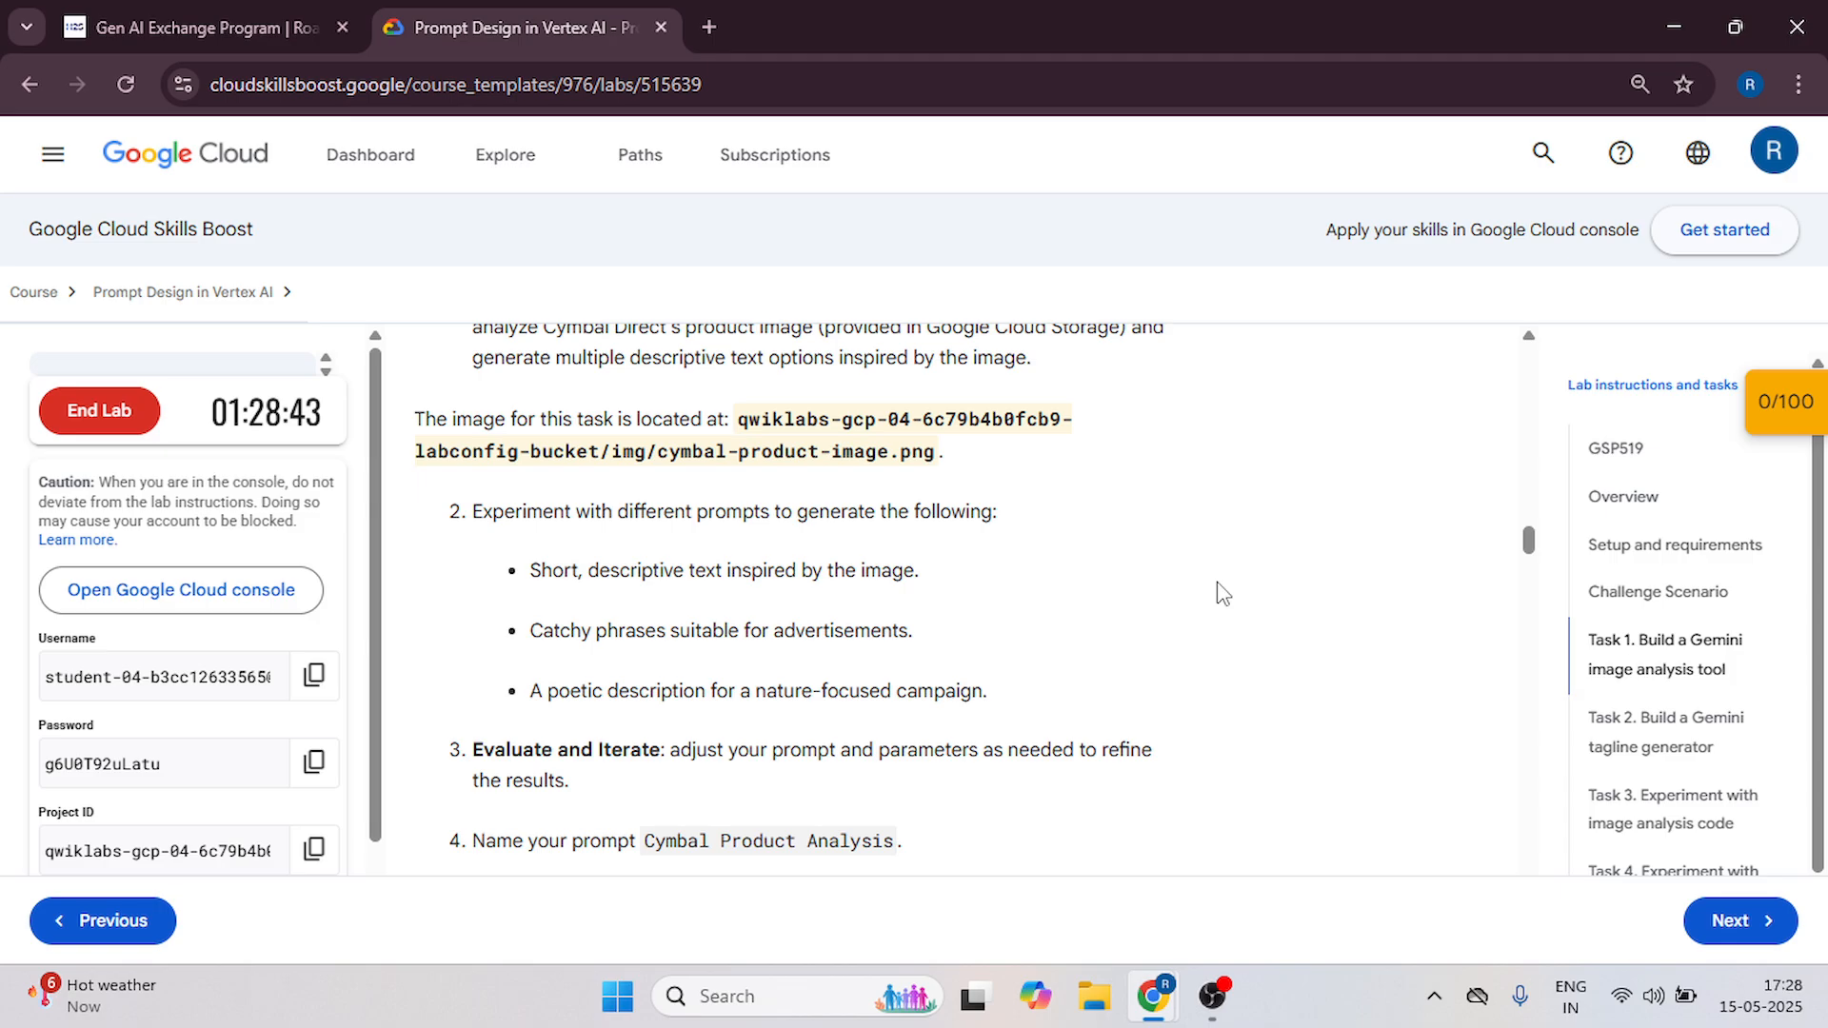
Attach cymbal-product-image.png from the labconfig bucket to the new prompt.
left_click(181, 589)
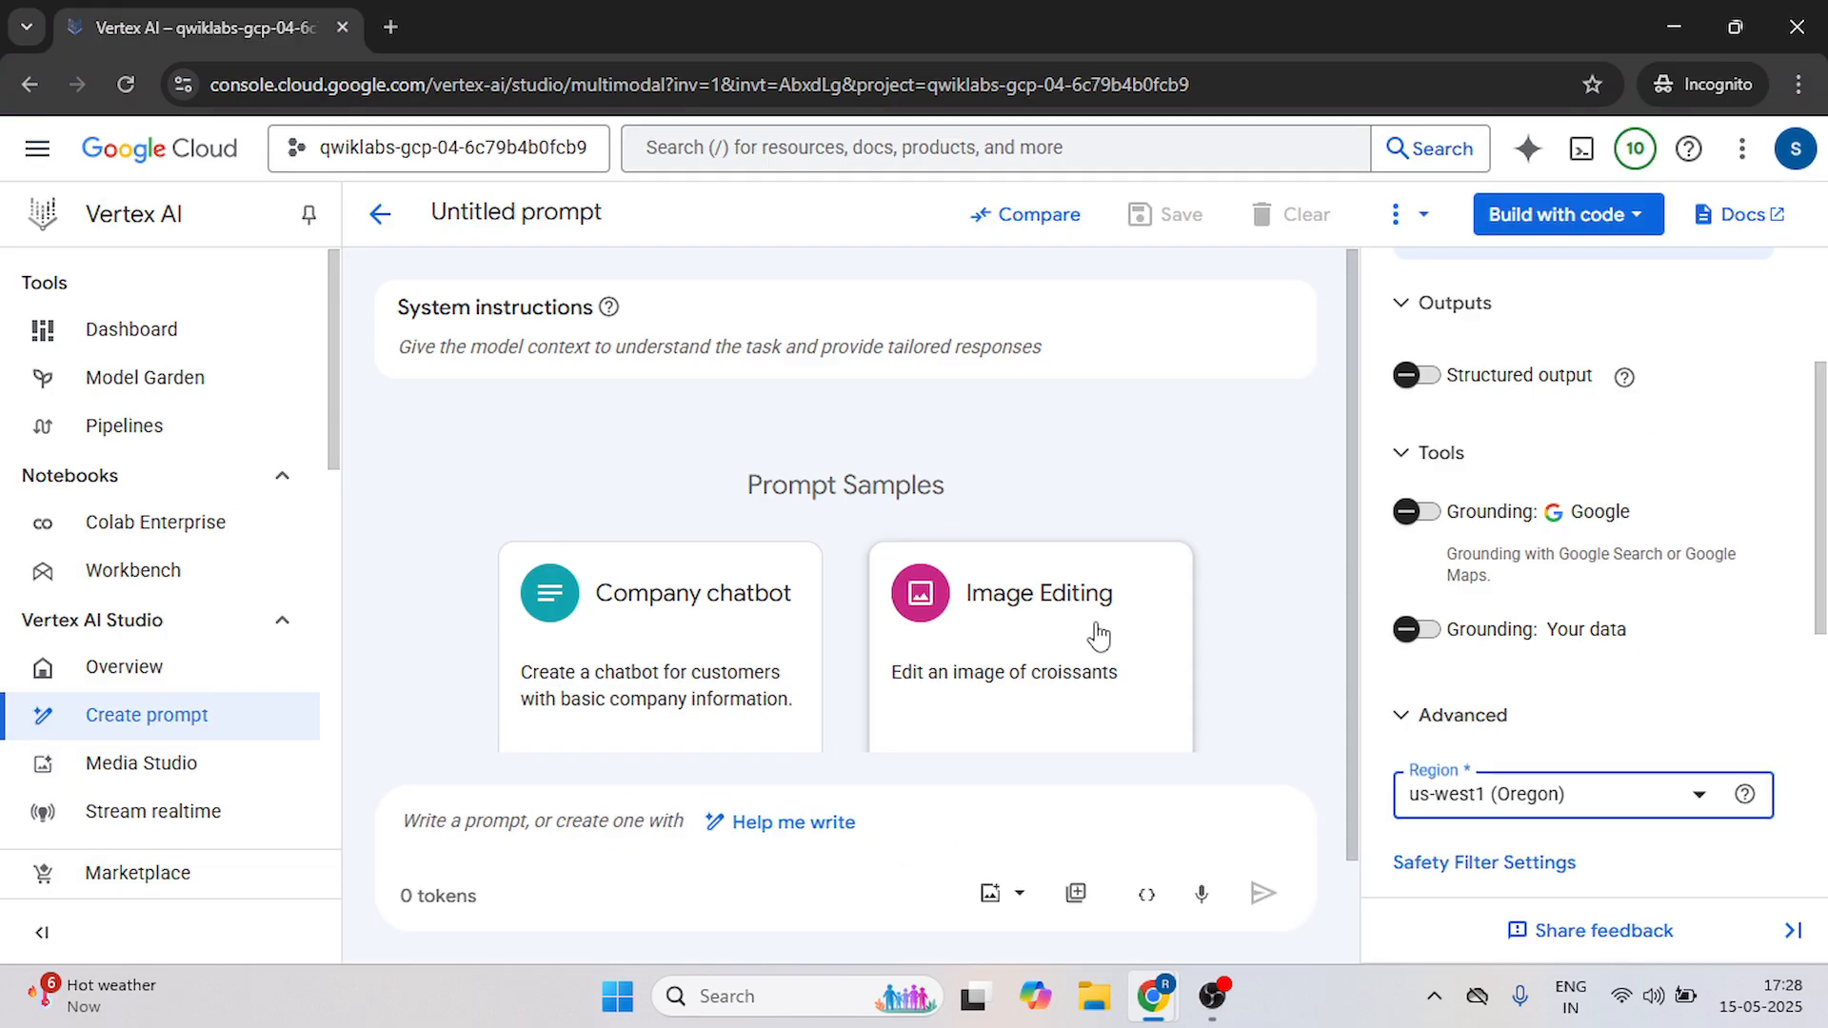
mouse_move(990, 895)
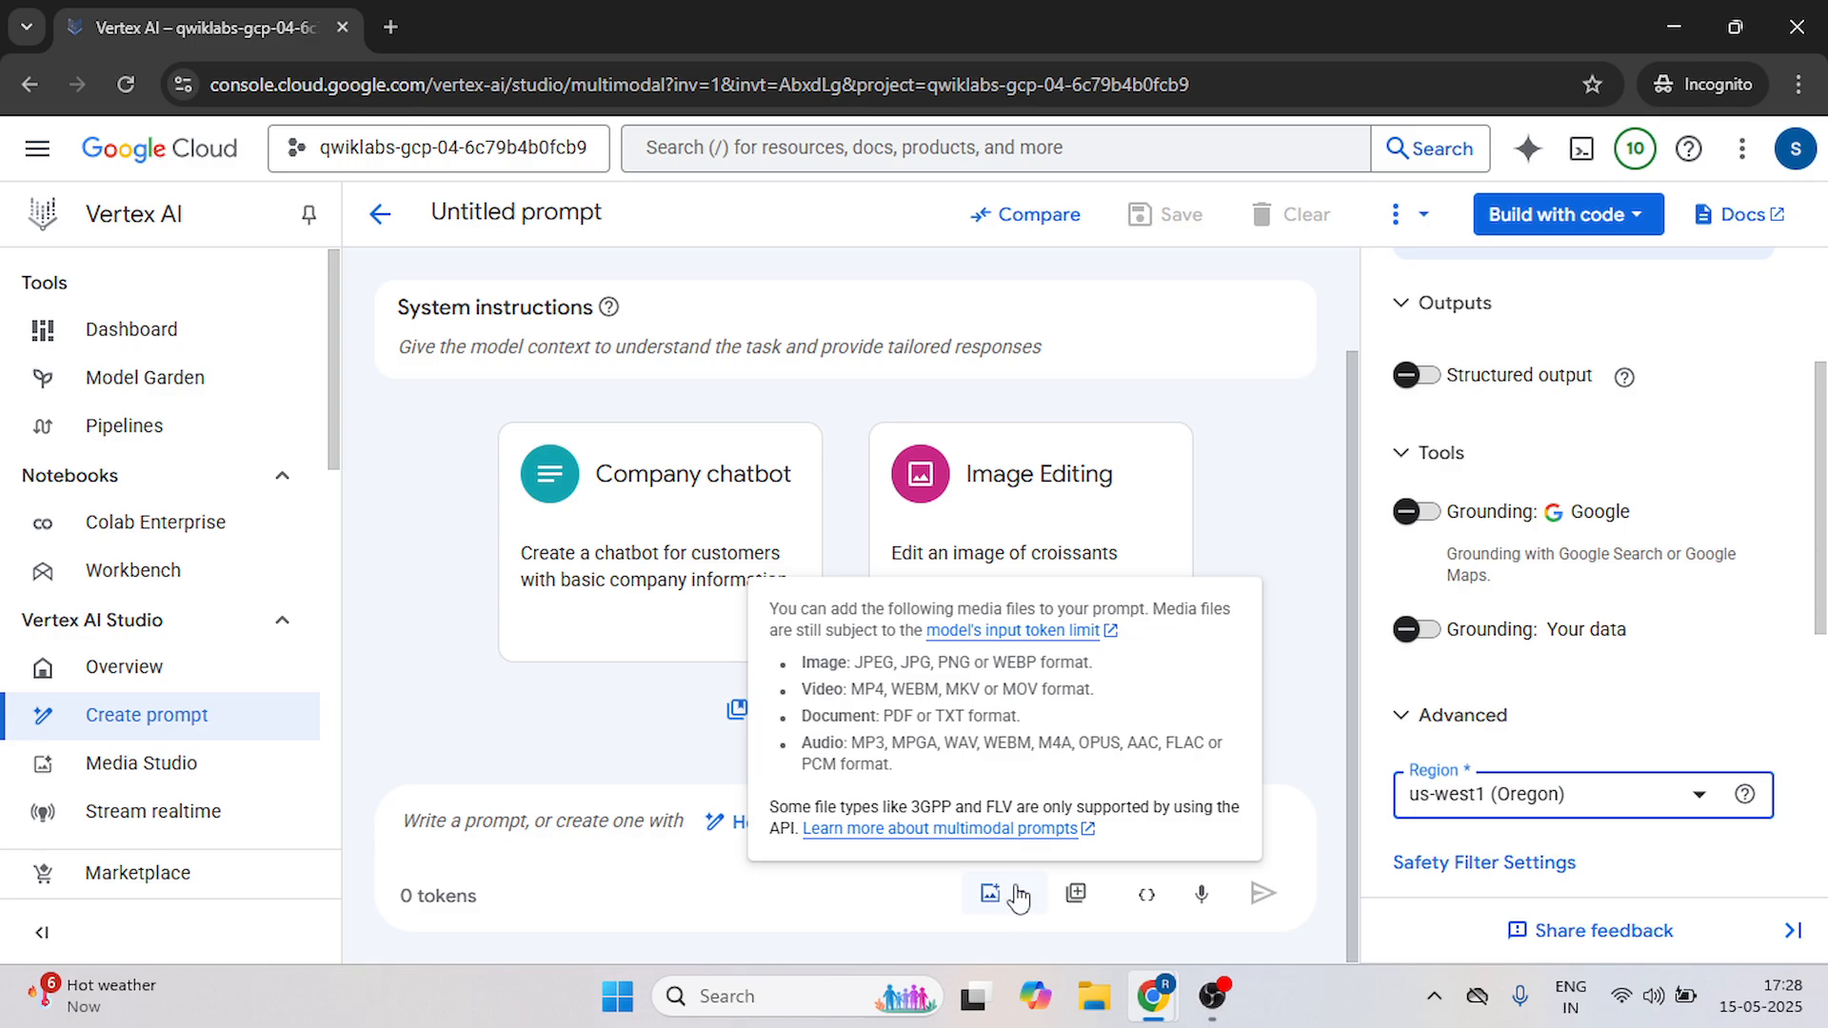
left_click(990, 895)
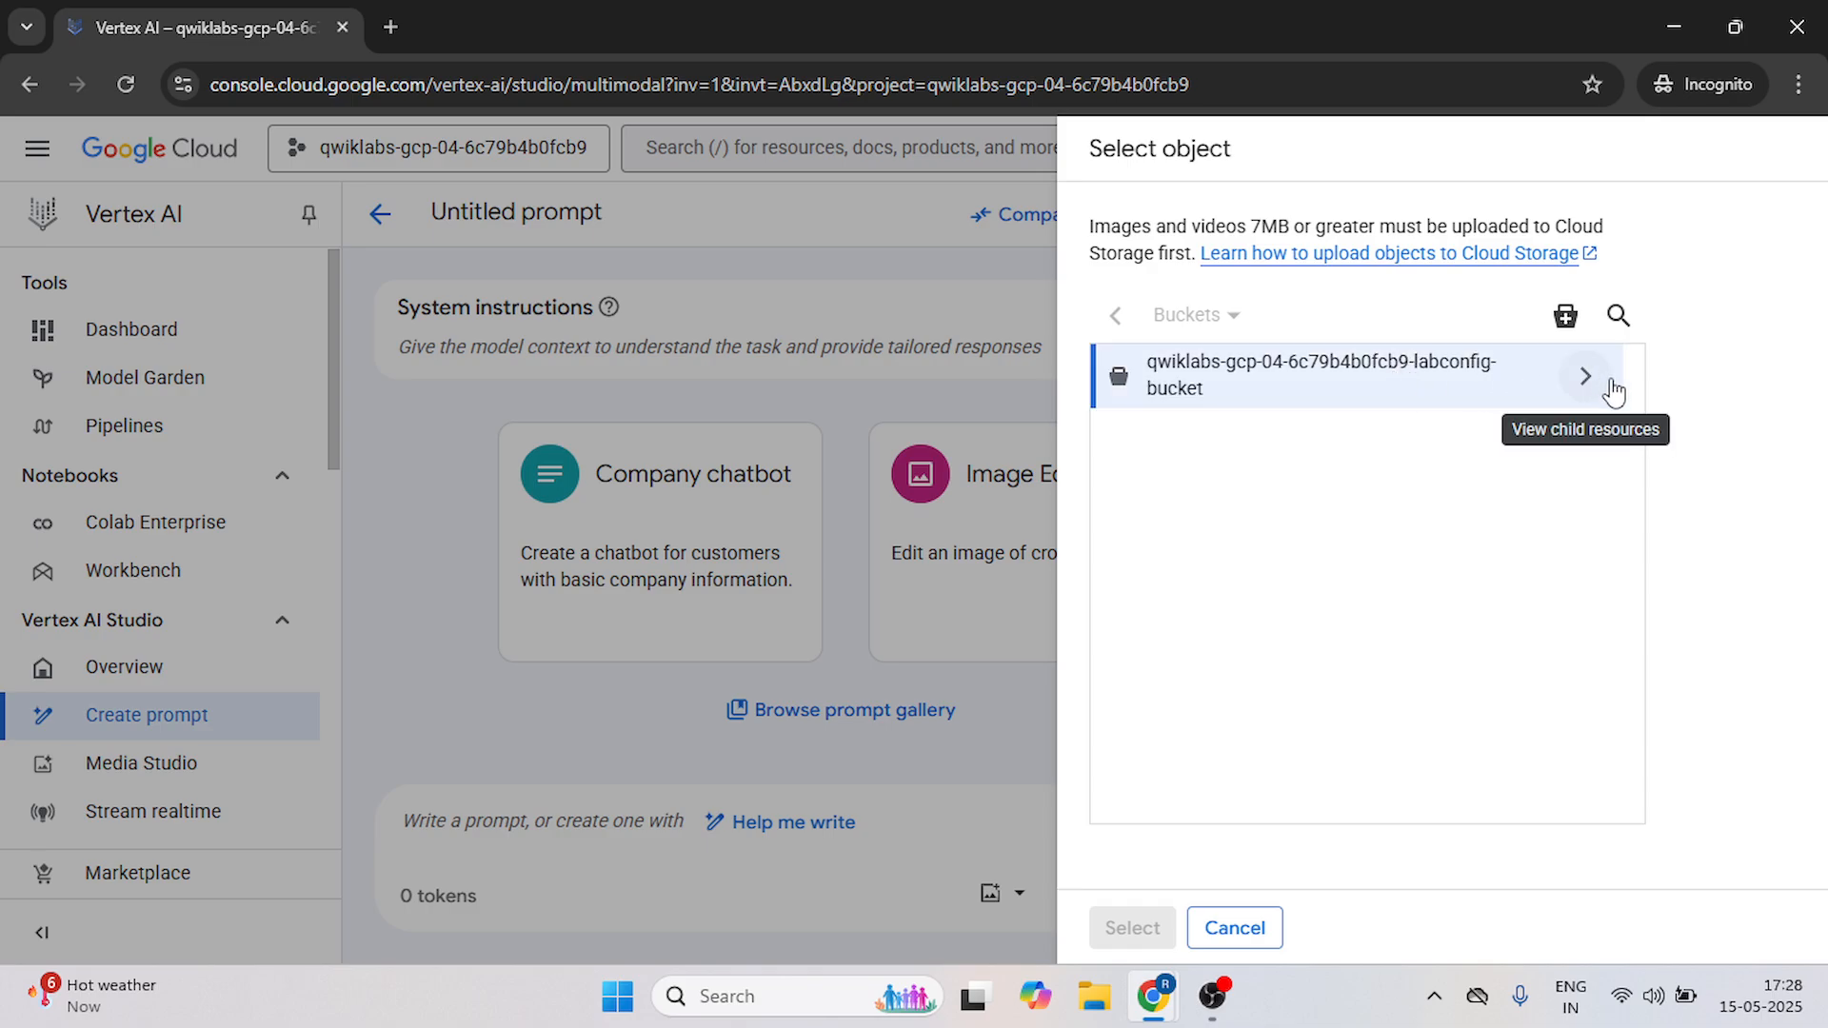
left_click(1582, 375)
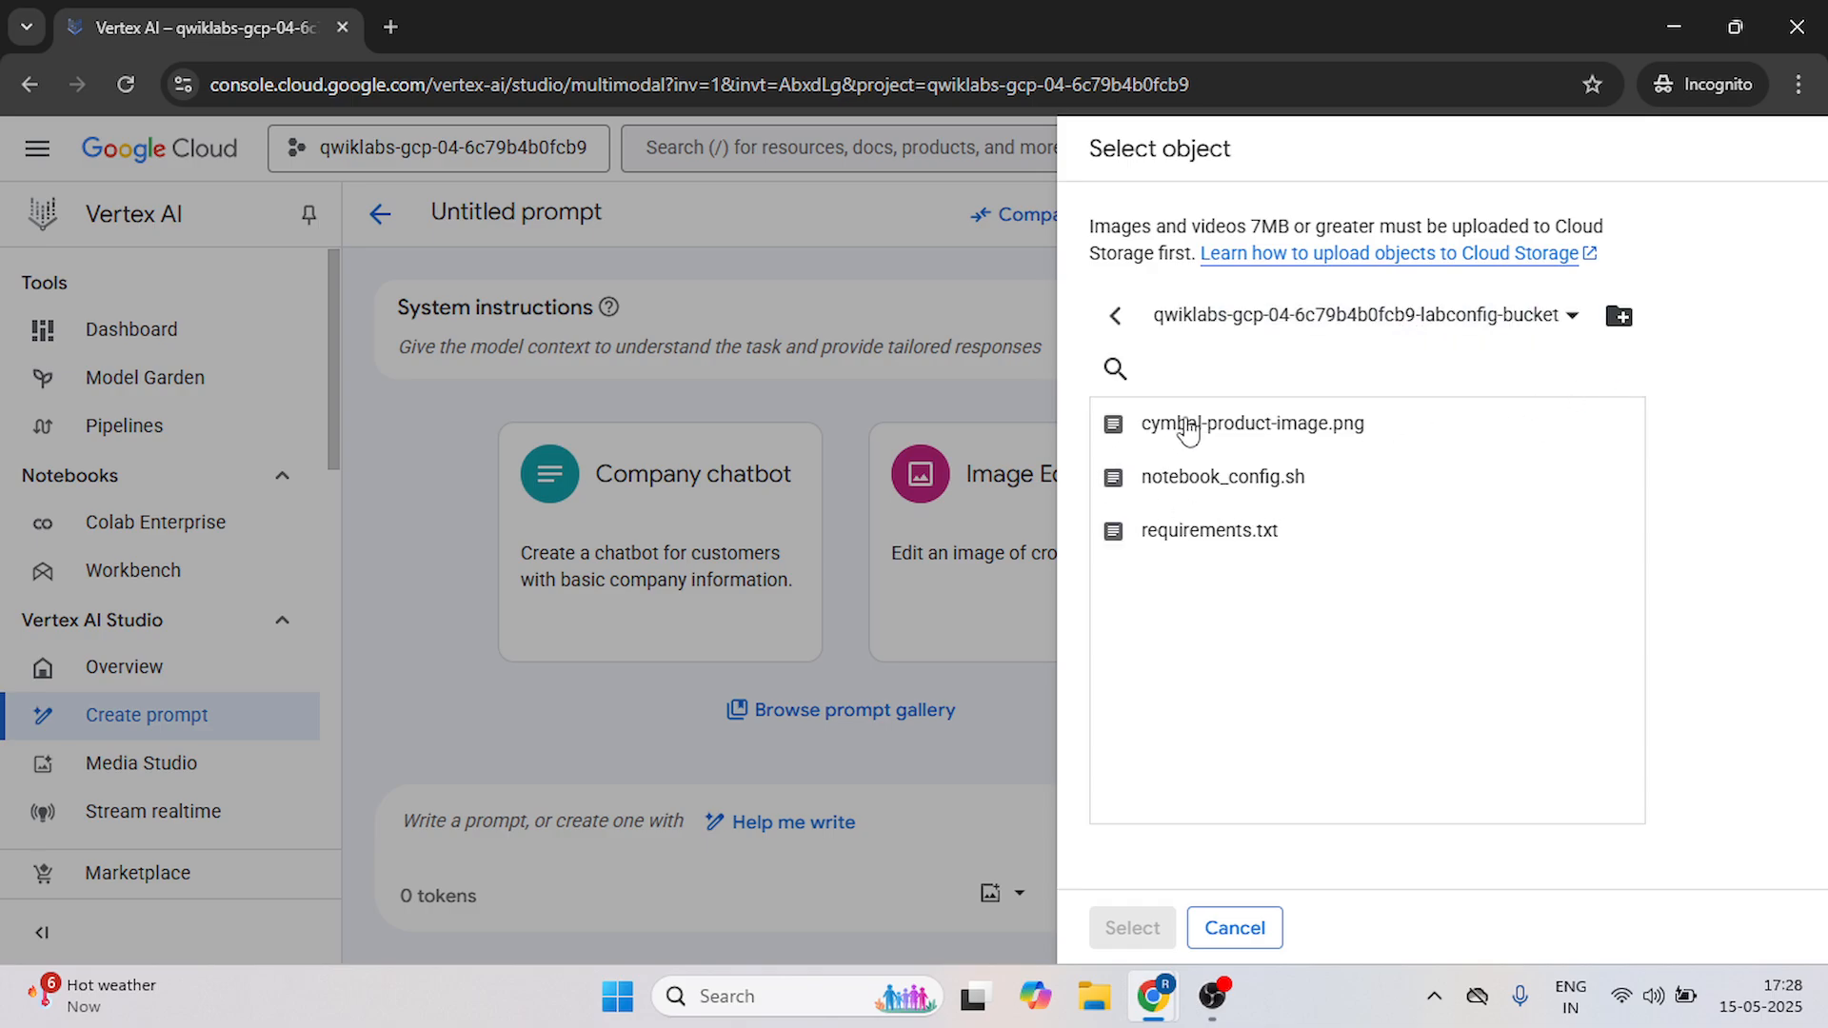
left_click(1257, 423)
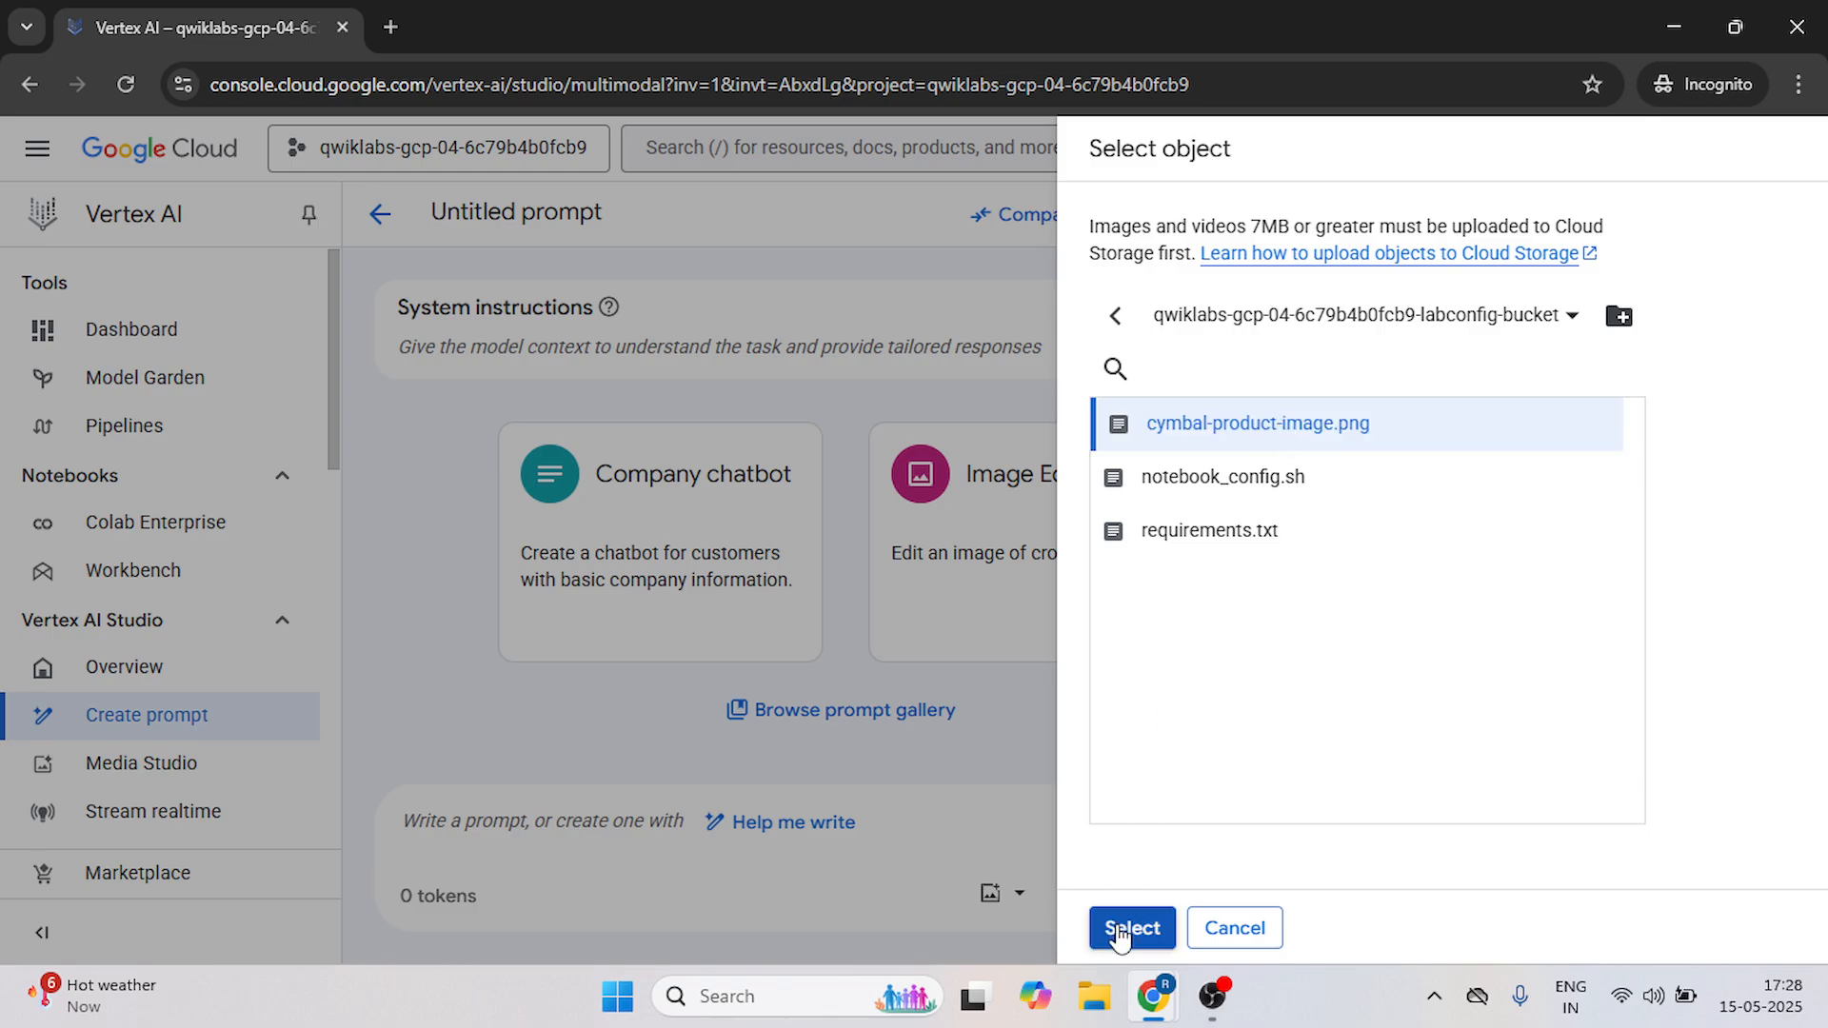
left_click(1129, 928)
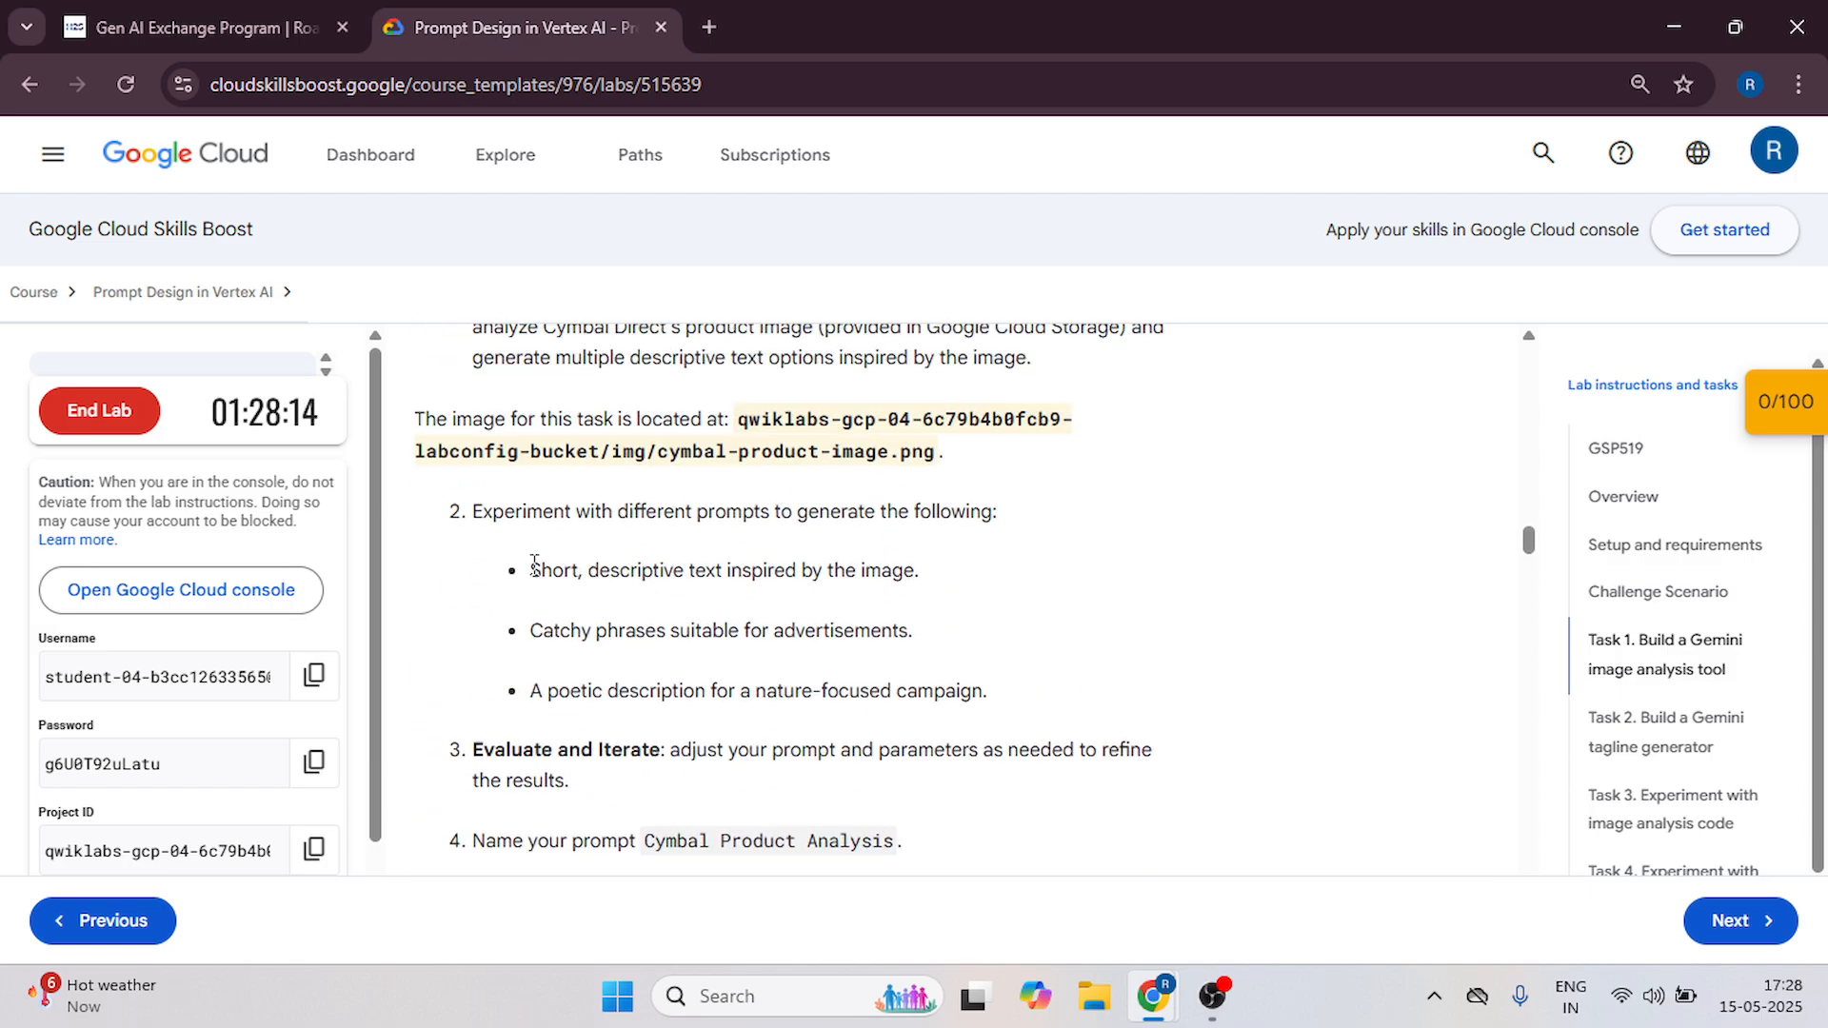
Generate 'Short, descriptive text inspired by the image.' for the product image.
left_click_drag(531, 570, 917, 569)
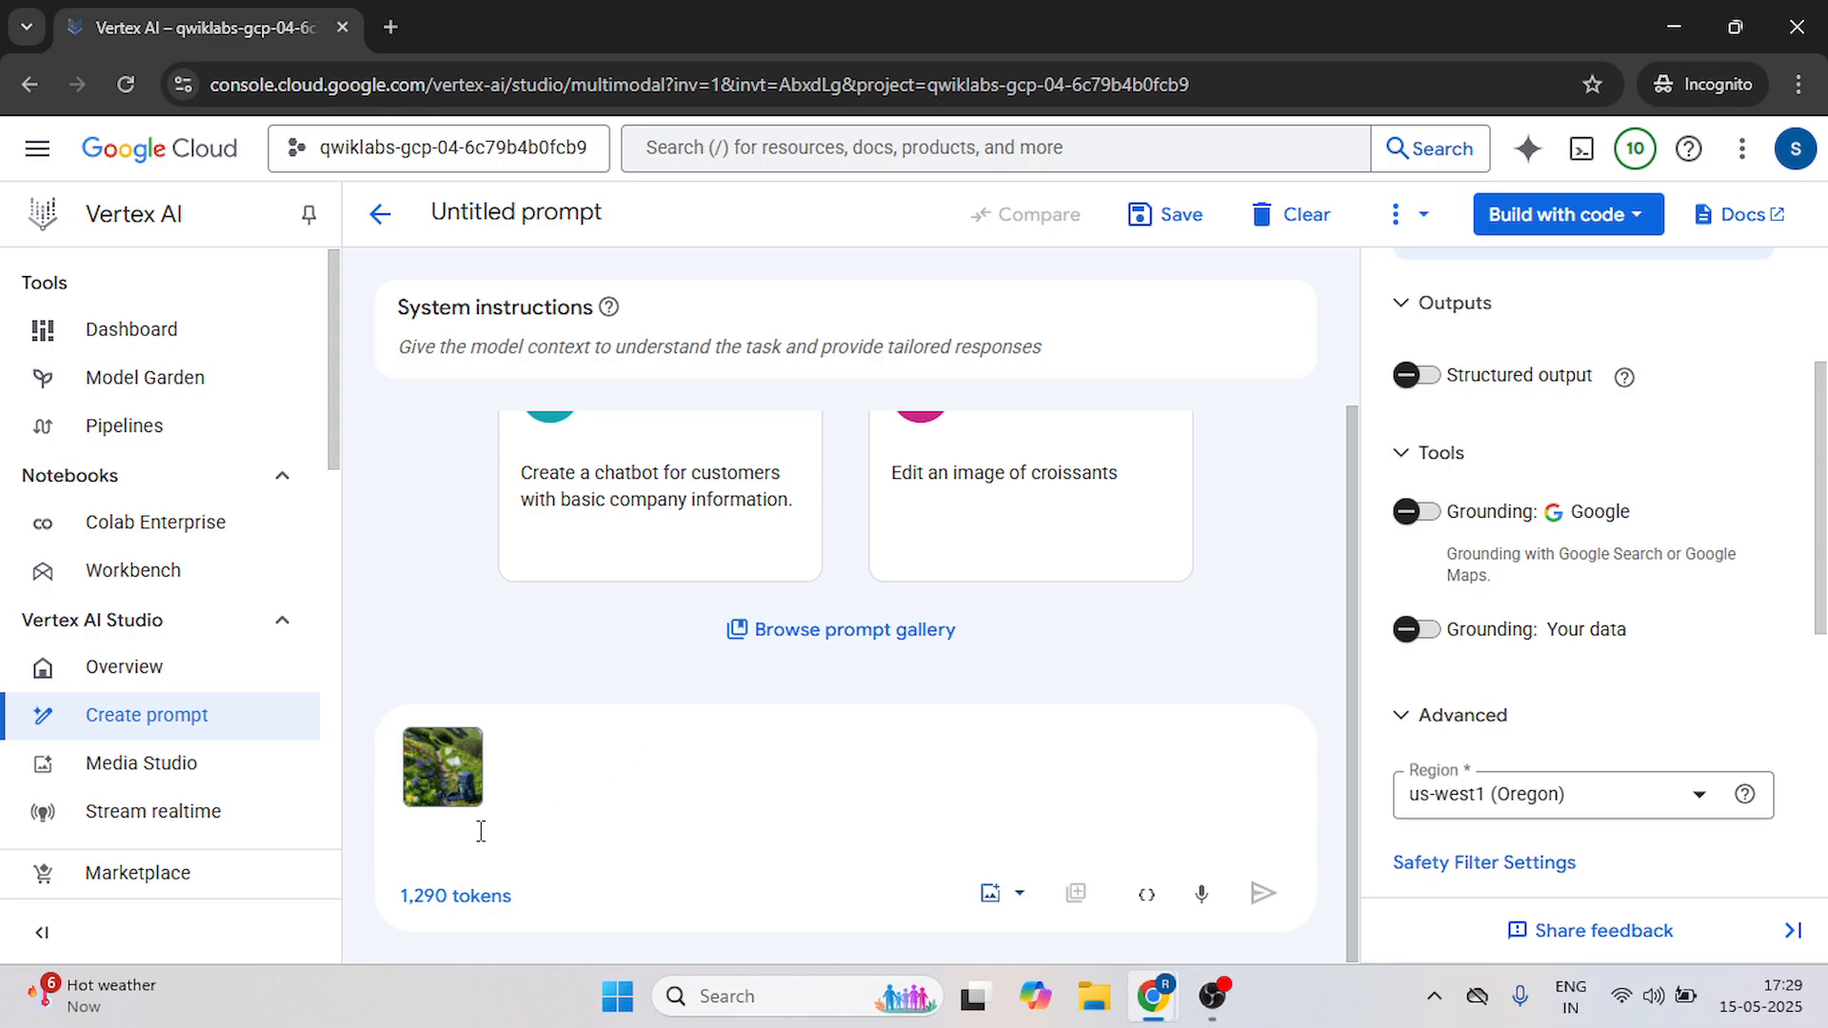
type("Short, descriptive text inspired by the image.")
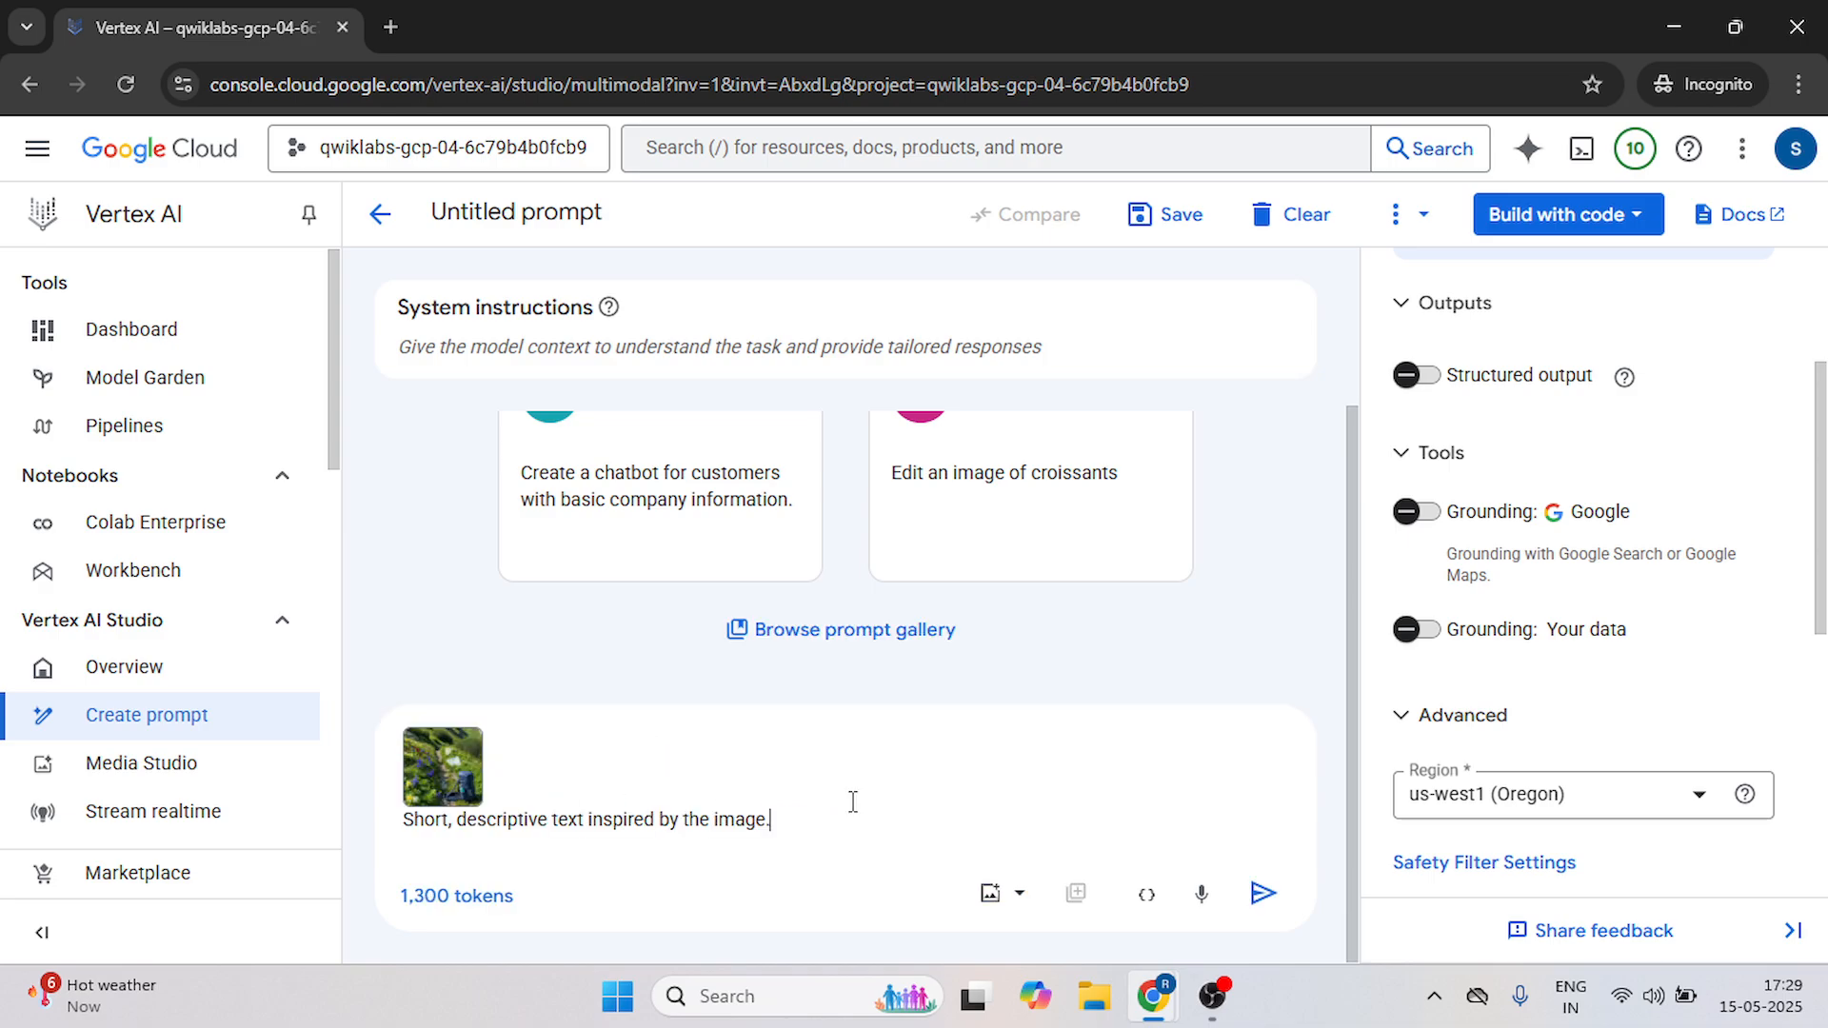
left_click(1261, 893)
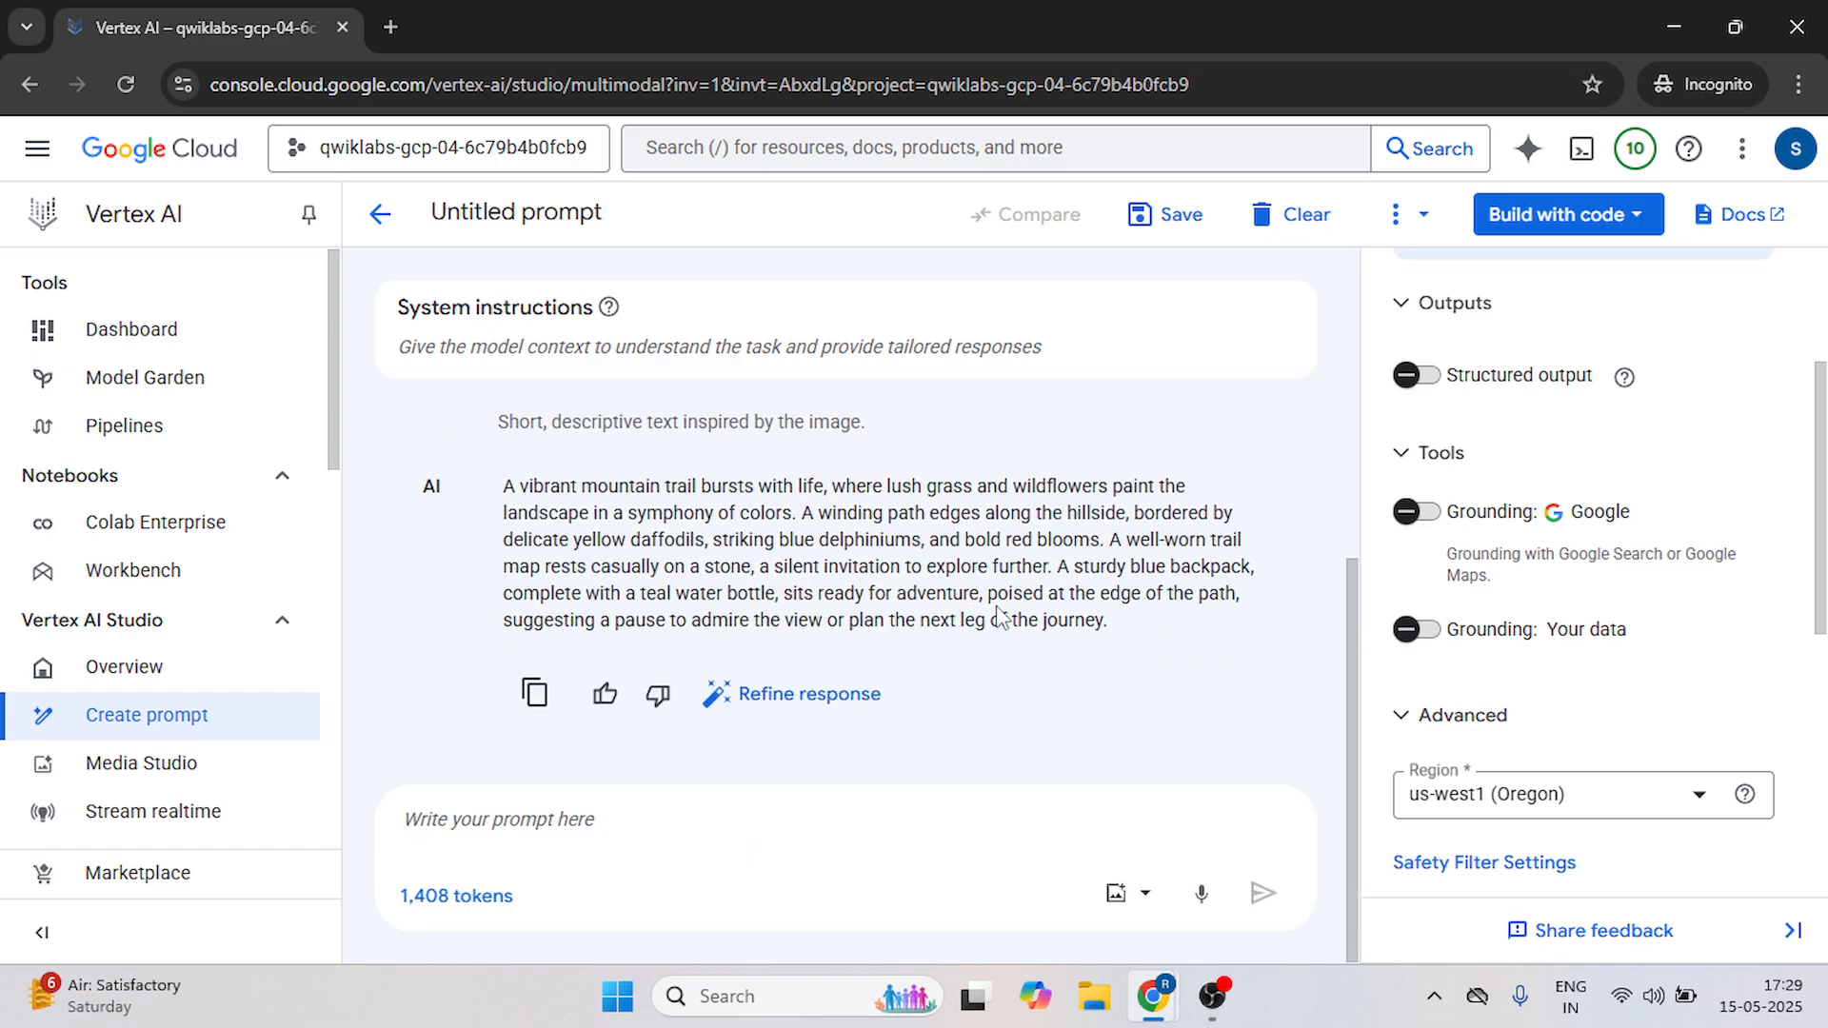
Generate 'Catchy phrases suitable for advertisements.' and return to the lab instructions.
left_click(518, 27)
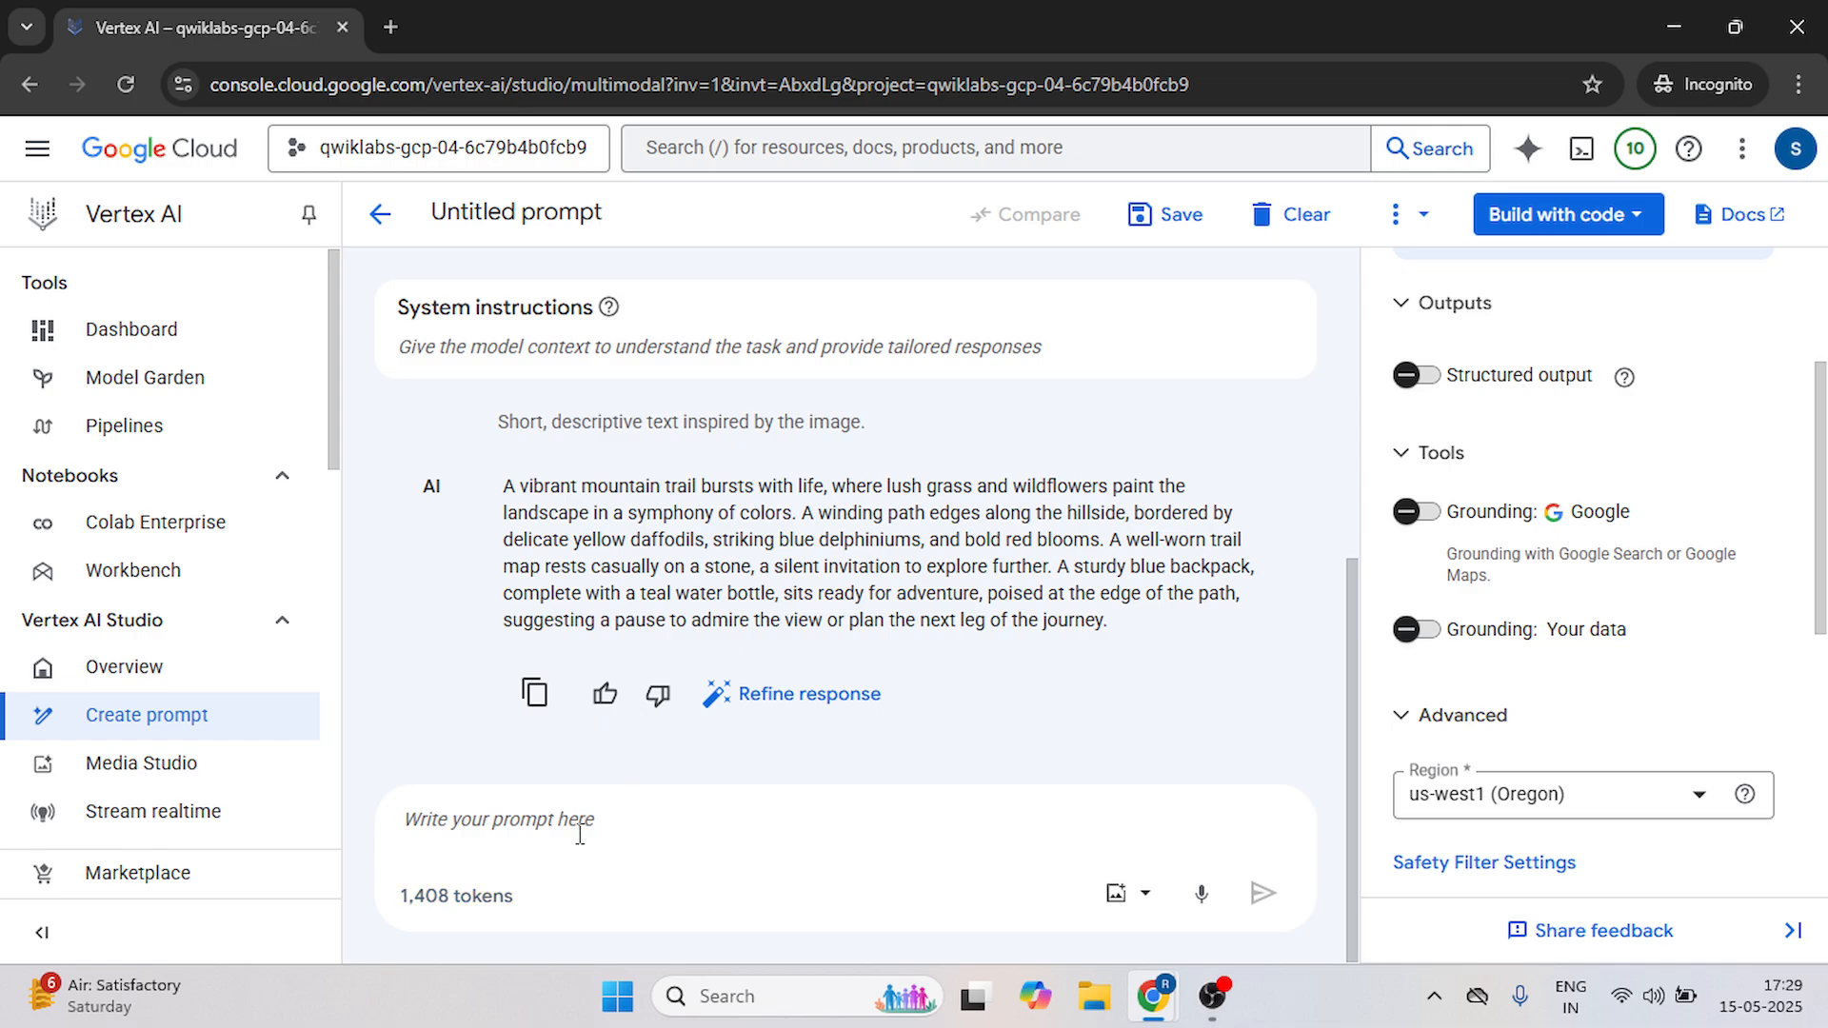
type("Catchy phrases suitable for advertisements.")
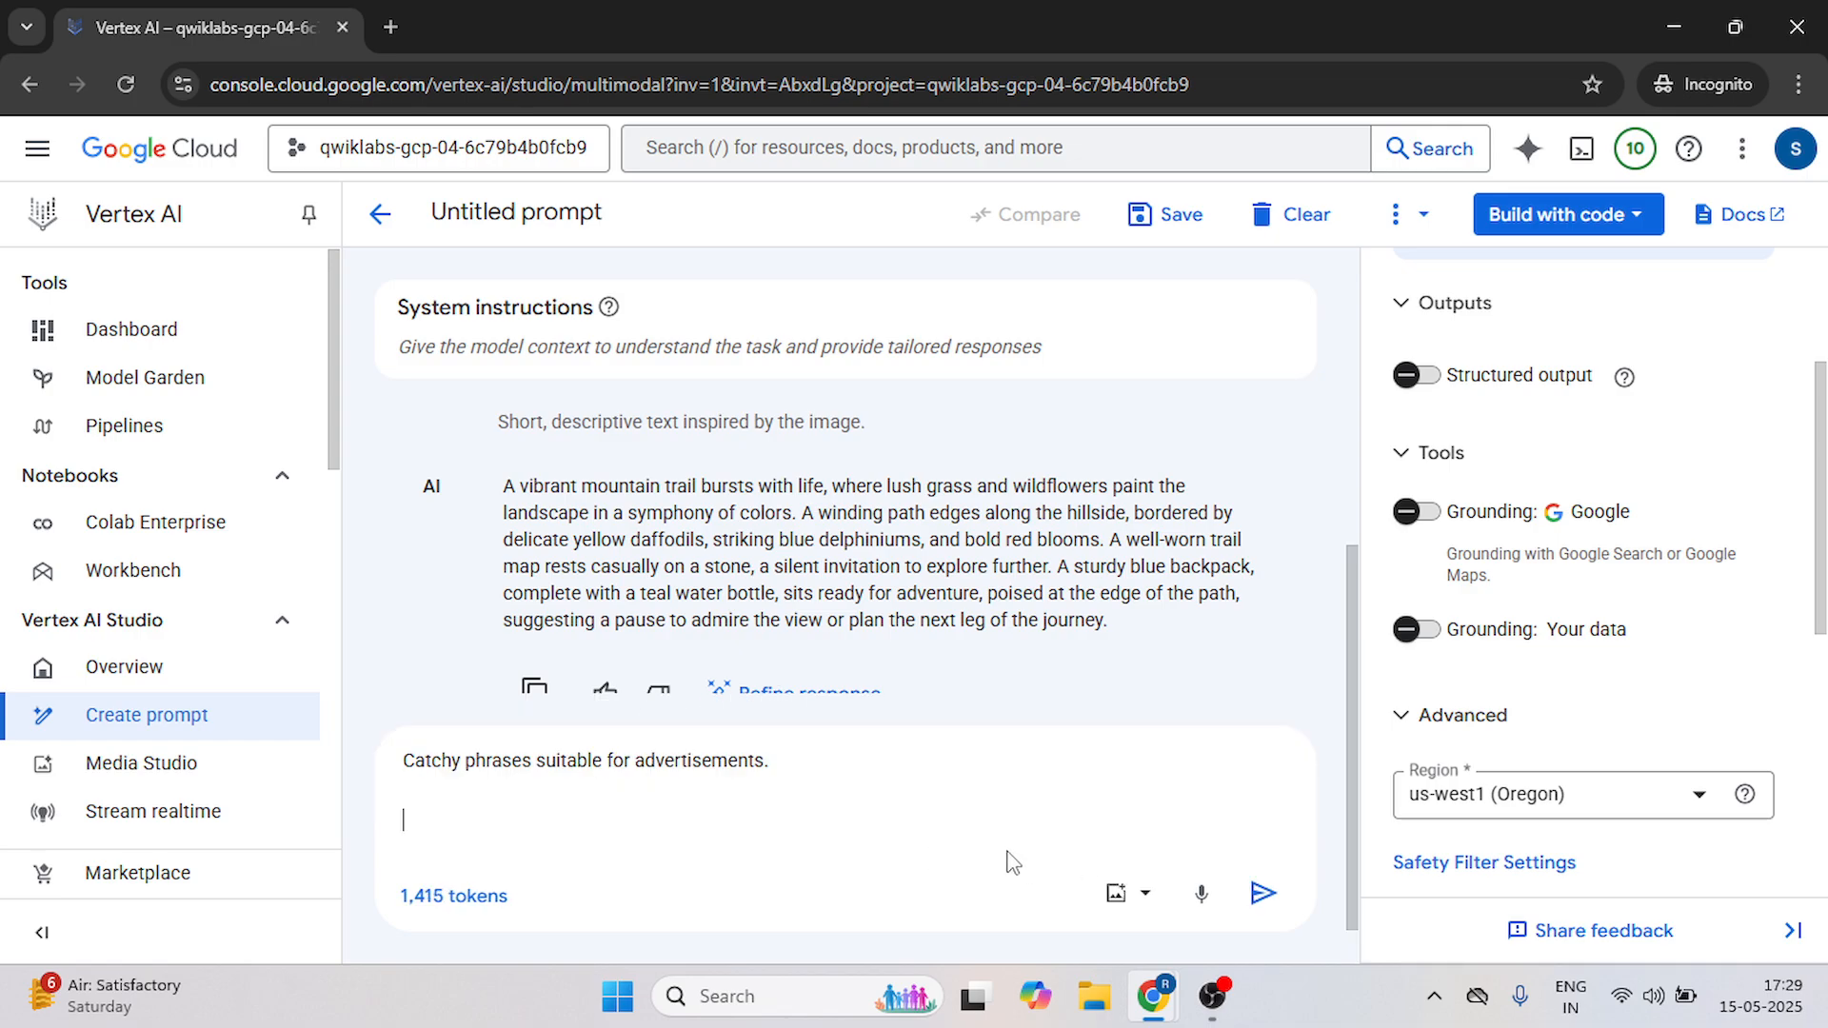
left_click(1263, 894)
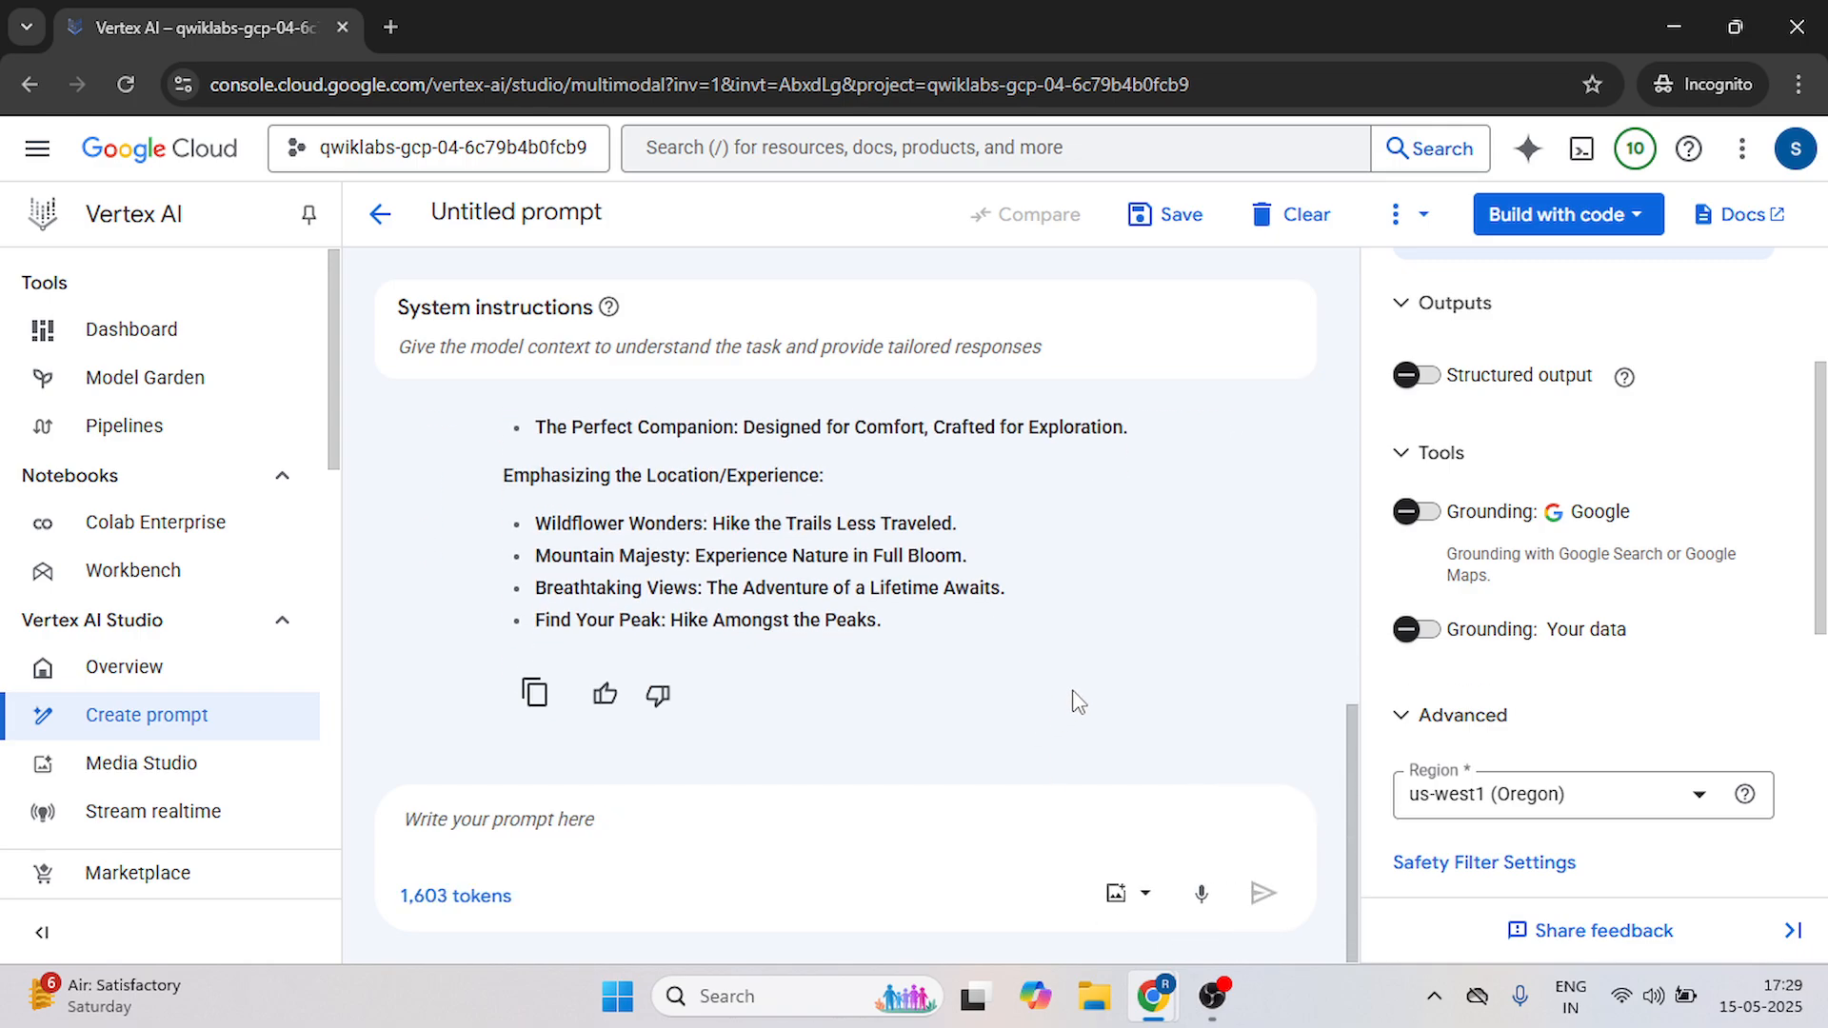
left_click(522, 27)
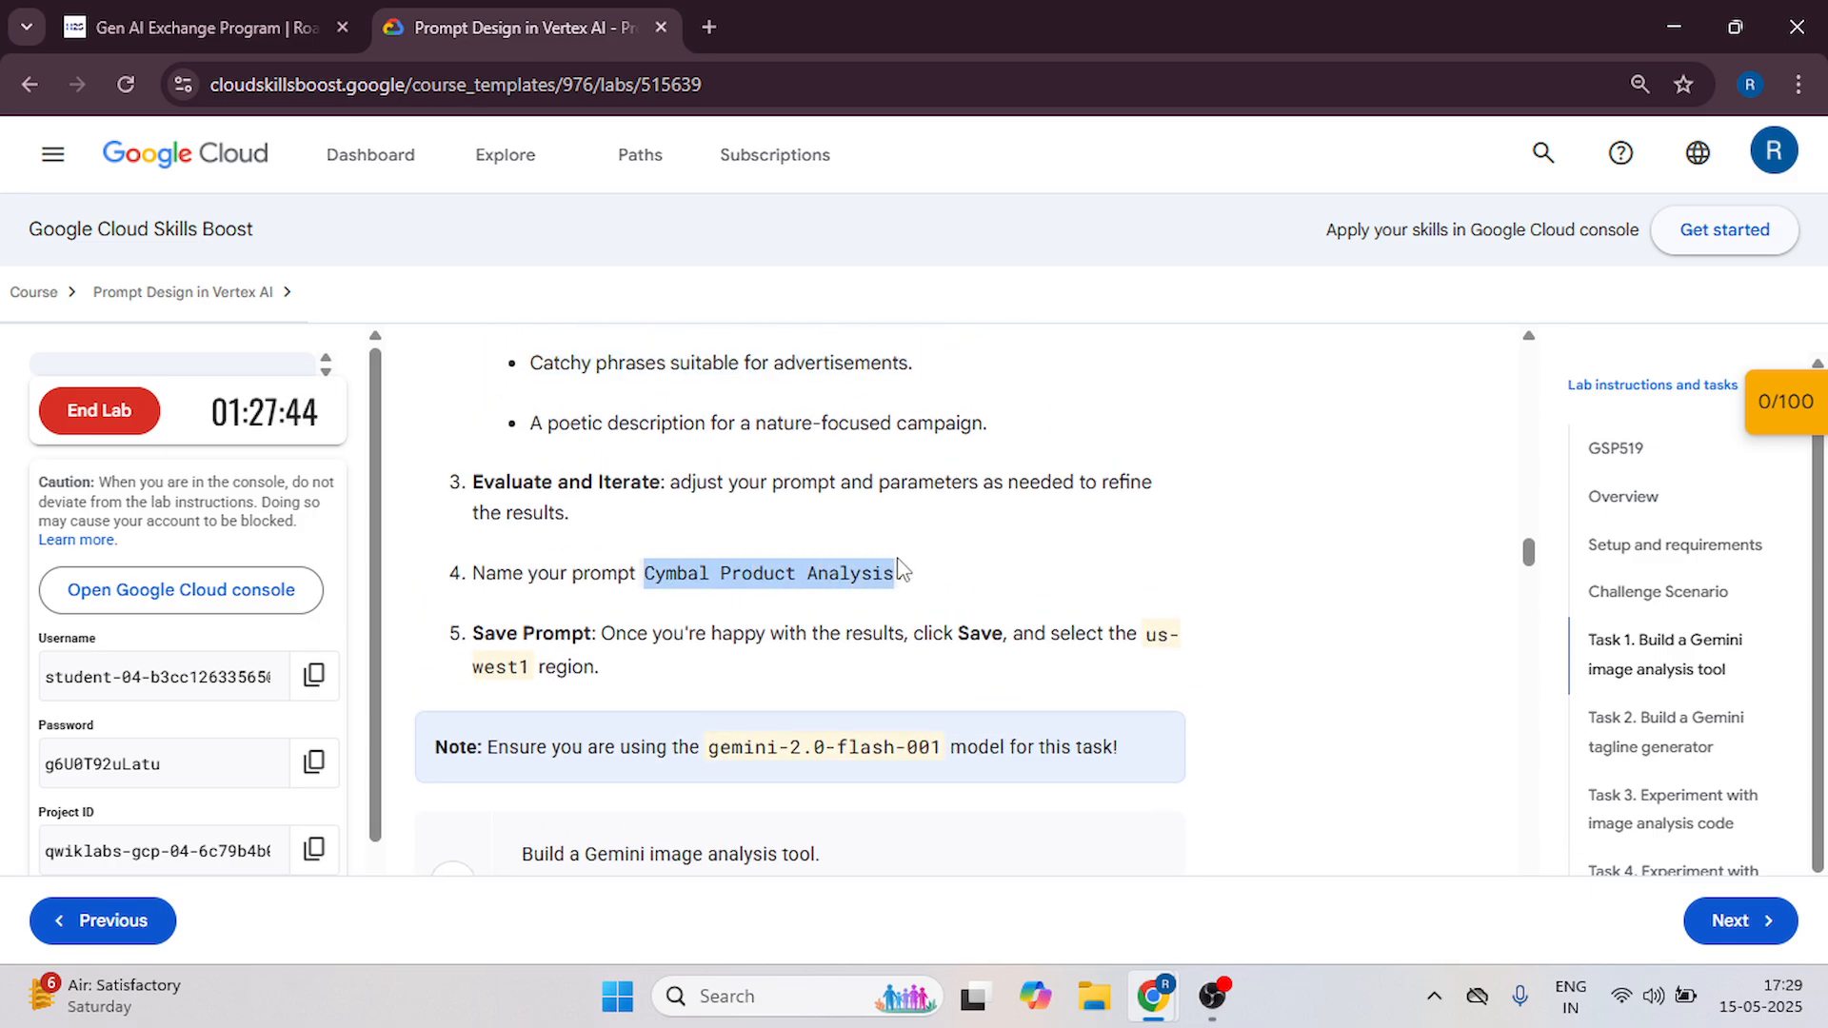
mouse_move(970, 585)
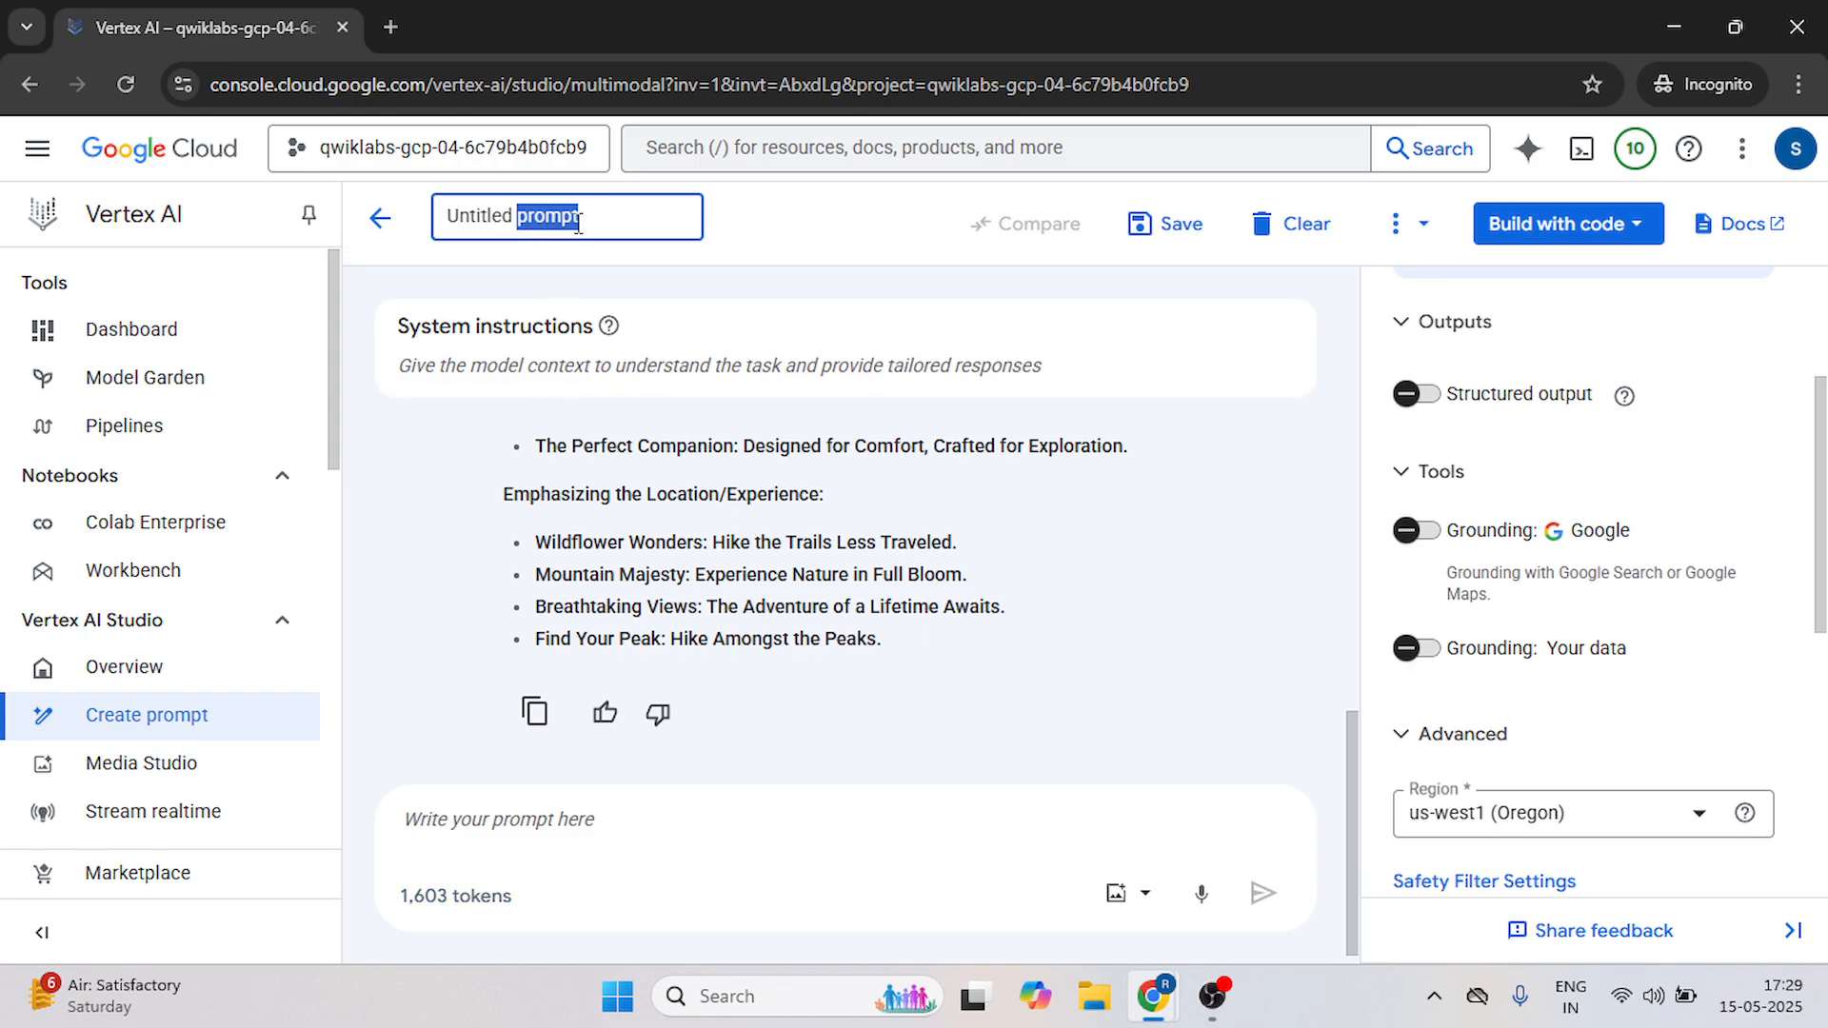
Rename the untitled prompt to Cymbal Product Analysis.
type("U")
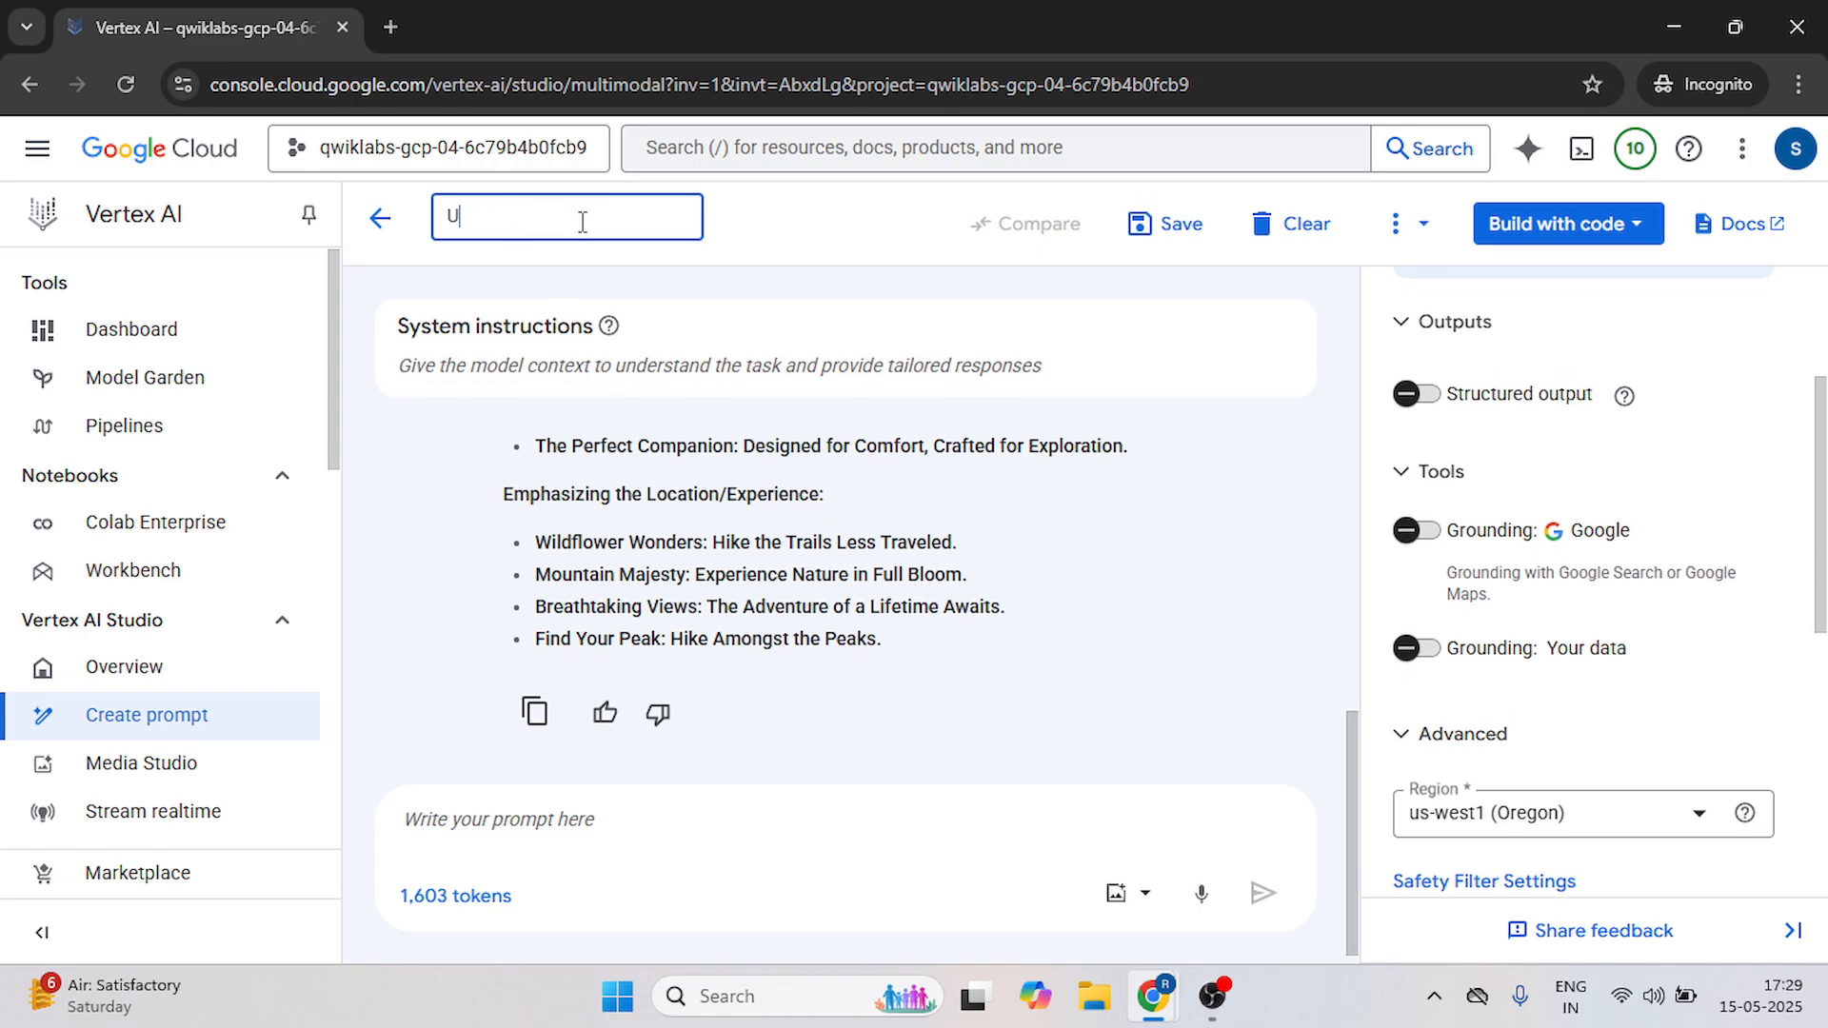
type("Cymbal Product Analysis")
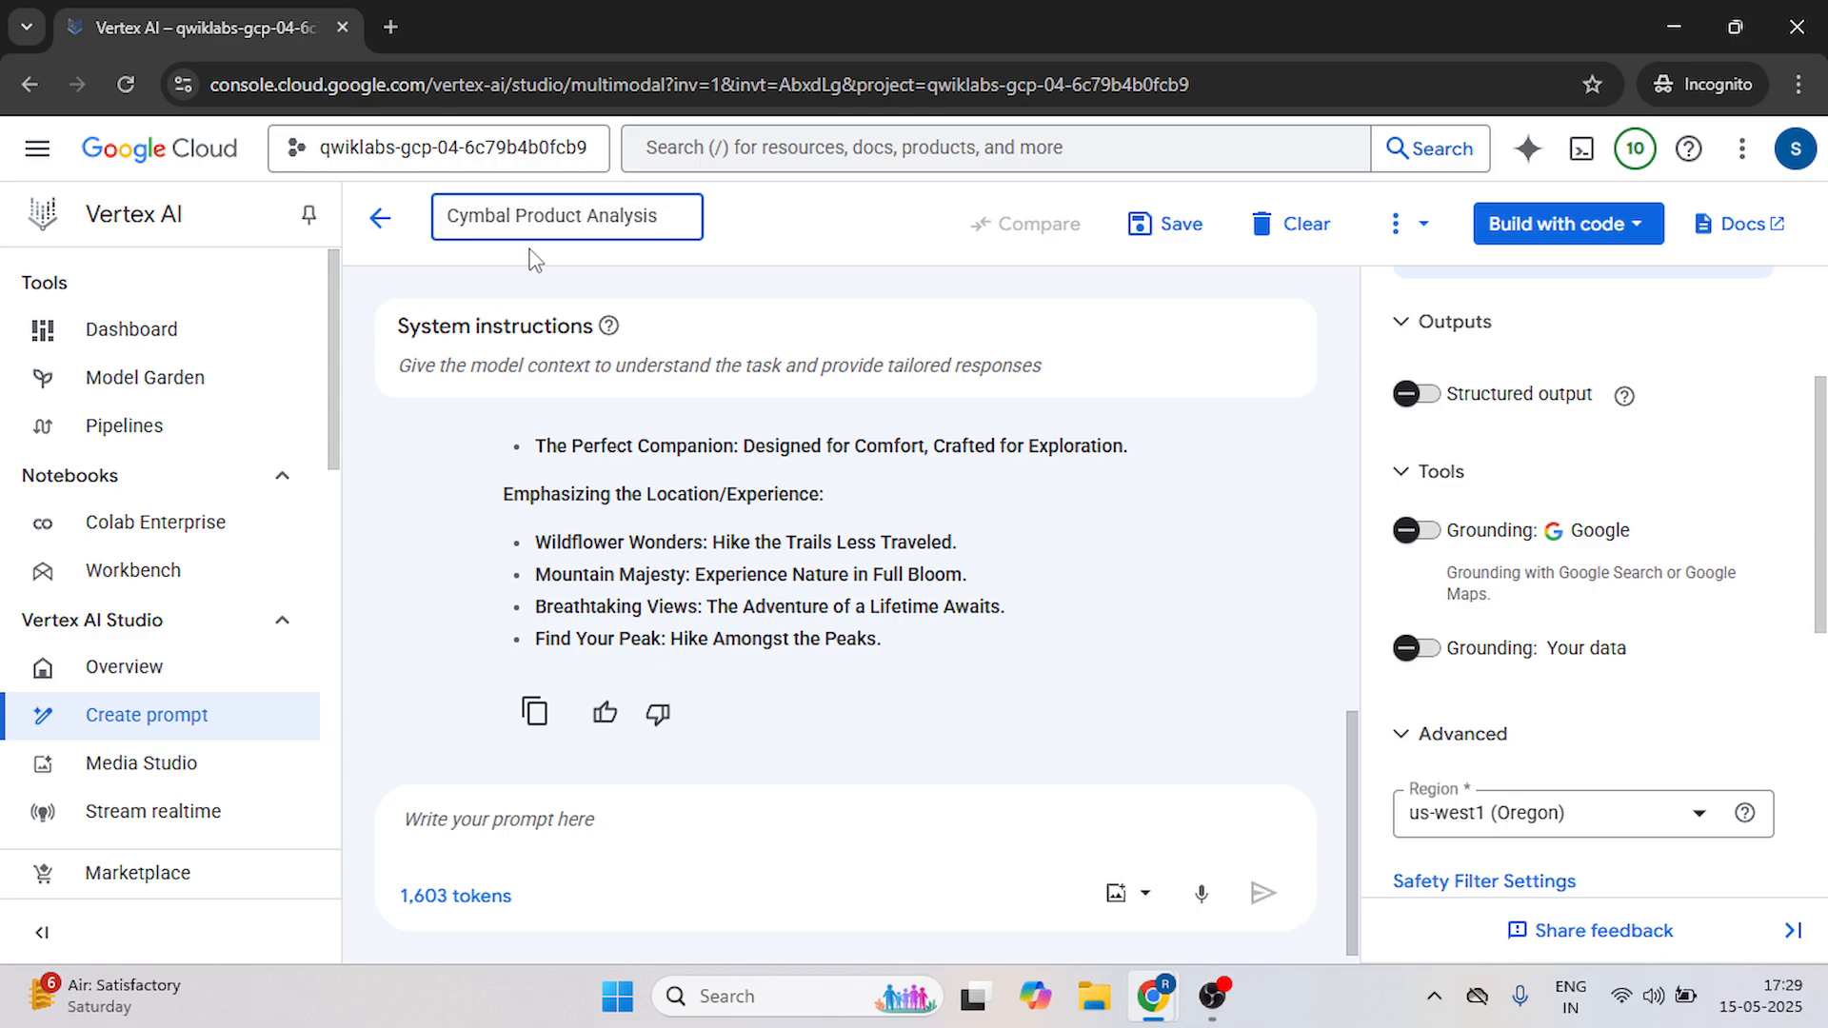
mouse_move(596, 314)
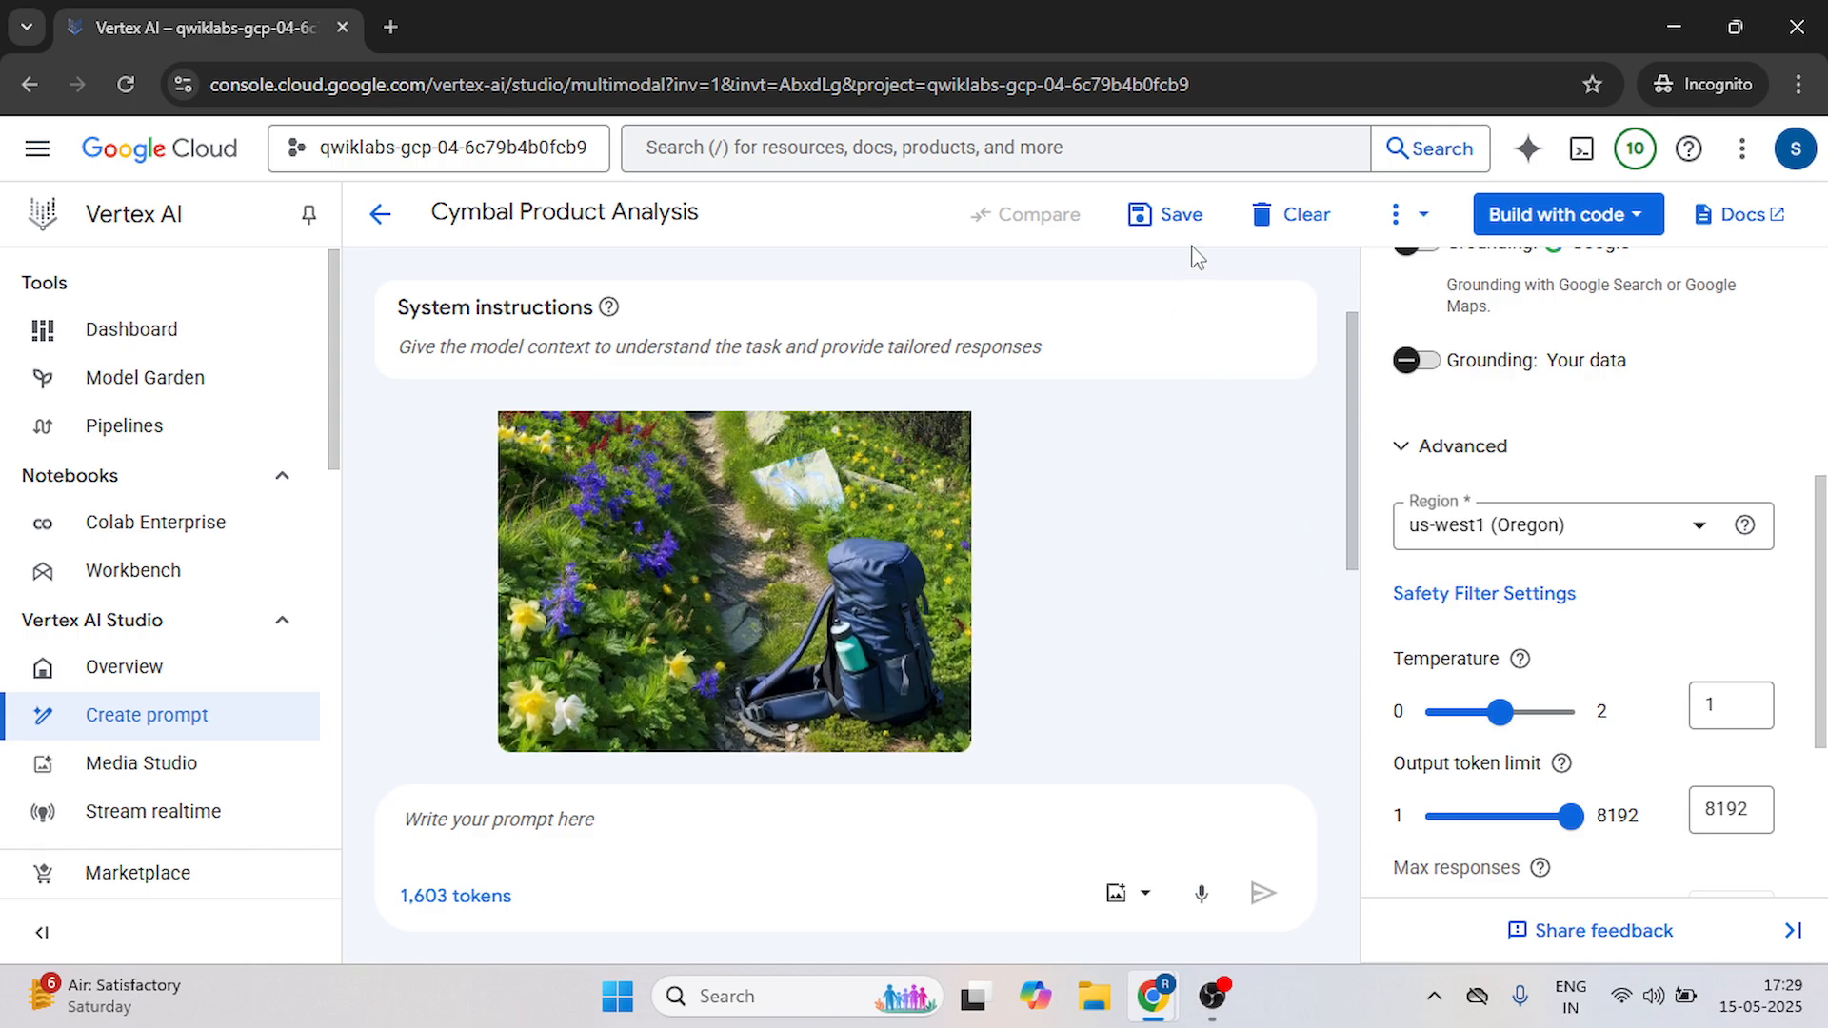
Save the Cymbal Product Analysis prompt in us-west1 (Oregon) with autosave on.
left_click(1166, 216)
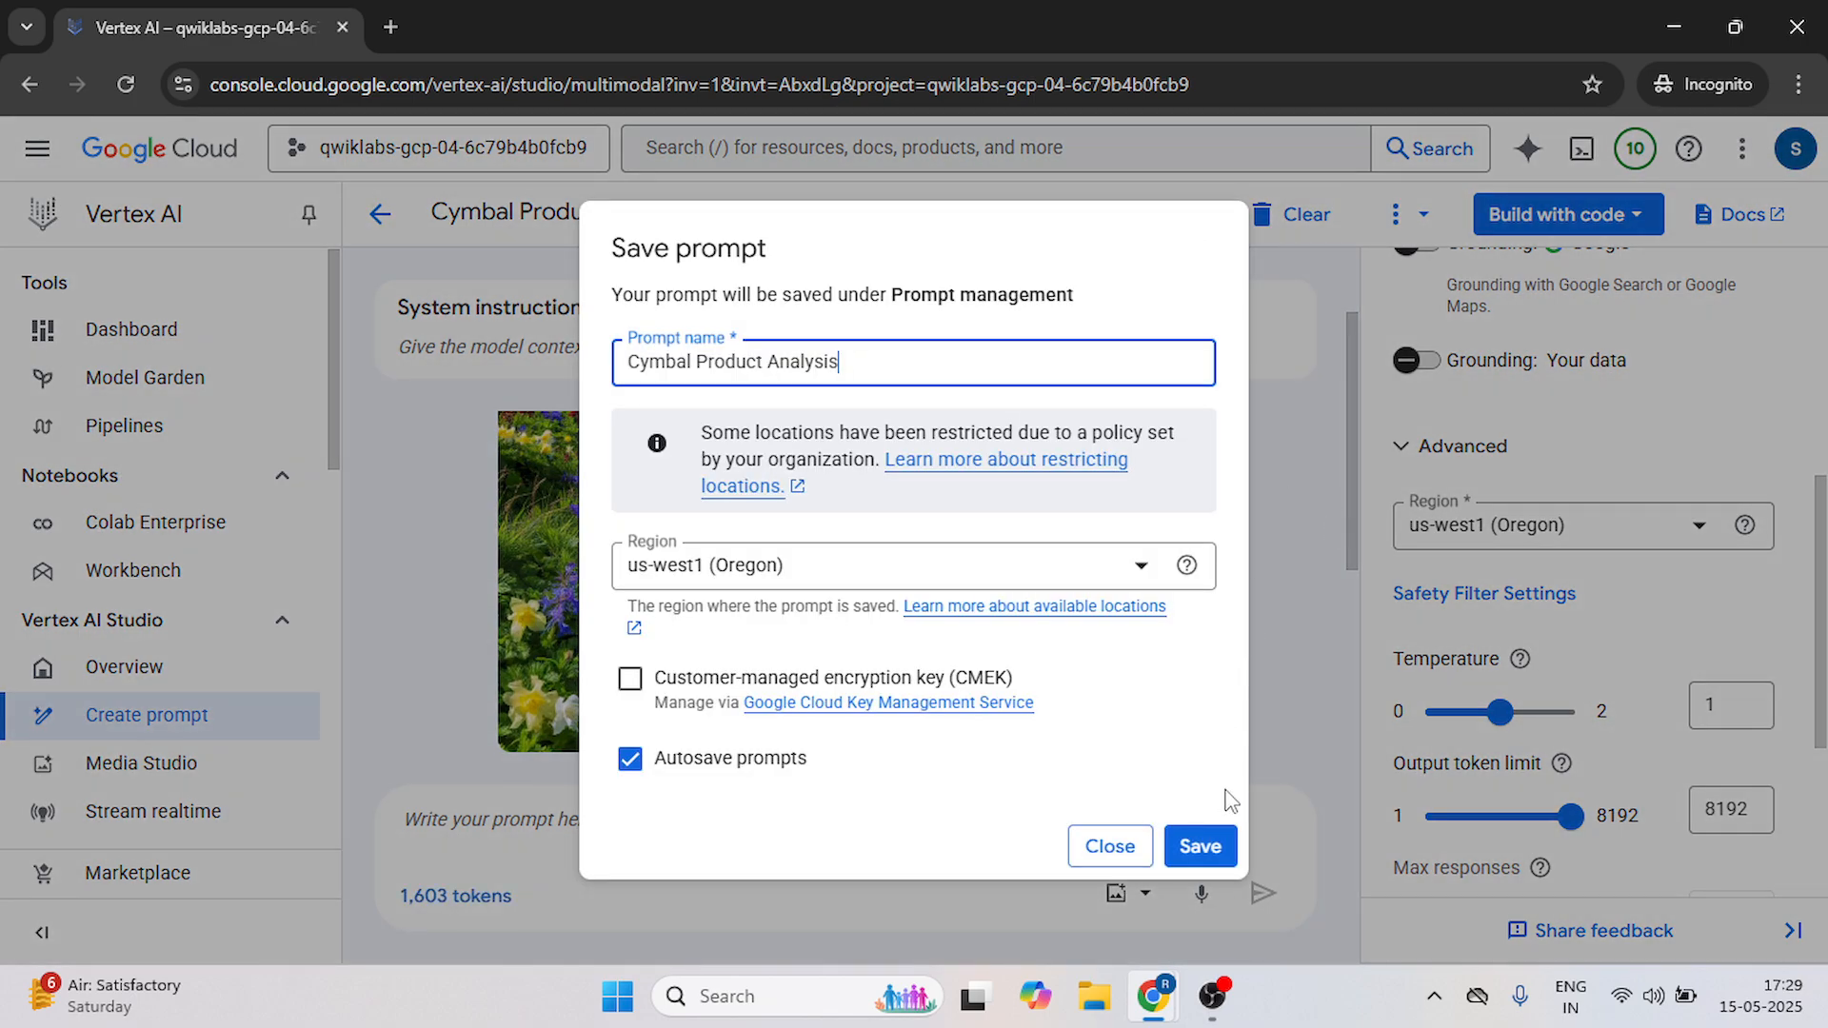
left_click(1200, 846)
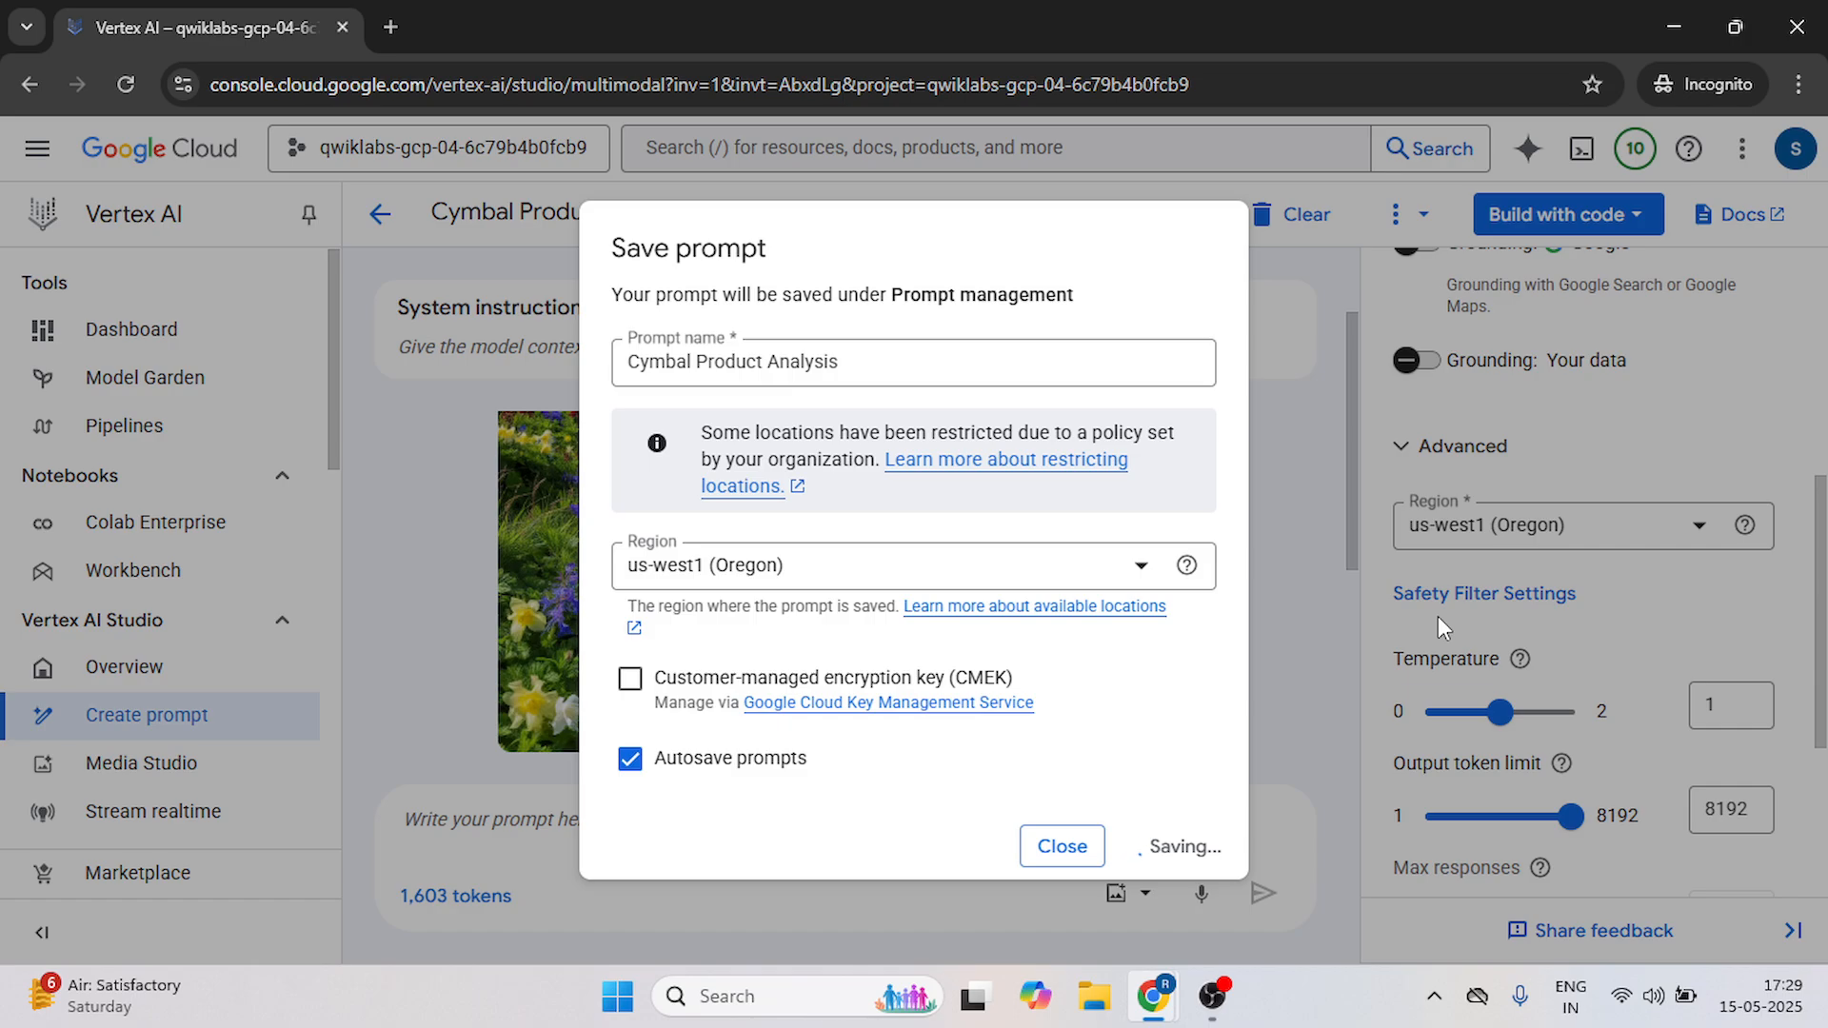
left_click(1061, 846)
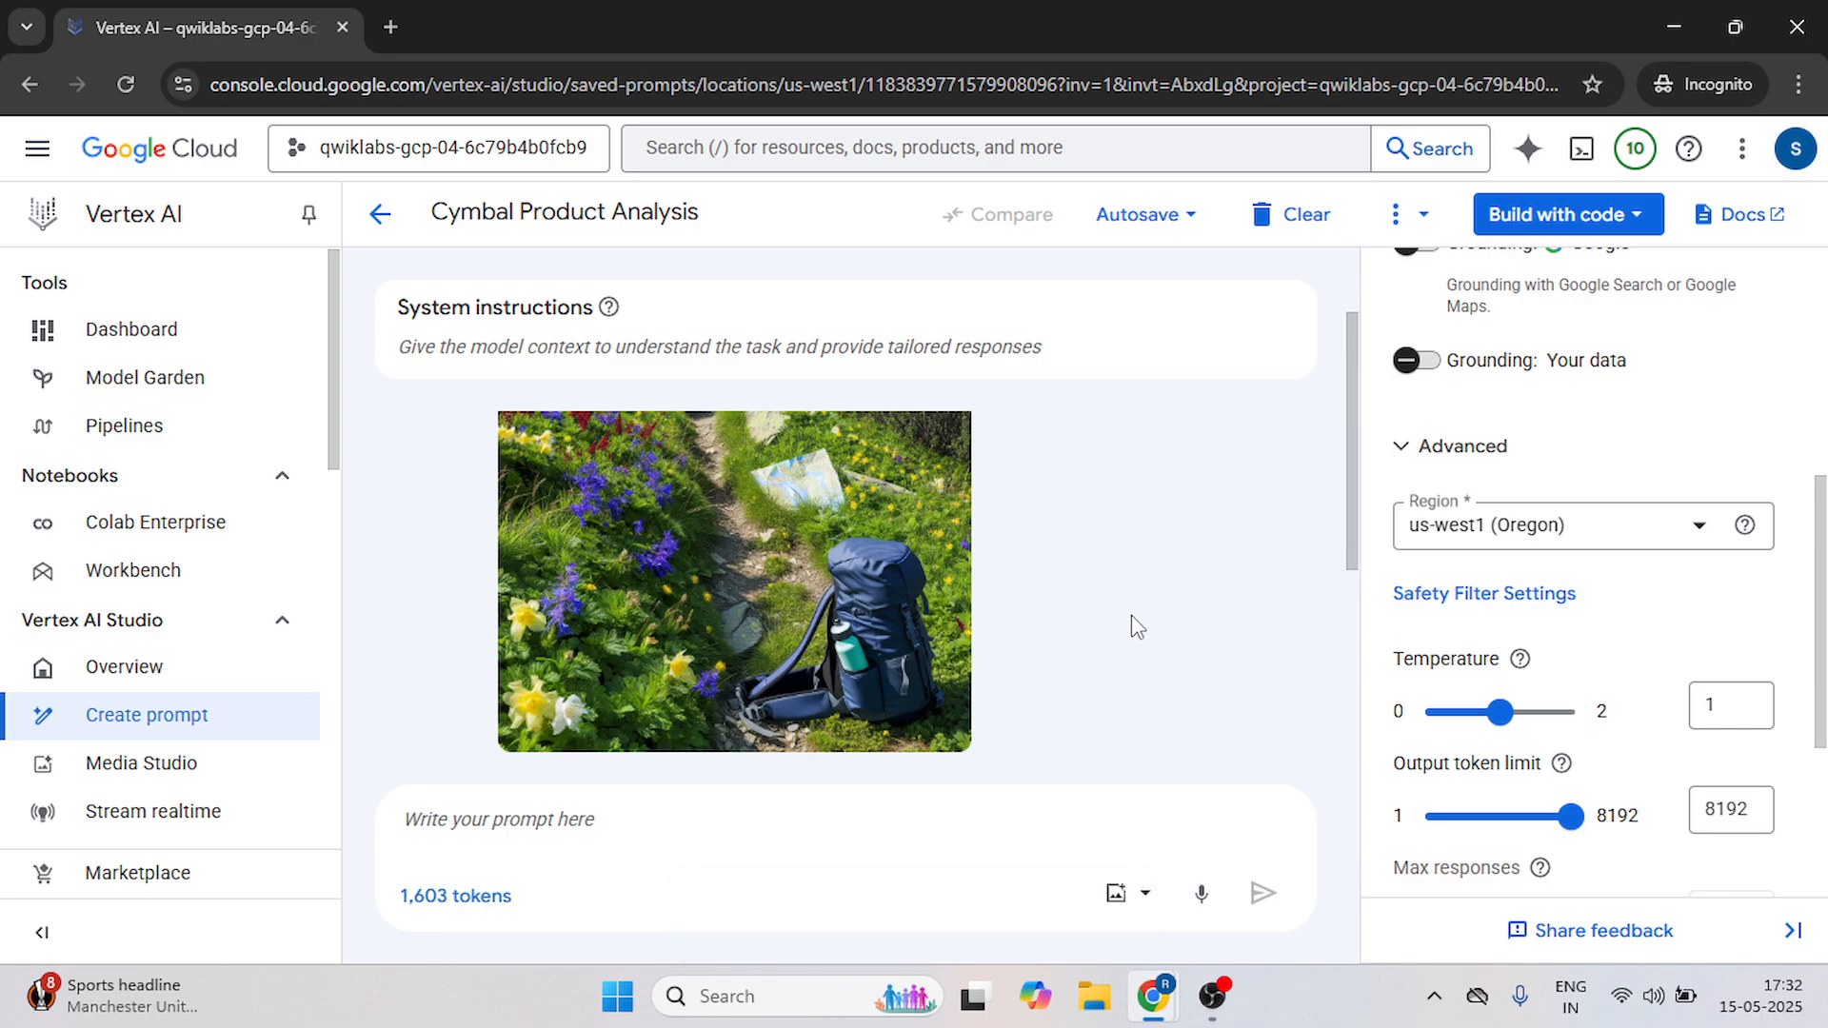
left_click(1263, 893)
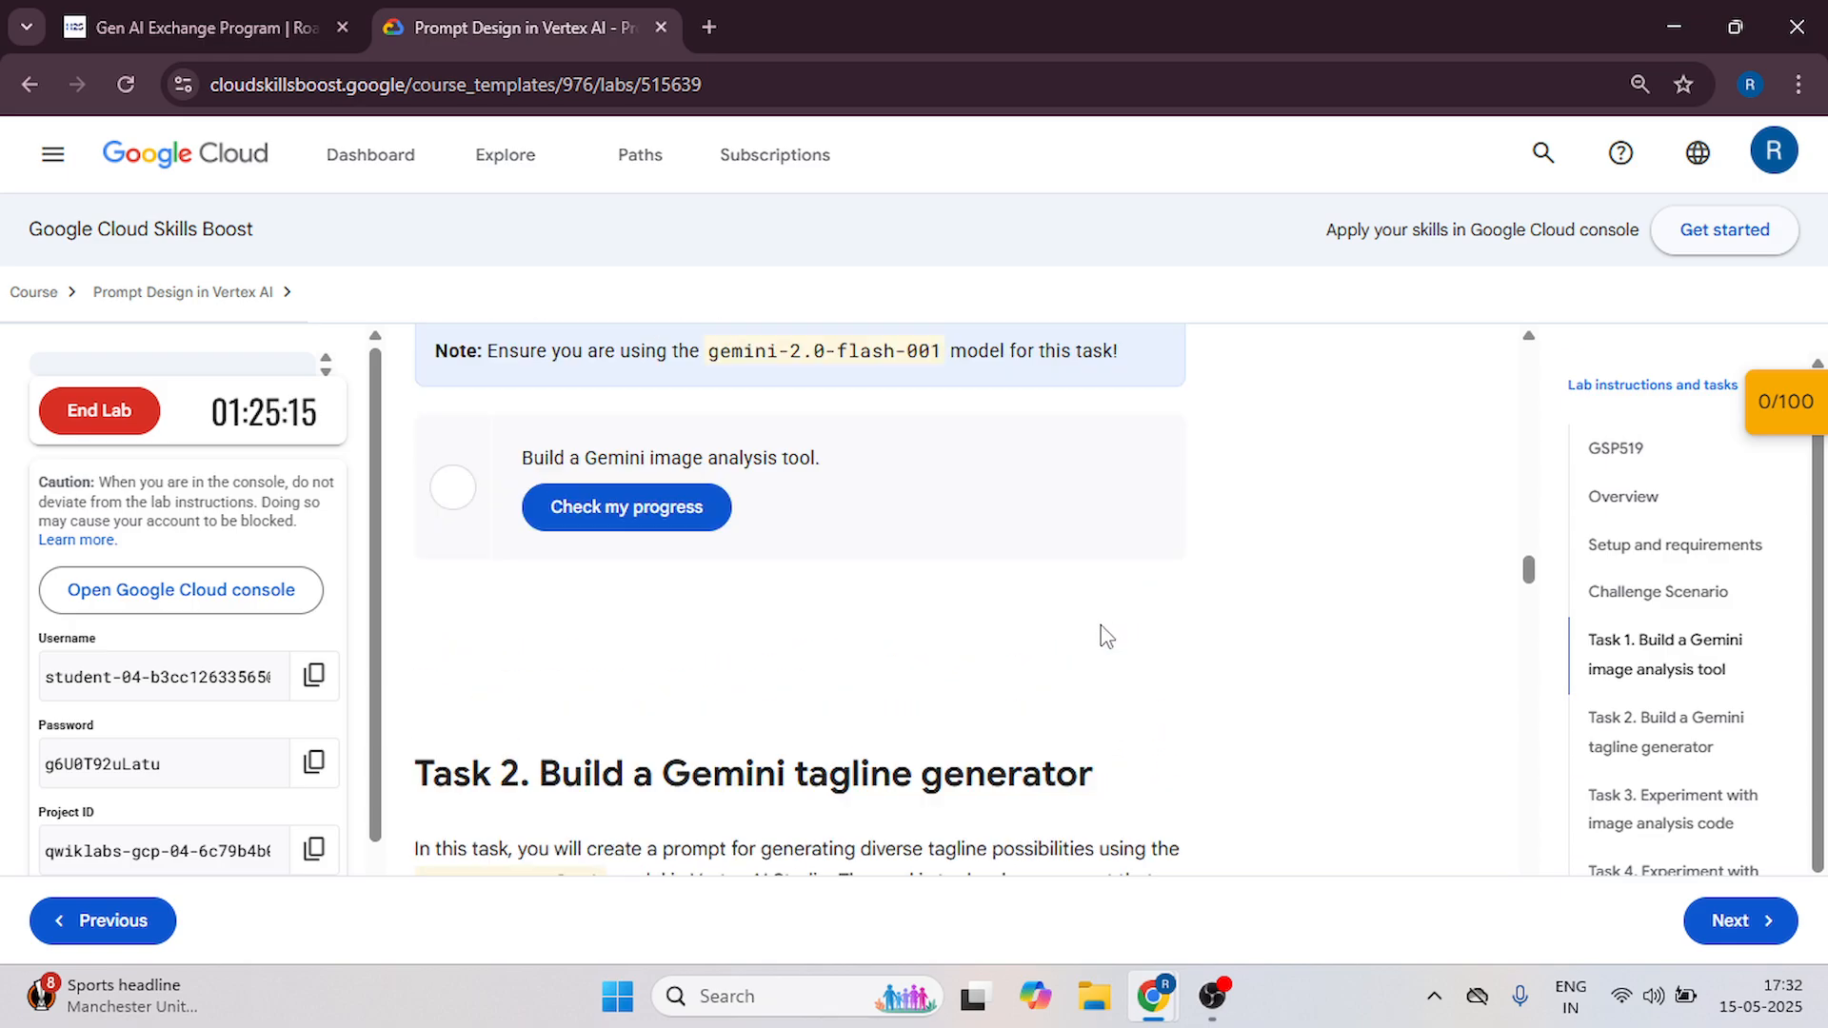
Run Task 1's progress check to Assessment Completed and scroll to Task 2's tagline steps.
left_click(627, 506)
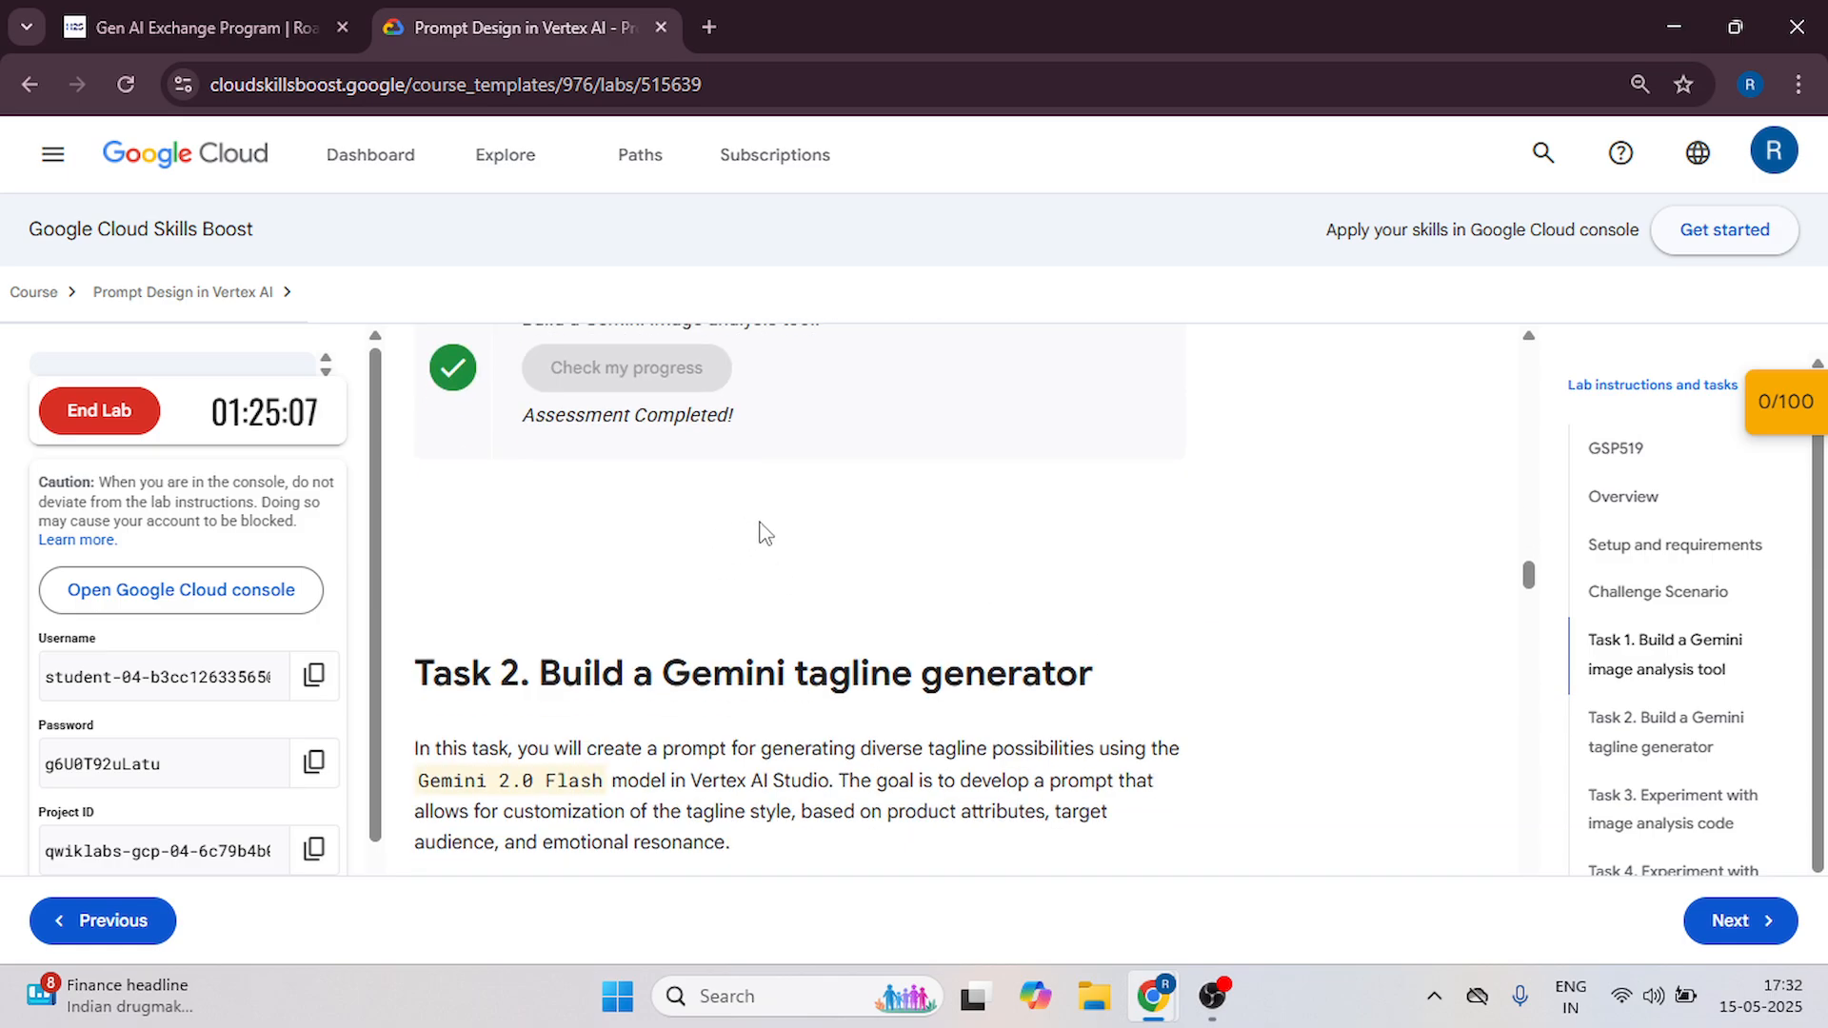
scroll("down", 3)
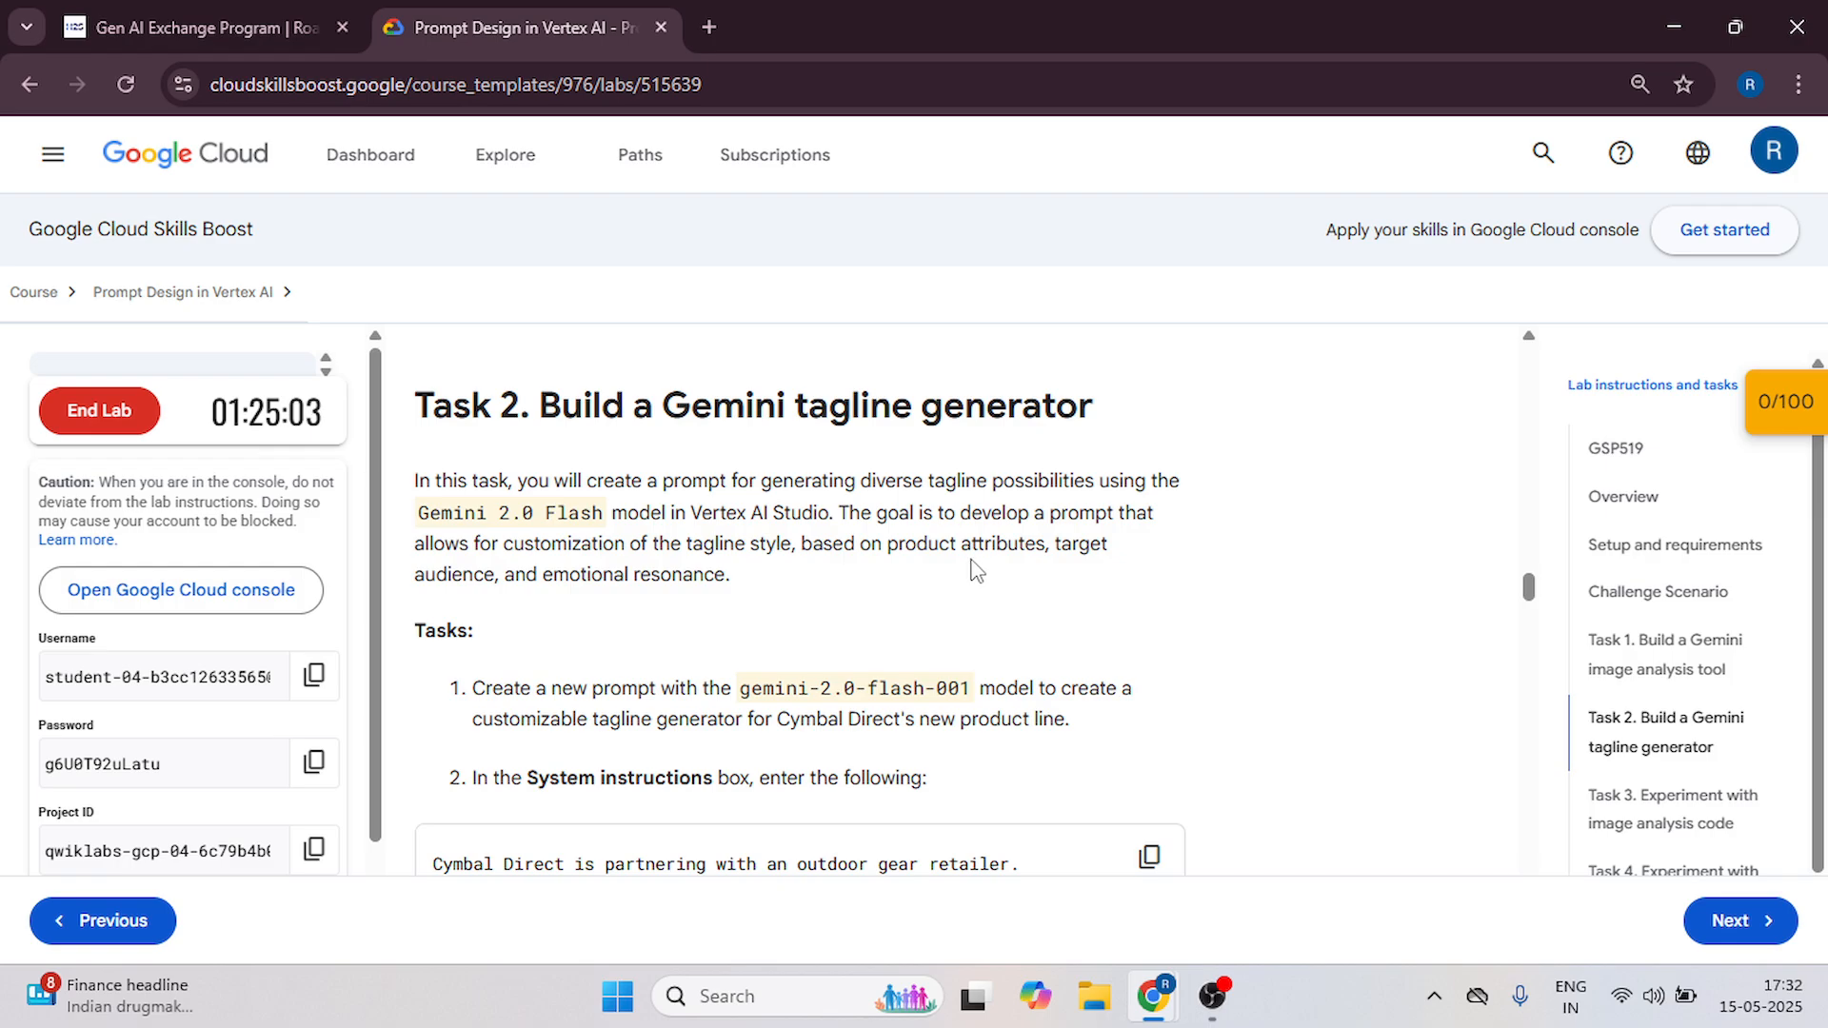
scroll("down", 3)
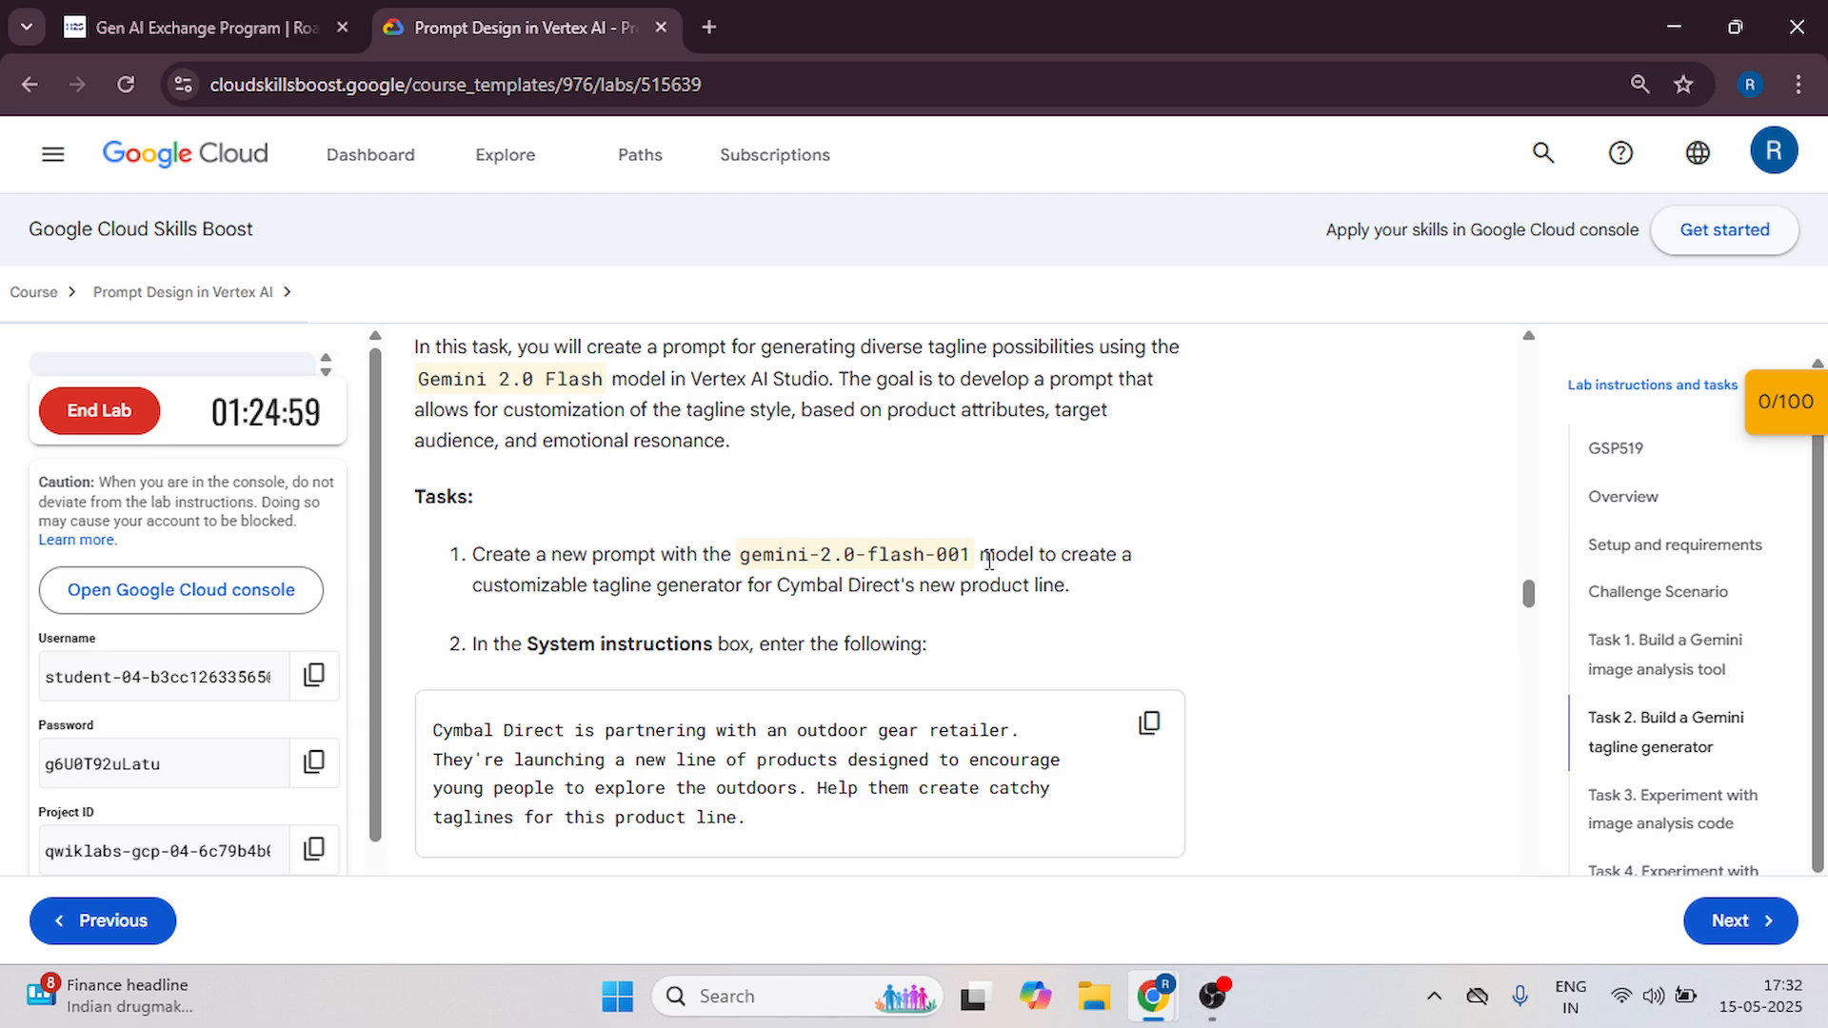
mouse_move(1282, 511)
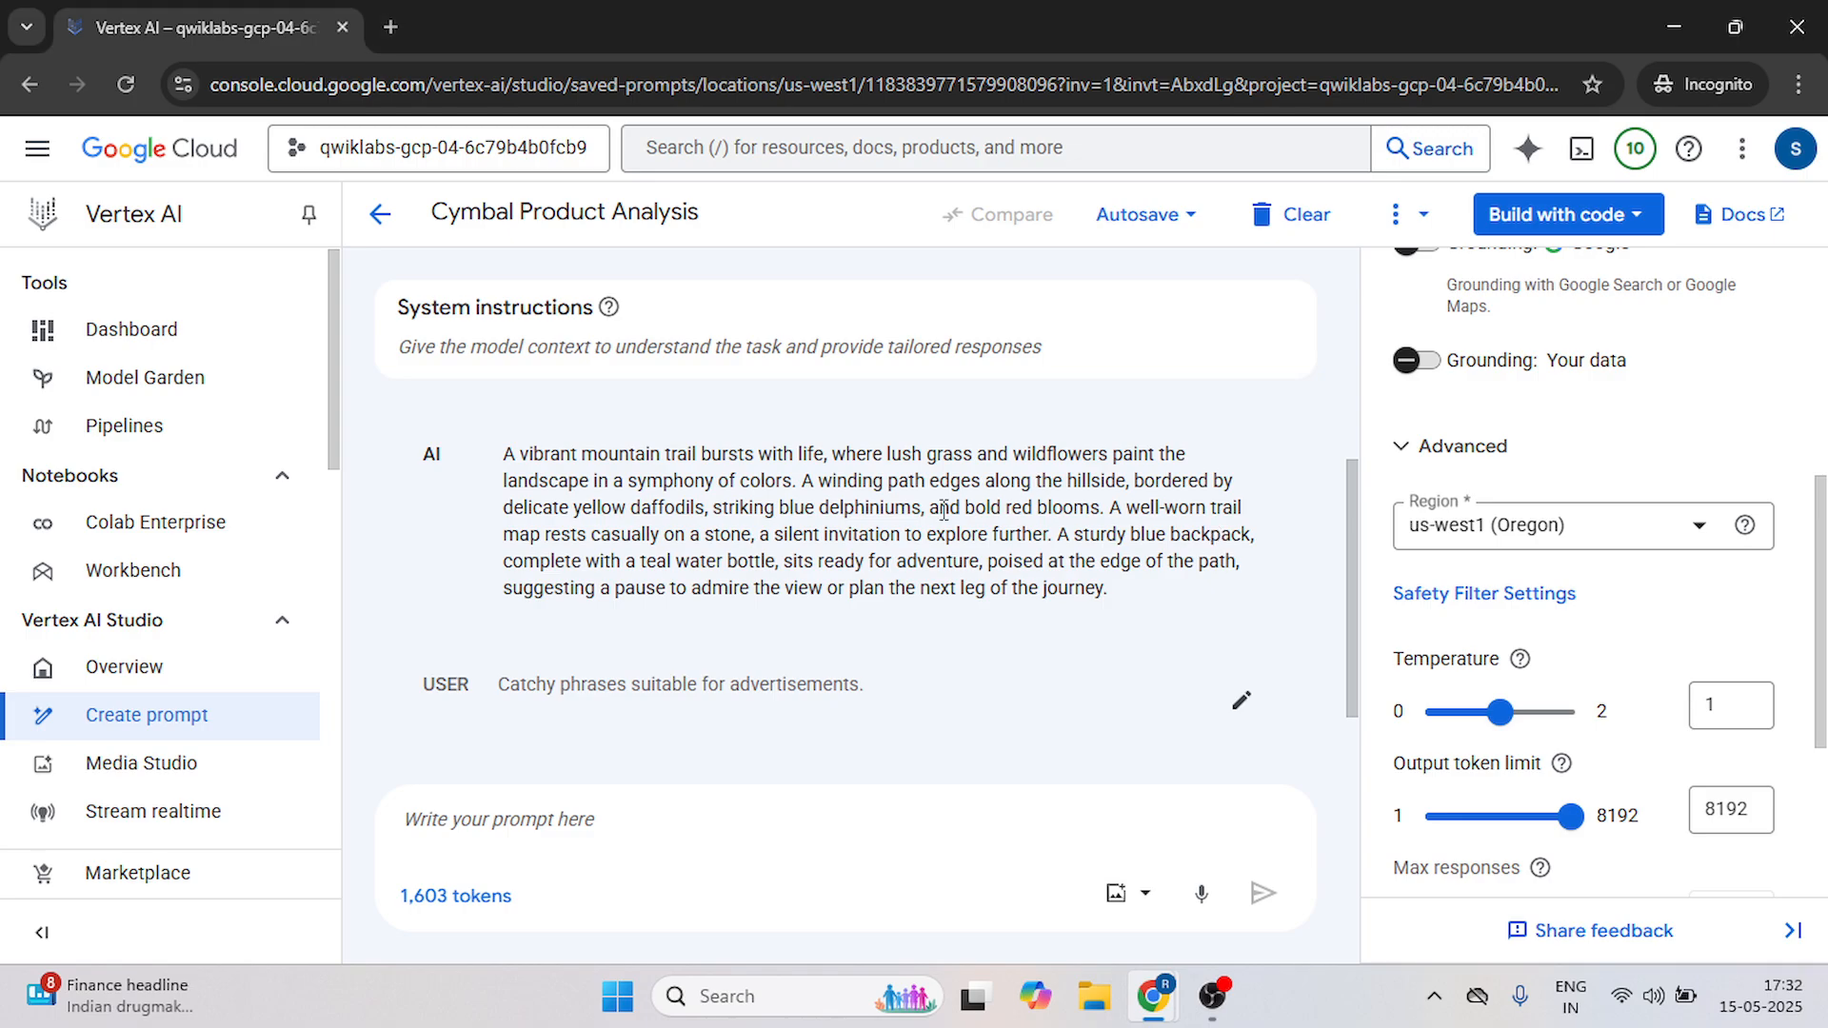
Leave the Cymbal Product Analysis prompt without saving and start a new untitled prompt.
left_click(37, 149)
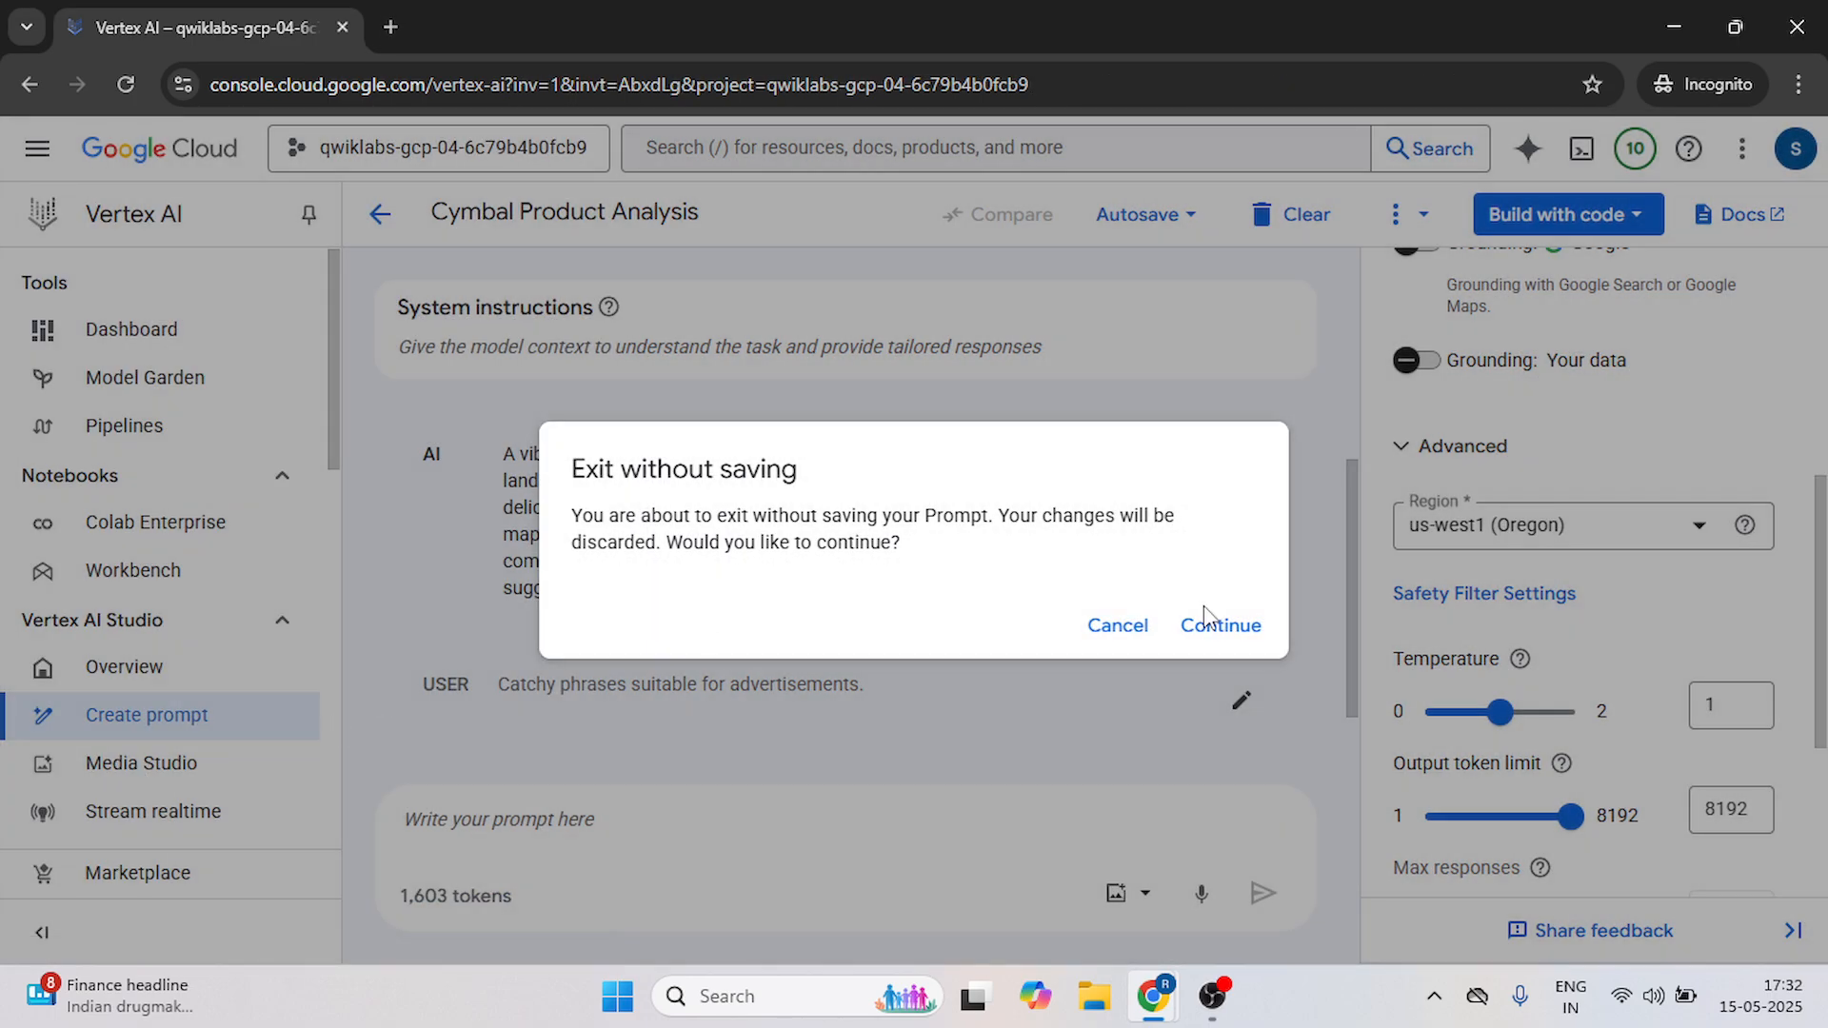
left_click(1219, 624)
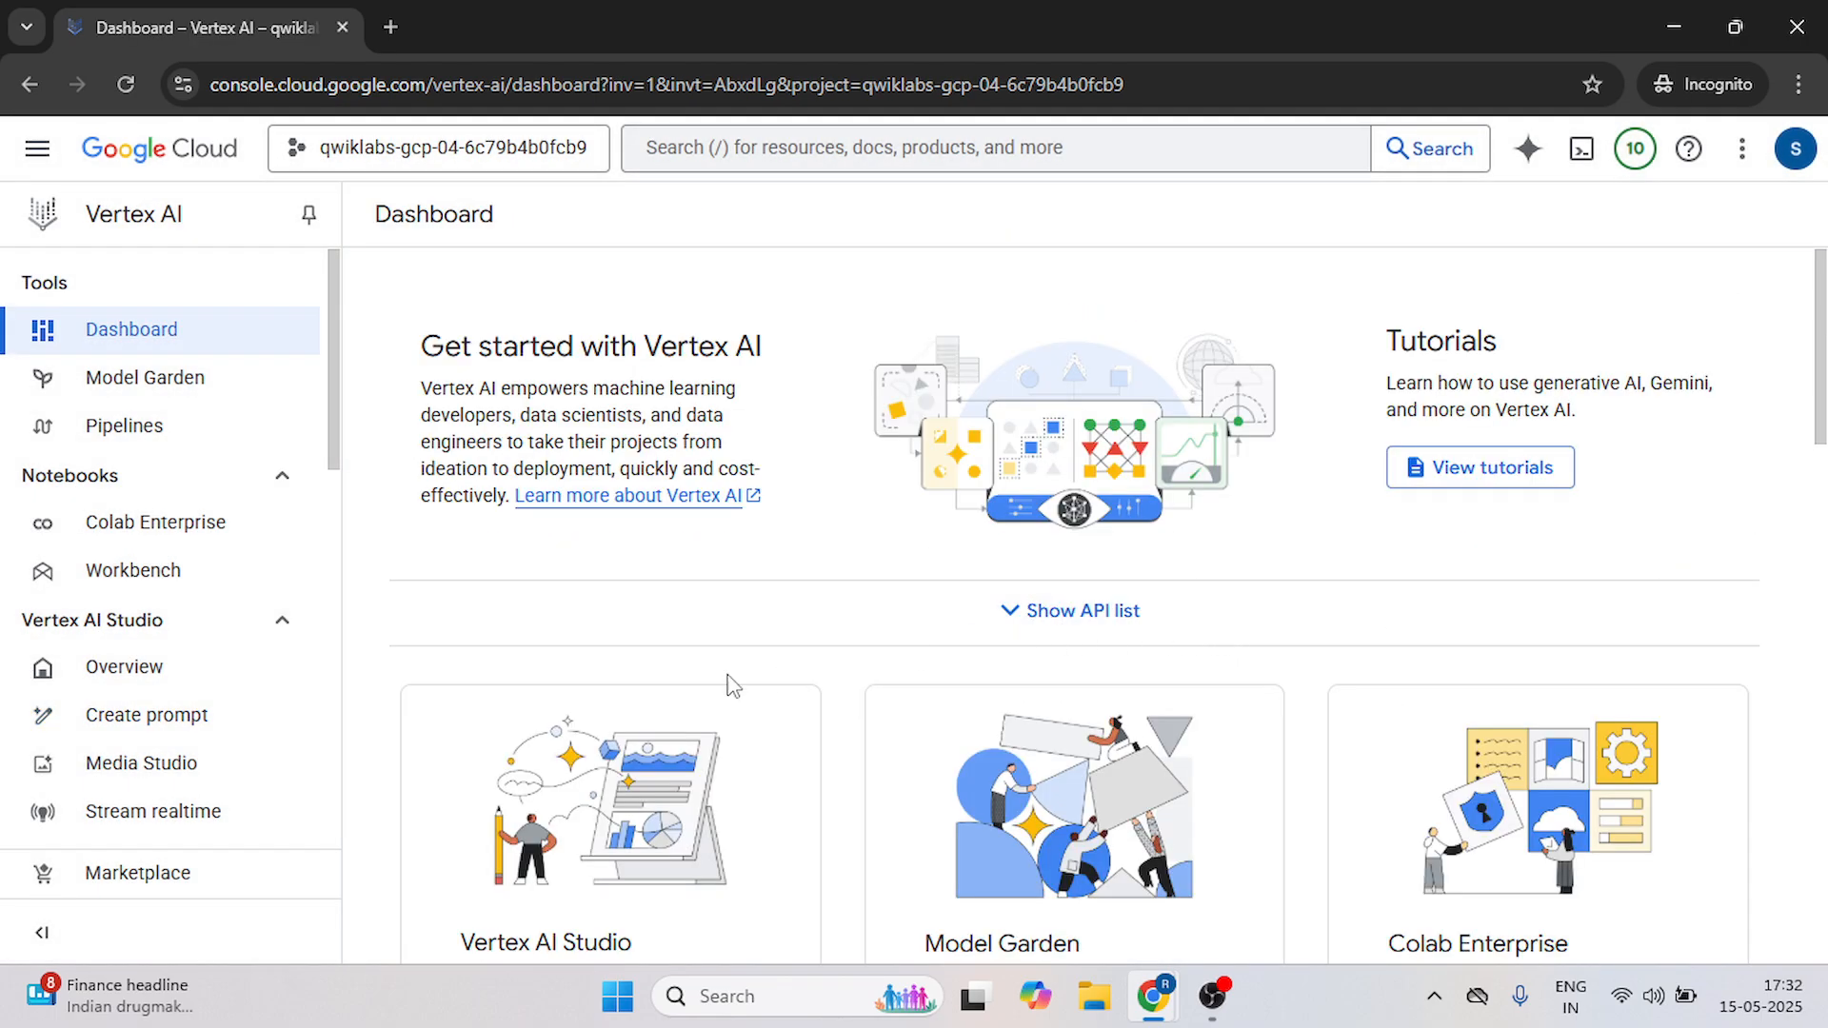
mouse_move(147, 714)
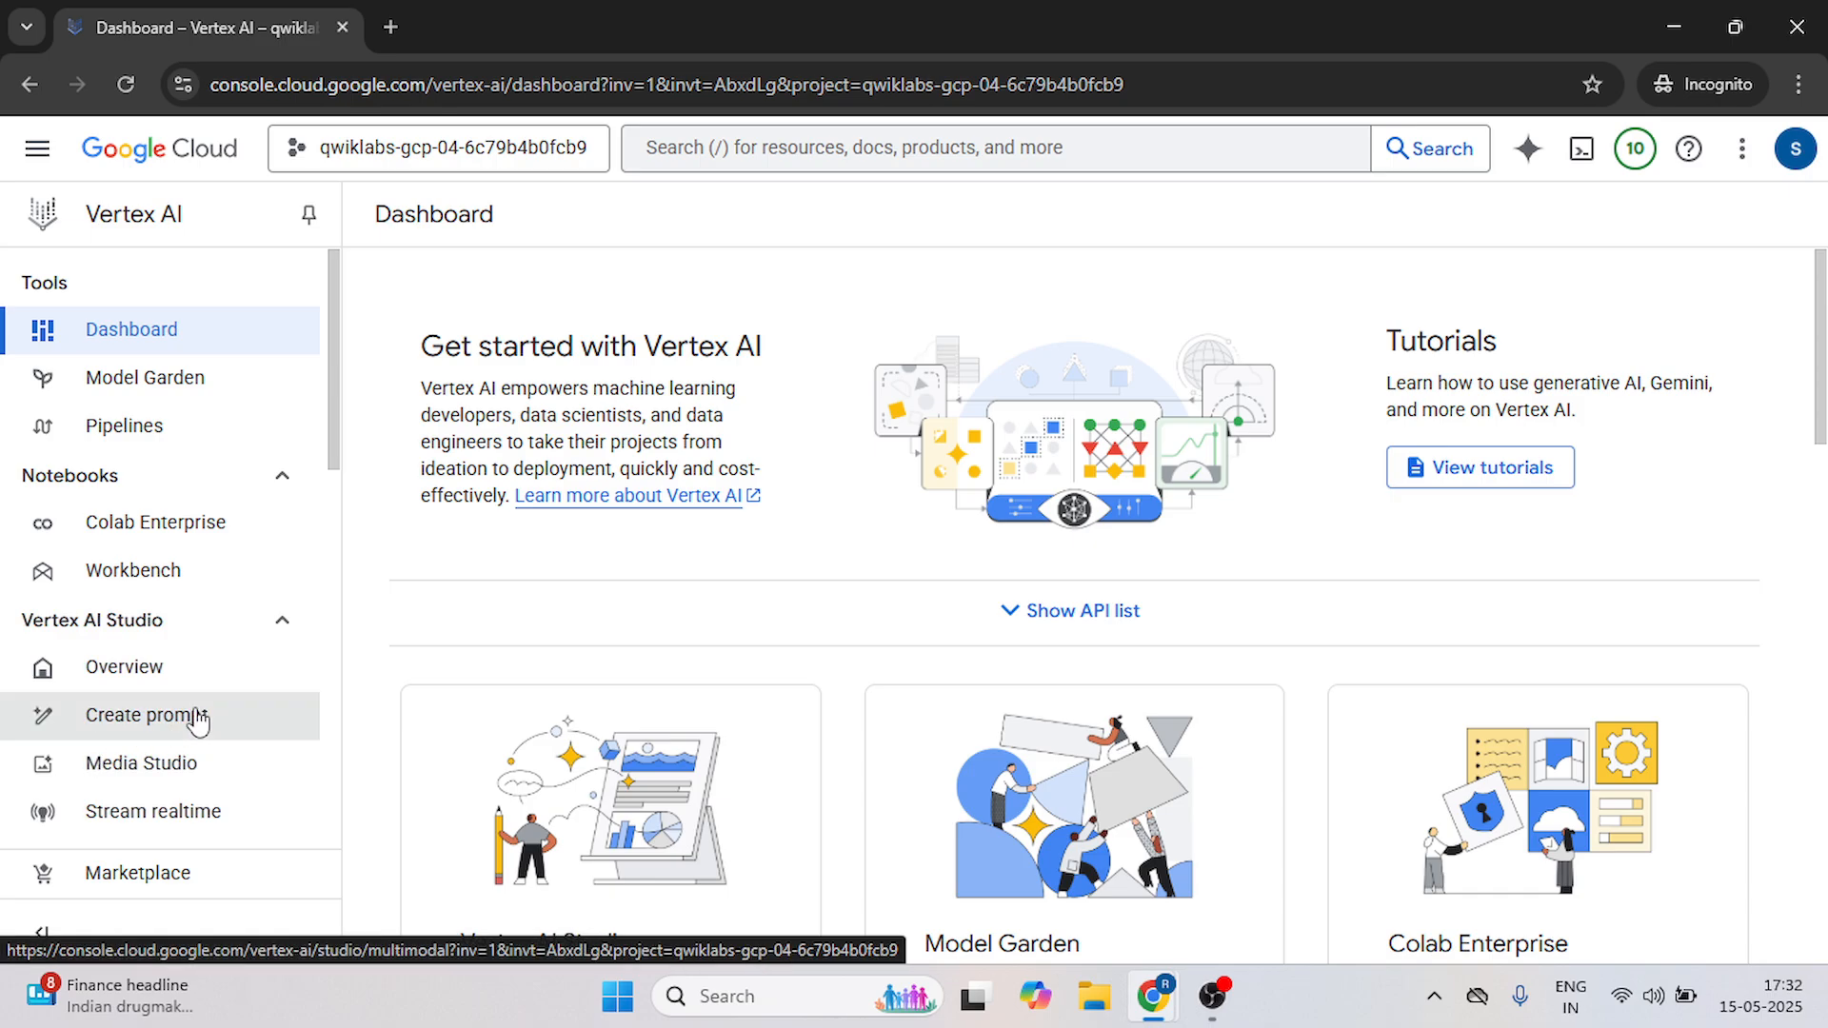
left_click(147, 714)
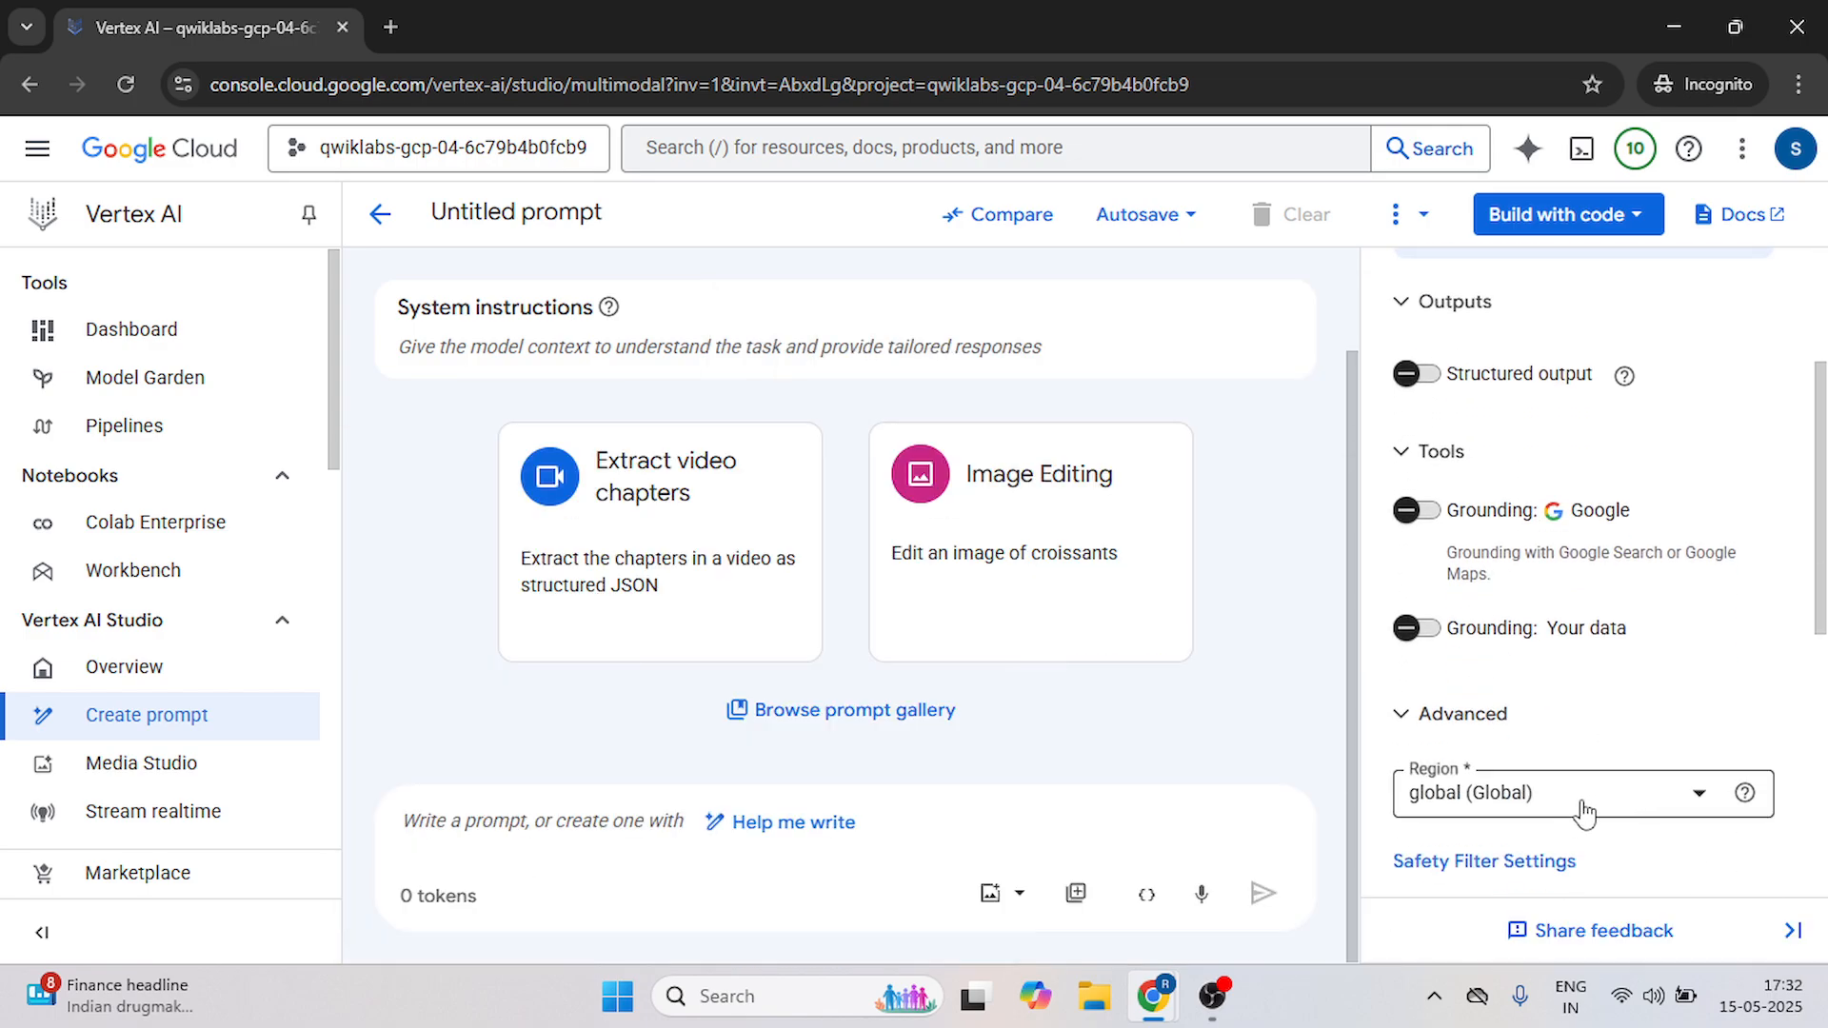
Paste the Cymbal Direct outdoor-gear retailer system instructions and select the lab's example backpack input.
left_click(1581, 792)
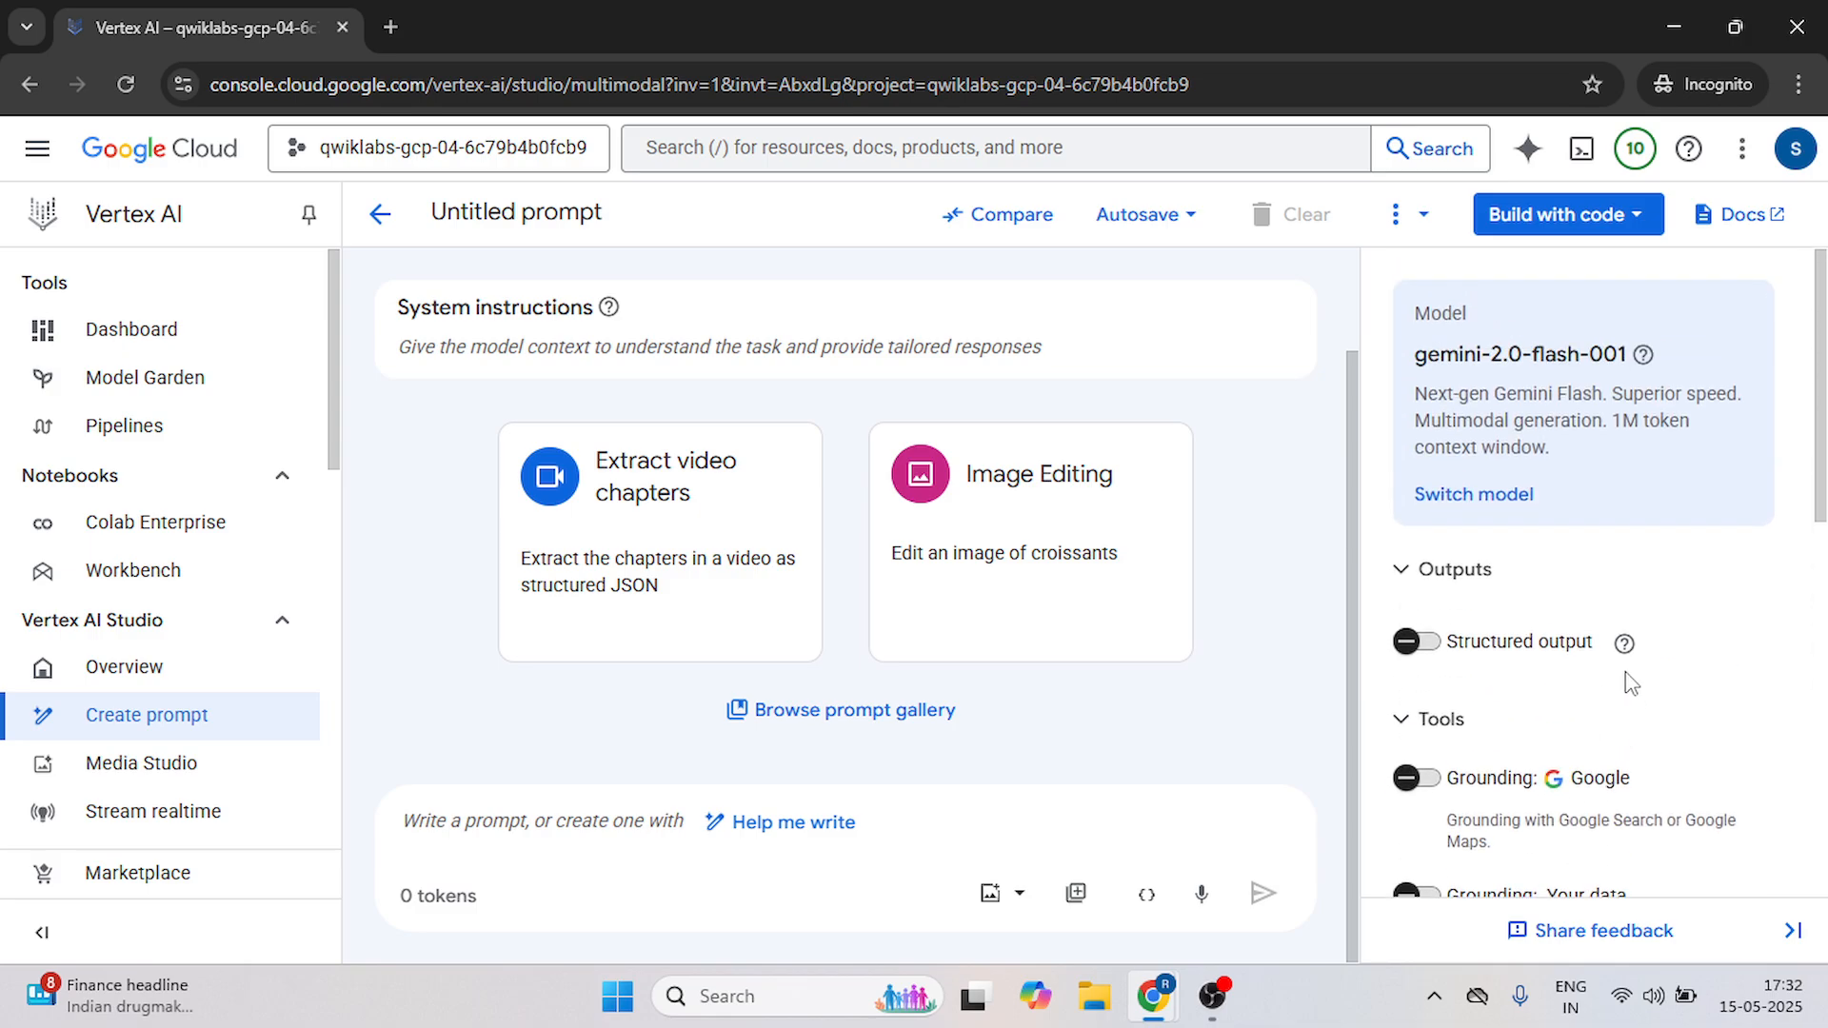
left_click(512, 26)
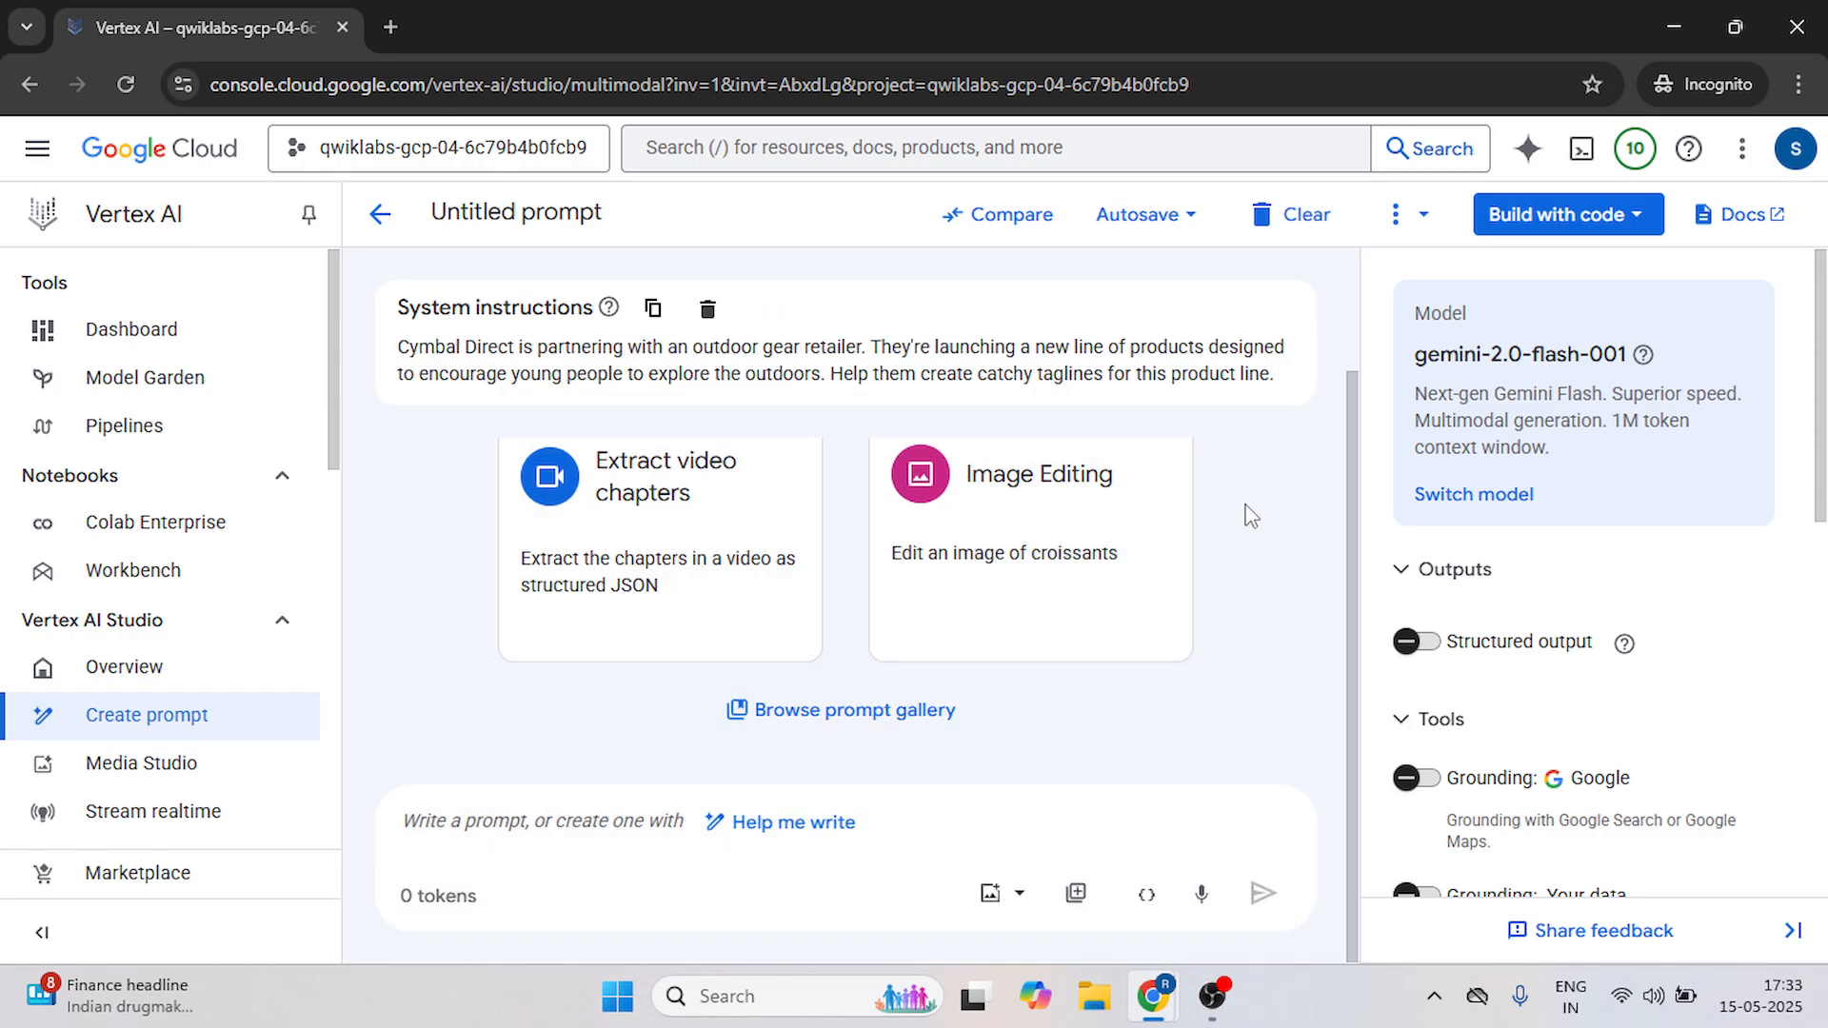
left_click(518, 27)
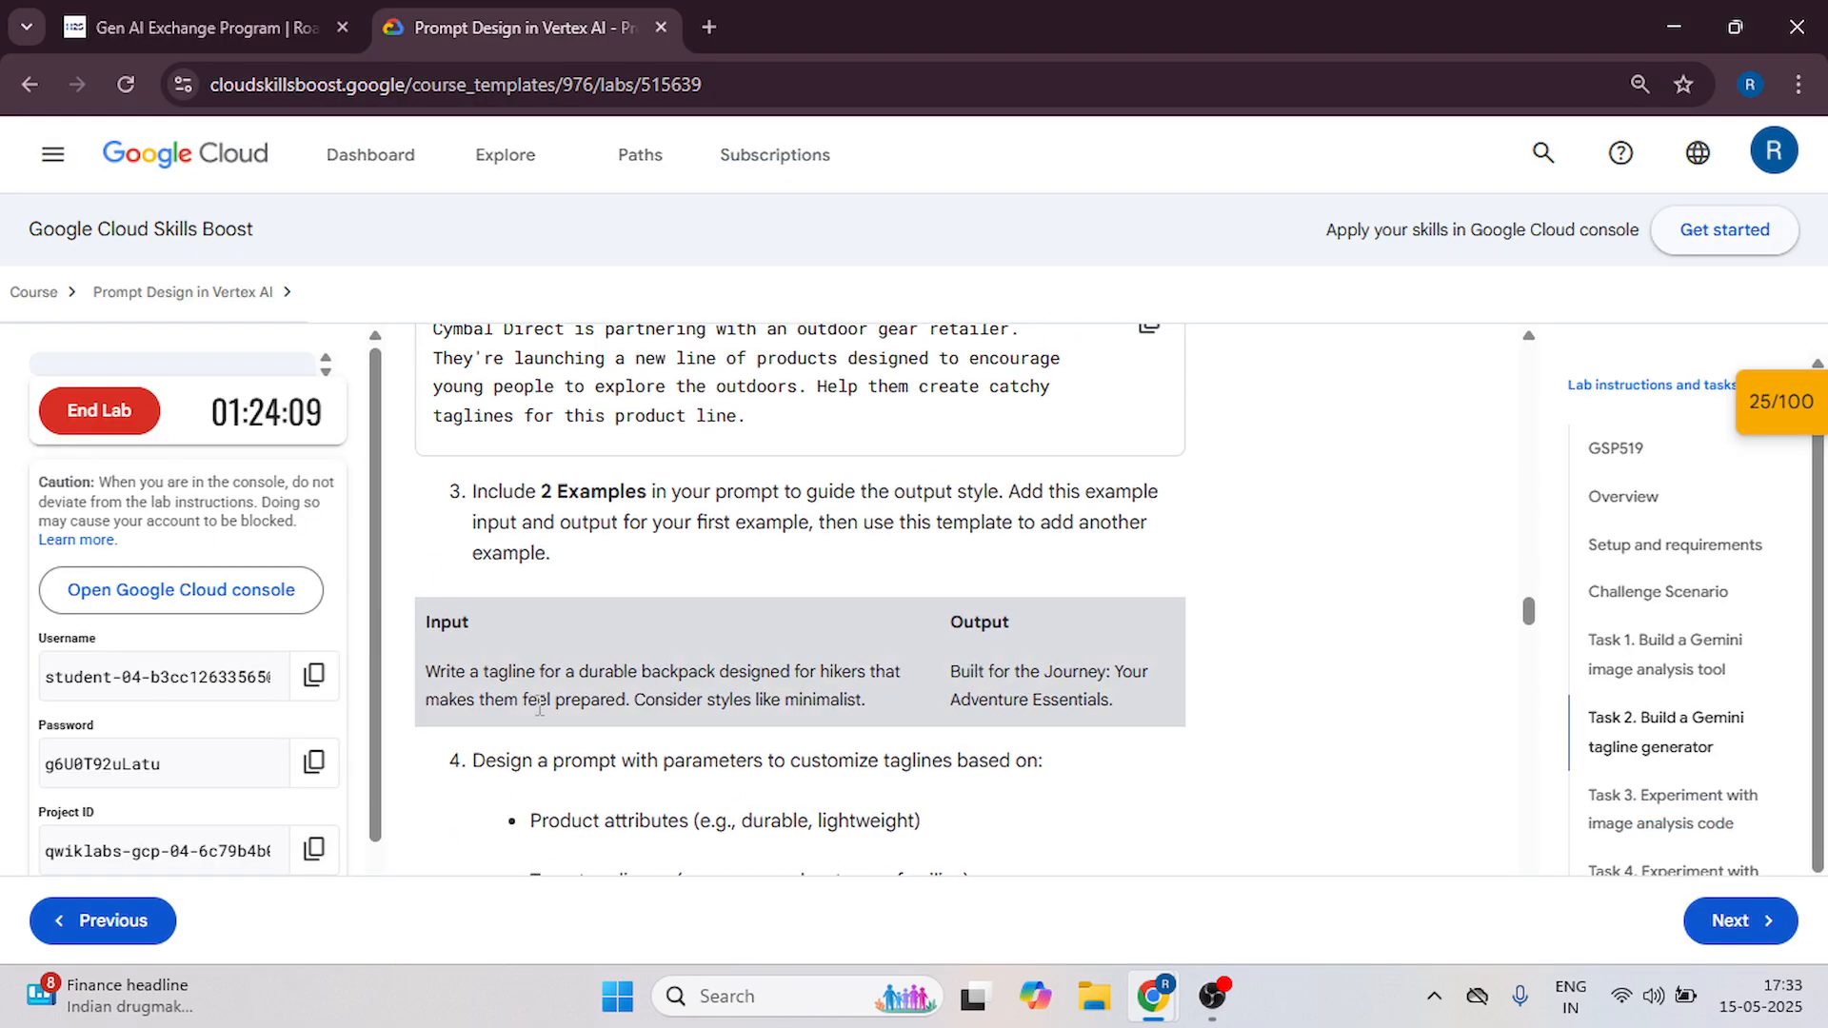
left_click_drag(429, 673, 867, 699)
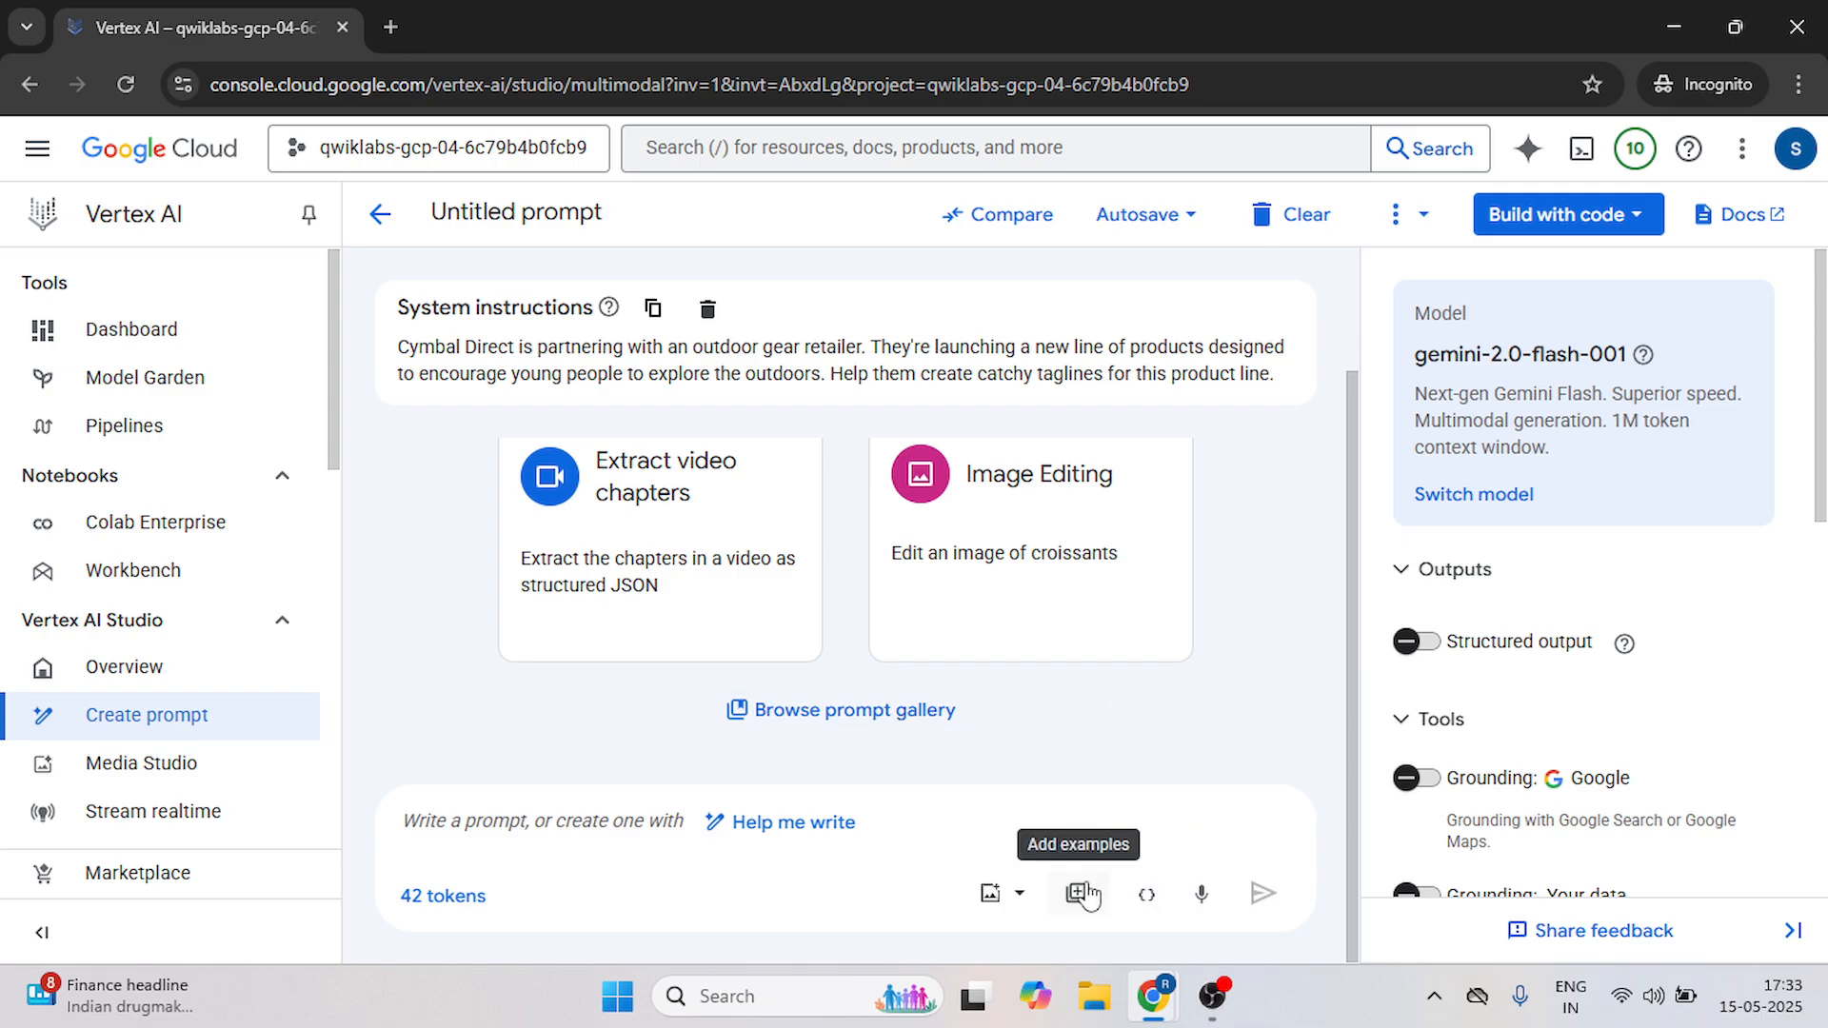
Add the backpack example with output 'Built for the Journey: Your Adventure Essentials.'.
left_click(1076, 896)
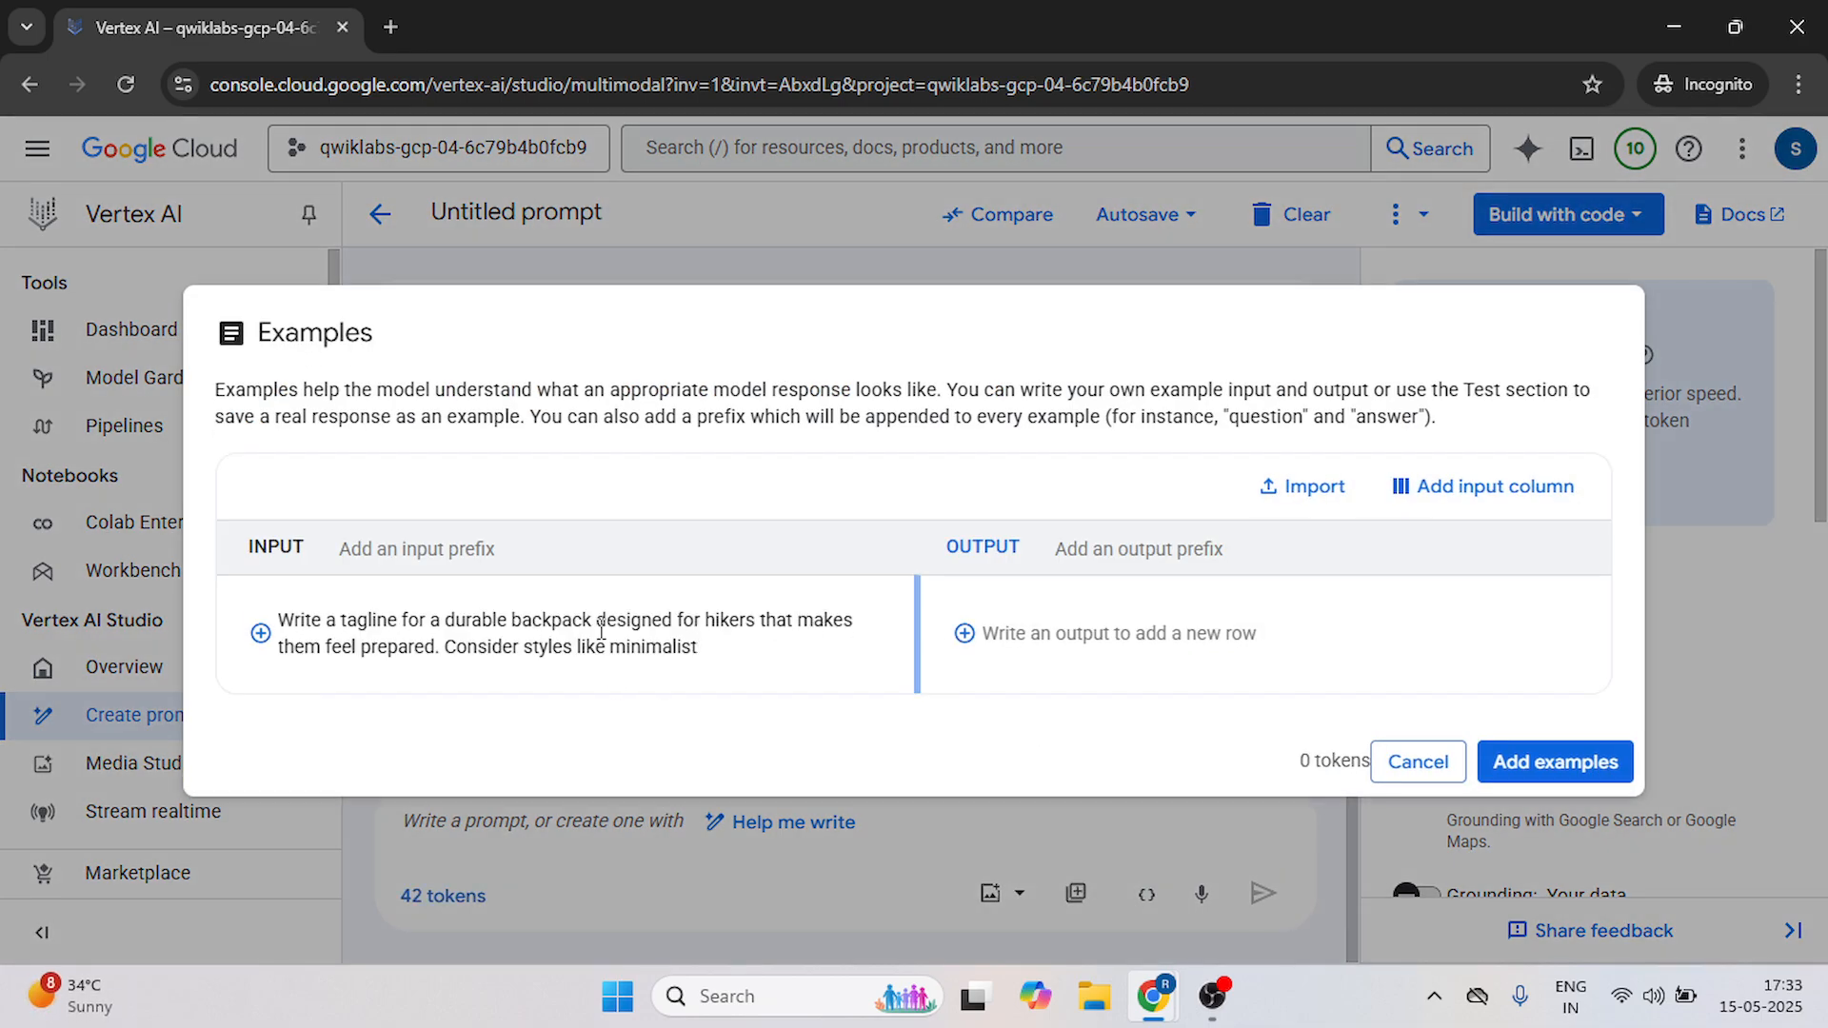
left_click(518, 27)
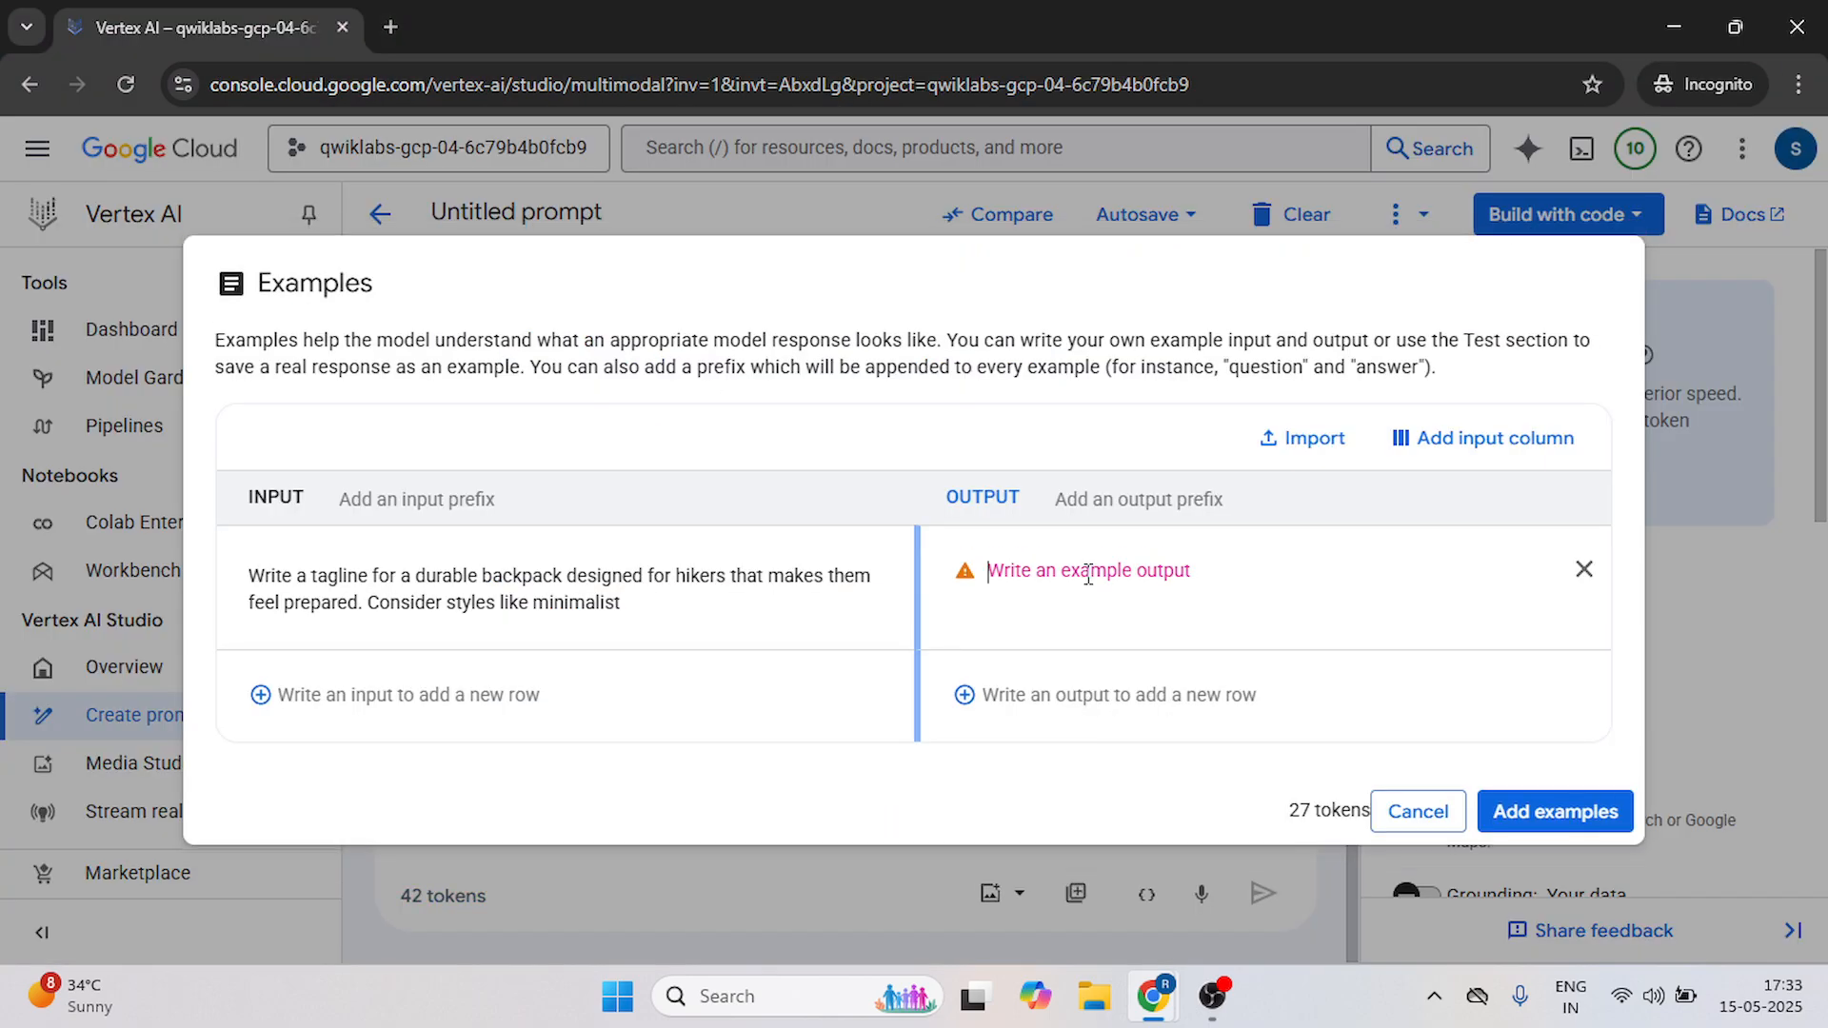
type("Built for the Journey: Your Adventure Essentials.")
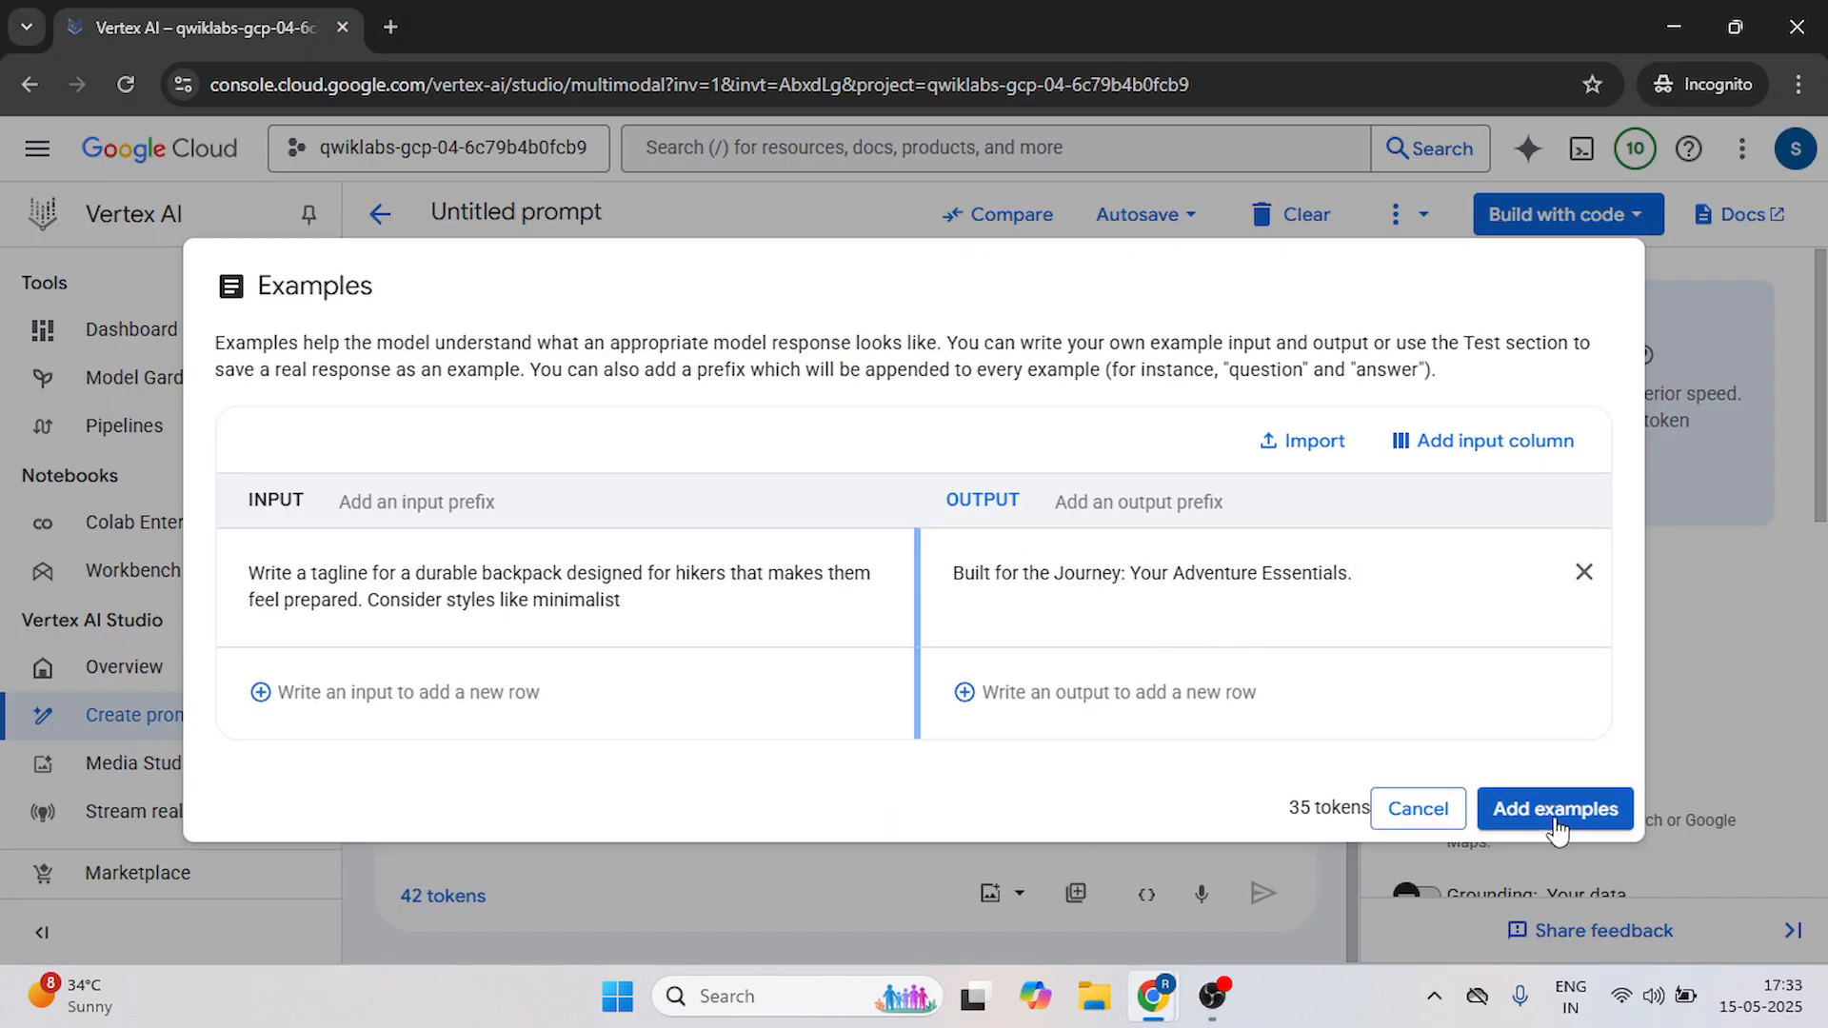
left_click(1554, 810)
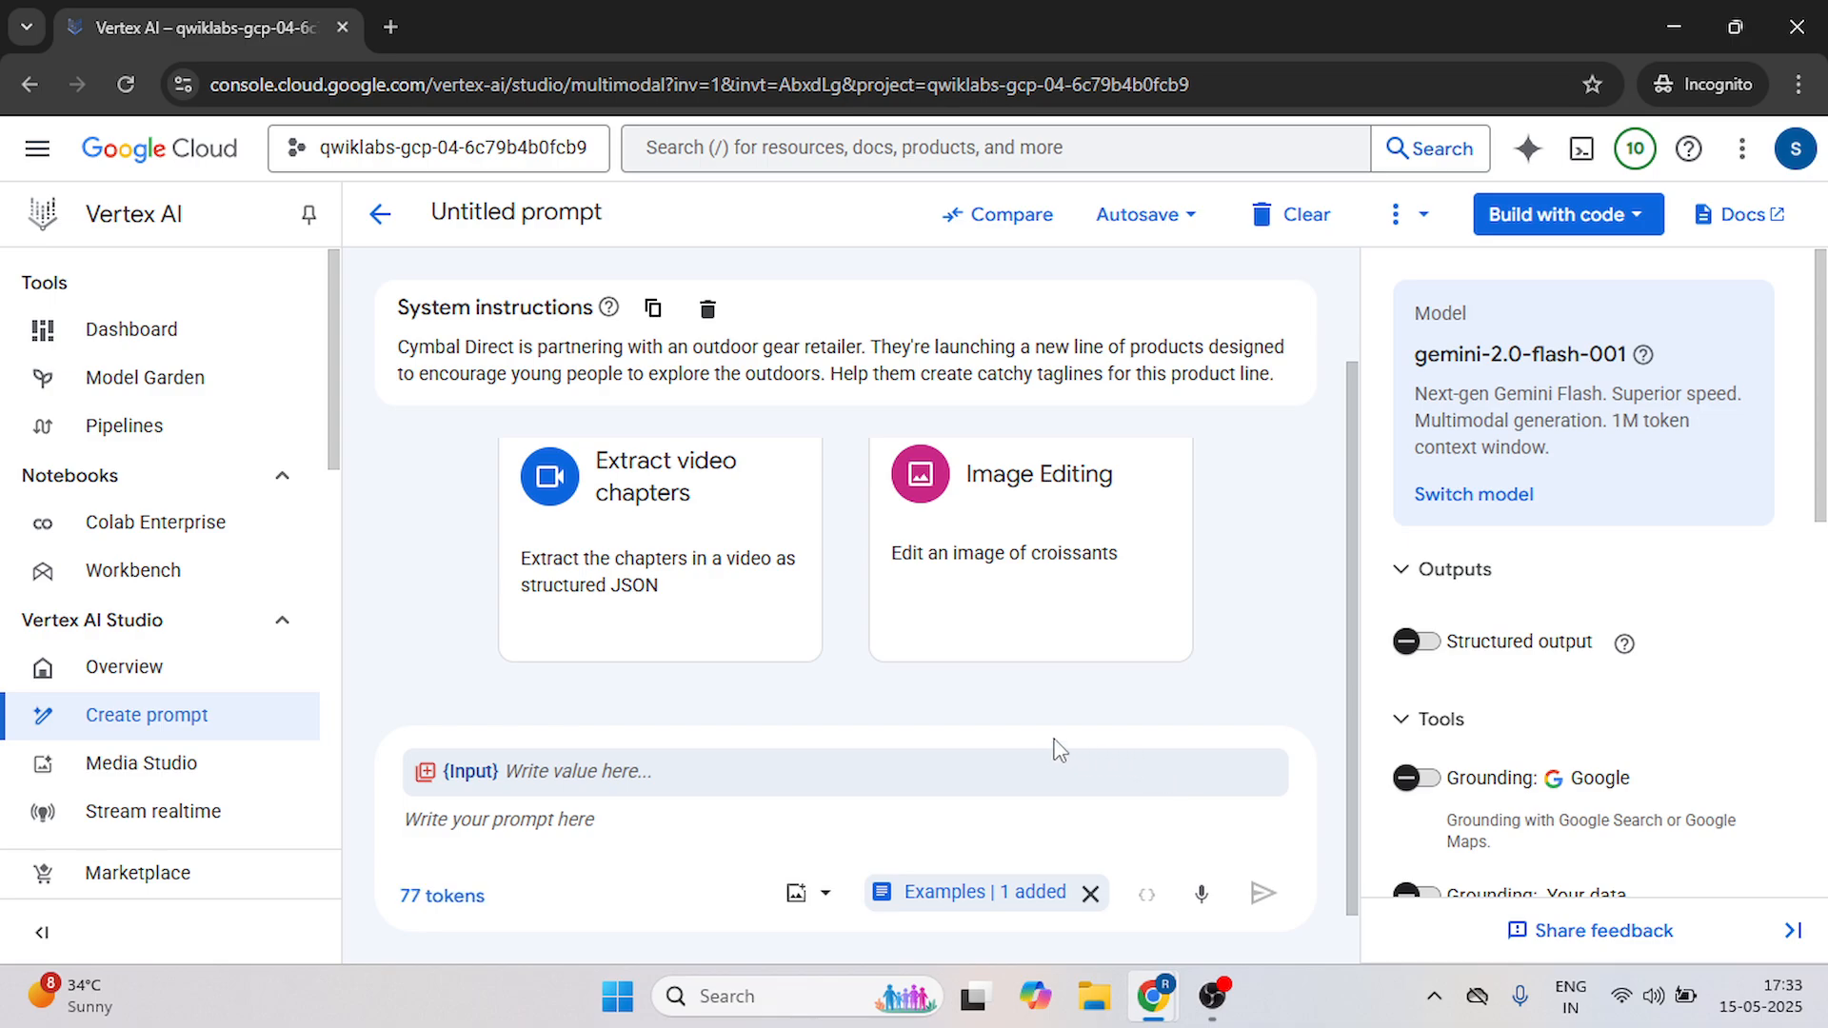
Copy the durable hiker backpack tagline request from the lab into the {Input} value field.
left_click(518, 26)
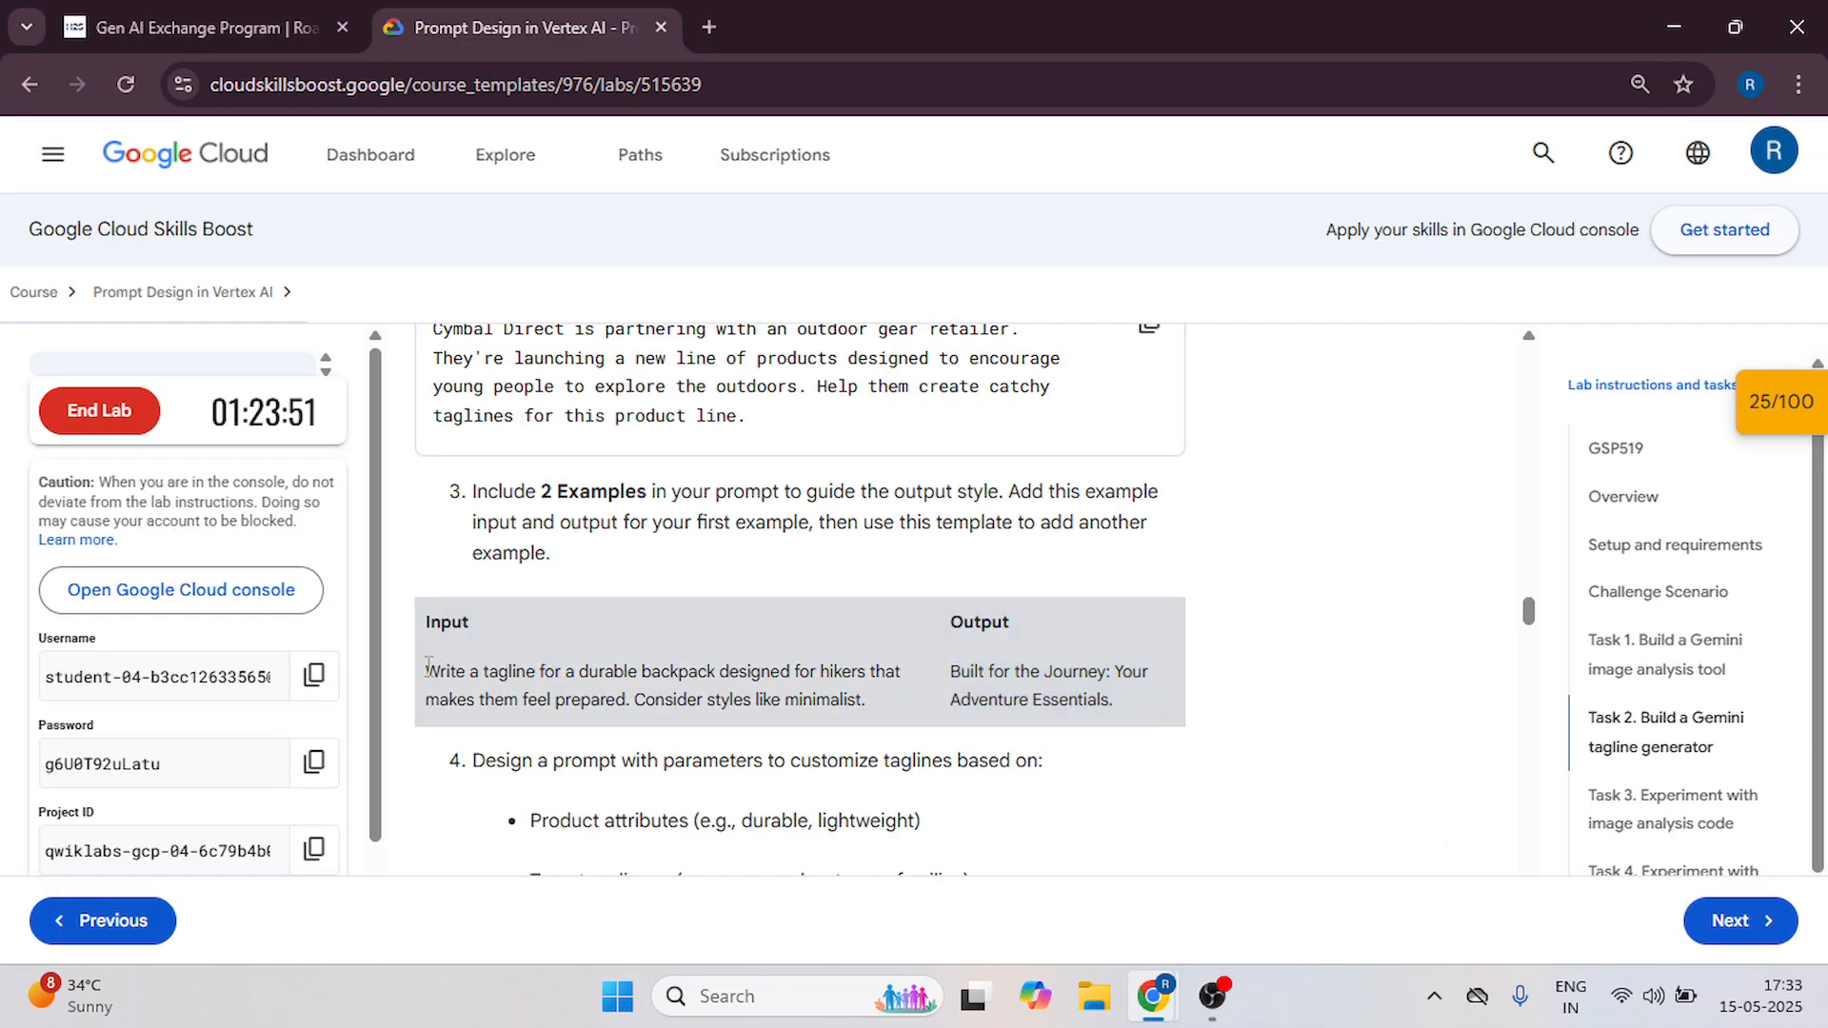
left_click_drag(429, 670, 626, 699)
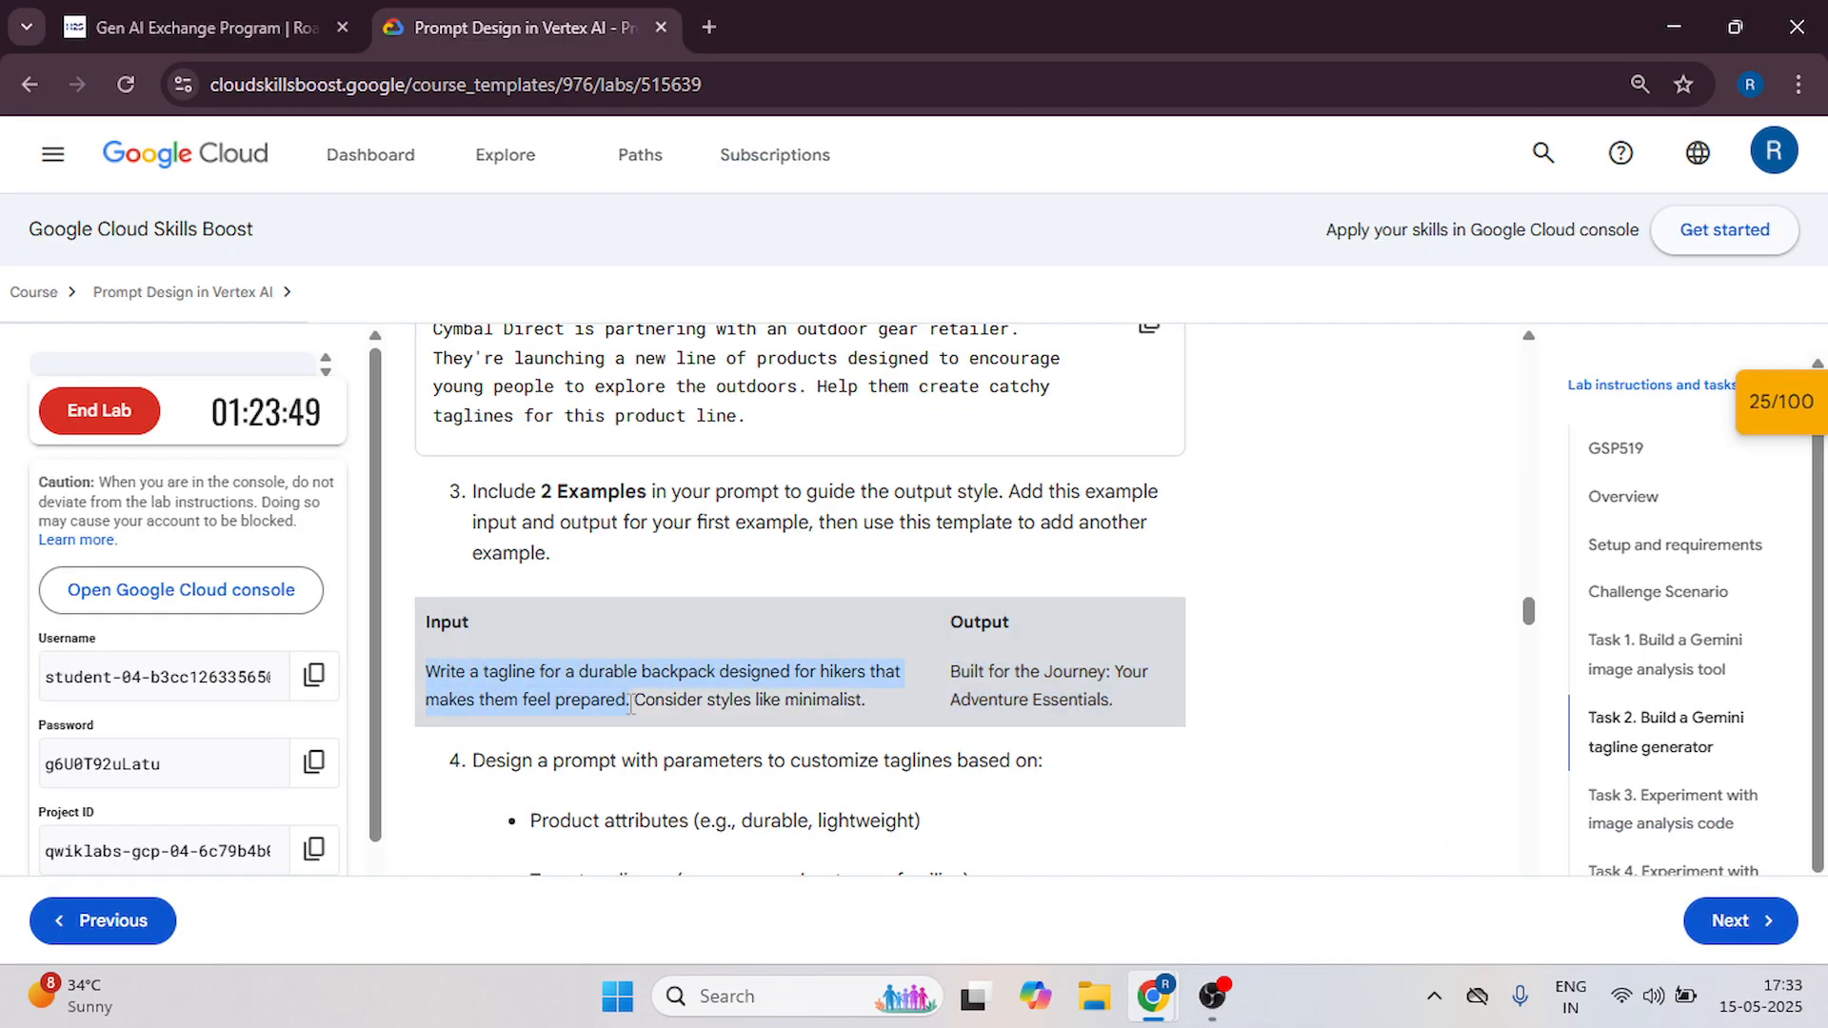
key("alt+tab")
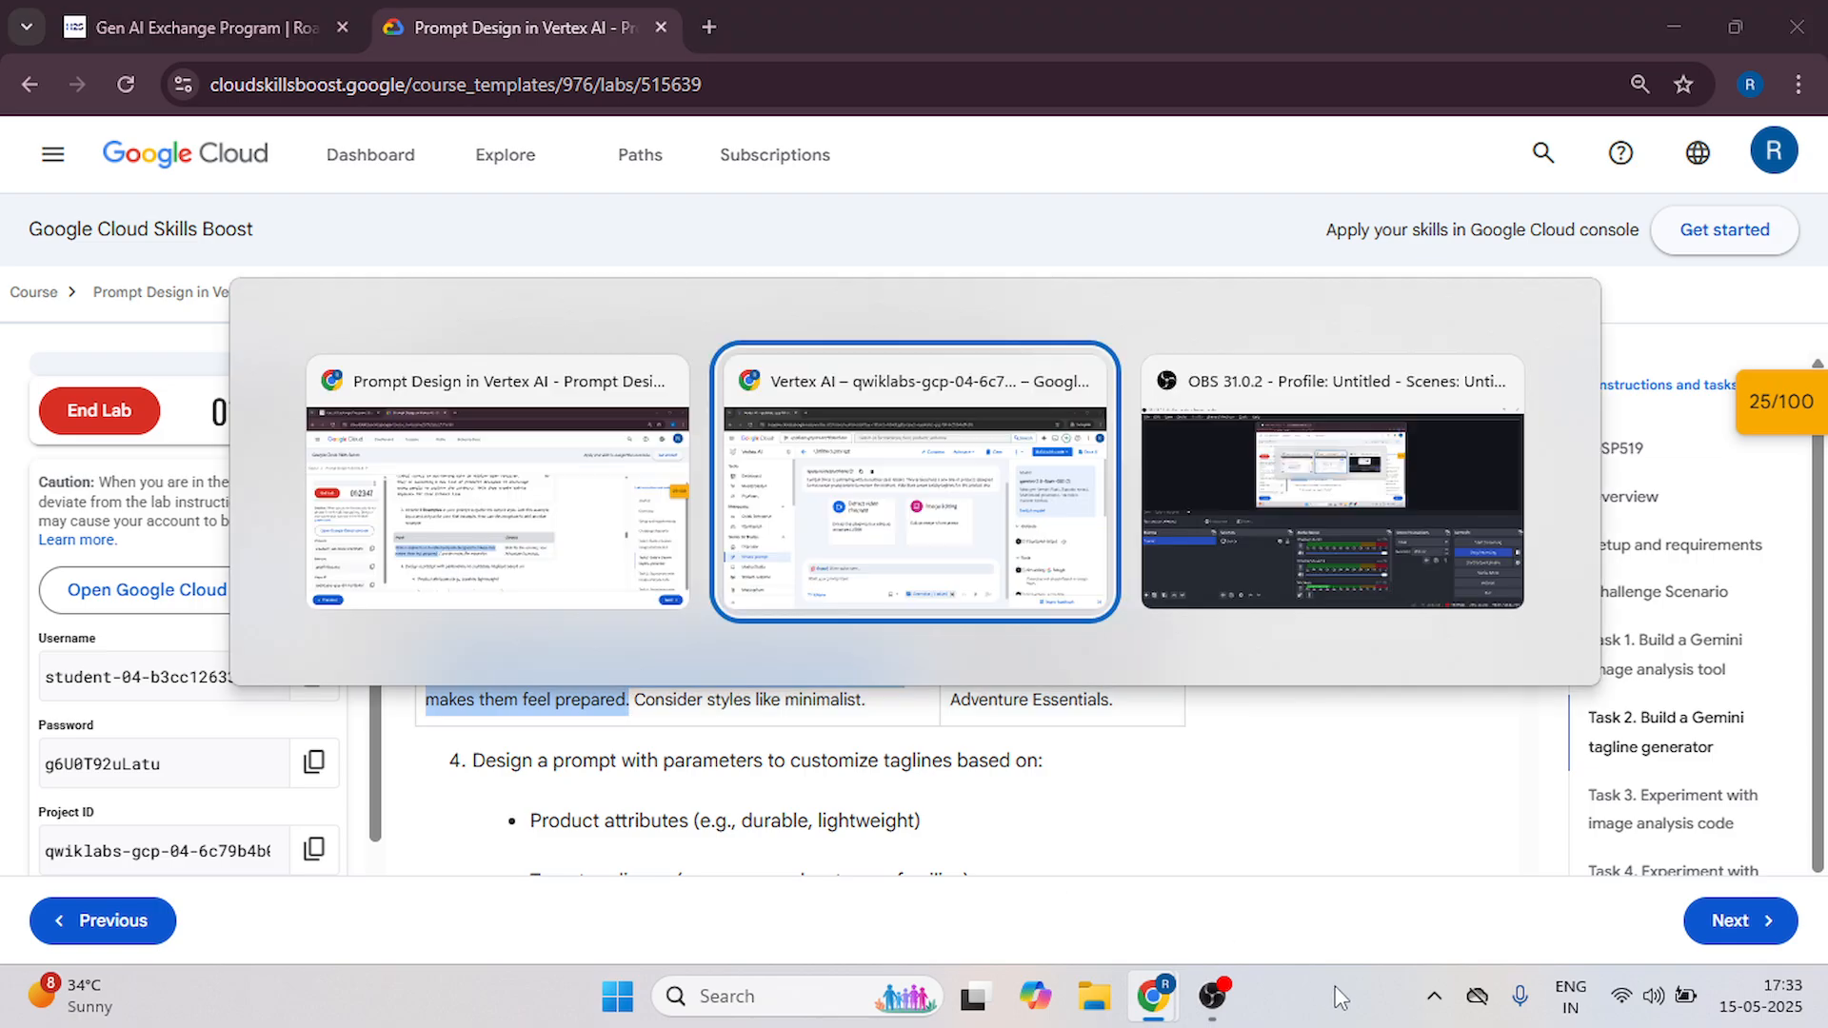
left_click(916, 484)
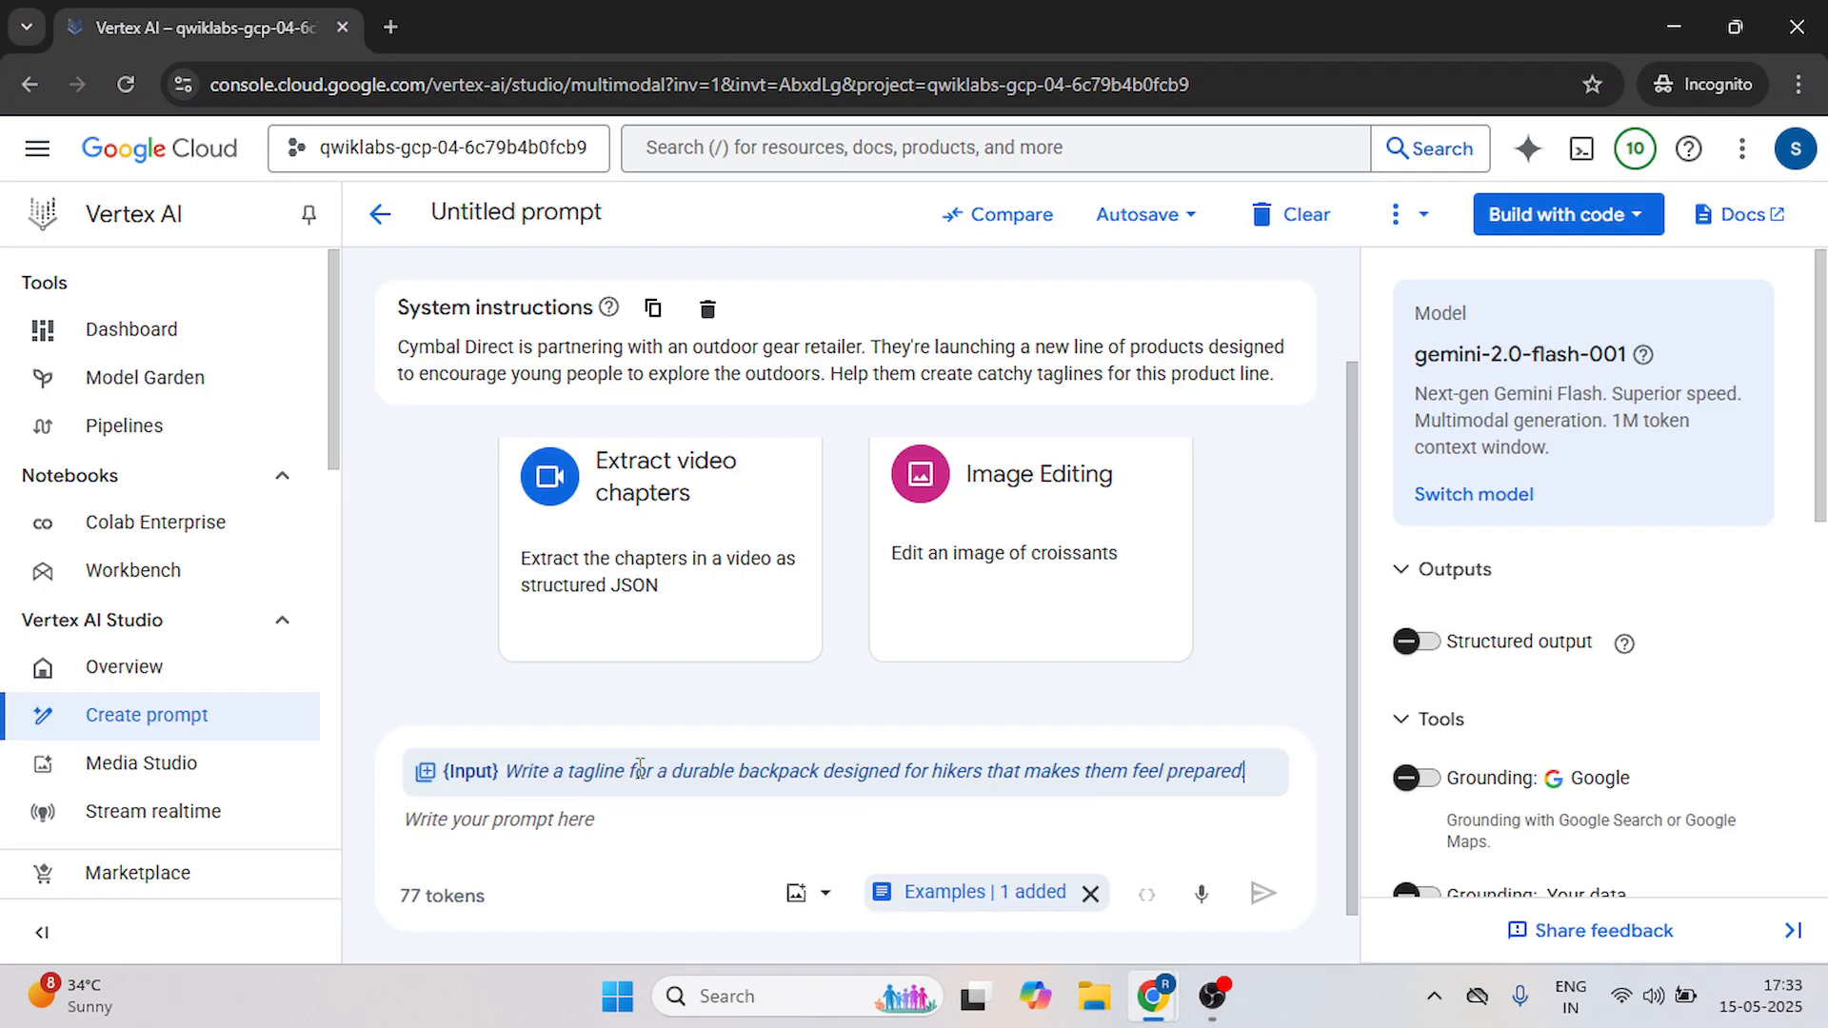
left_click(522, 27)
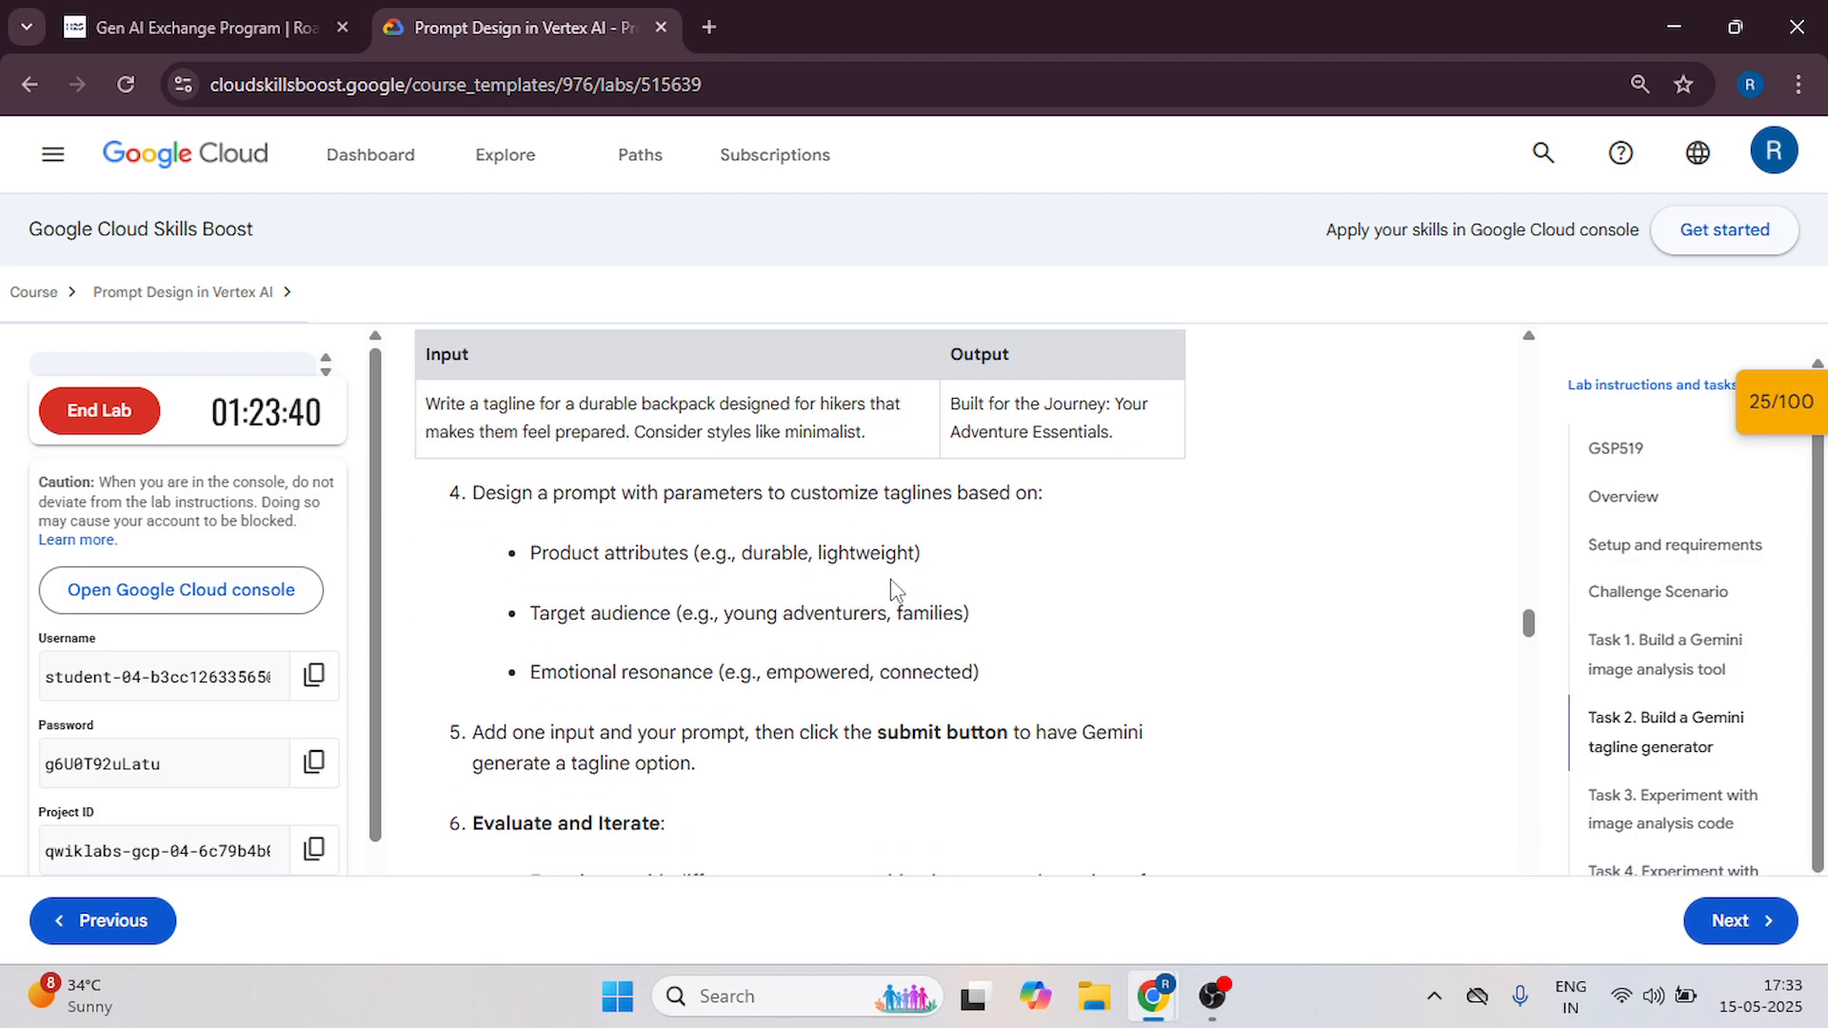
mouse_move(699, 625)
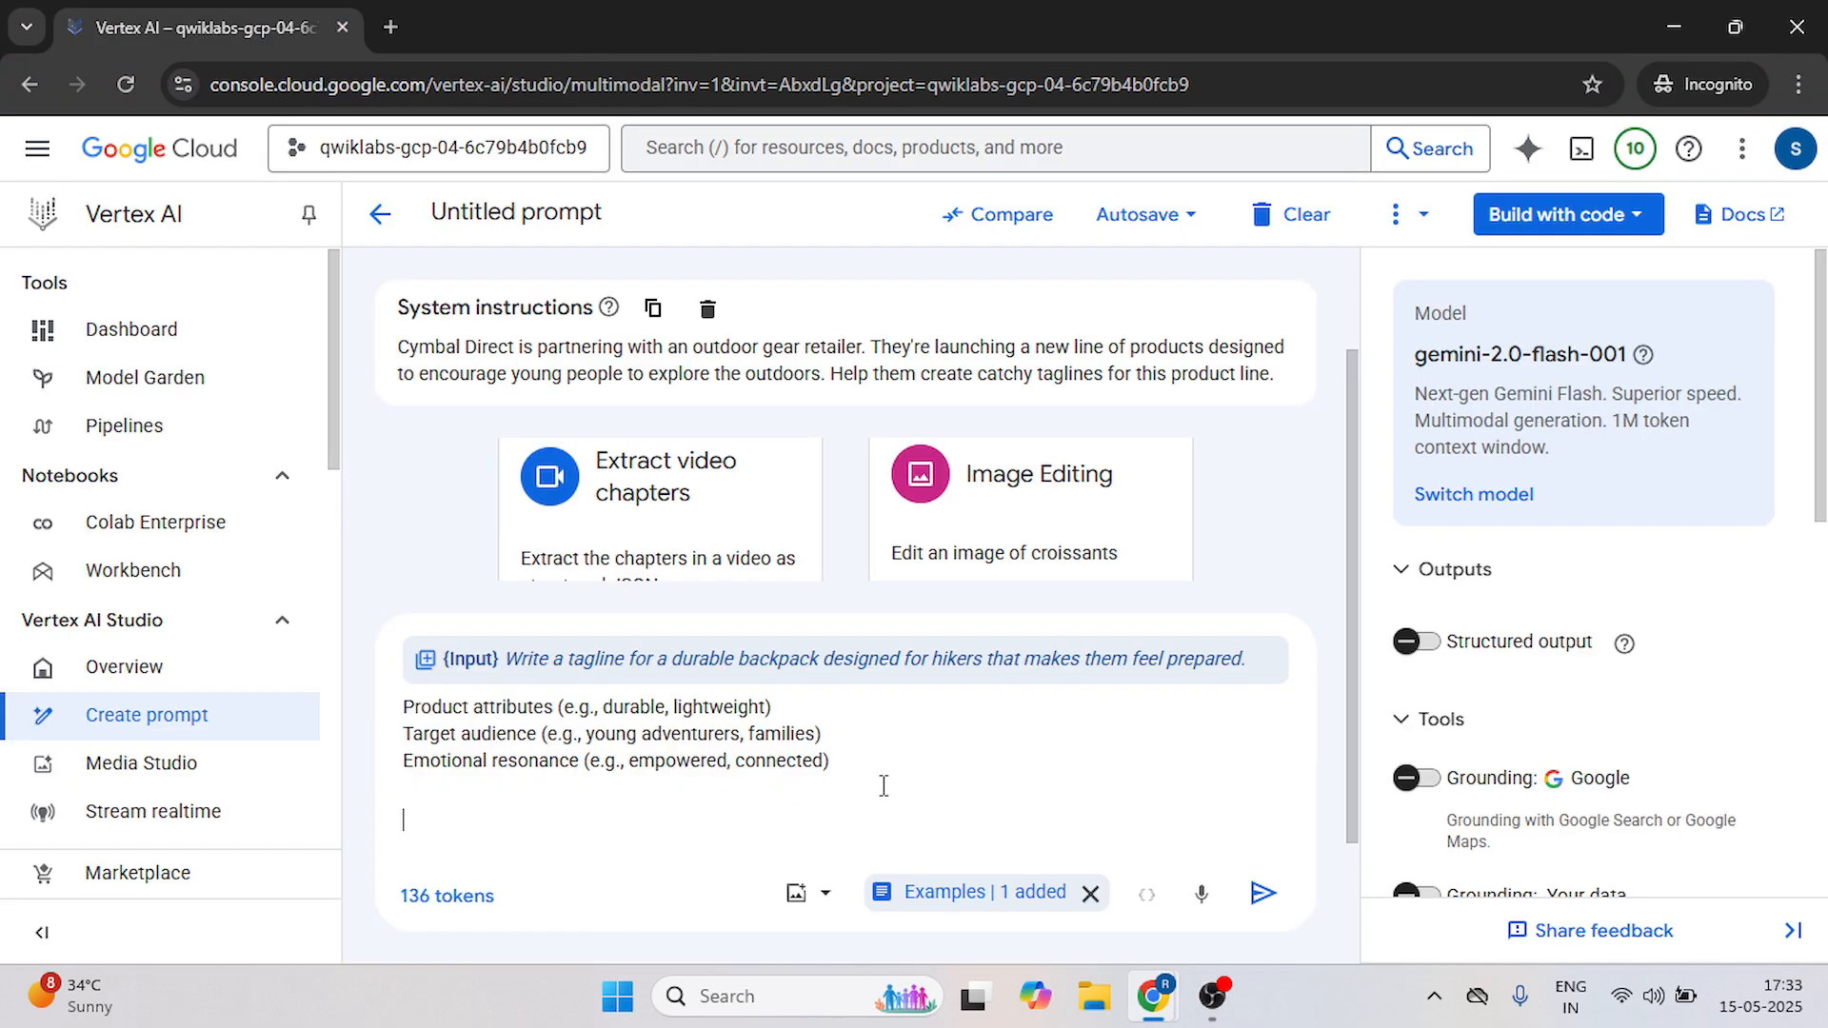
mouse_move(1262, 894)
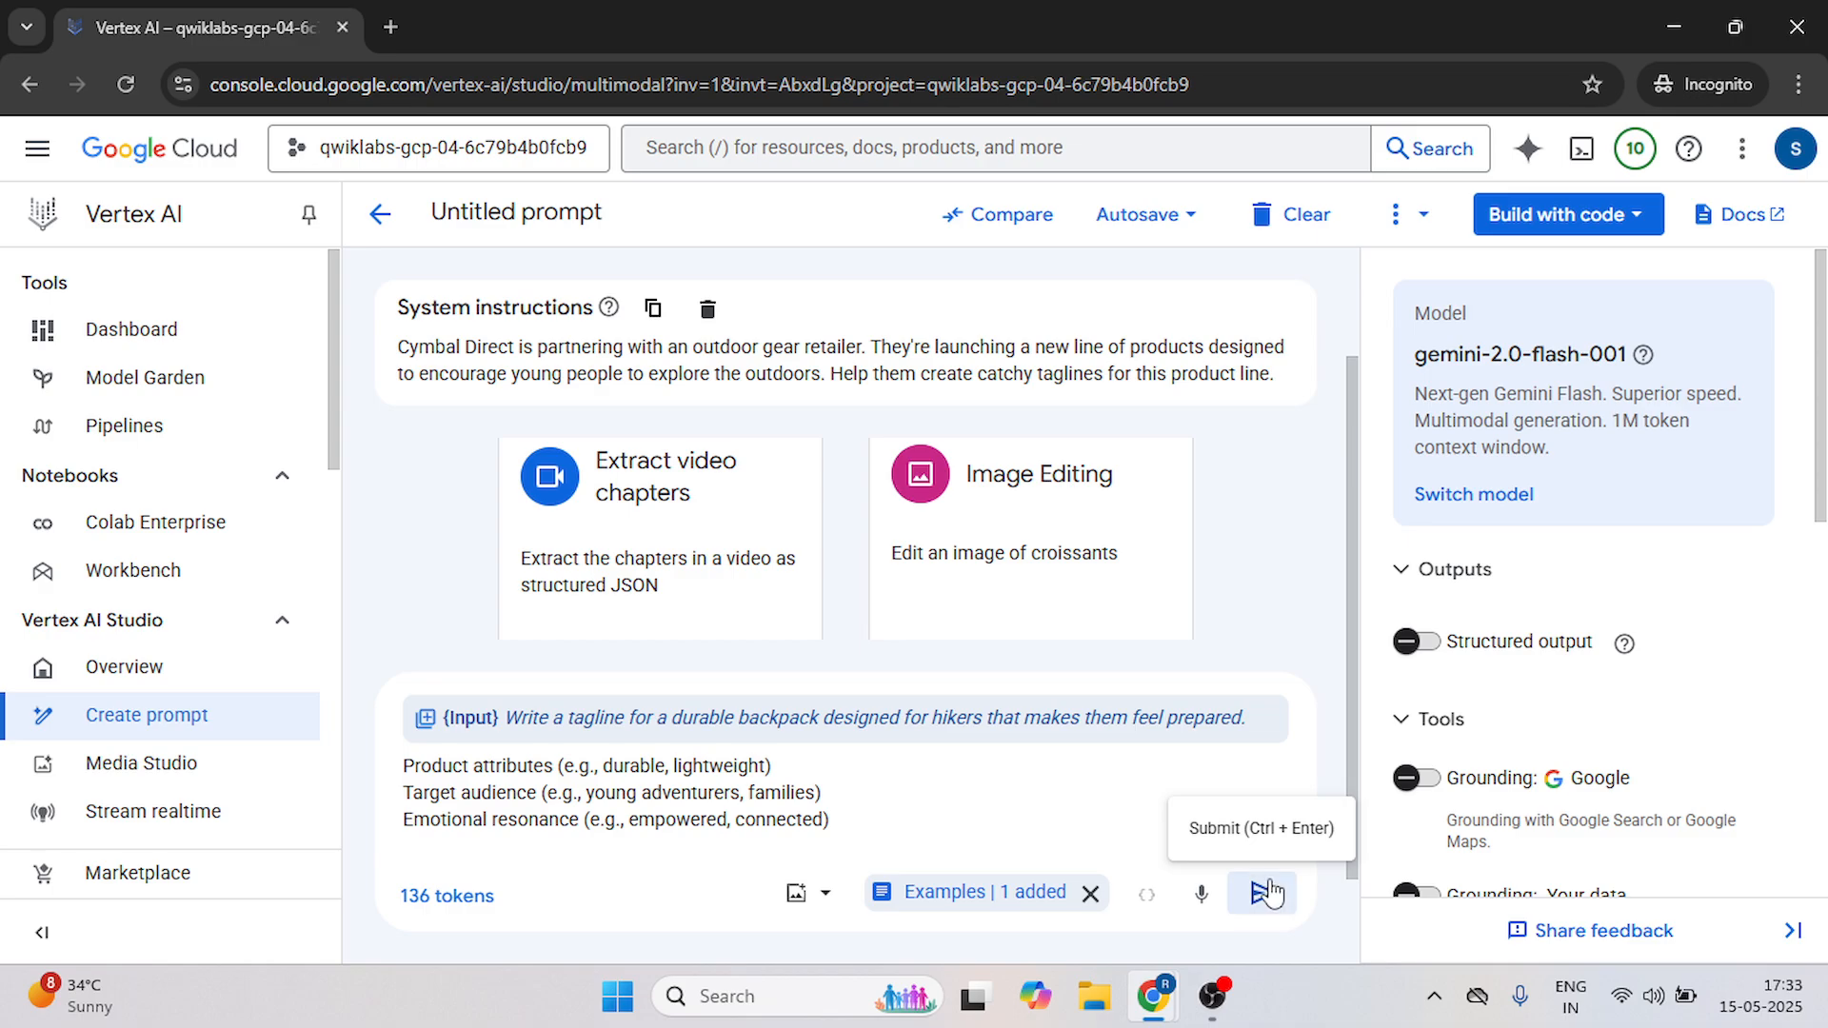
Submit the prompt to generate a tagline and return to the lab instructions.
left_click(1263, 893)
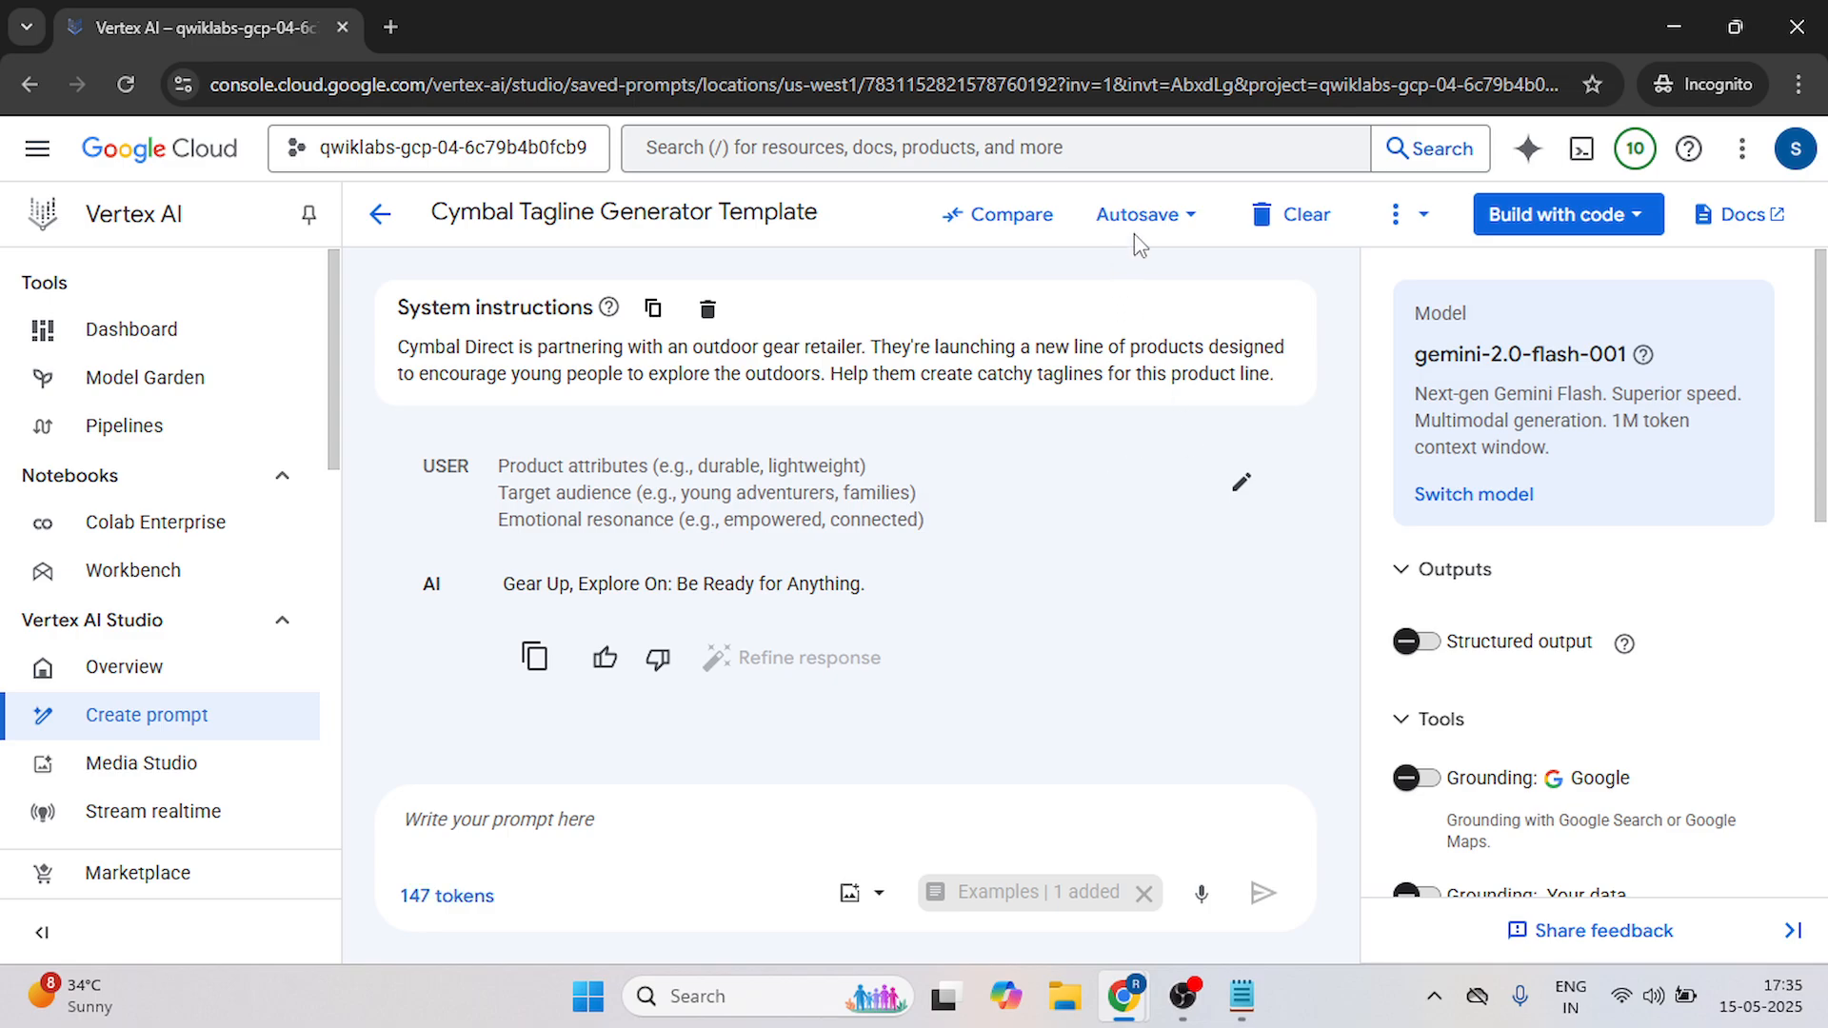
key("alt+tab")
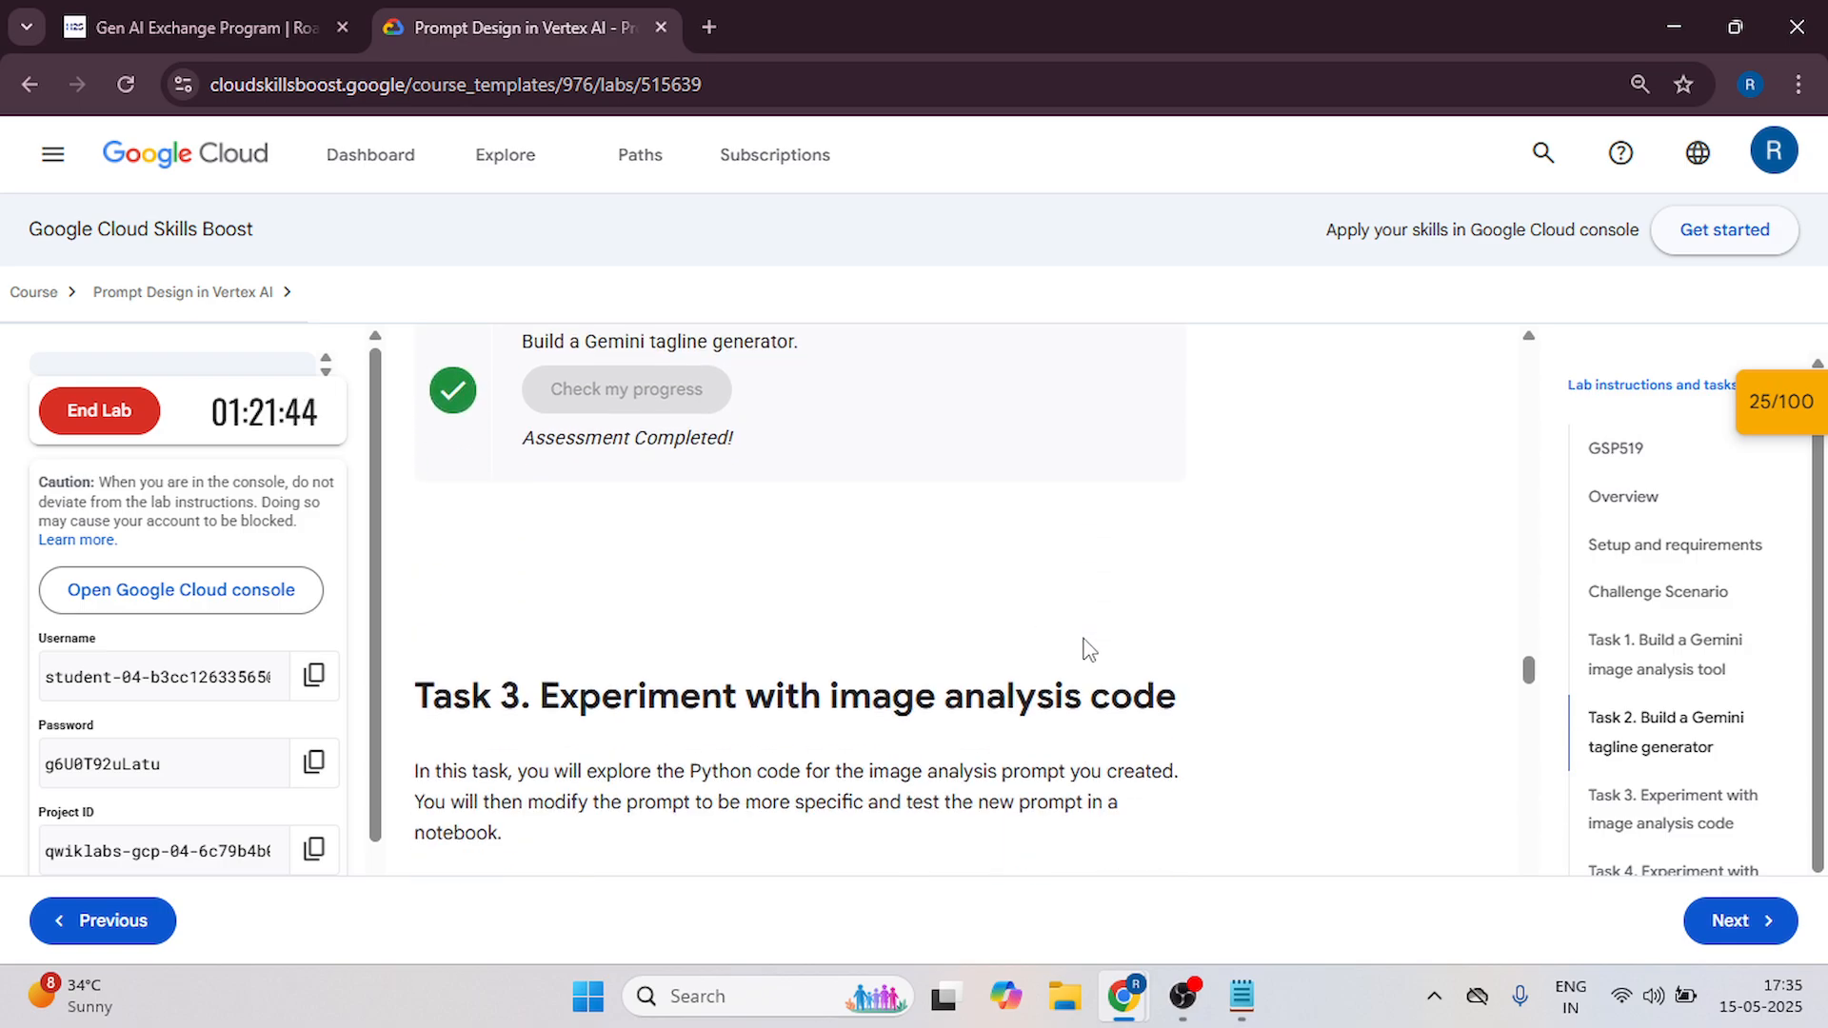
Scroll the lab page down to Task 3's image analysis instructions.
scroll("down", 3)
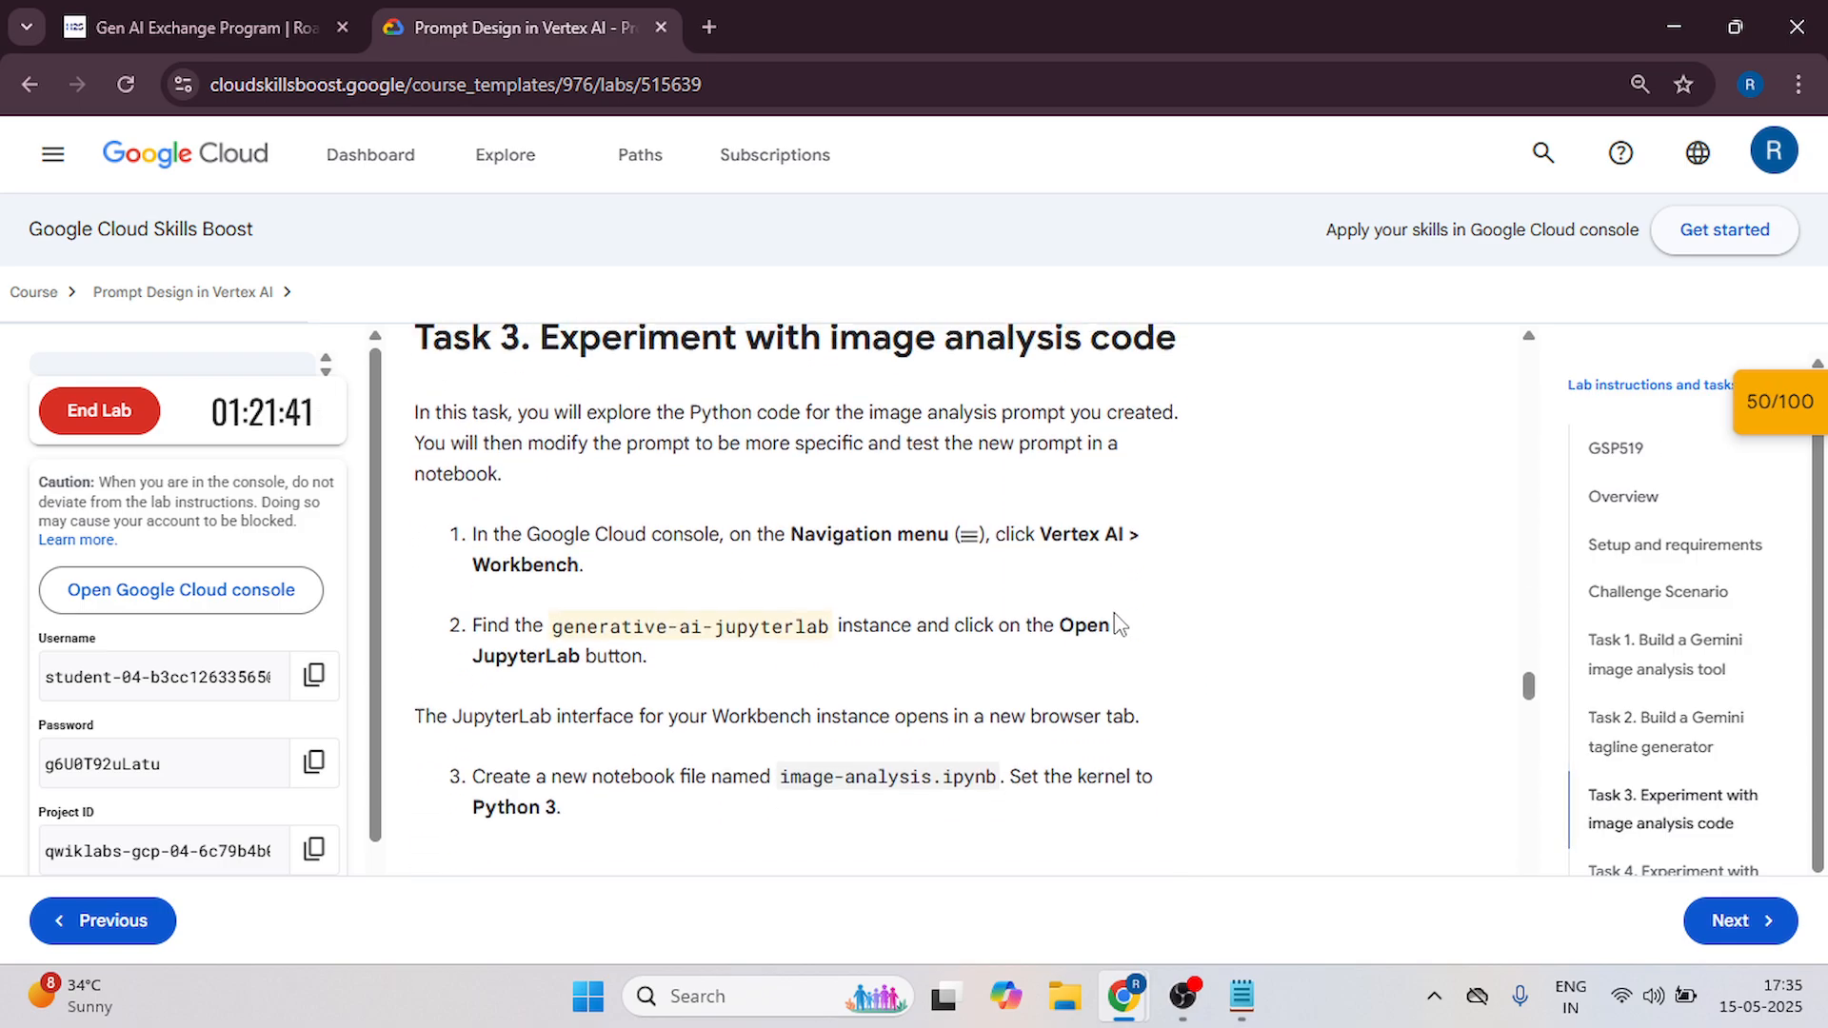
scroll("down", 3)
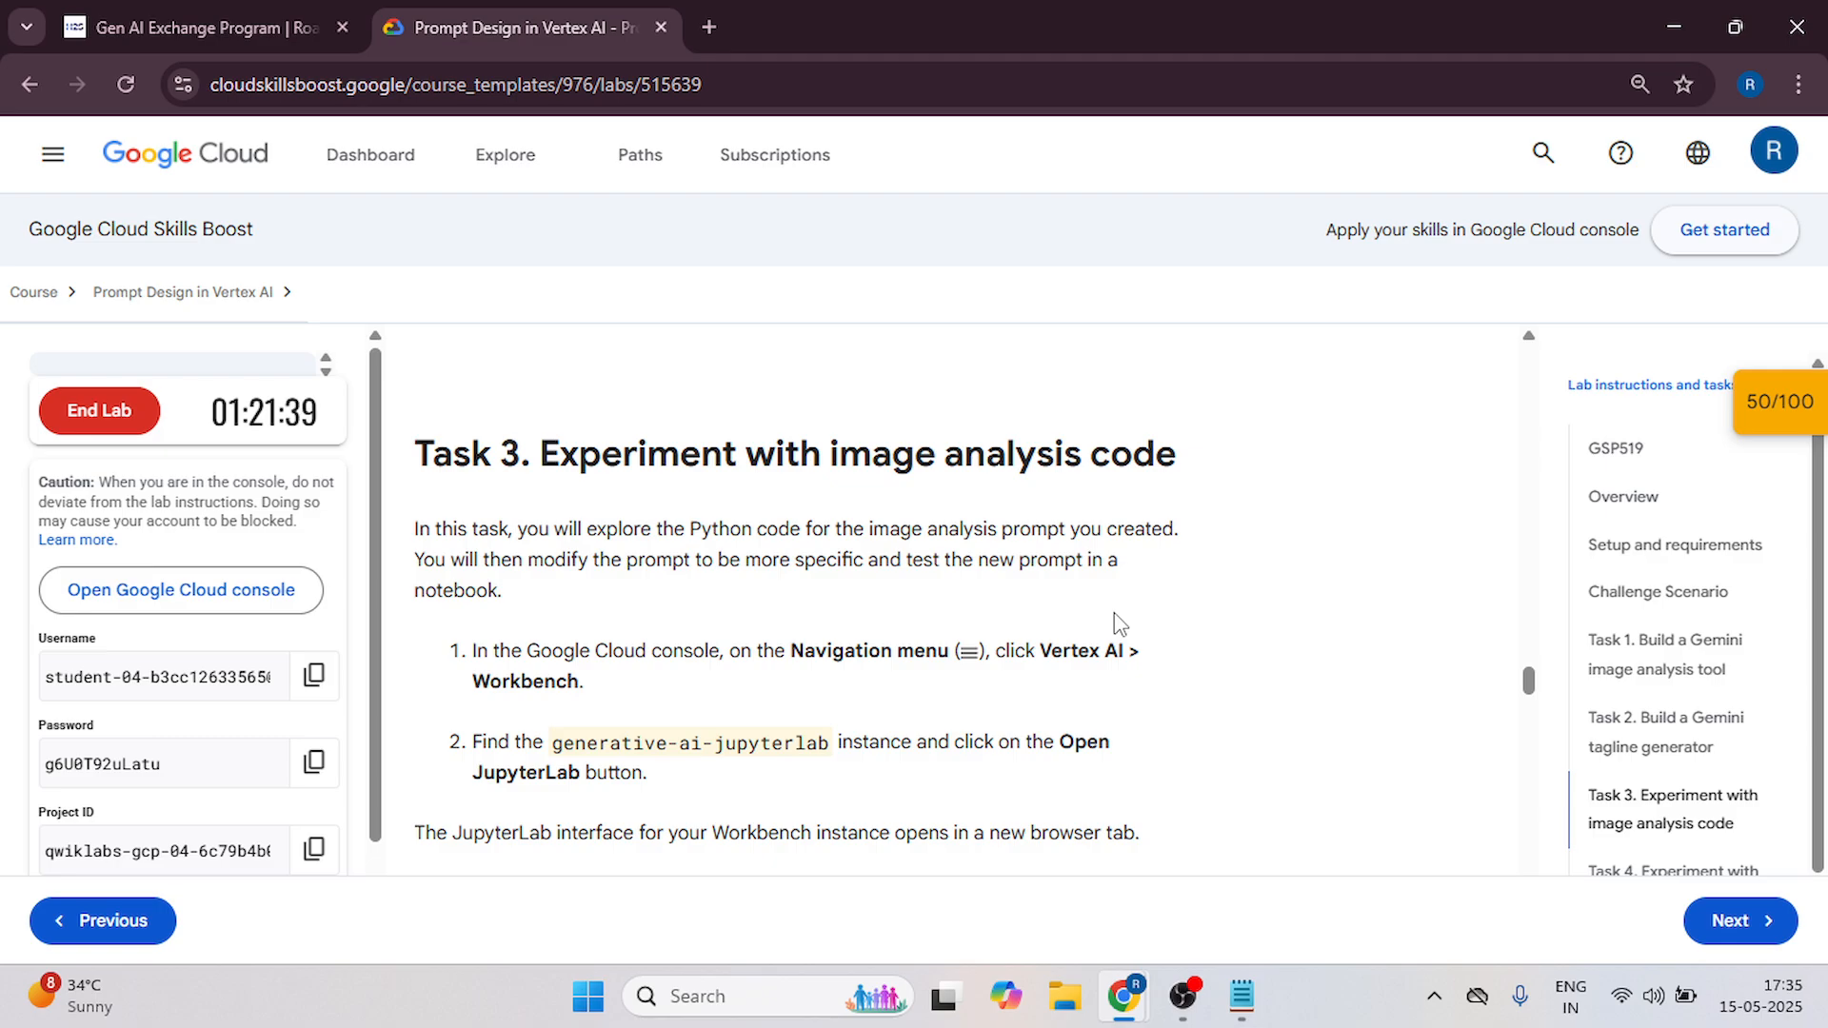
scroll("down", 3)
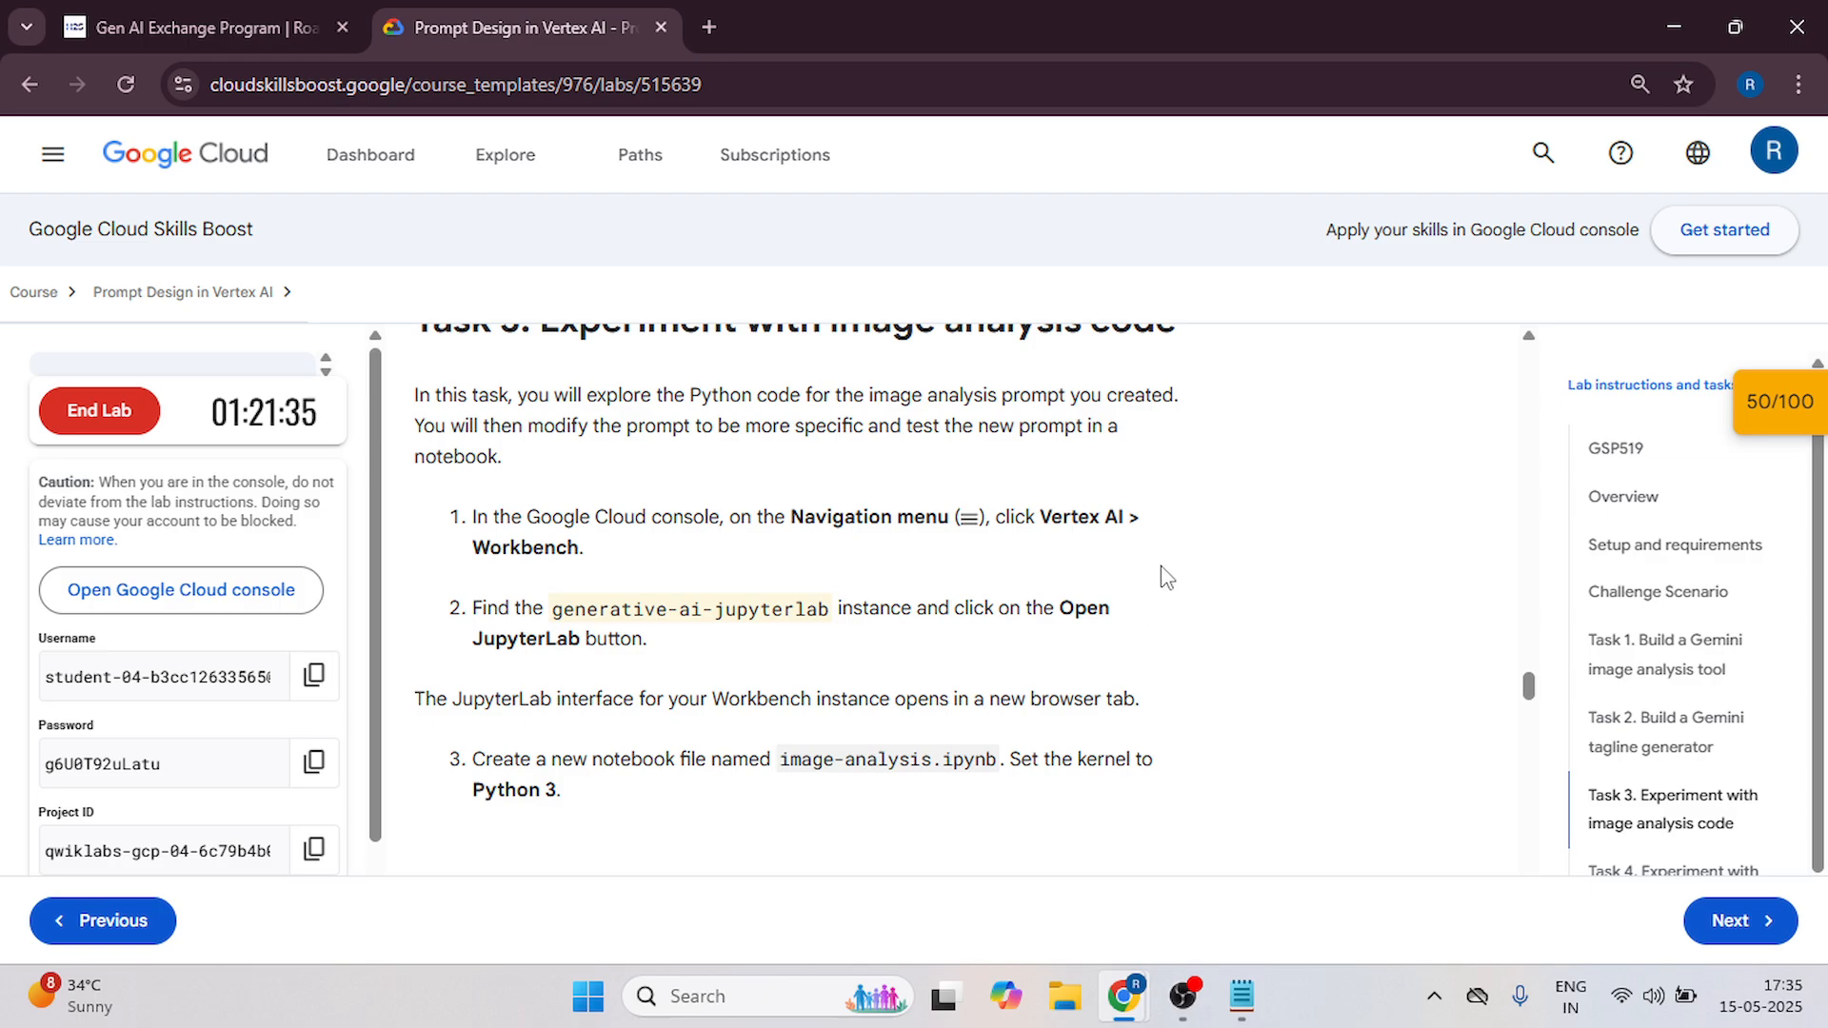
mouse_move(802, 567)
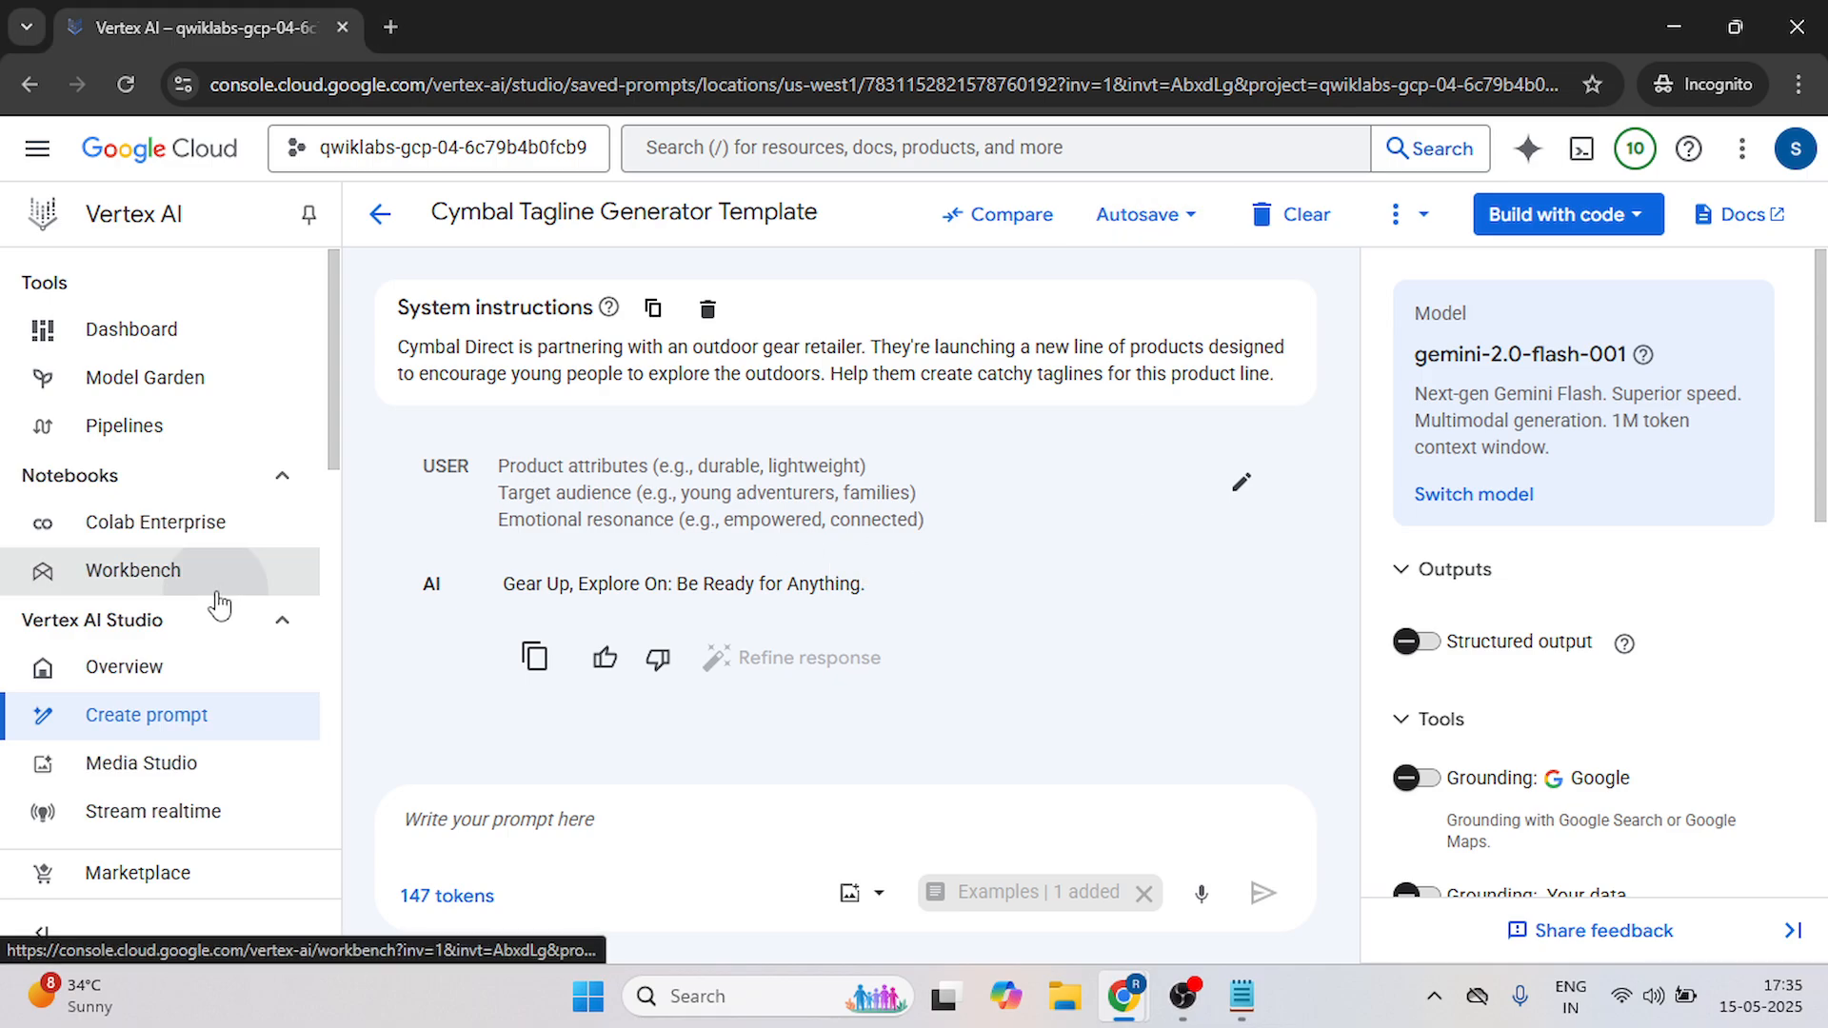
Show the Workbench instances list with generative-ai-jupyterlab, dismissing the Learn tutorial panel.
left_click(133, 569)
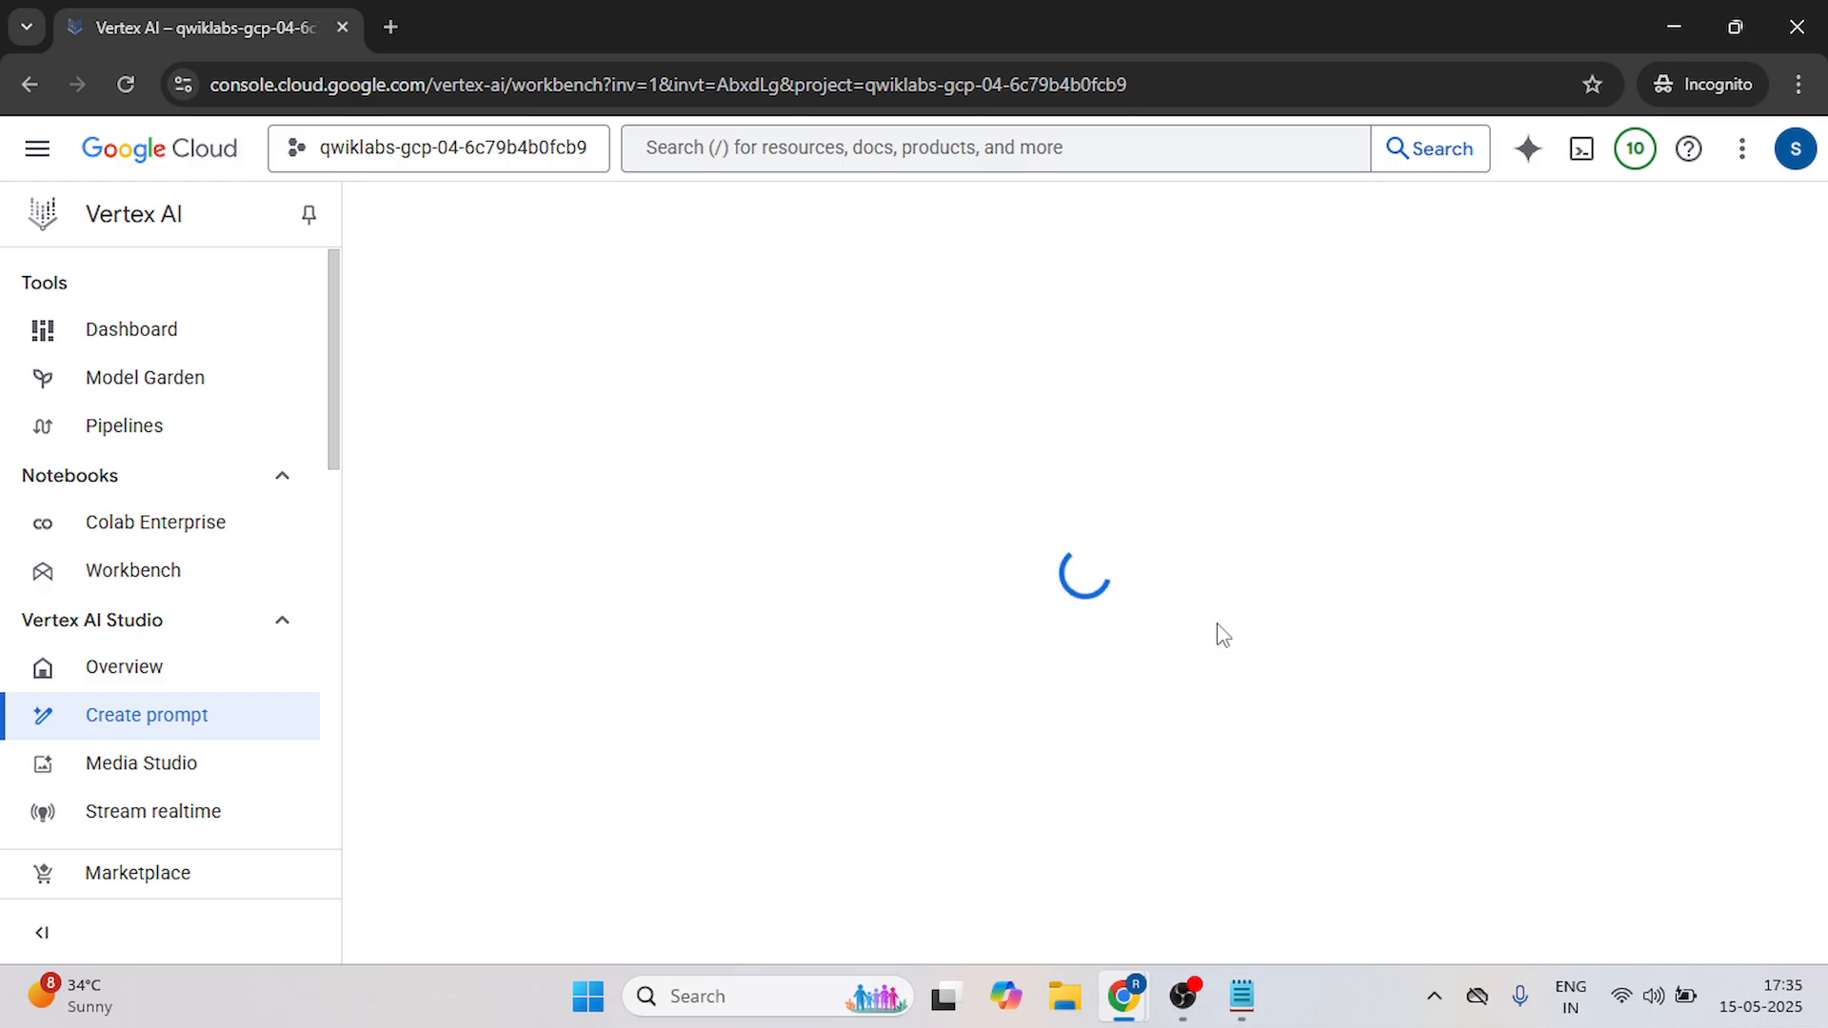
mouse_move(1141, 604)
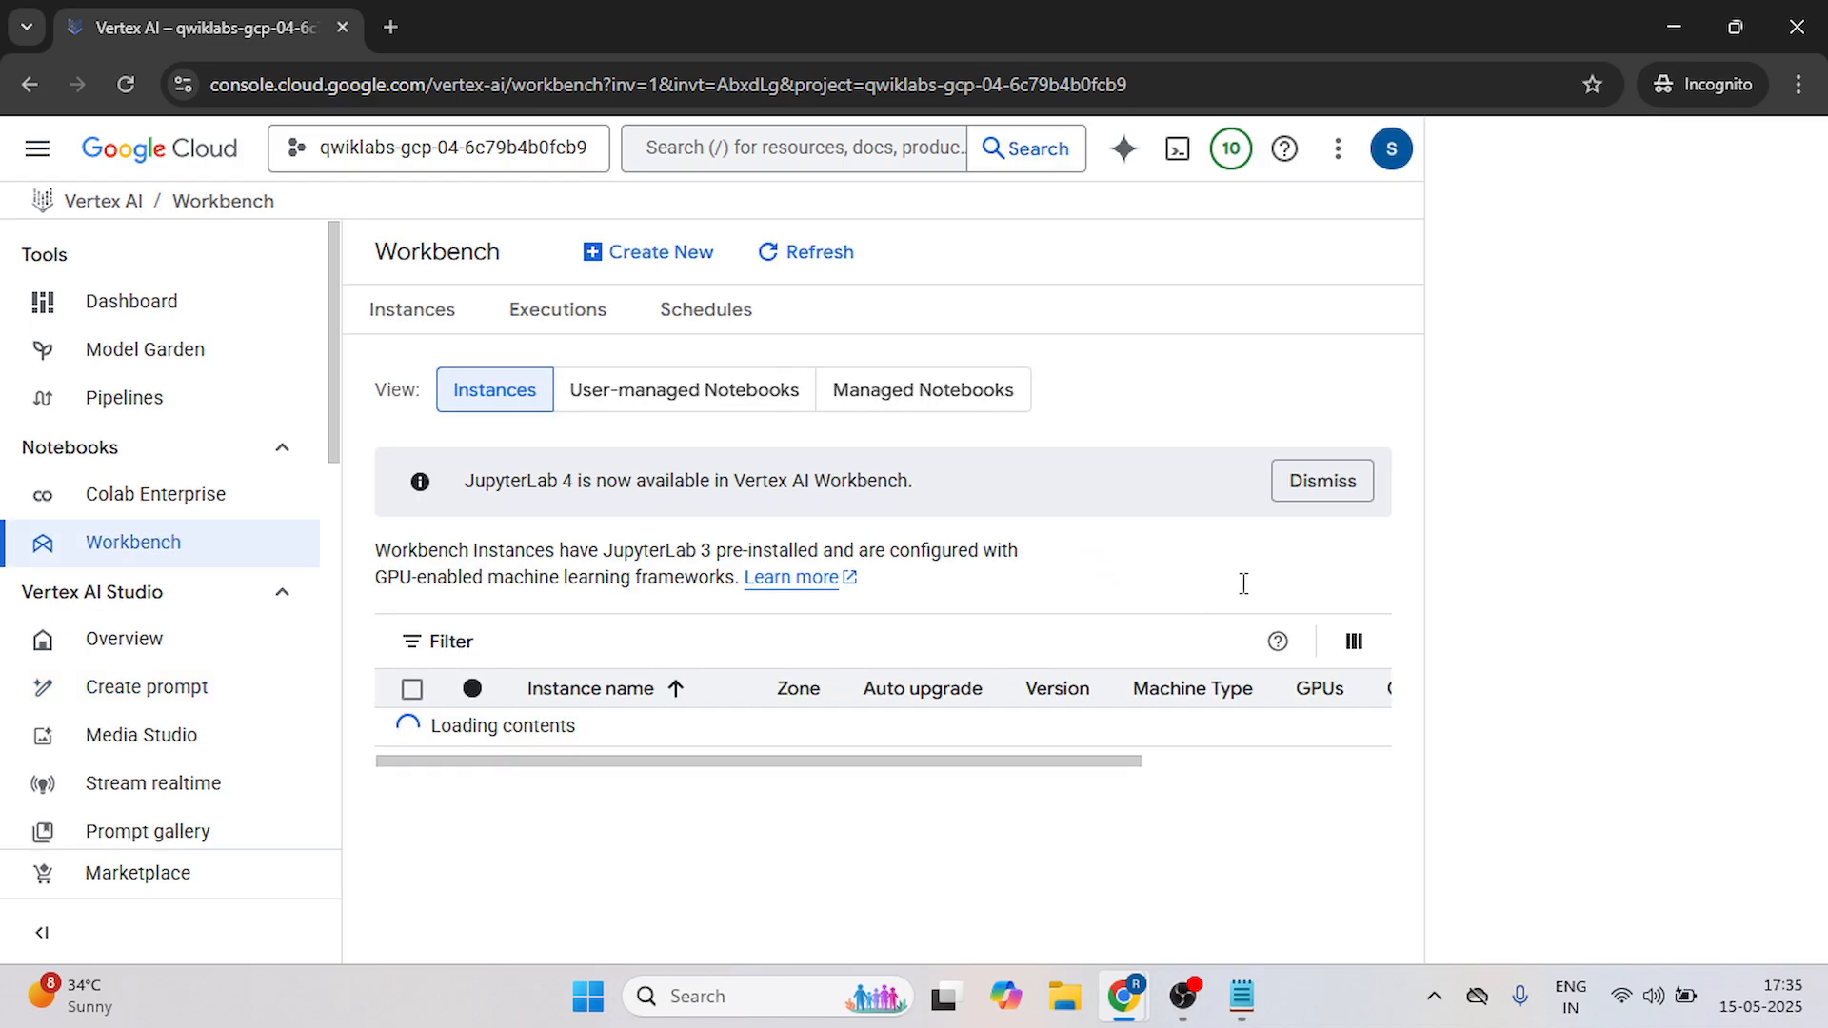
left_click(1345, 252)
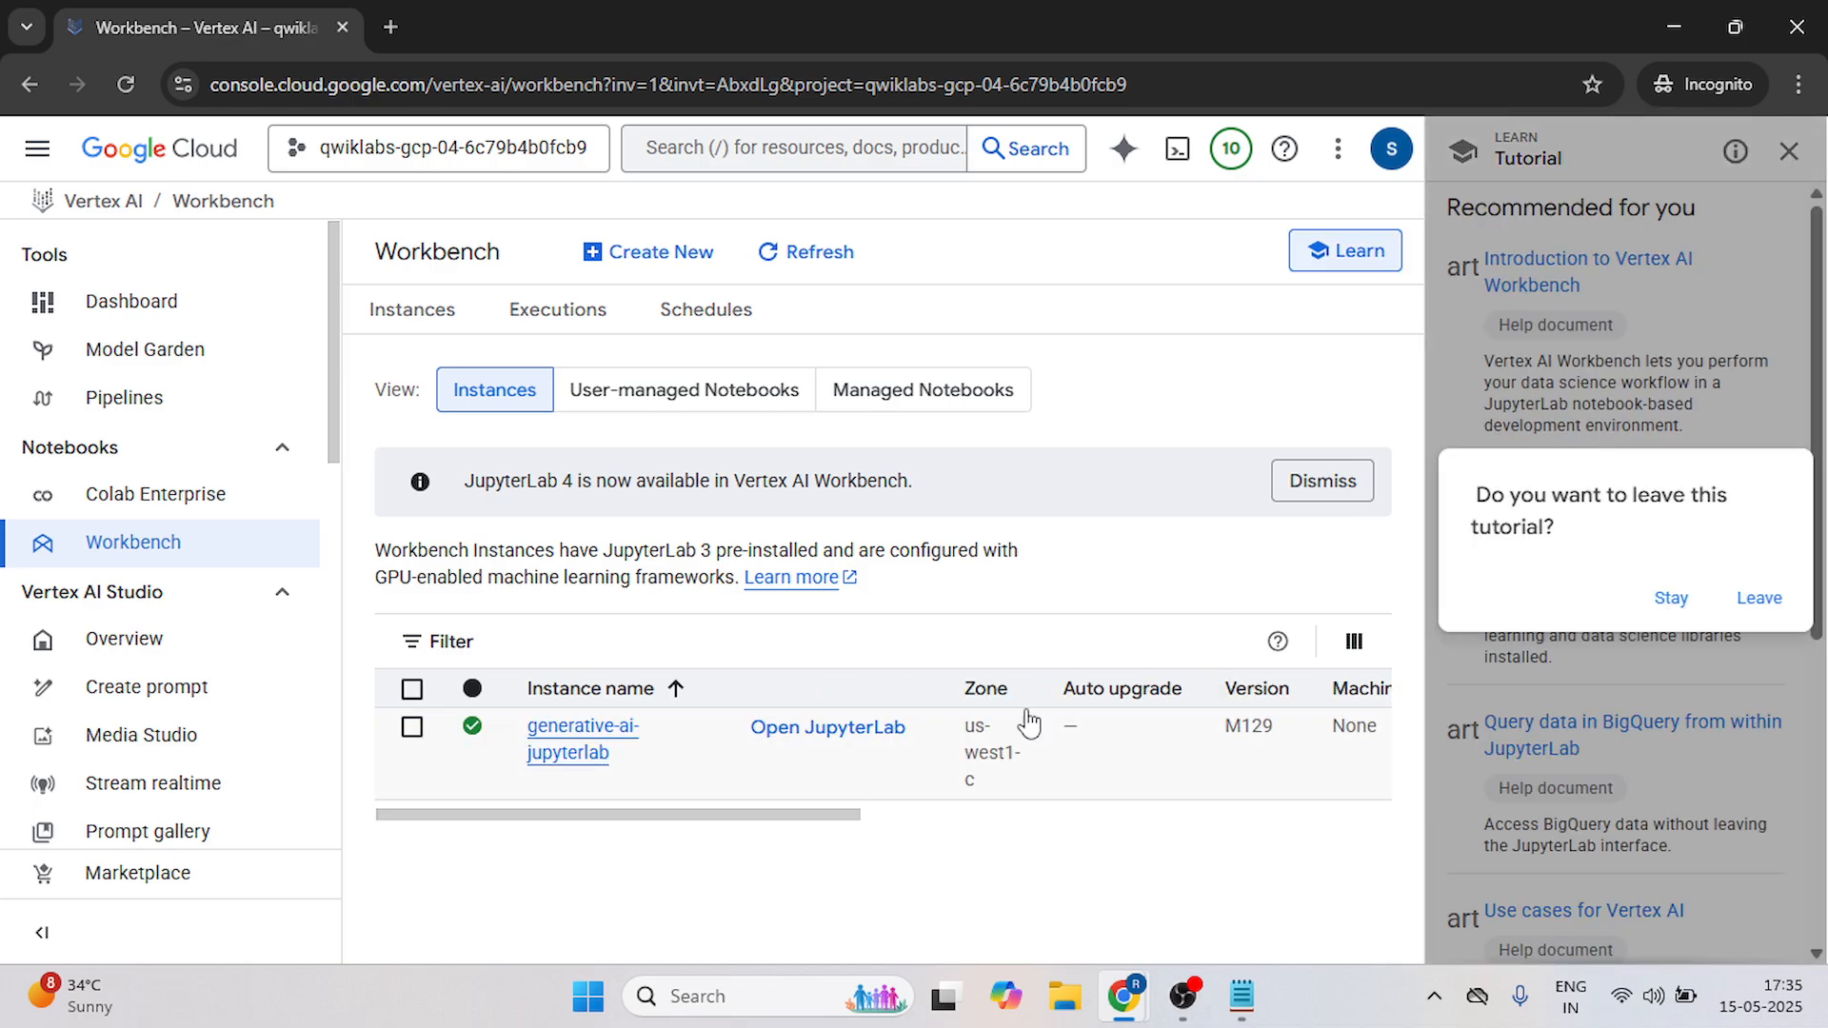
left_click(1758, 598)
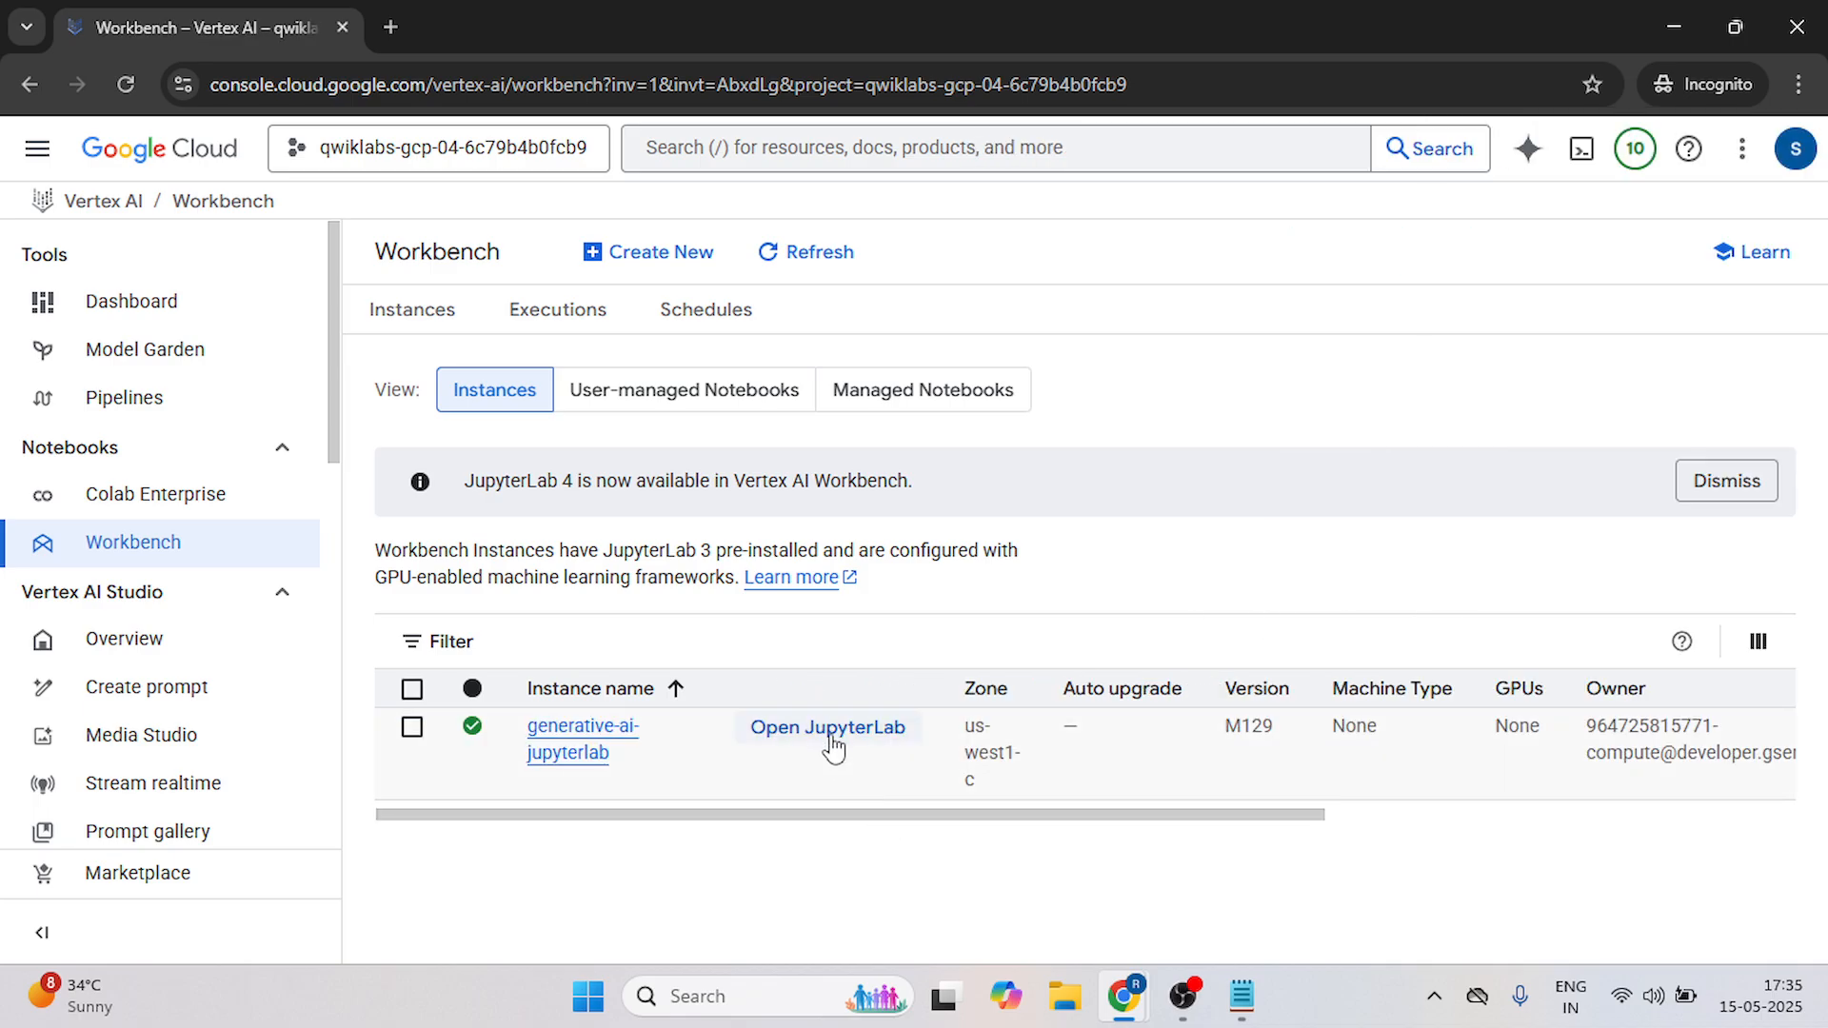
Launch JupyterLab, create a Python 3 notebook and rename Untitled.ipynb to image-analysis.ipynb.
left_click(828, 725)
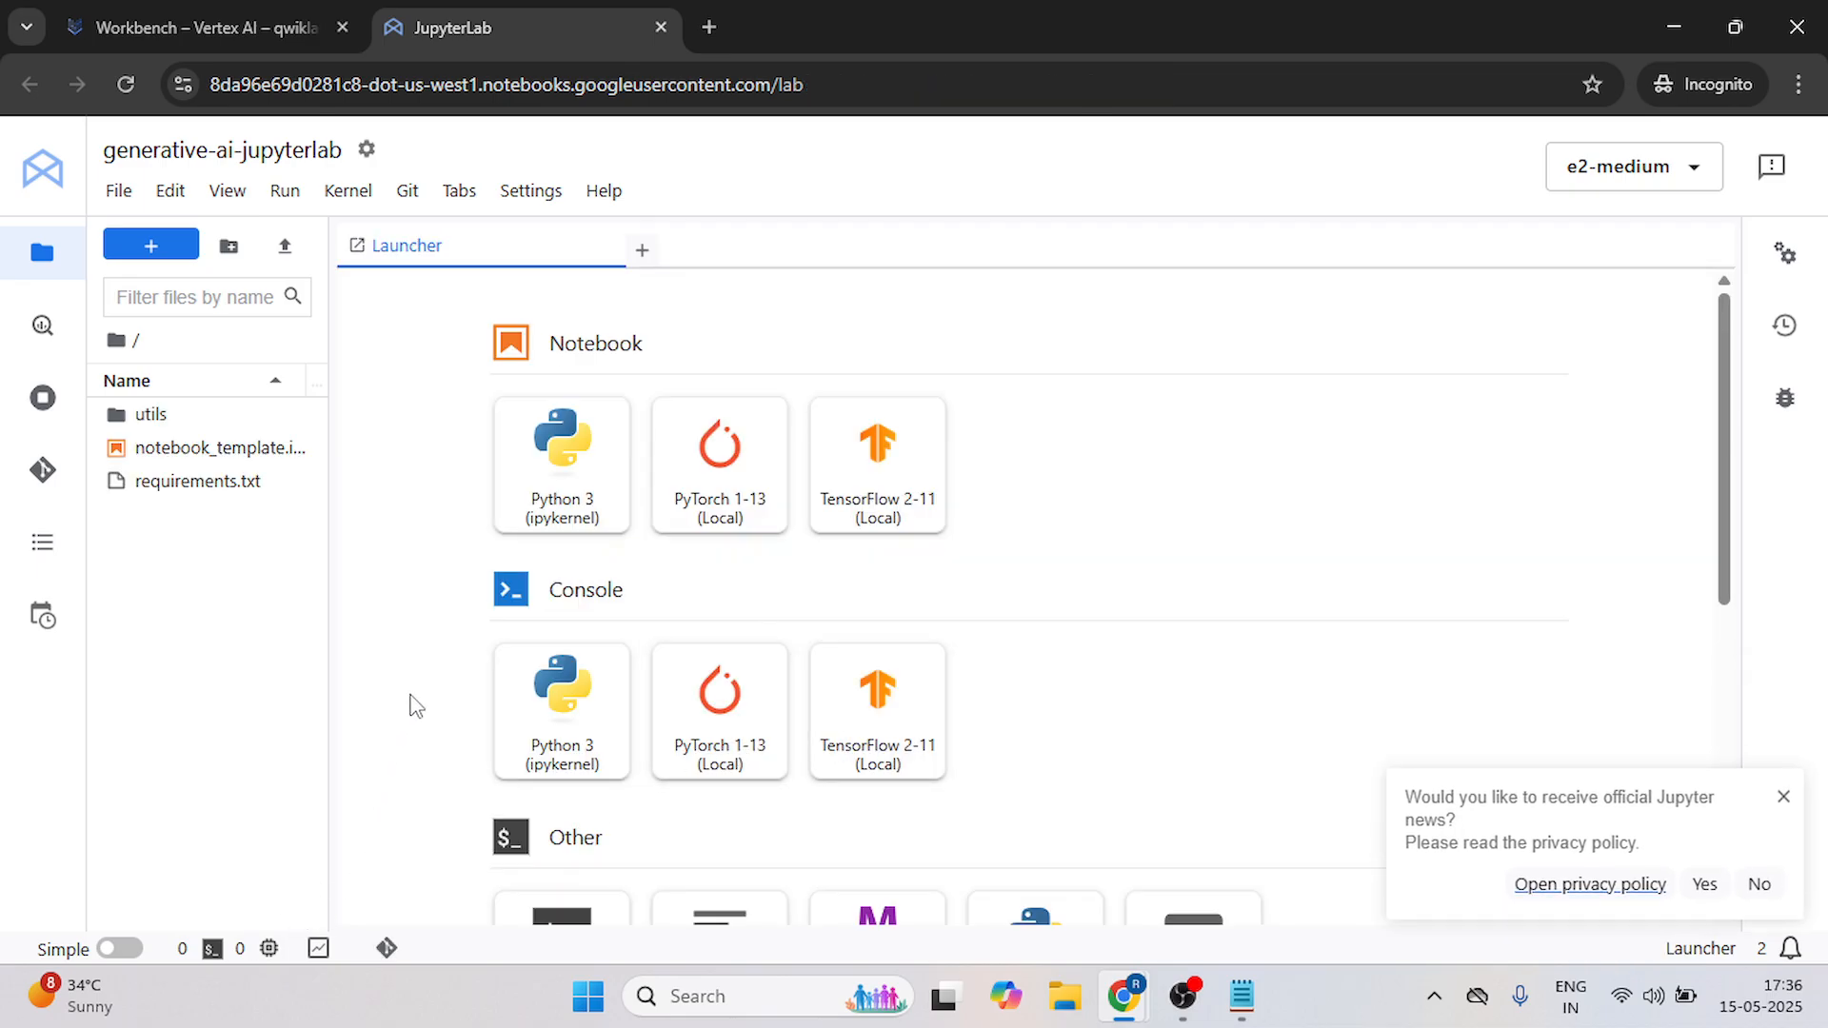
mouse_move(259, 630)
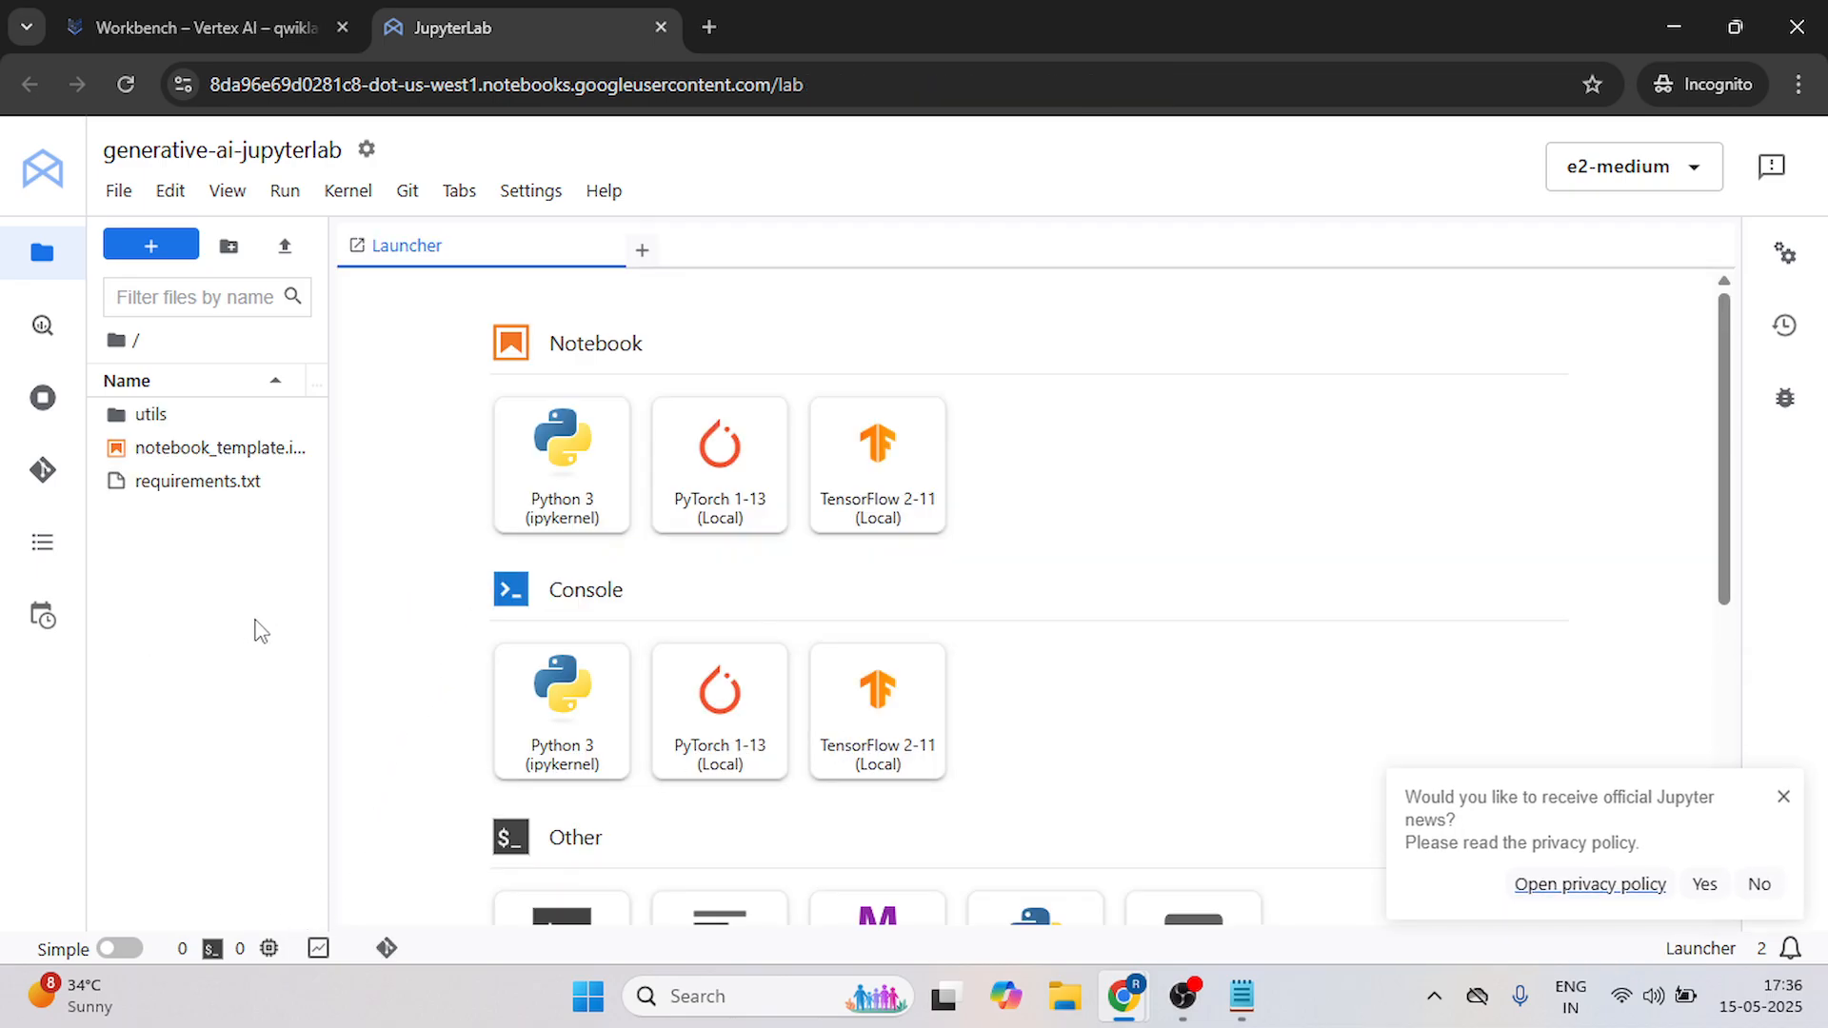
left_click(198, 26)
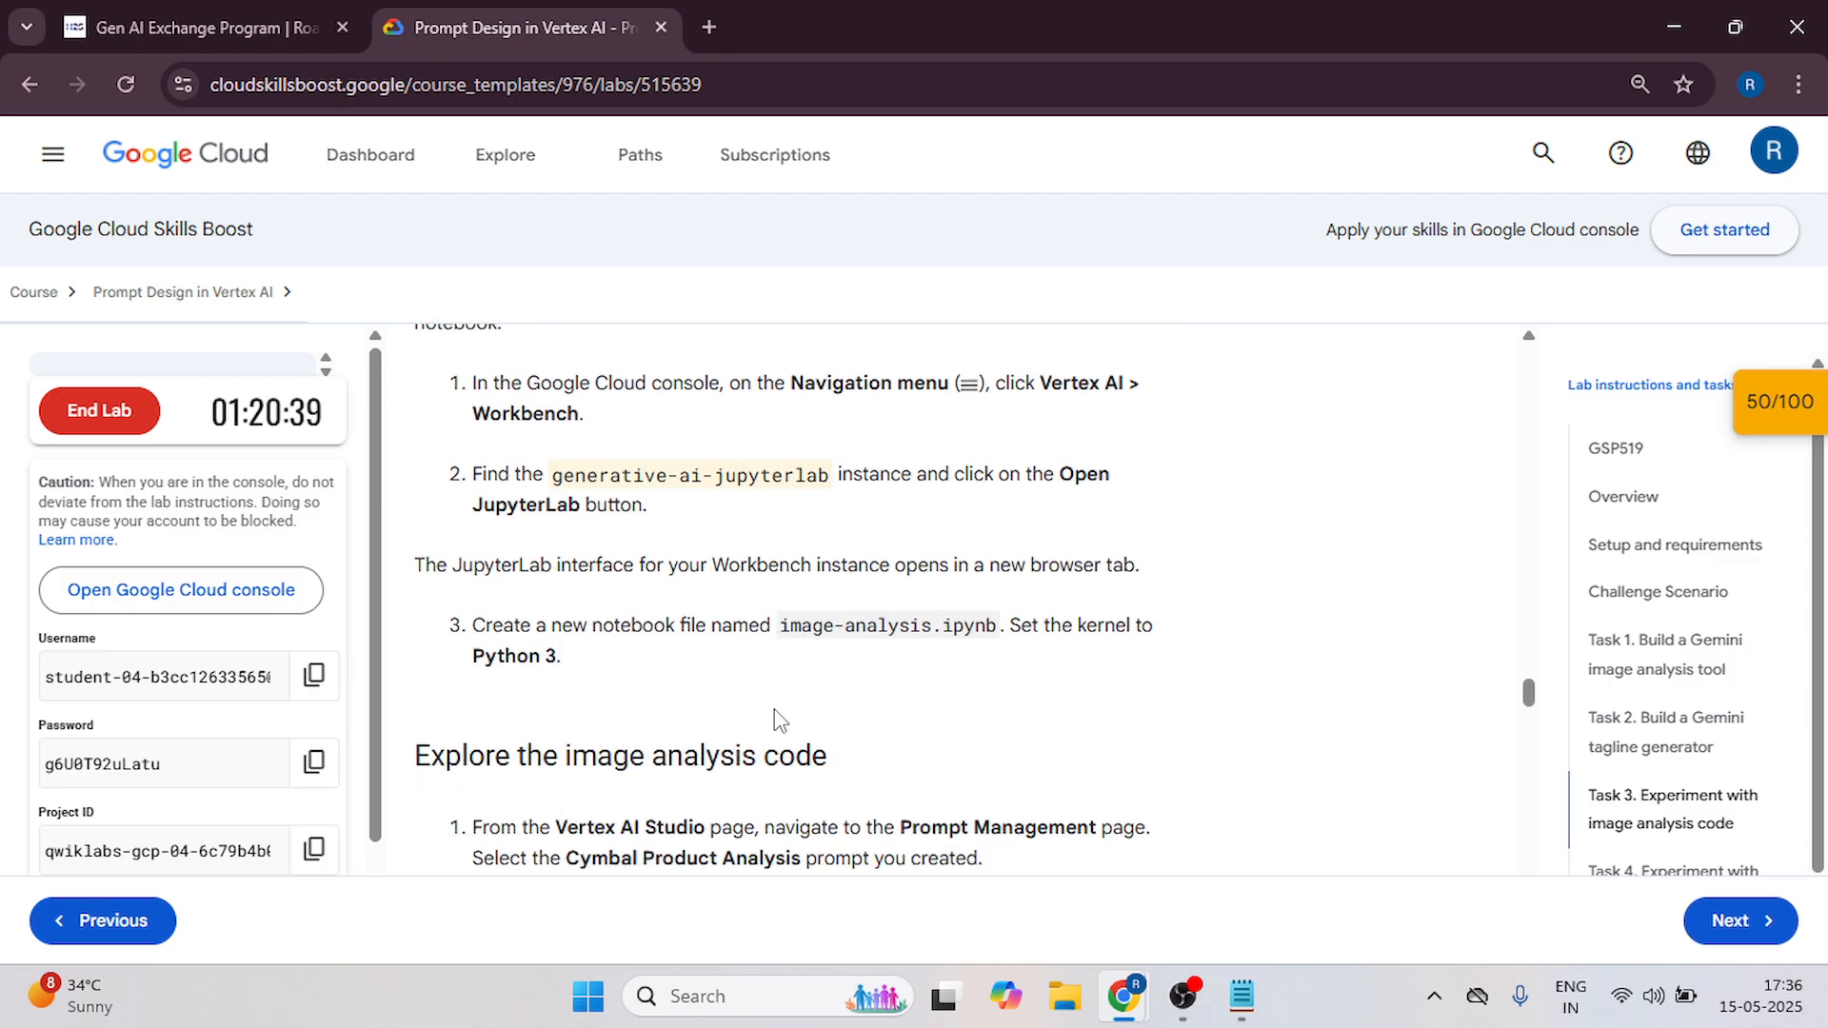
mouse_move(780, 623)
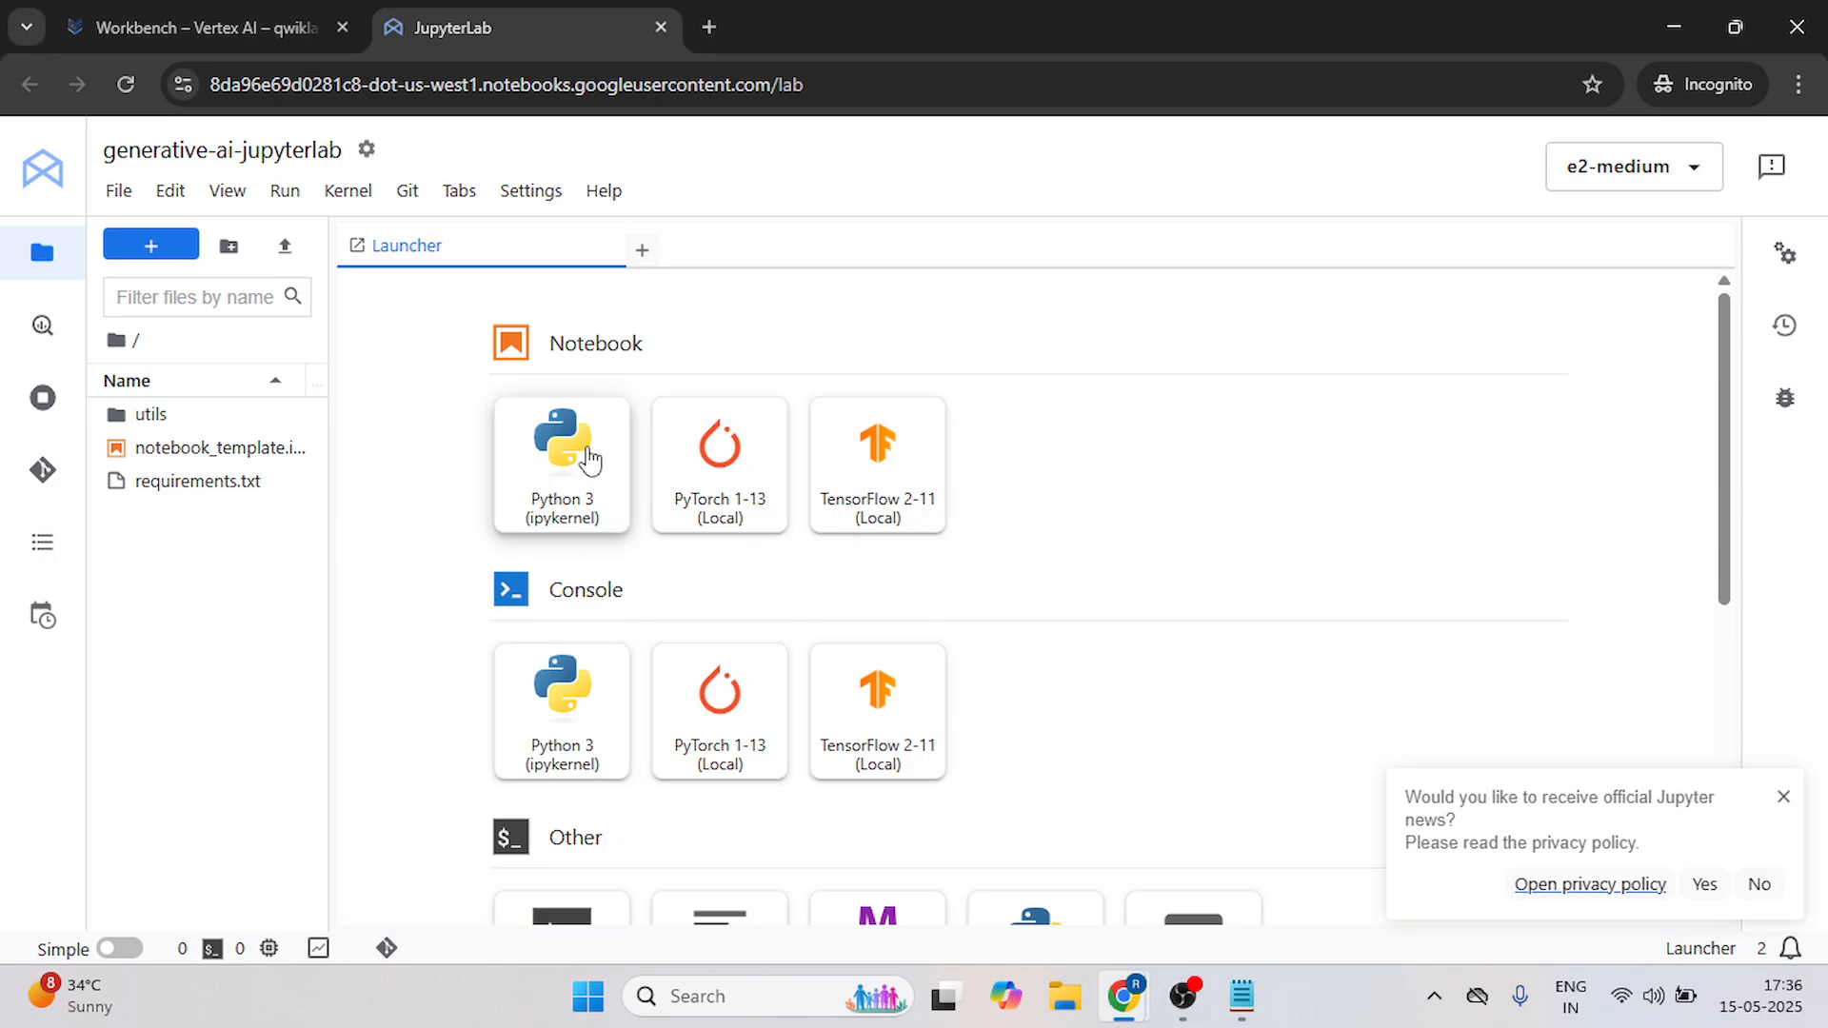
left_click(560, 465)
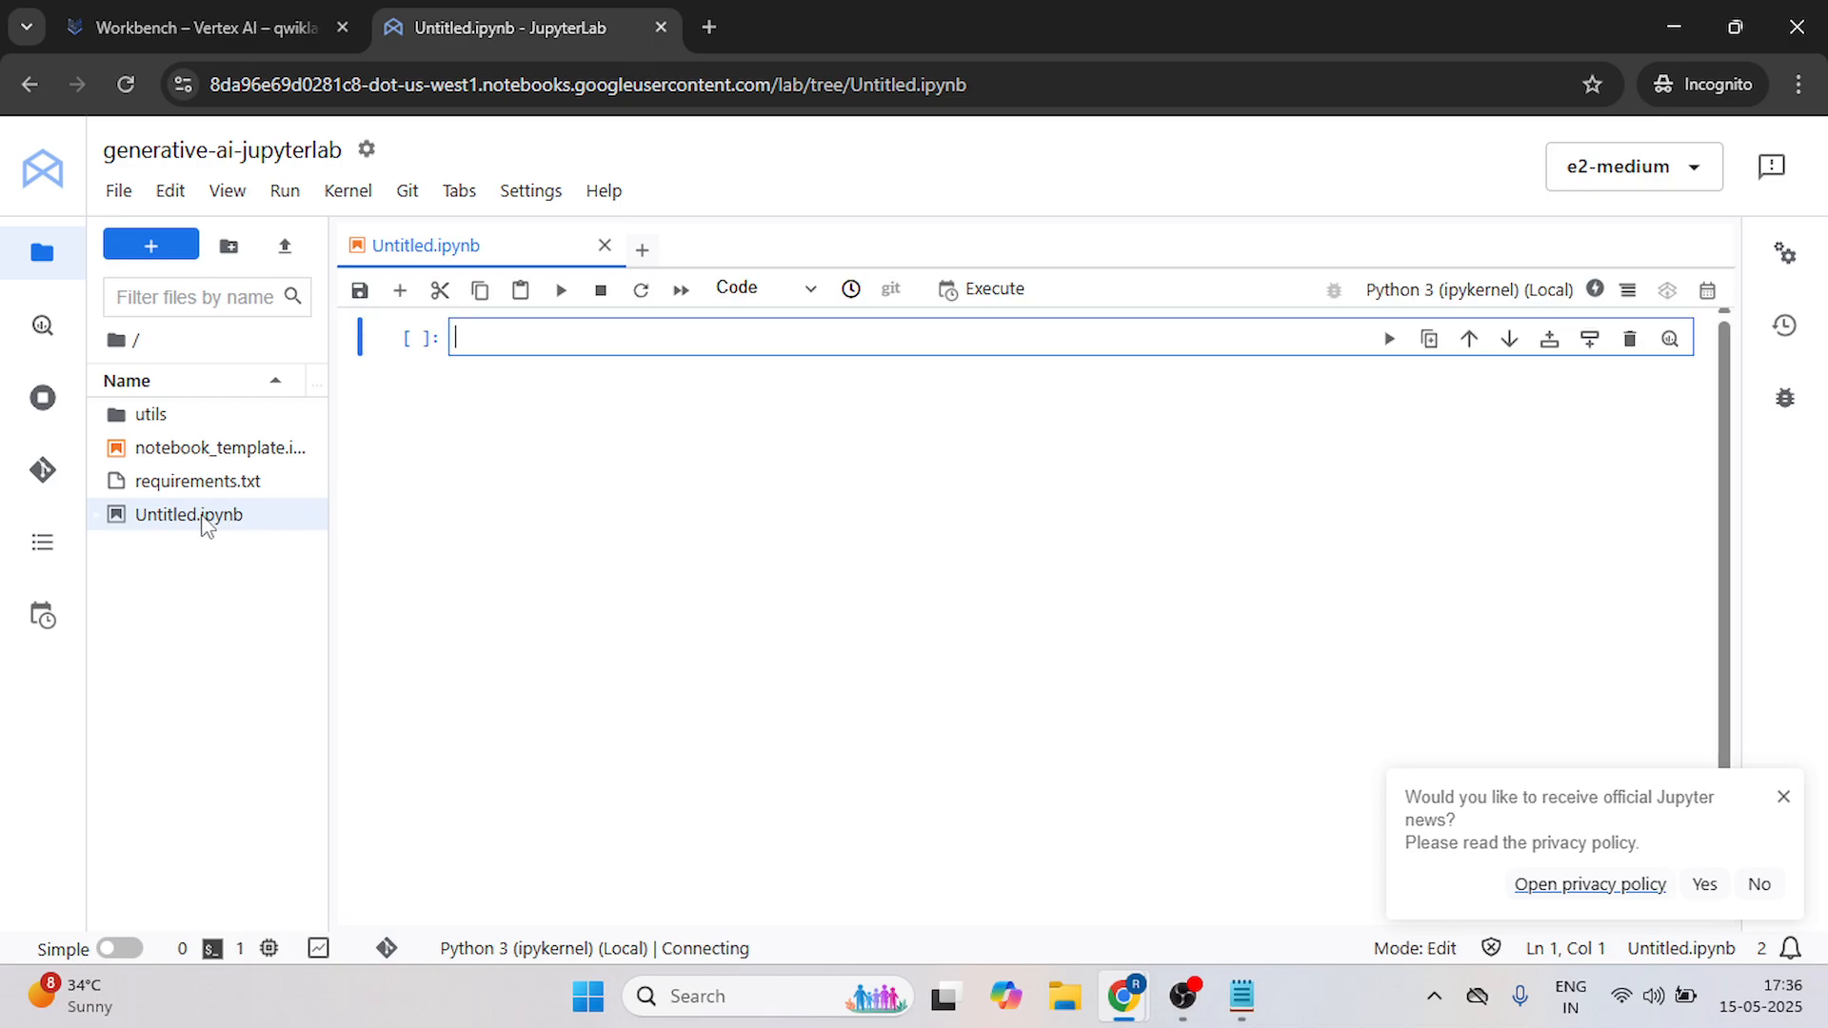
right_click(188, 515)
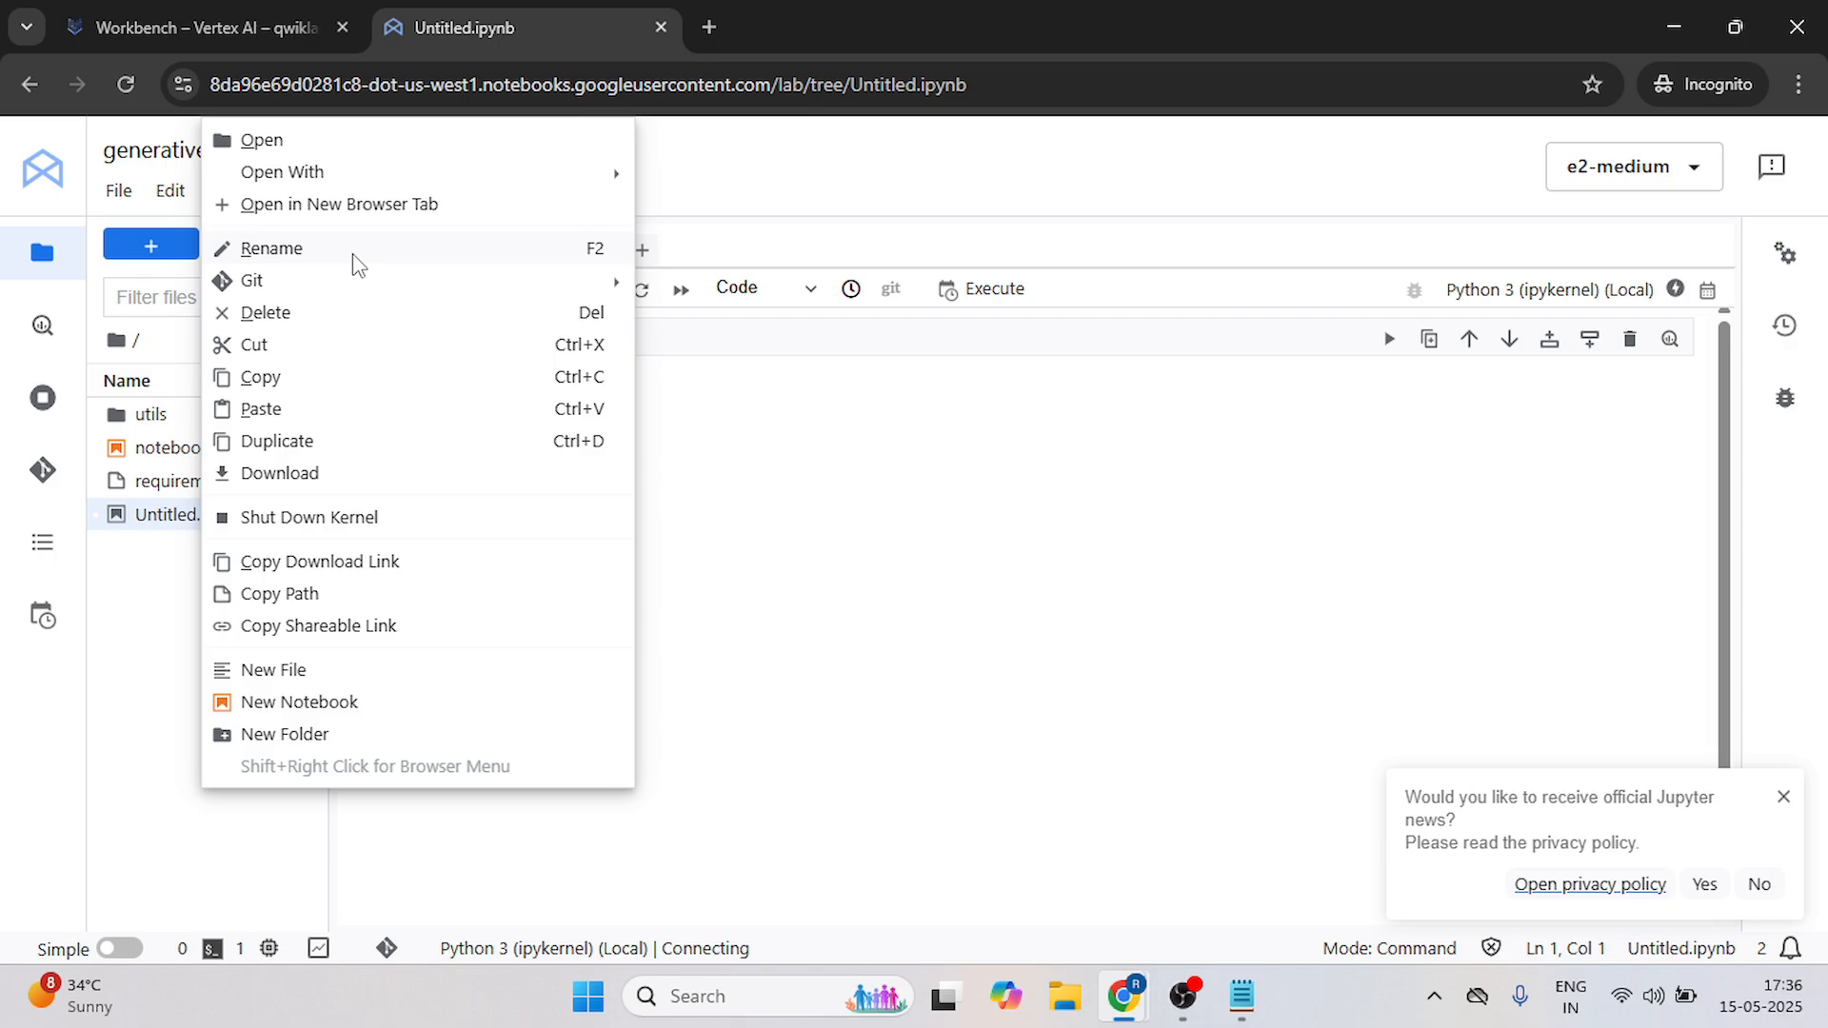
left_click(723, 687)
type("image-analysis")
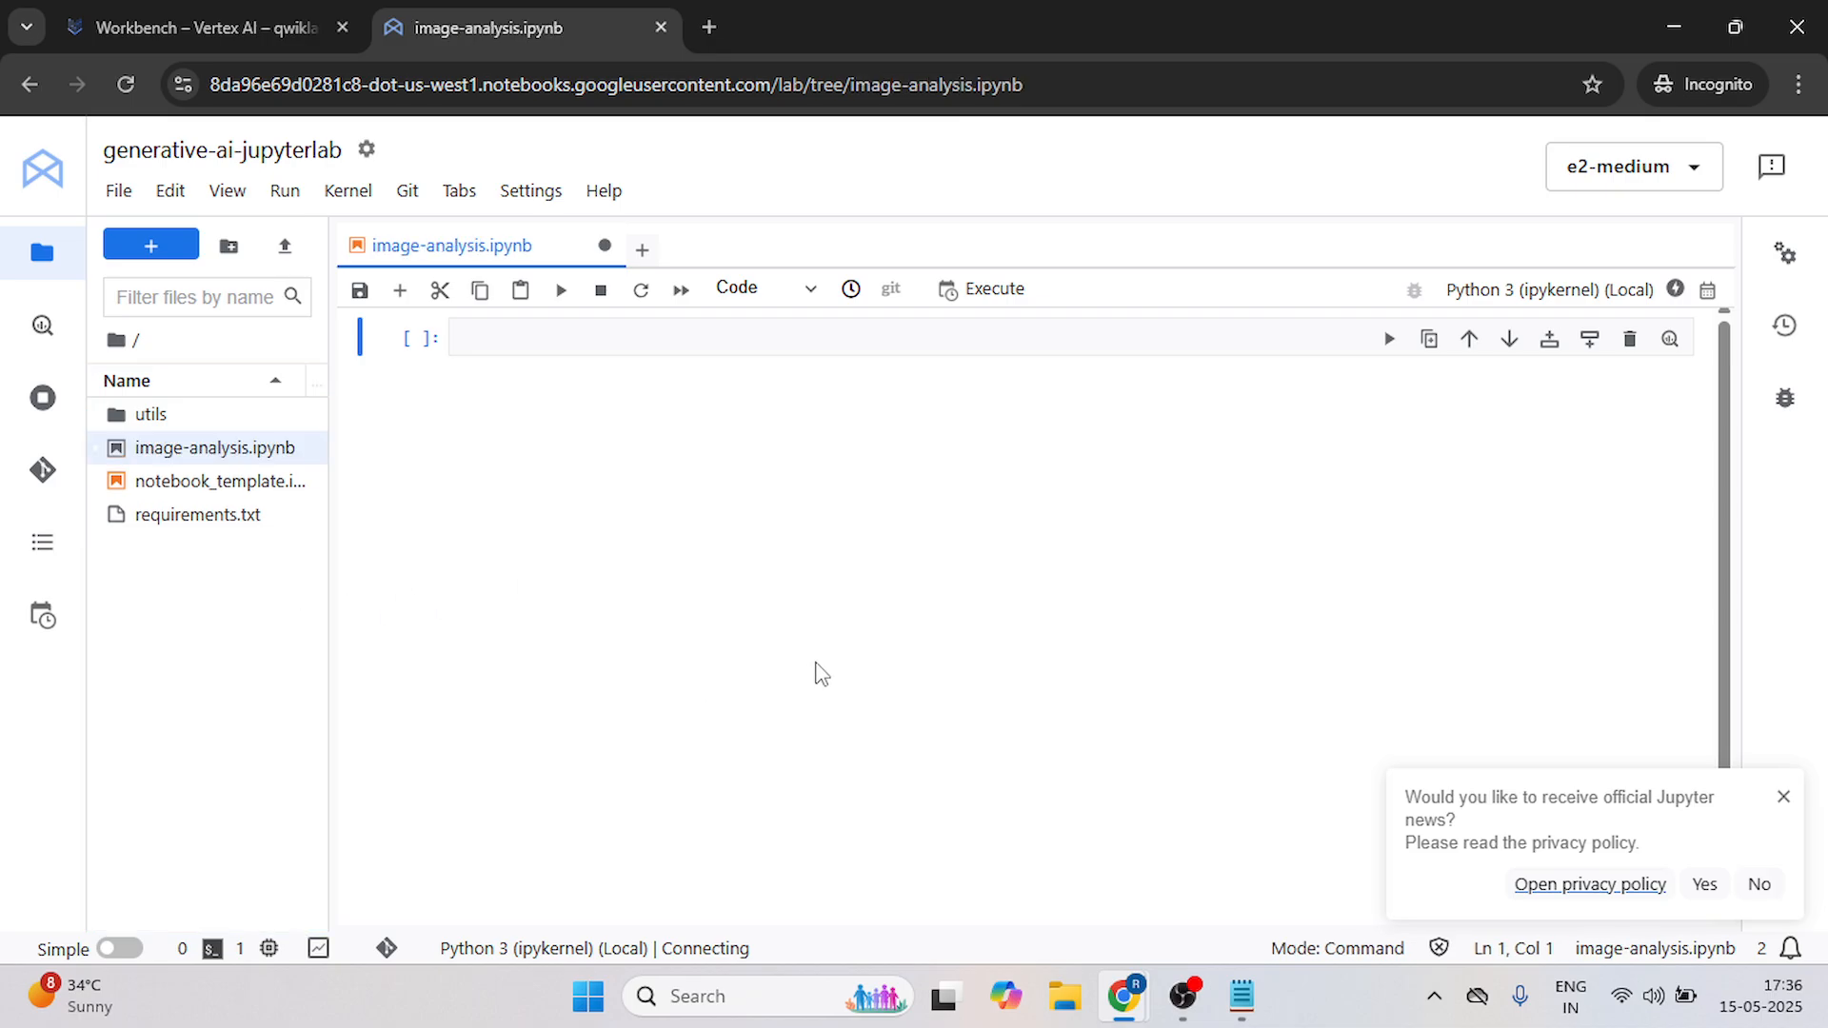
mouse_move(181, 27)
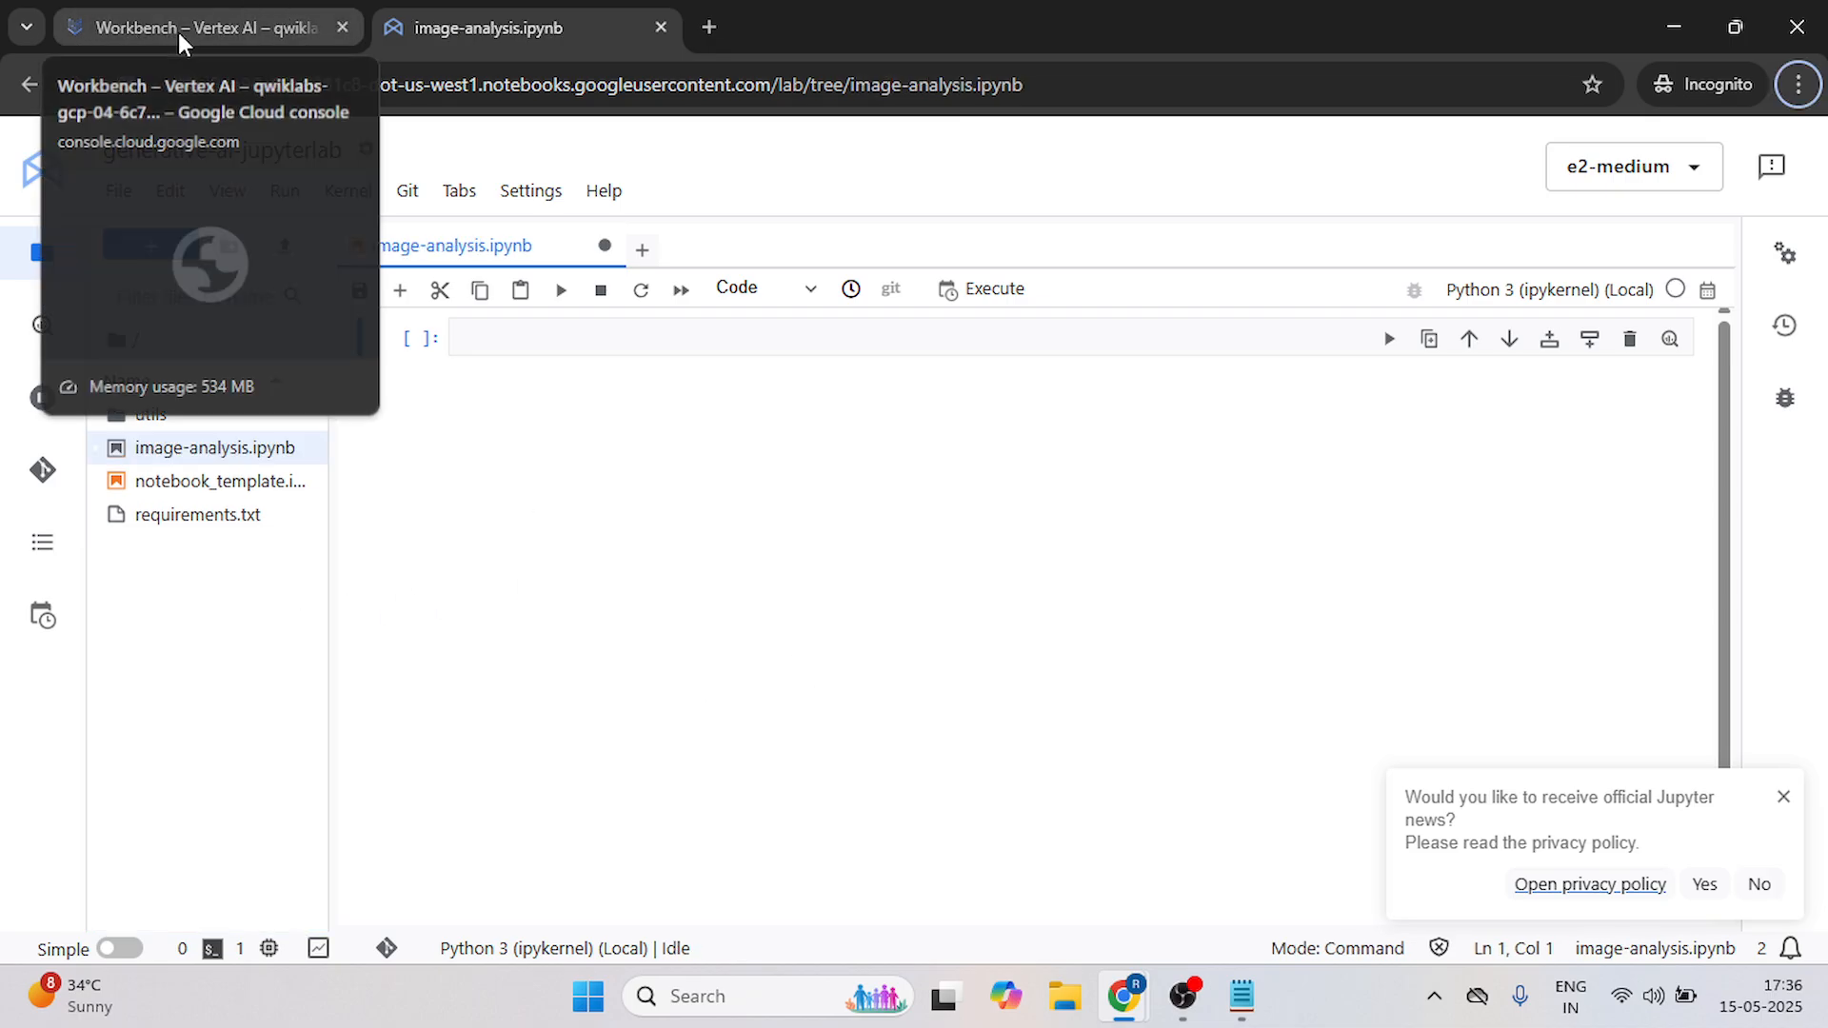
From Prompt management, show the Python Get code listing for Cymbal Product Analysis.
left_click(198, 27)
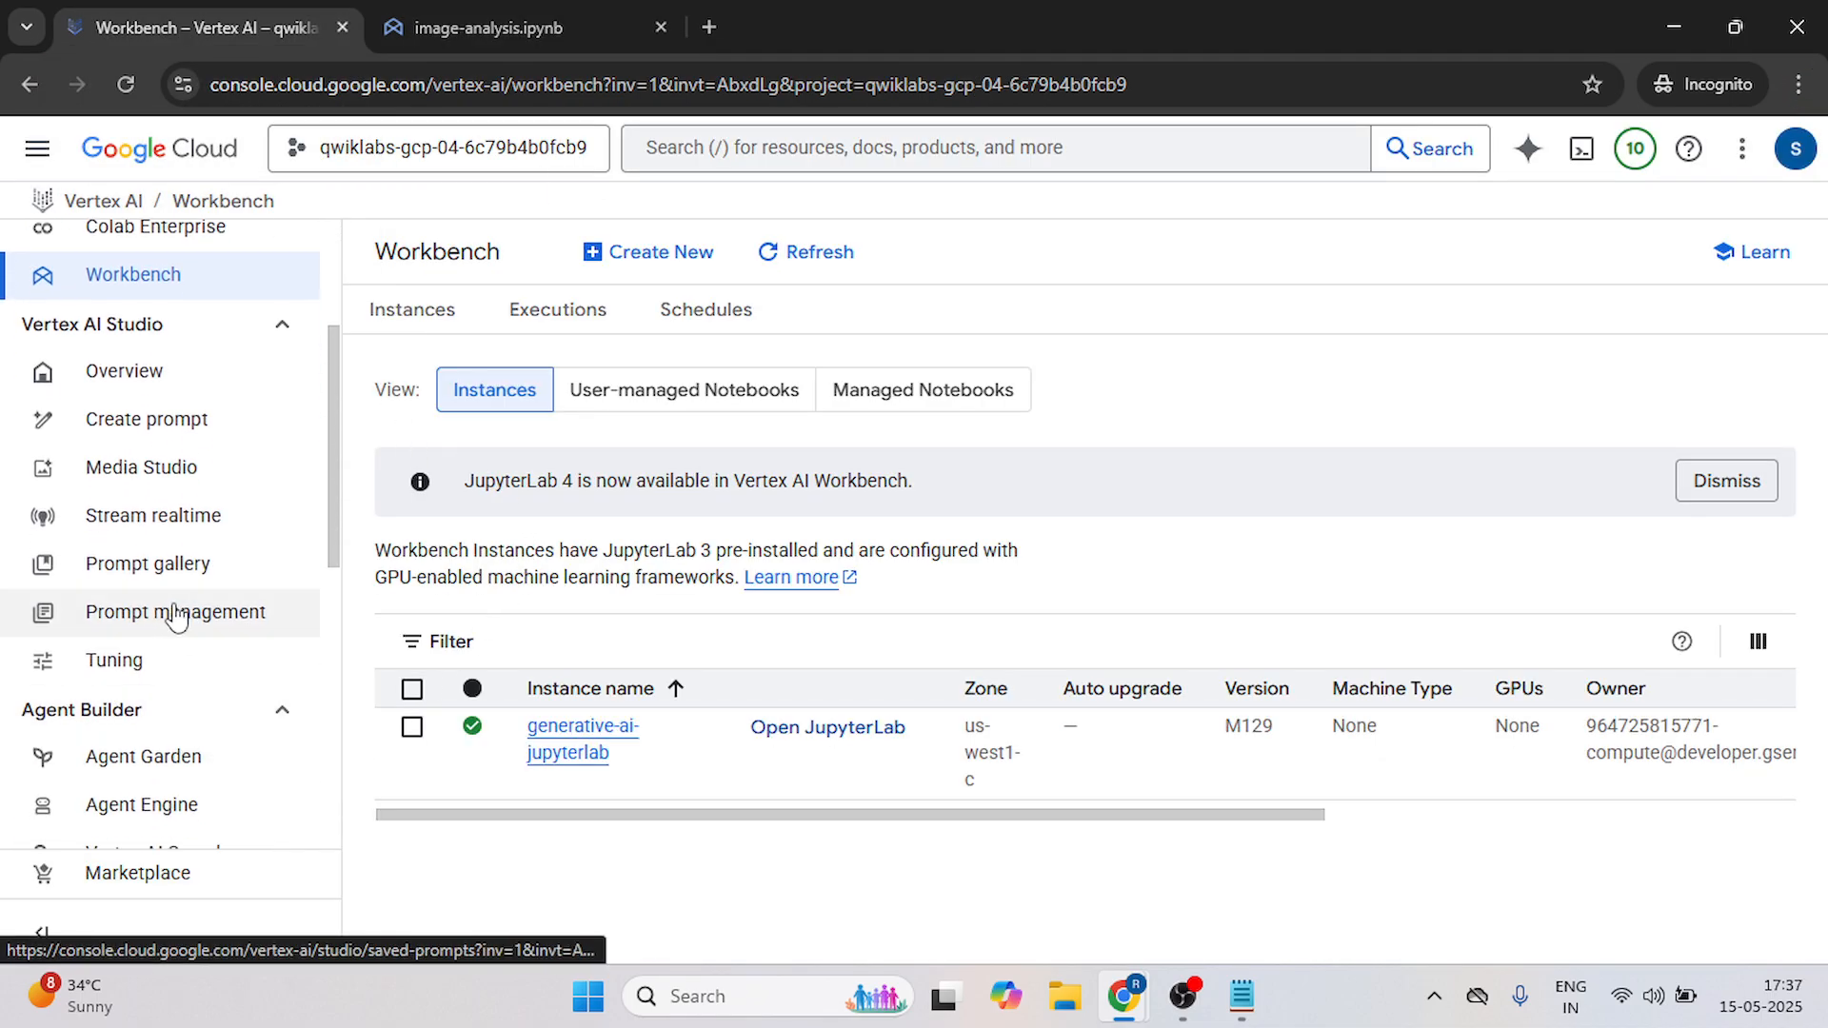
left_click(175, 611)
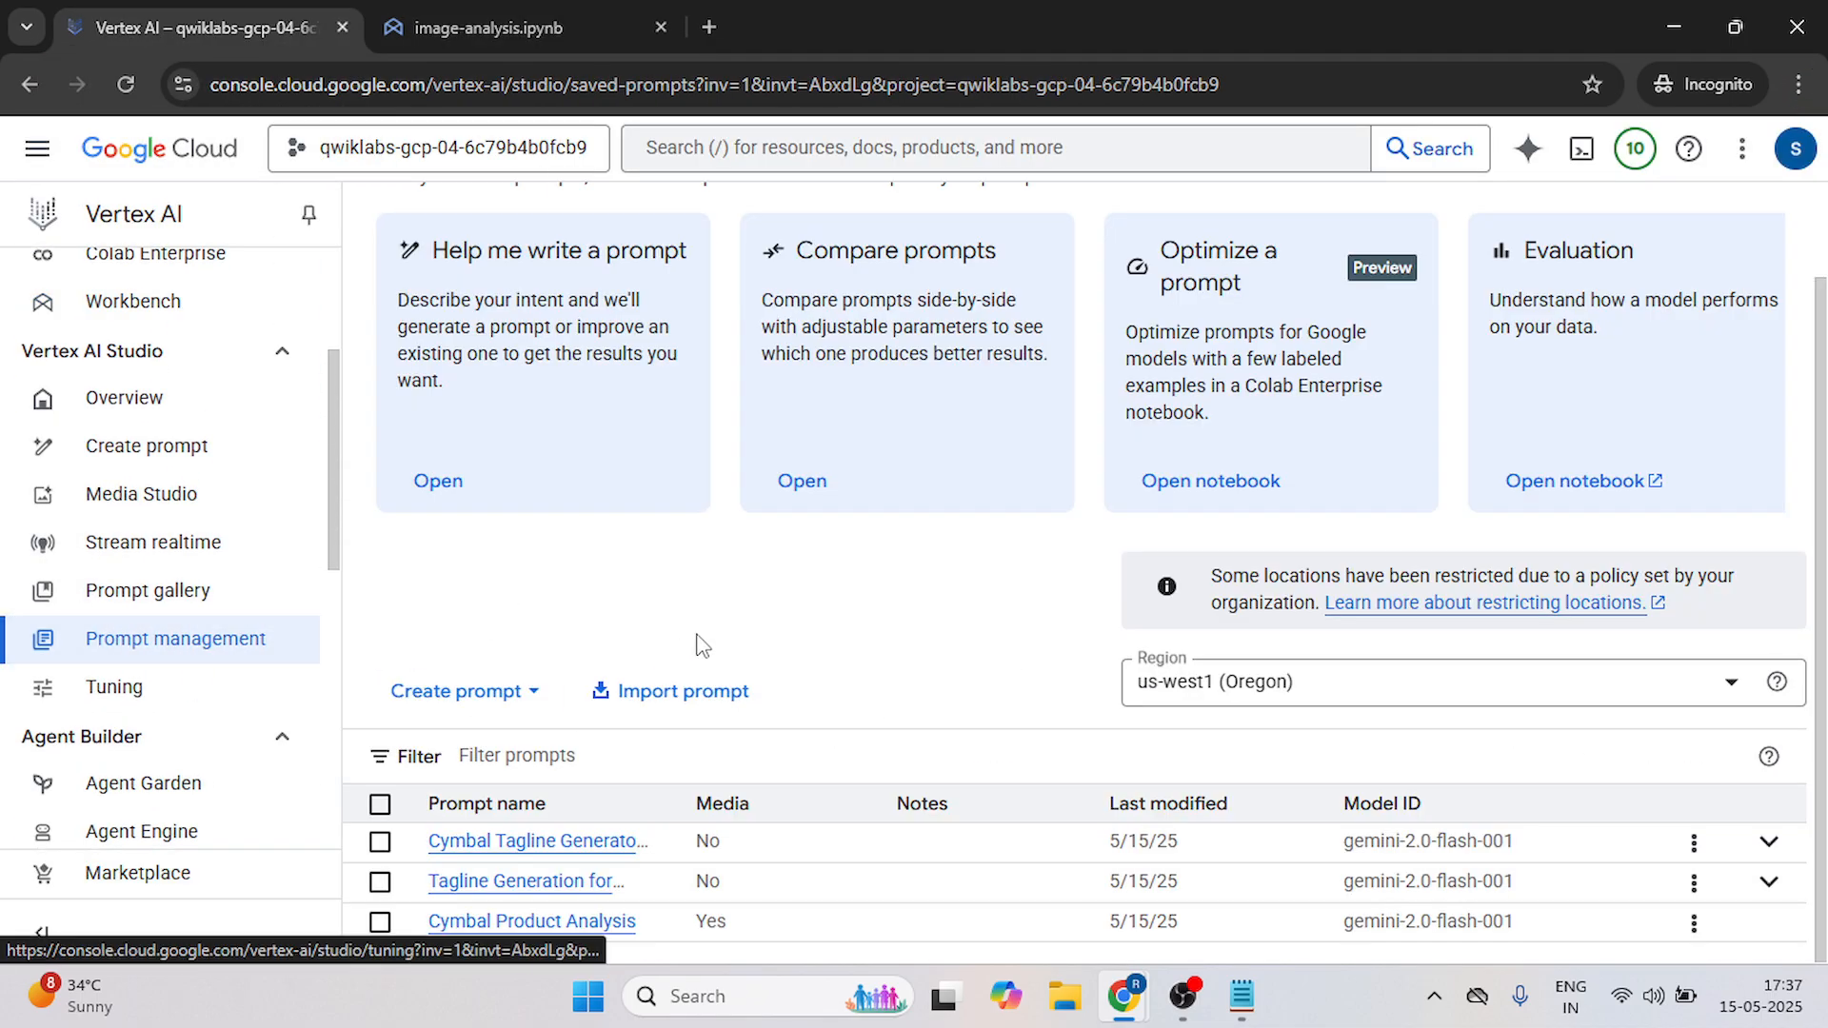
mouse_move(619, 906)
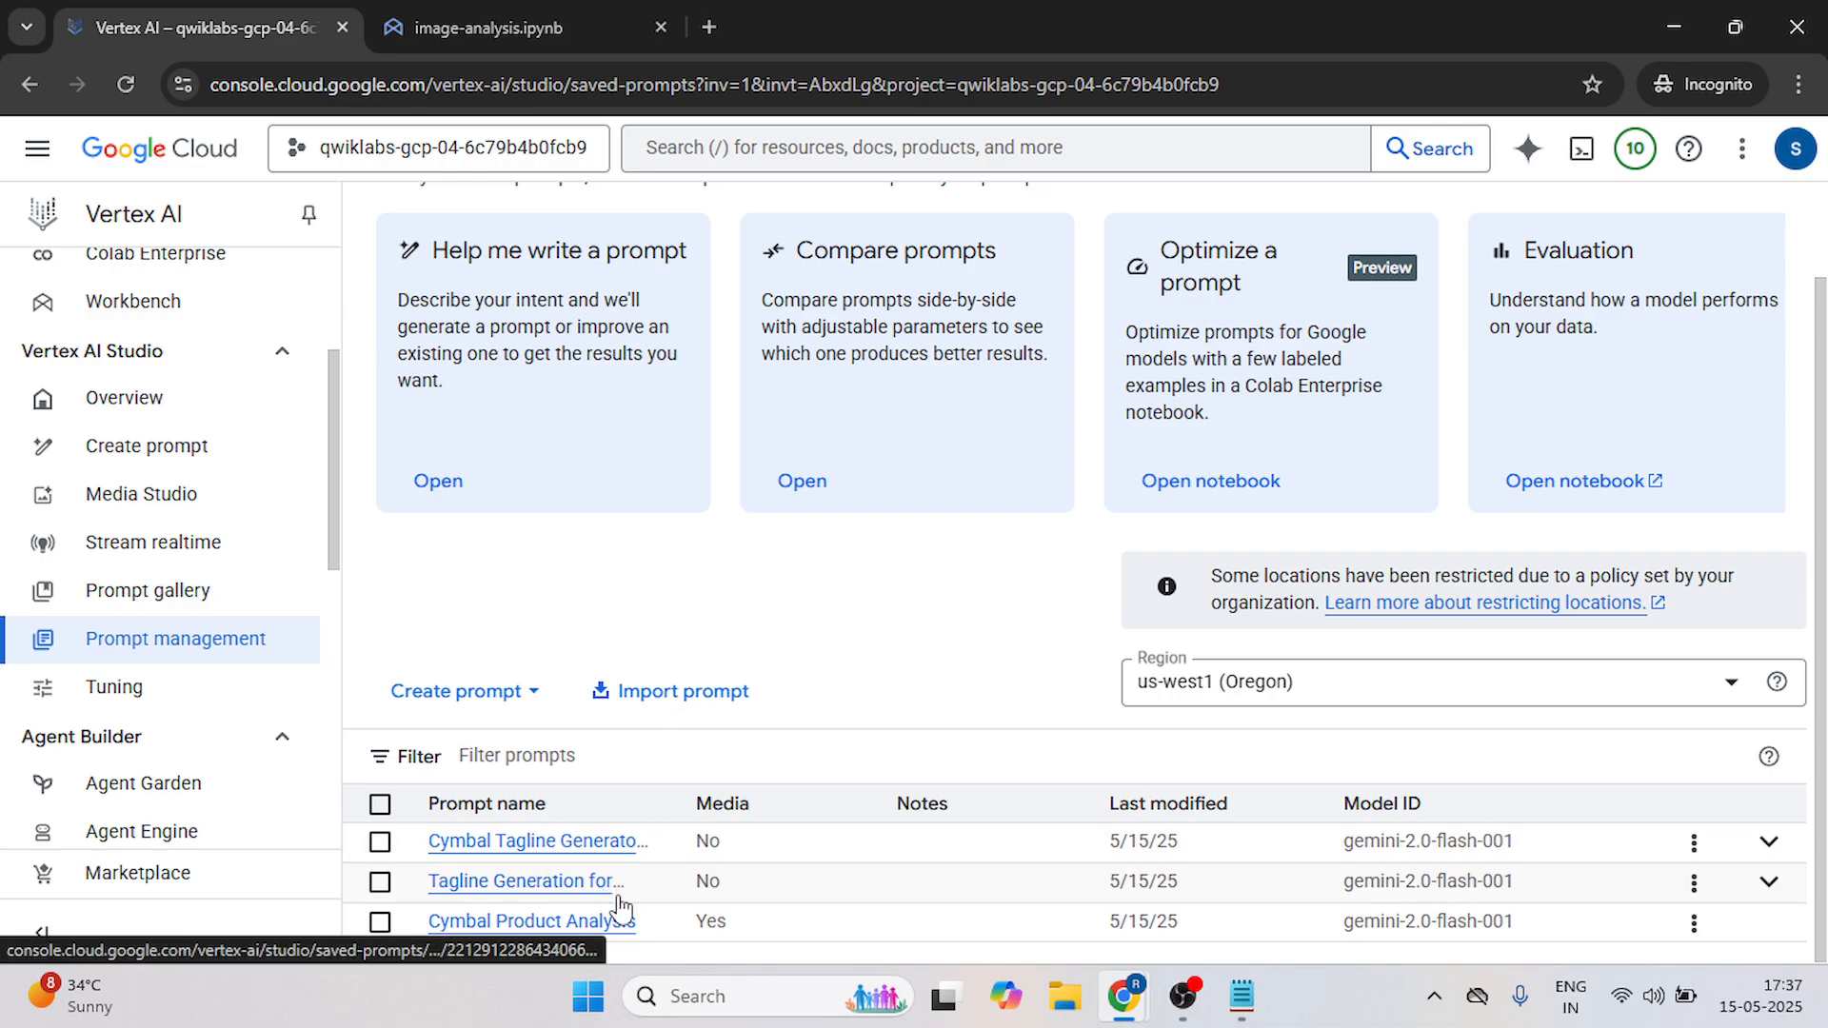
mouse_move(531, 920)
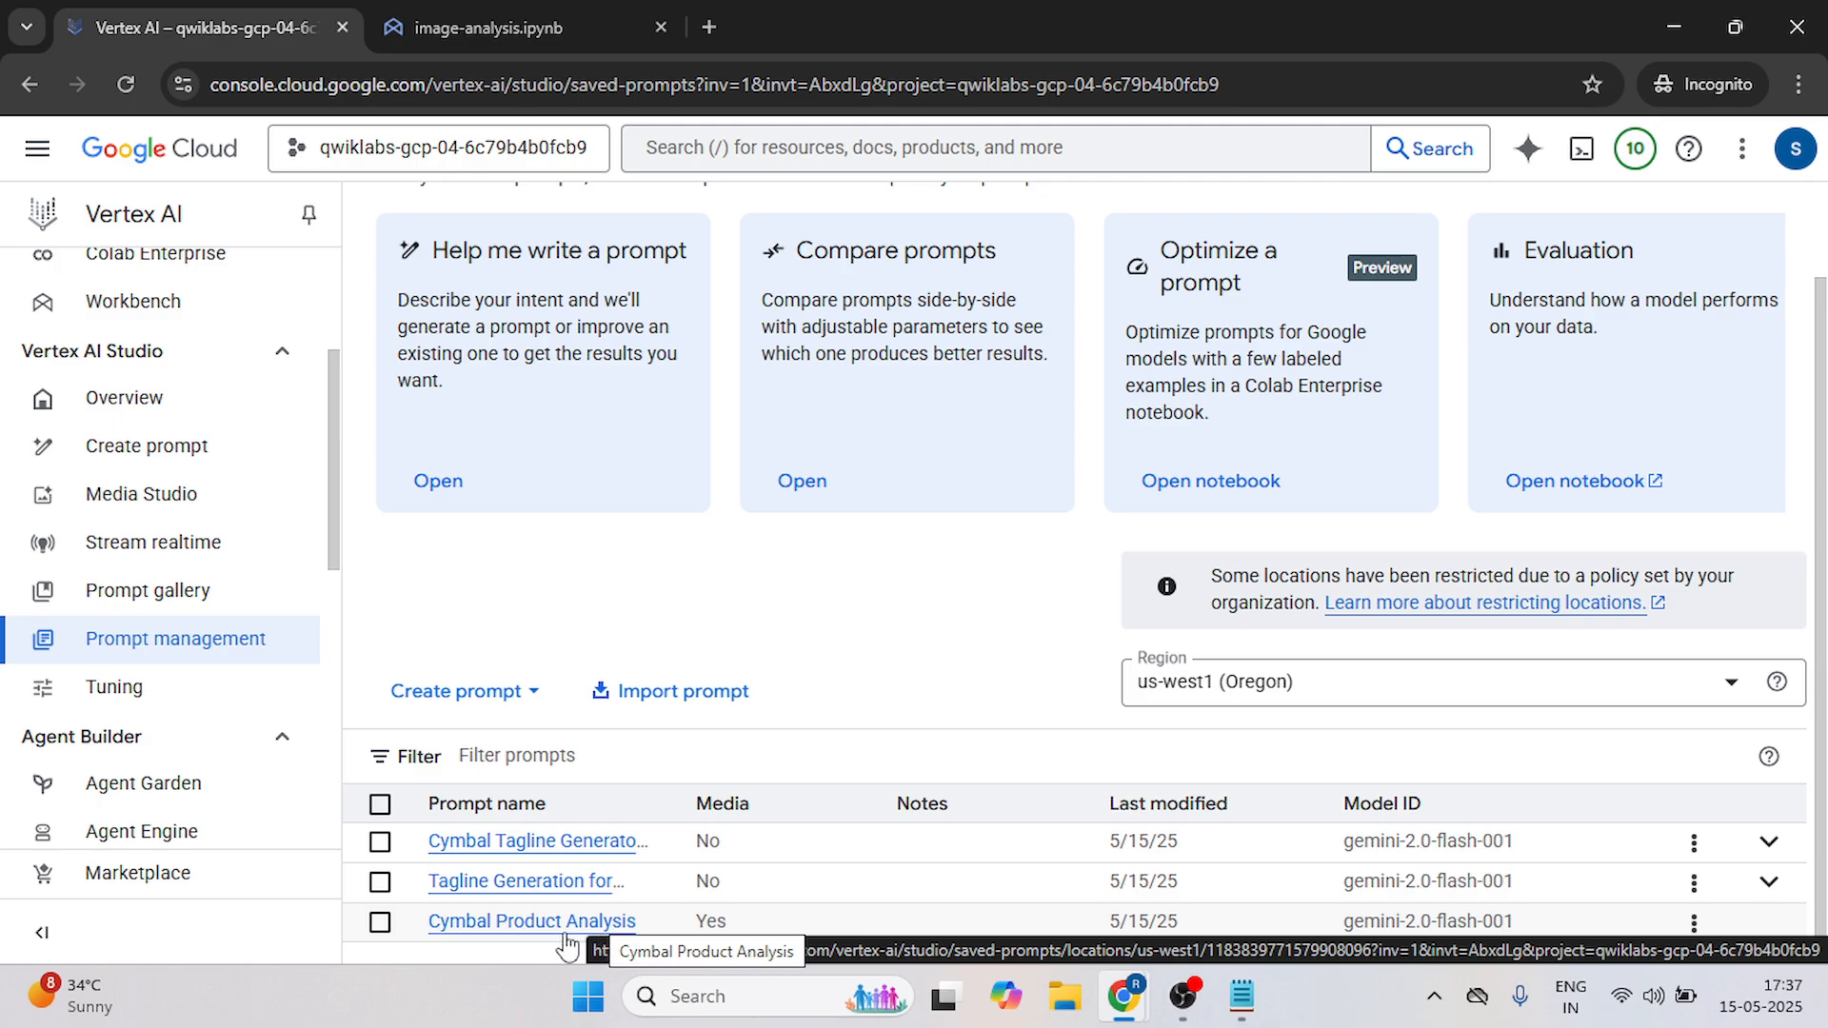
left_click(532, 922)
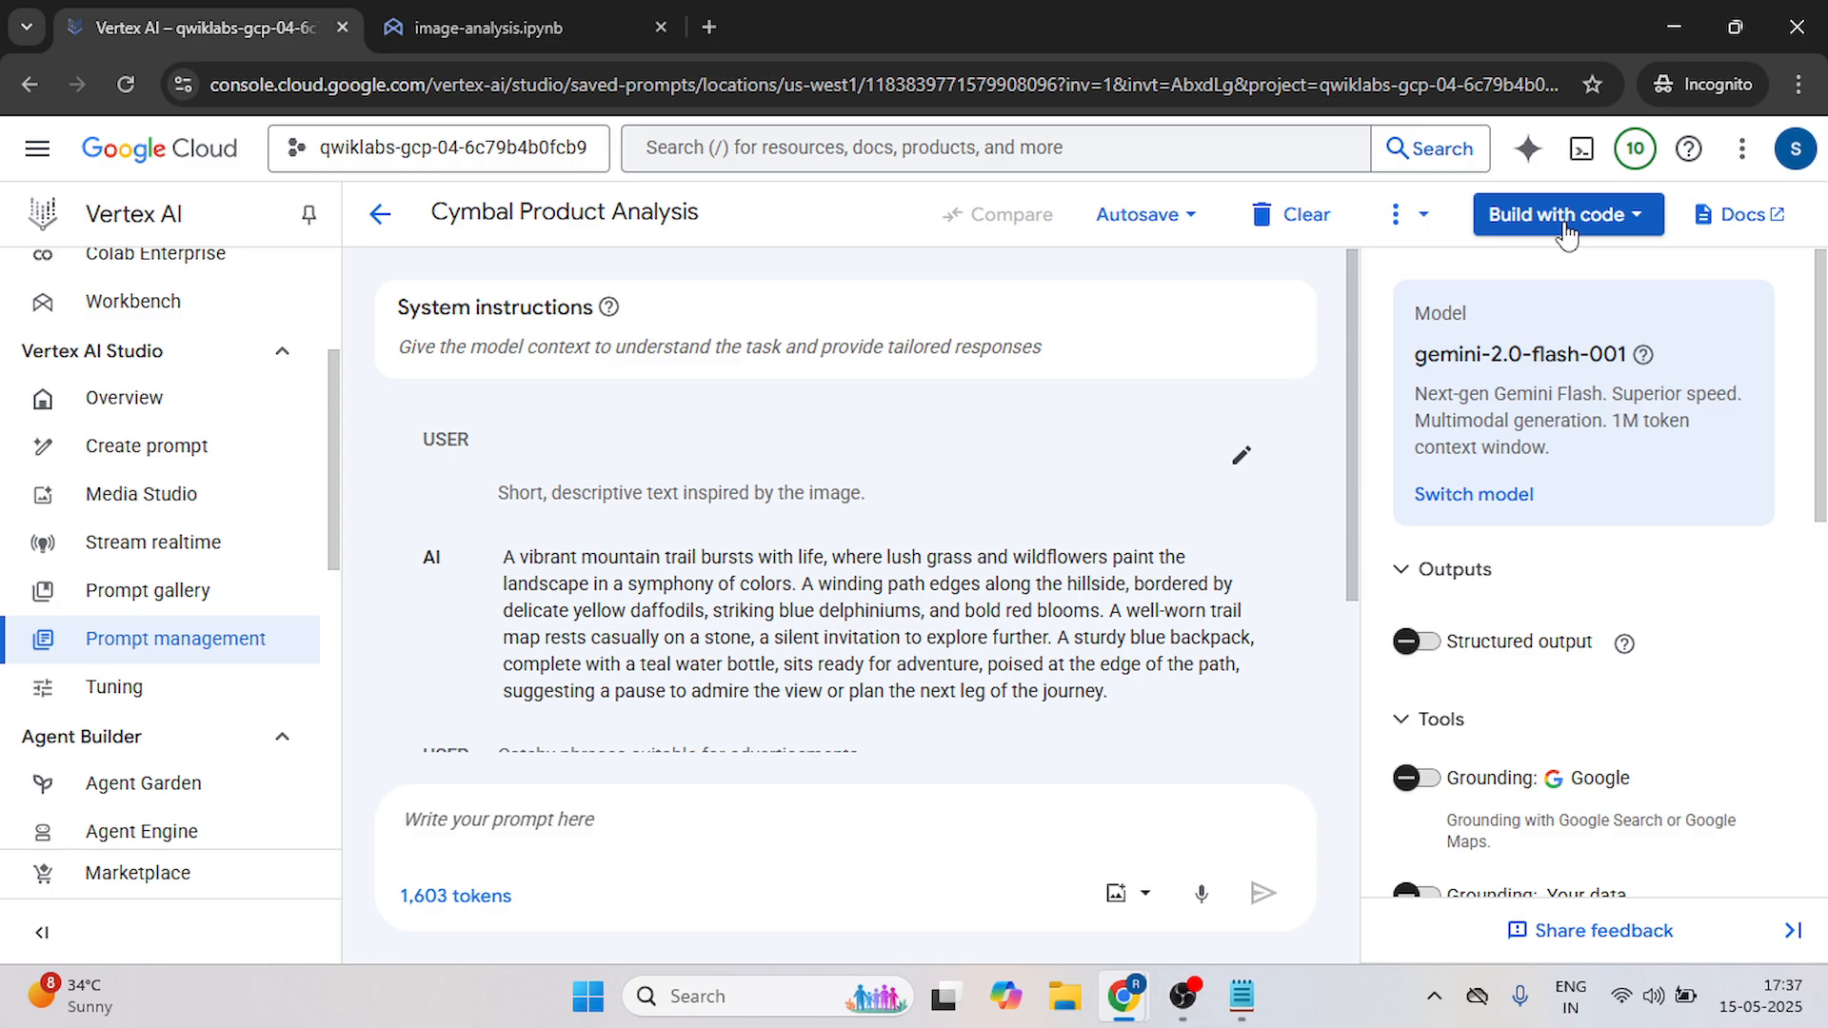
left_click(1565, 215)
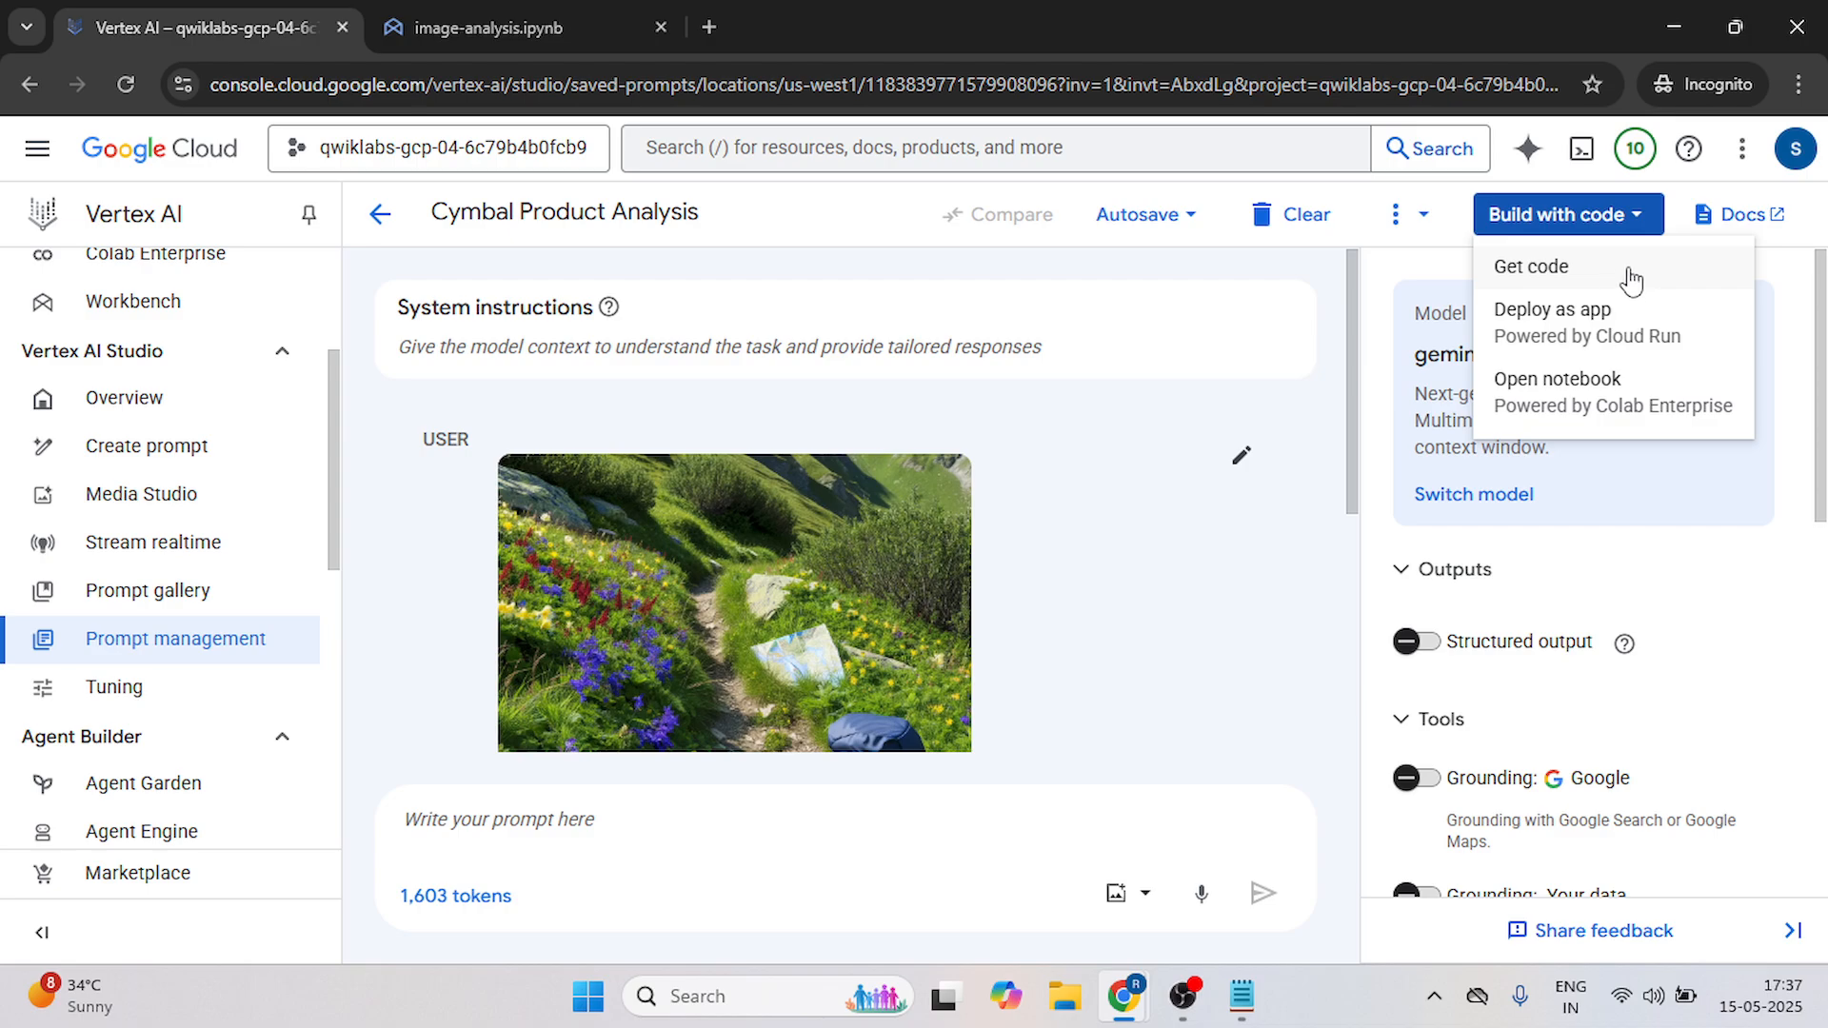
left_click(1531, 267)
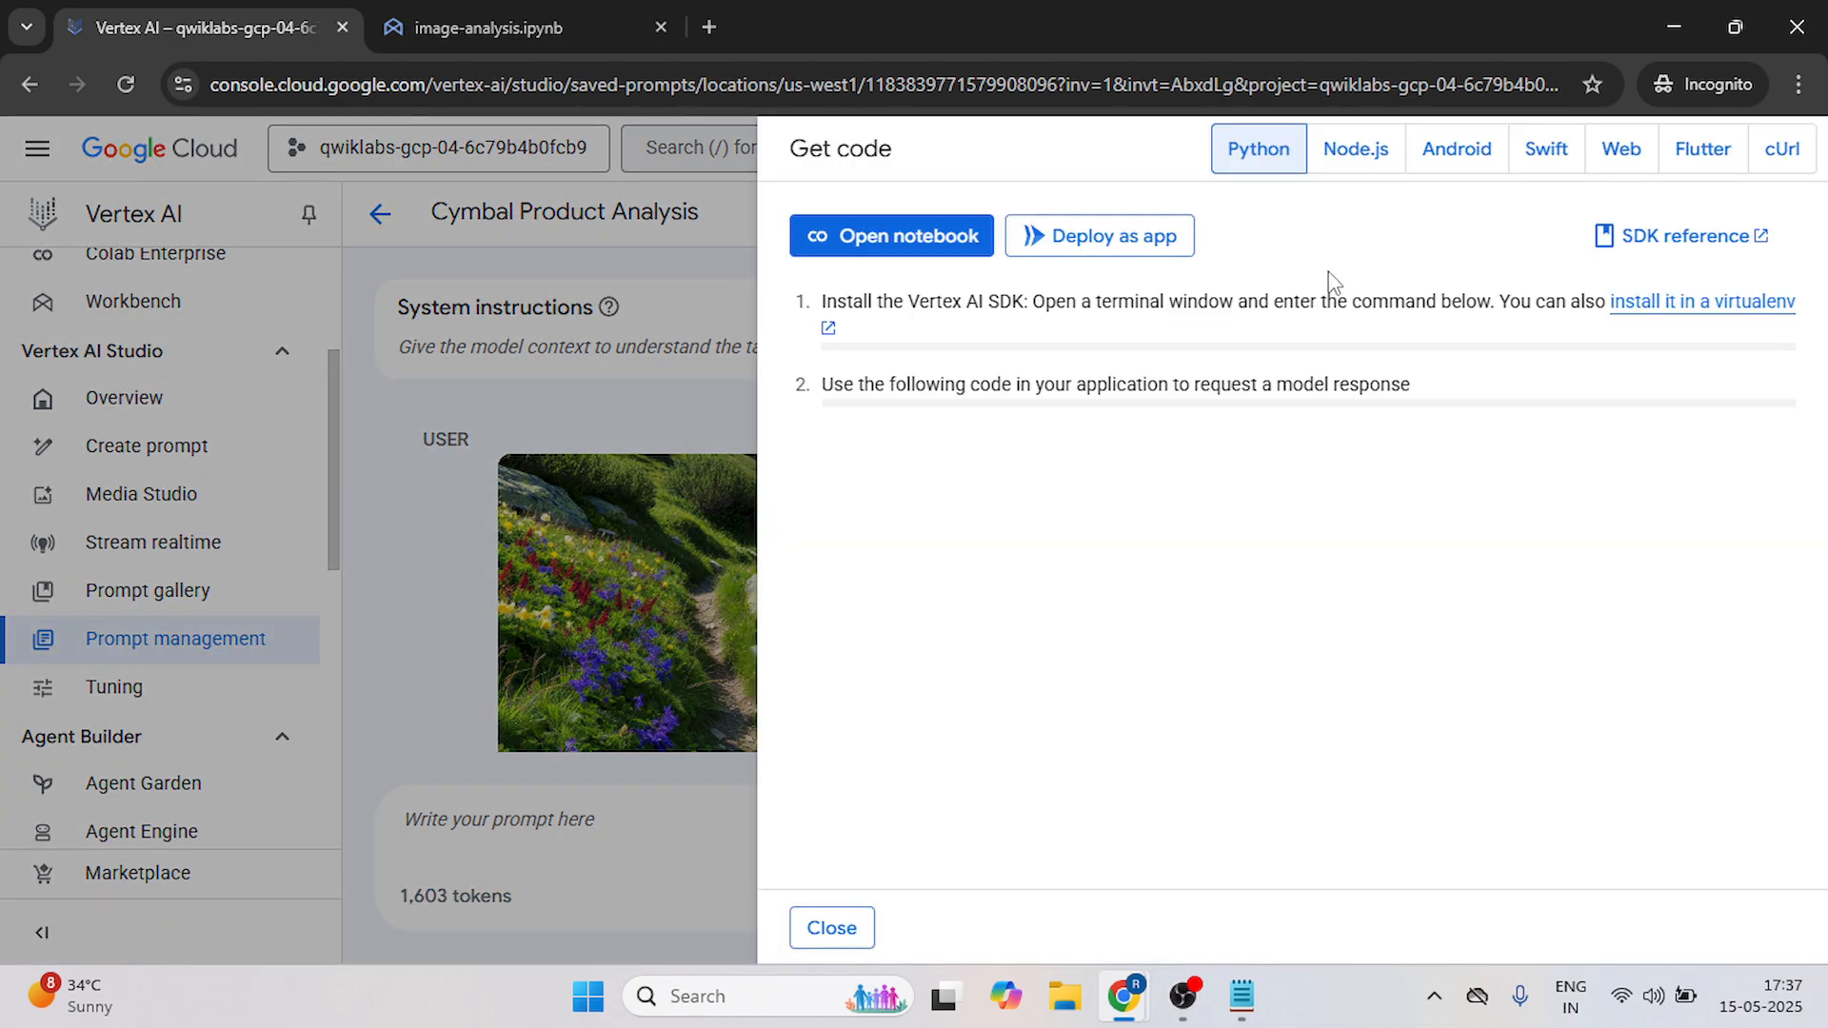
left_click(1257, 148)
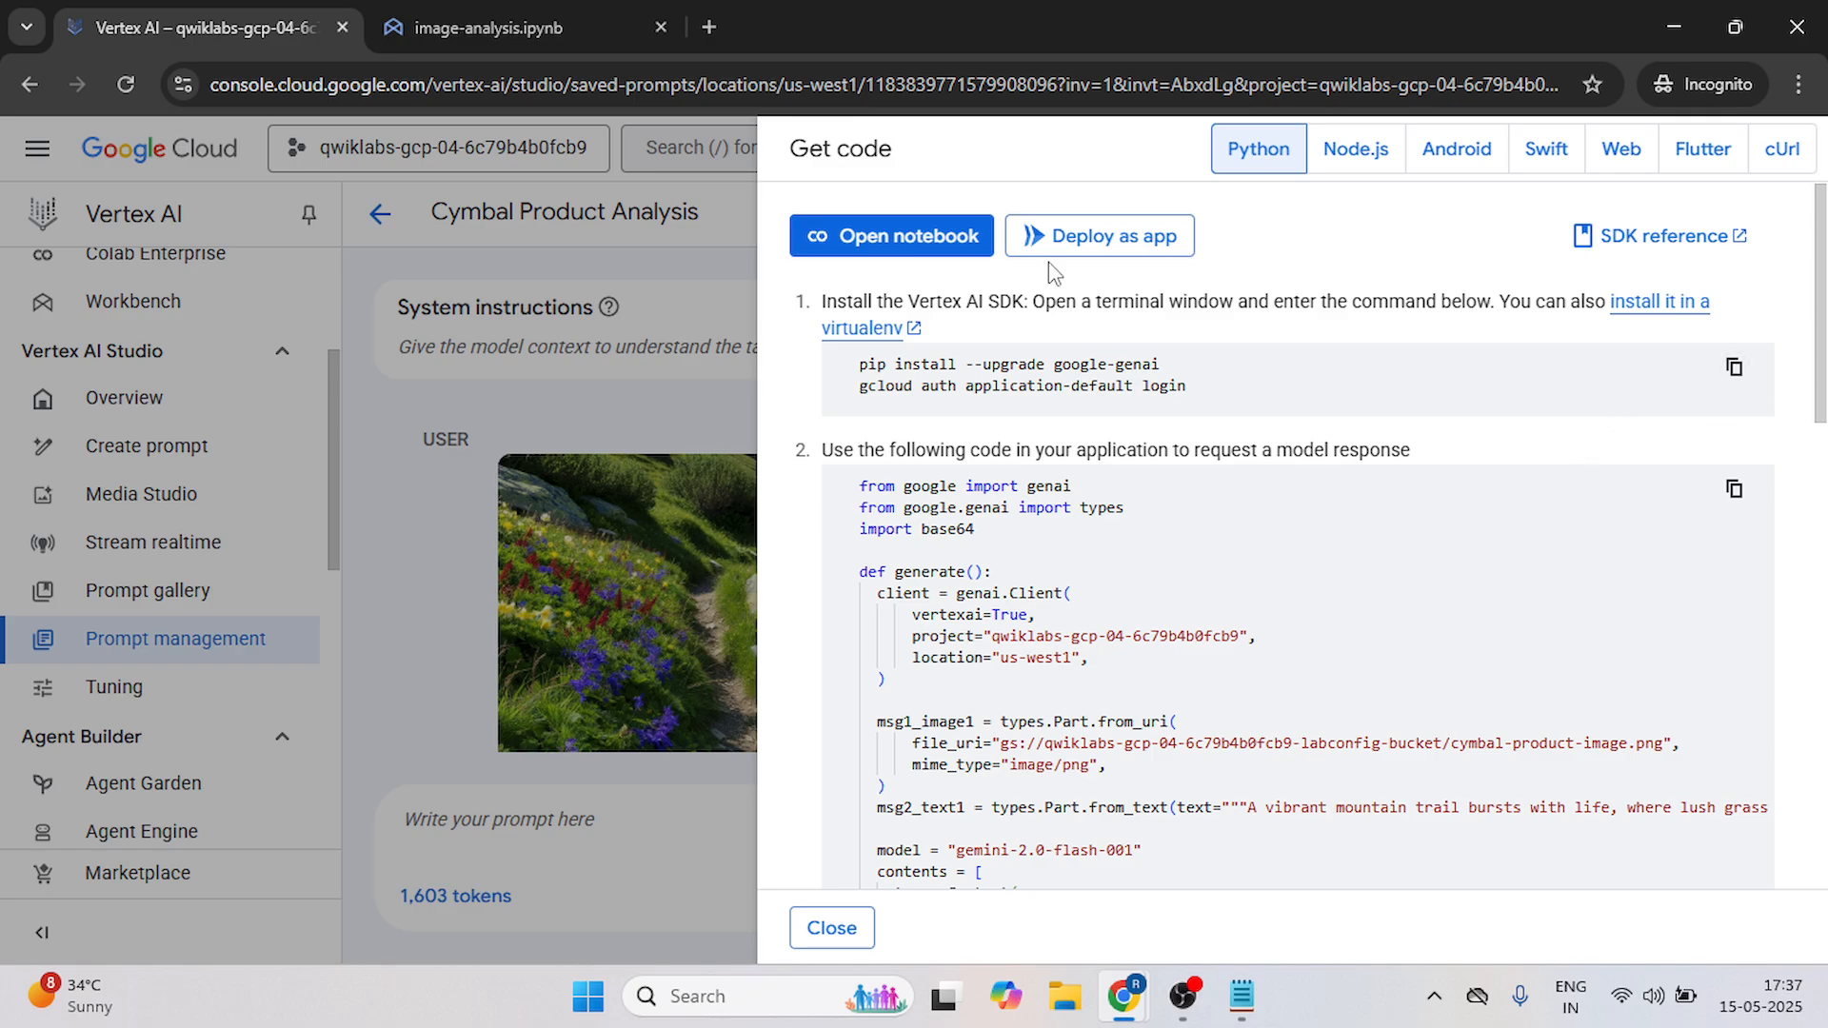
left_click(512, 27)
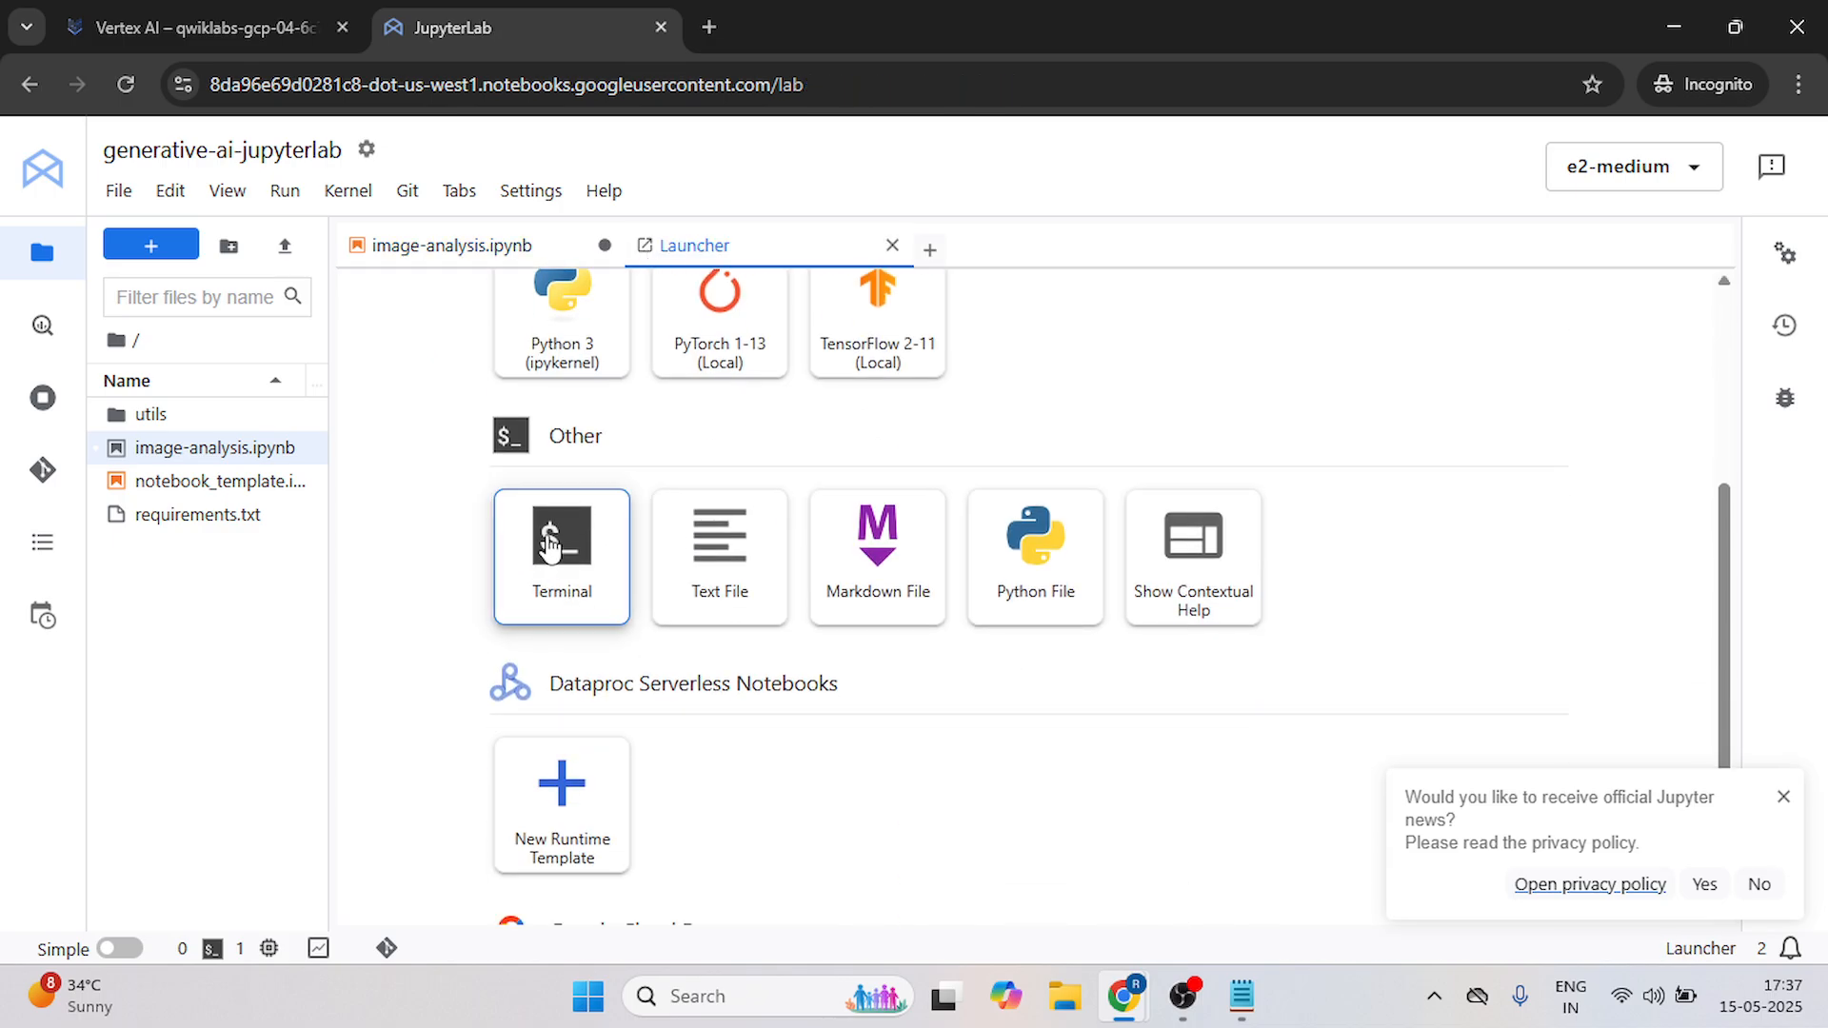
Run pip install --upgrade google-genai in a new terminal, checking the prompt's code meanwhile.
left_click(560, 556)
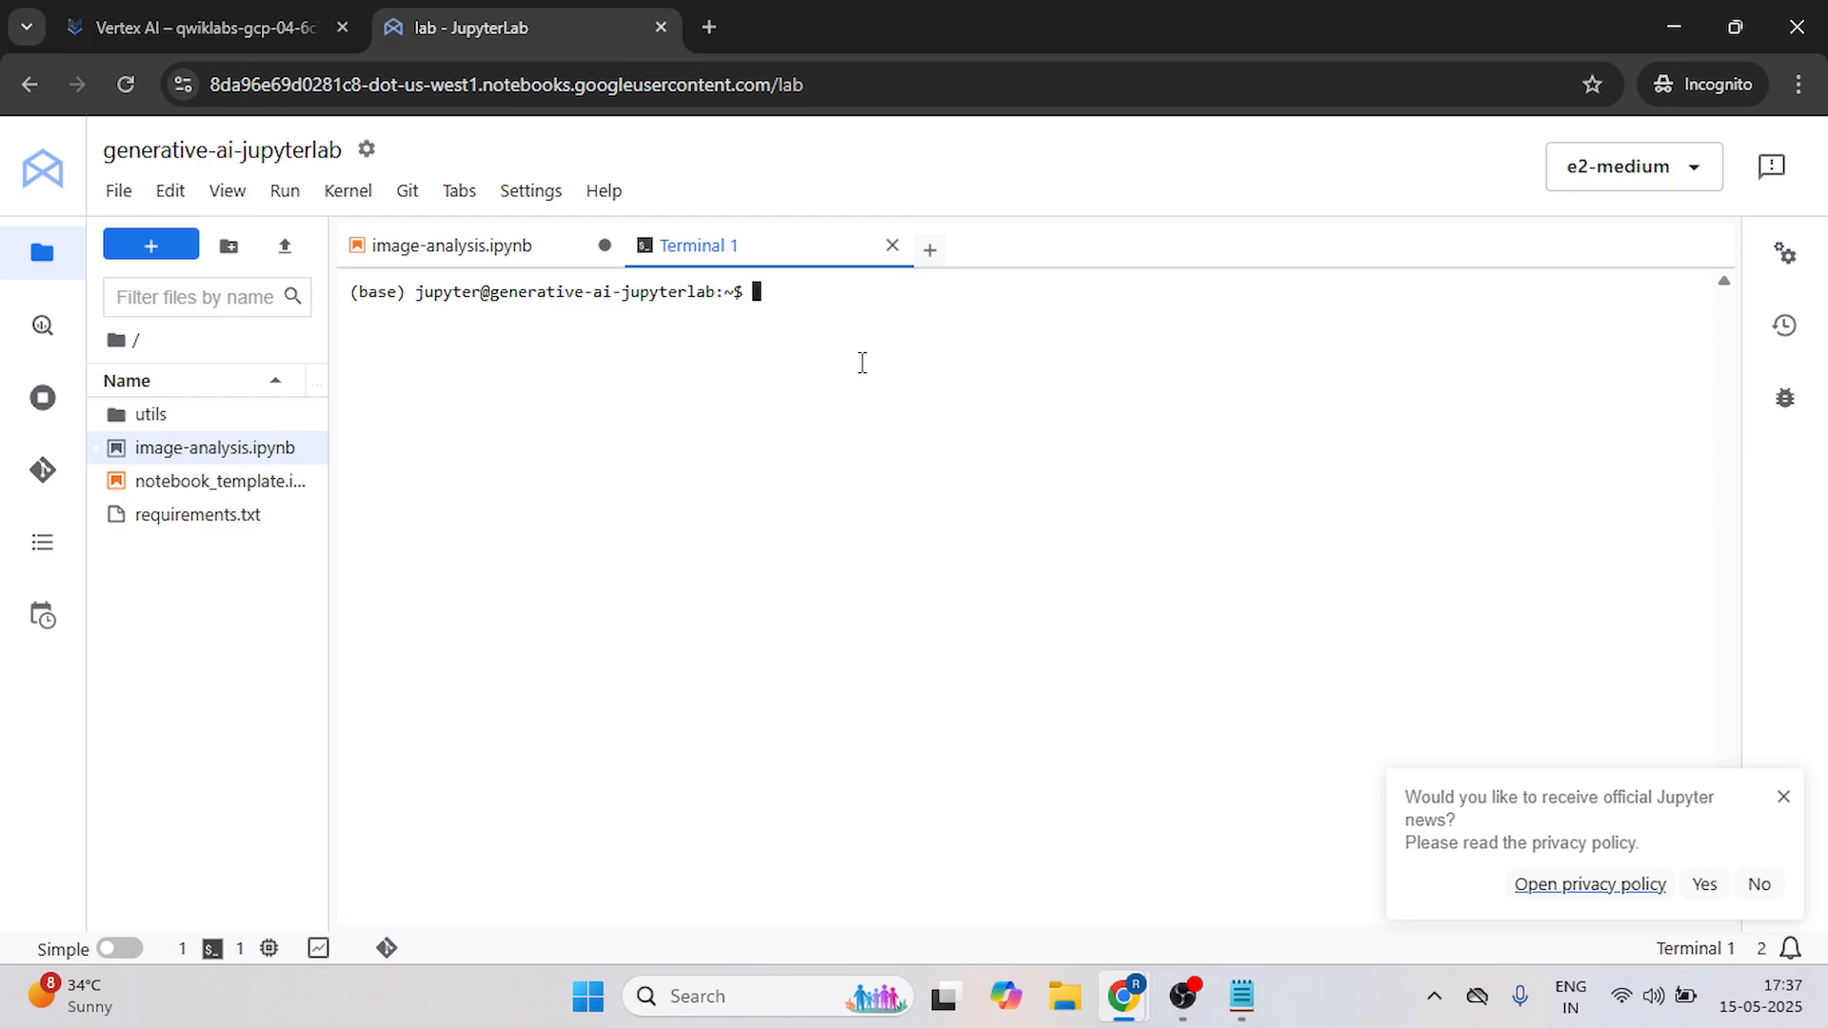
type("pip install --upgrade google-genai")
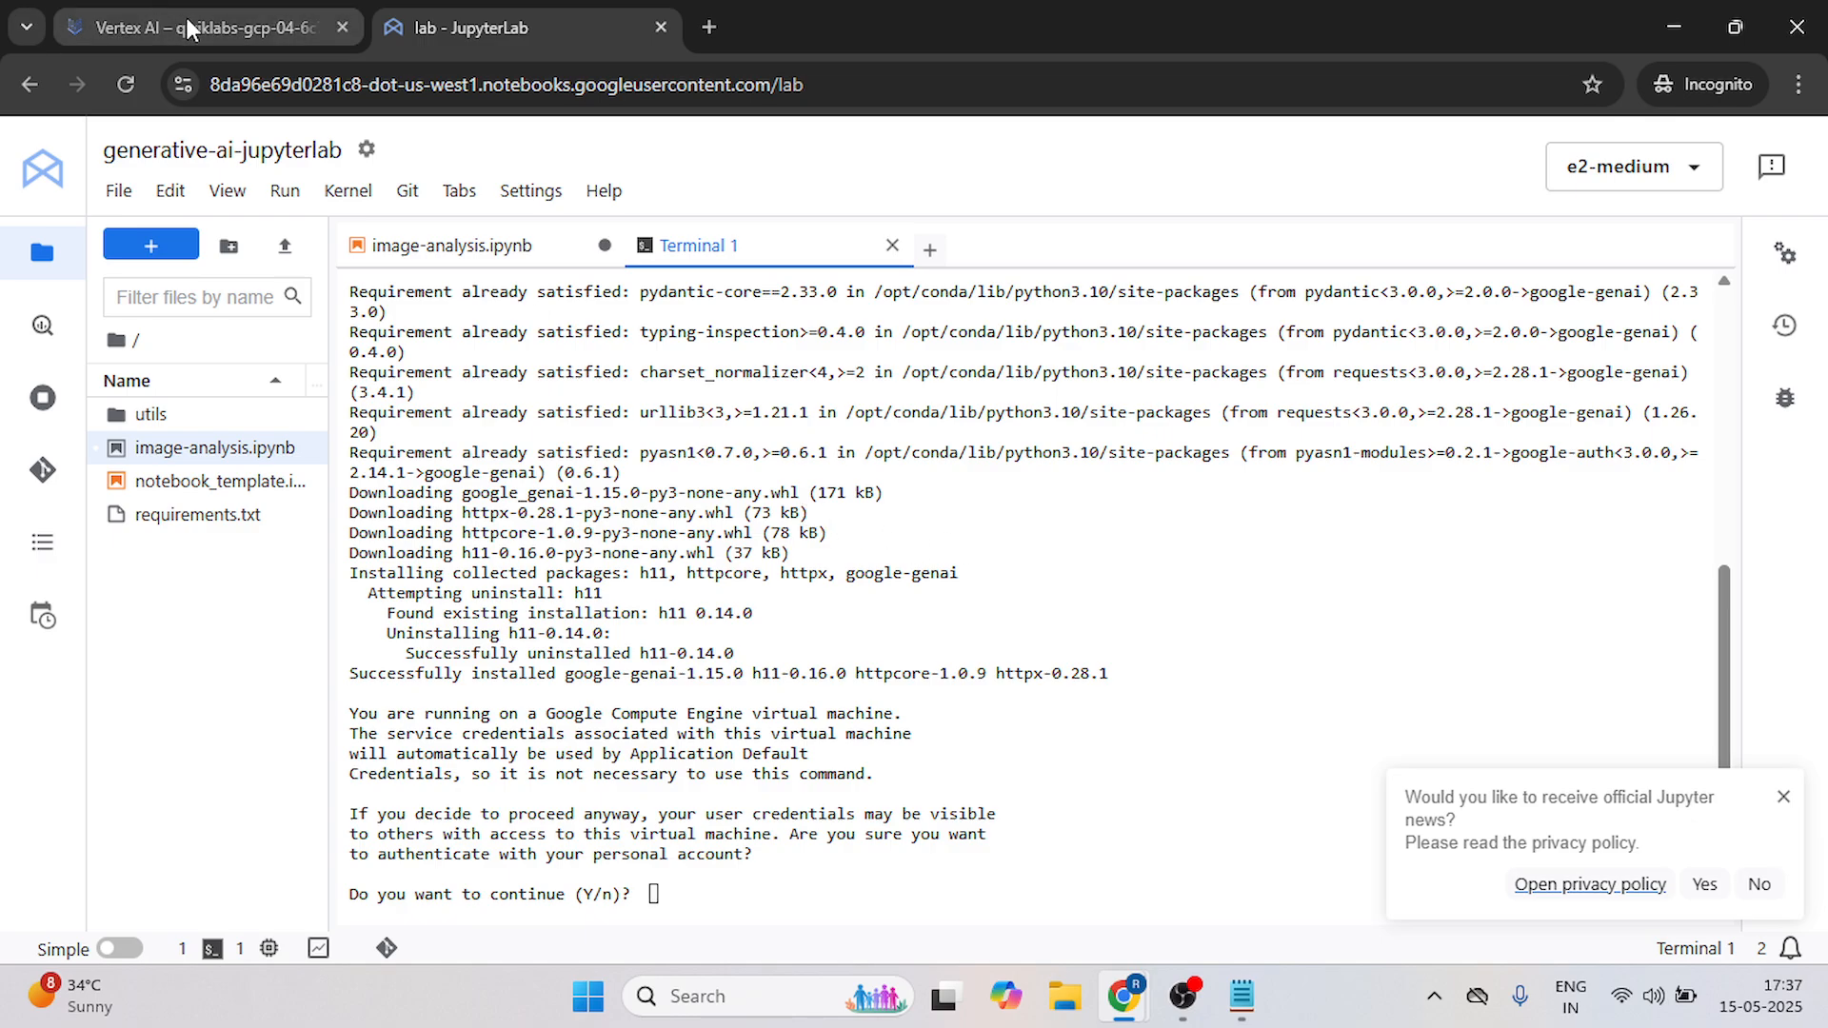
left_click(187, 29)
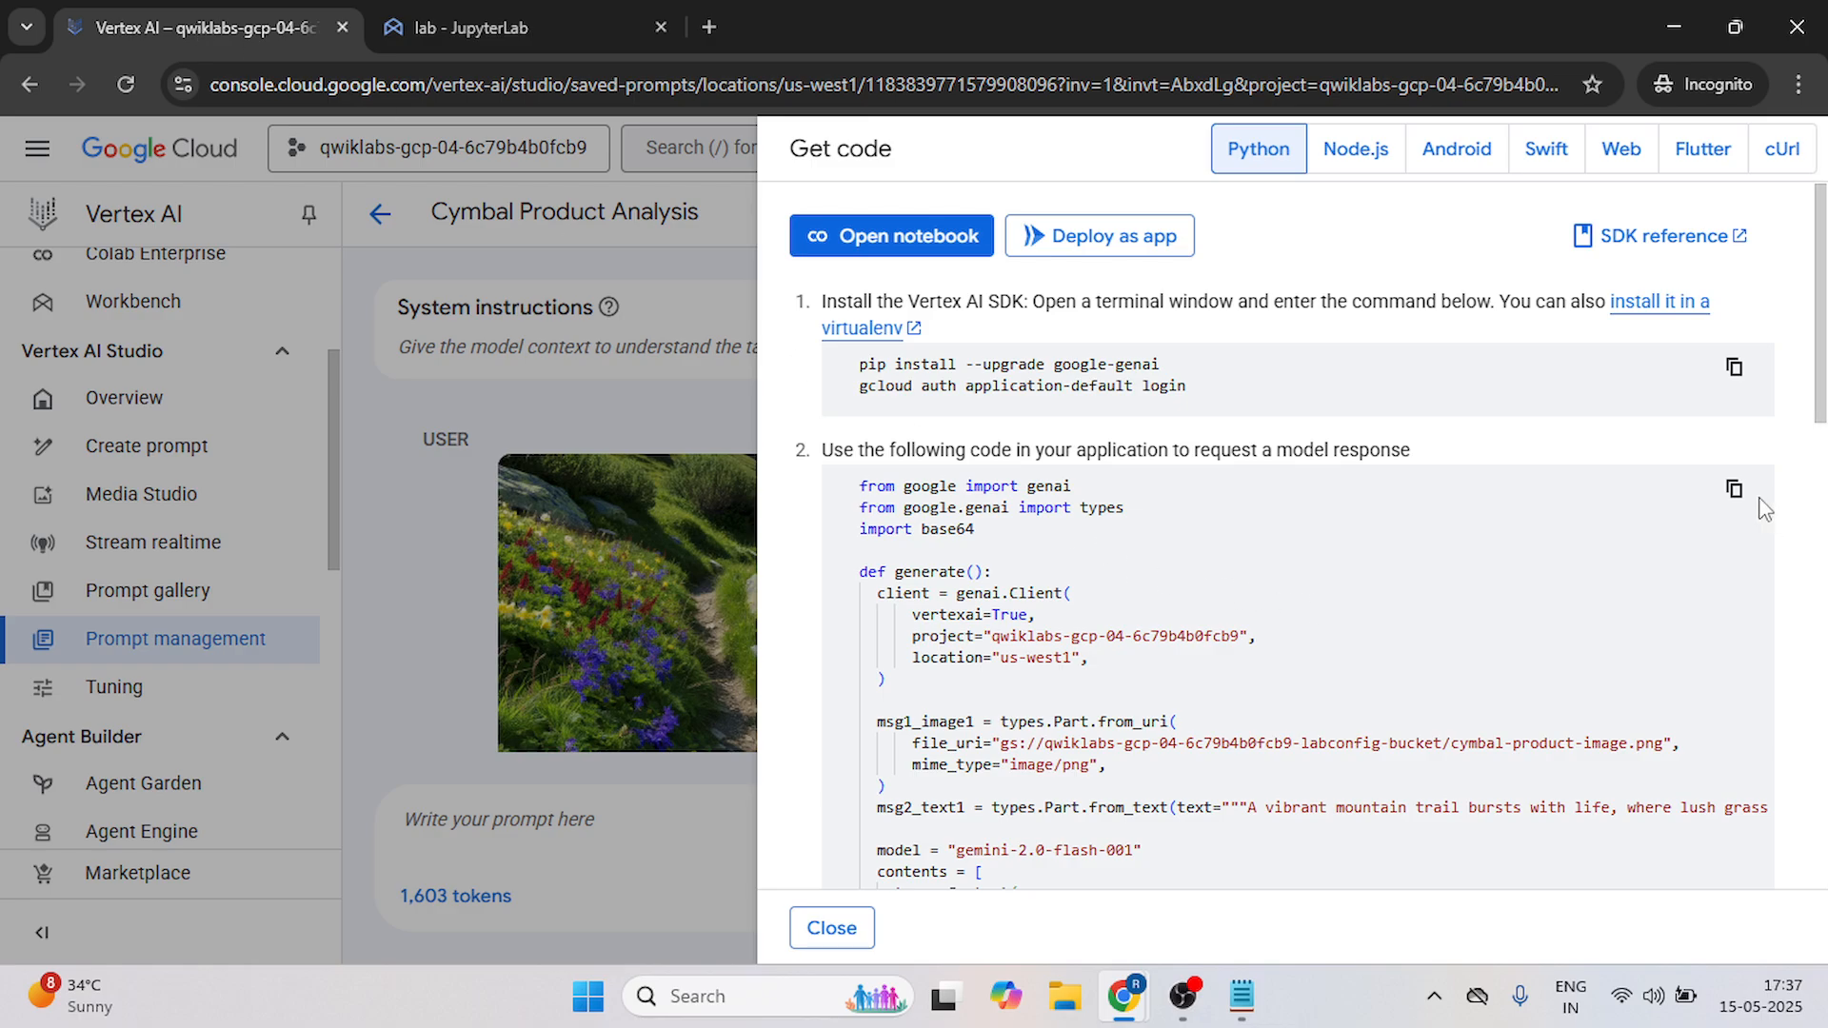
scroll("down", 3)
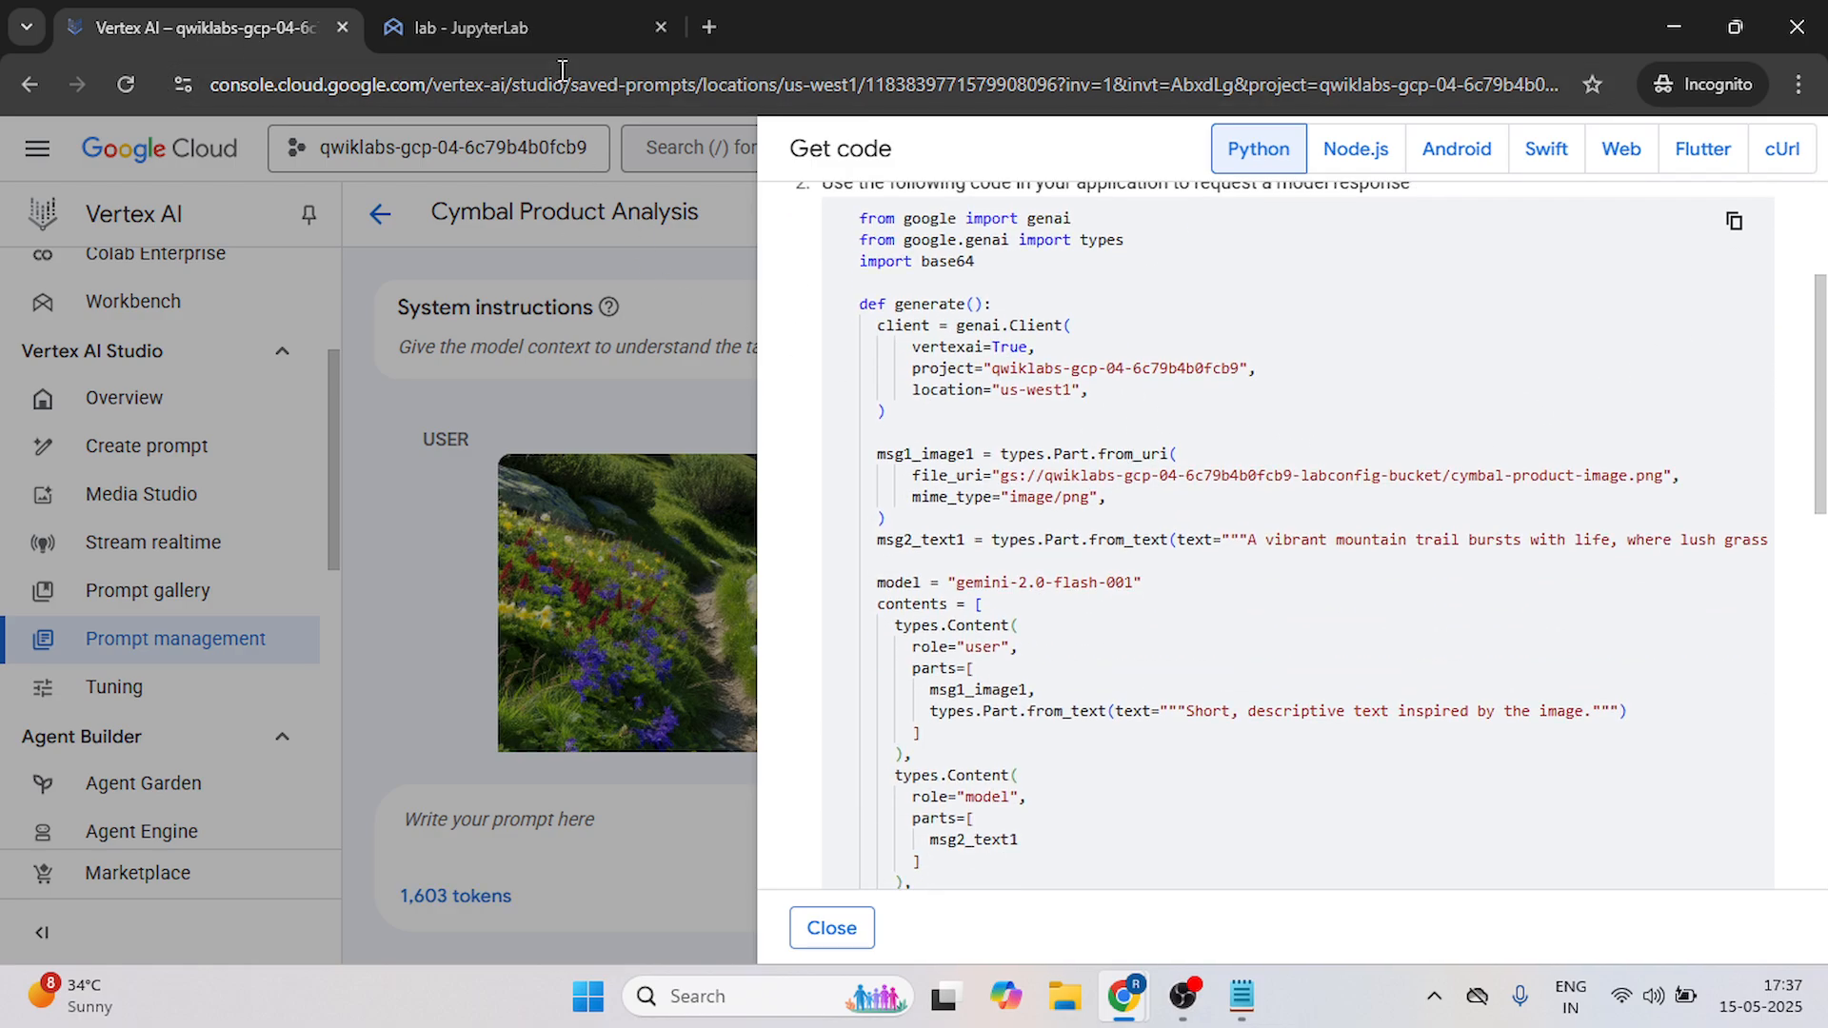
left_click(512, 27)
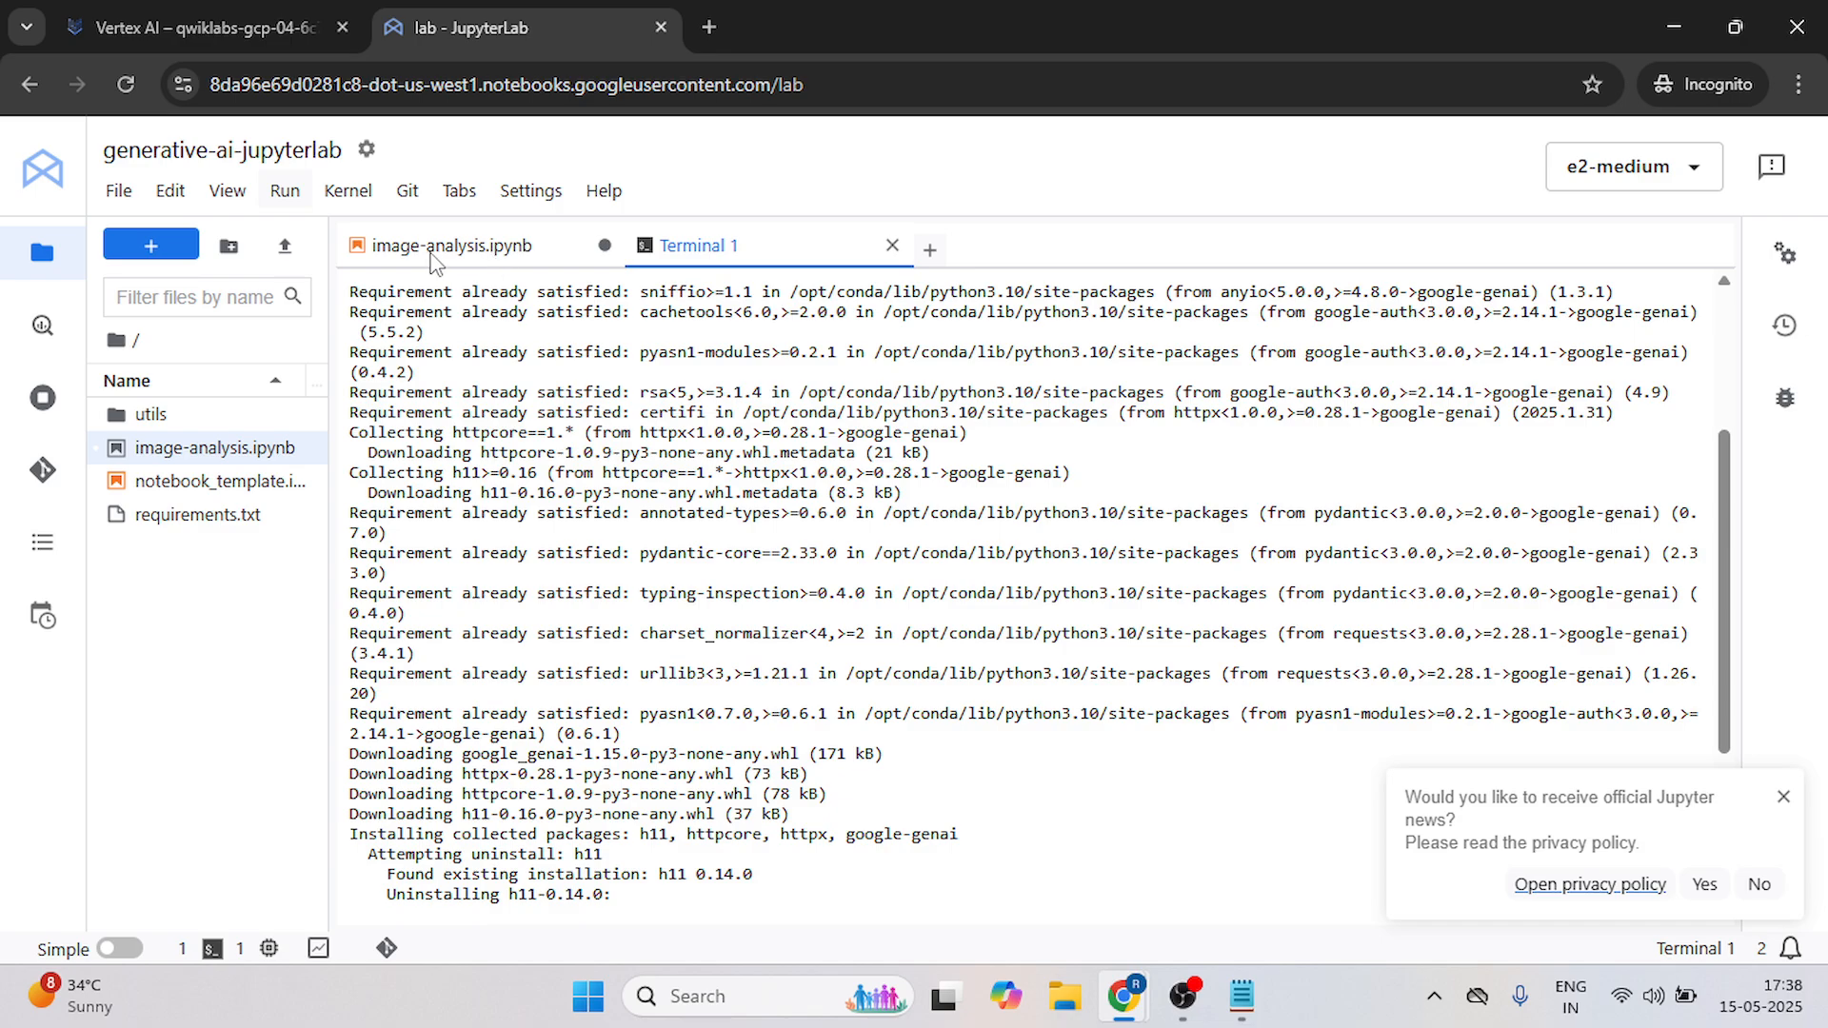
View the pasted Gemini generate code in image-analysis.ipynb, then return to the lab instructions.
left_click(445, 245)
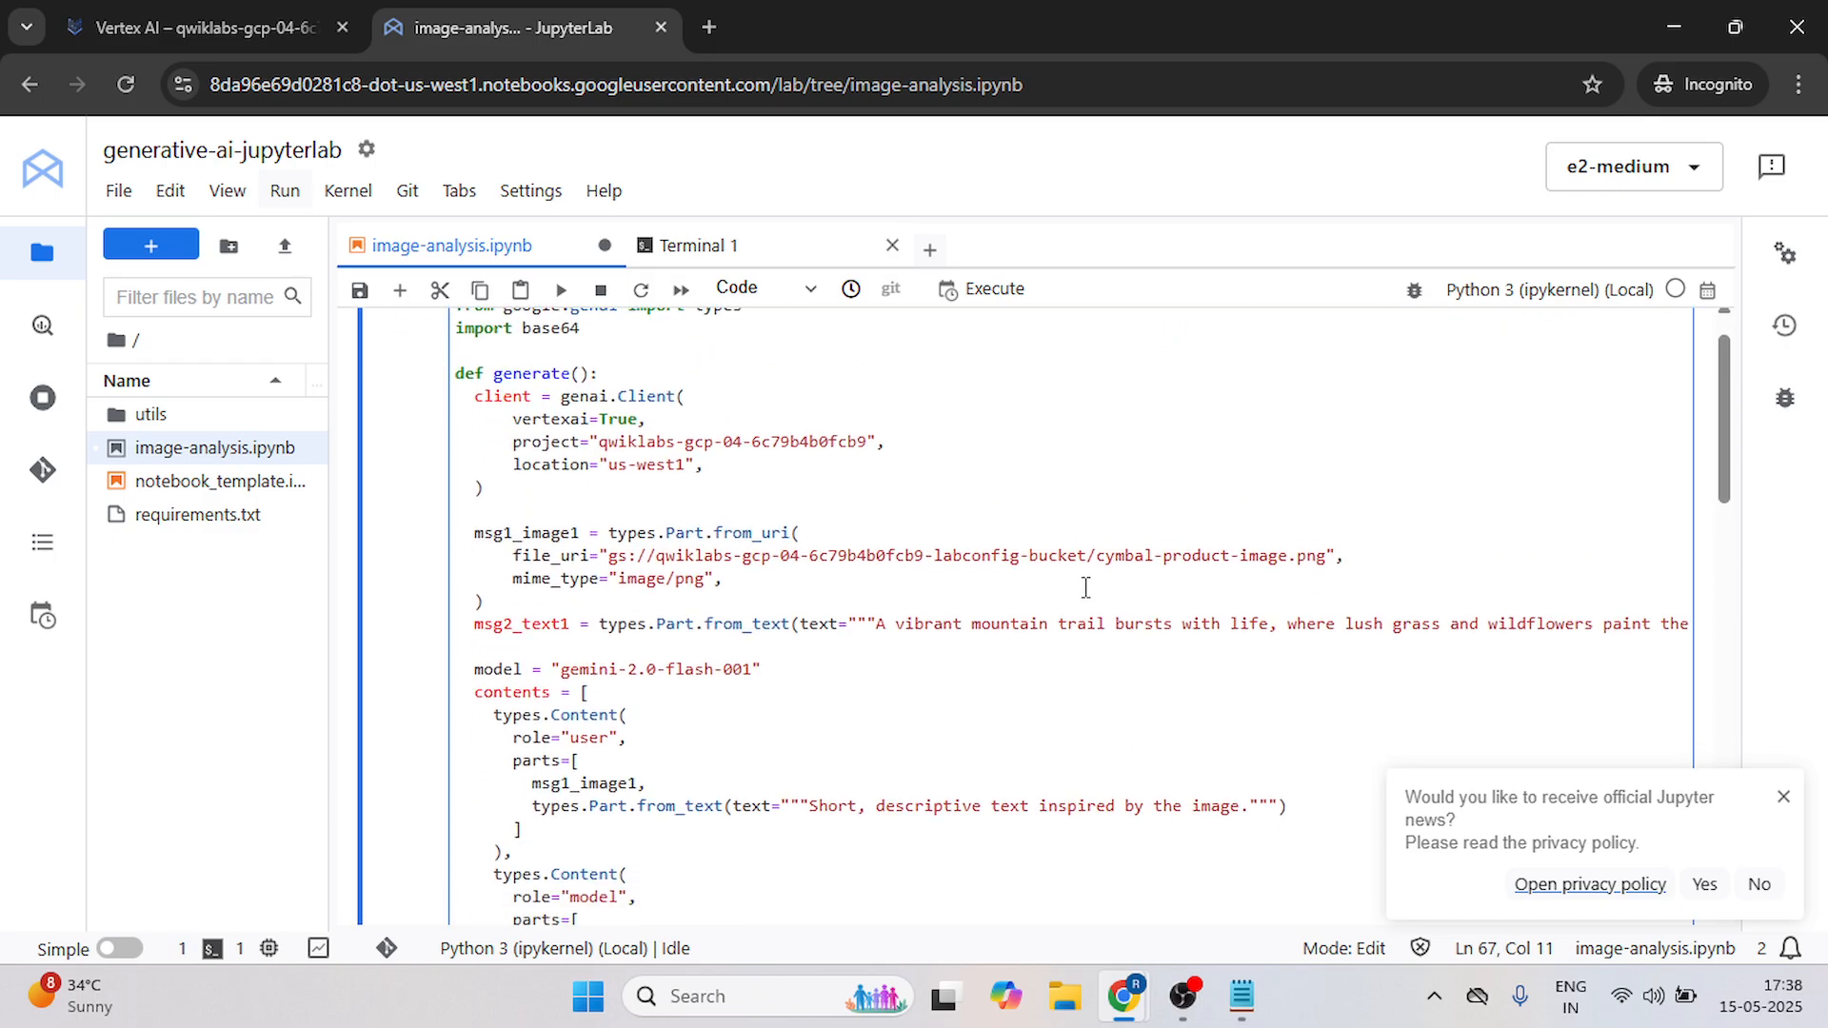
scroll("down", 3)
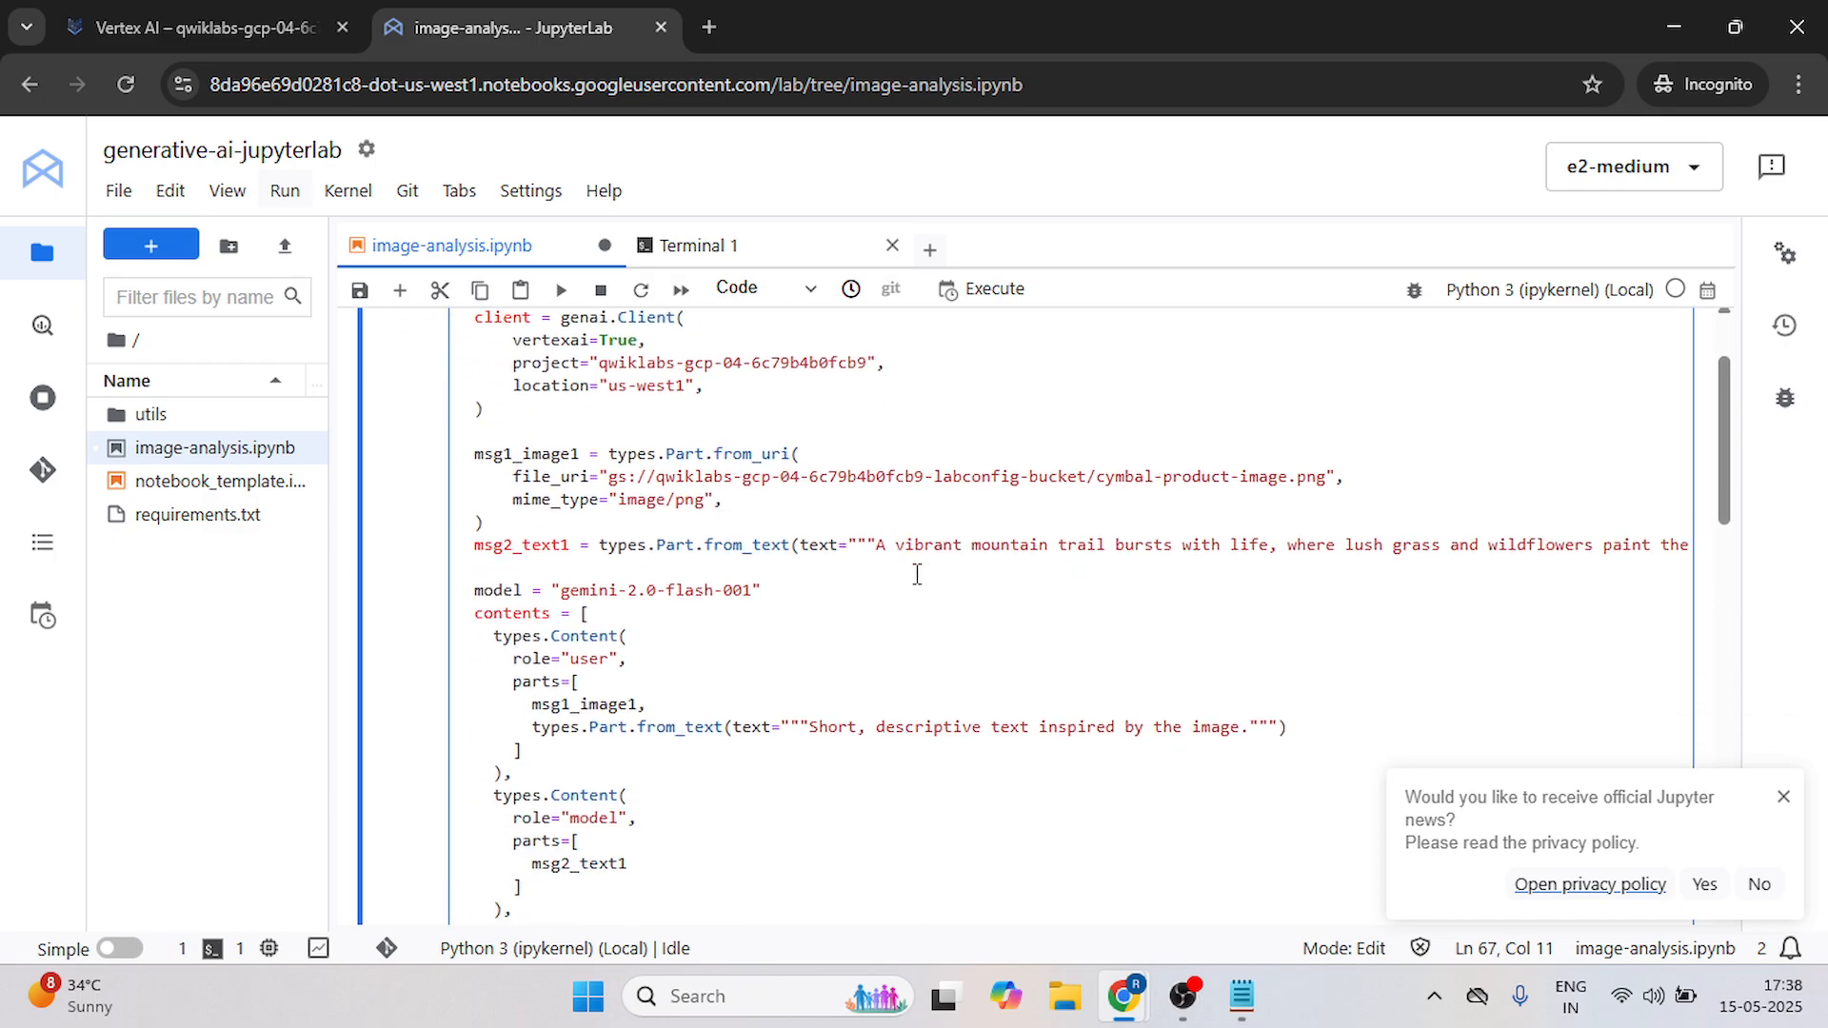
key("alt+tab")
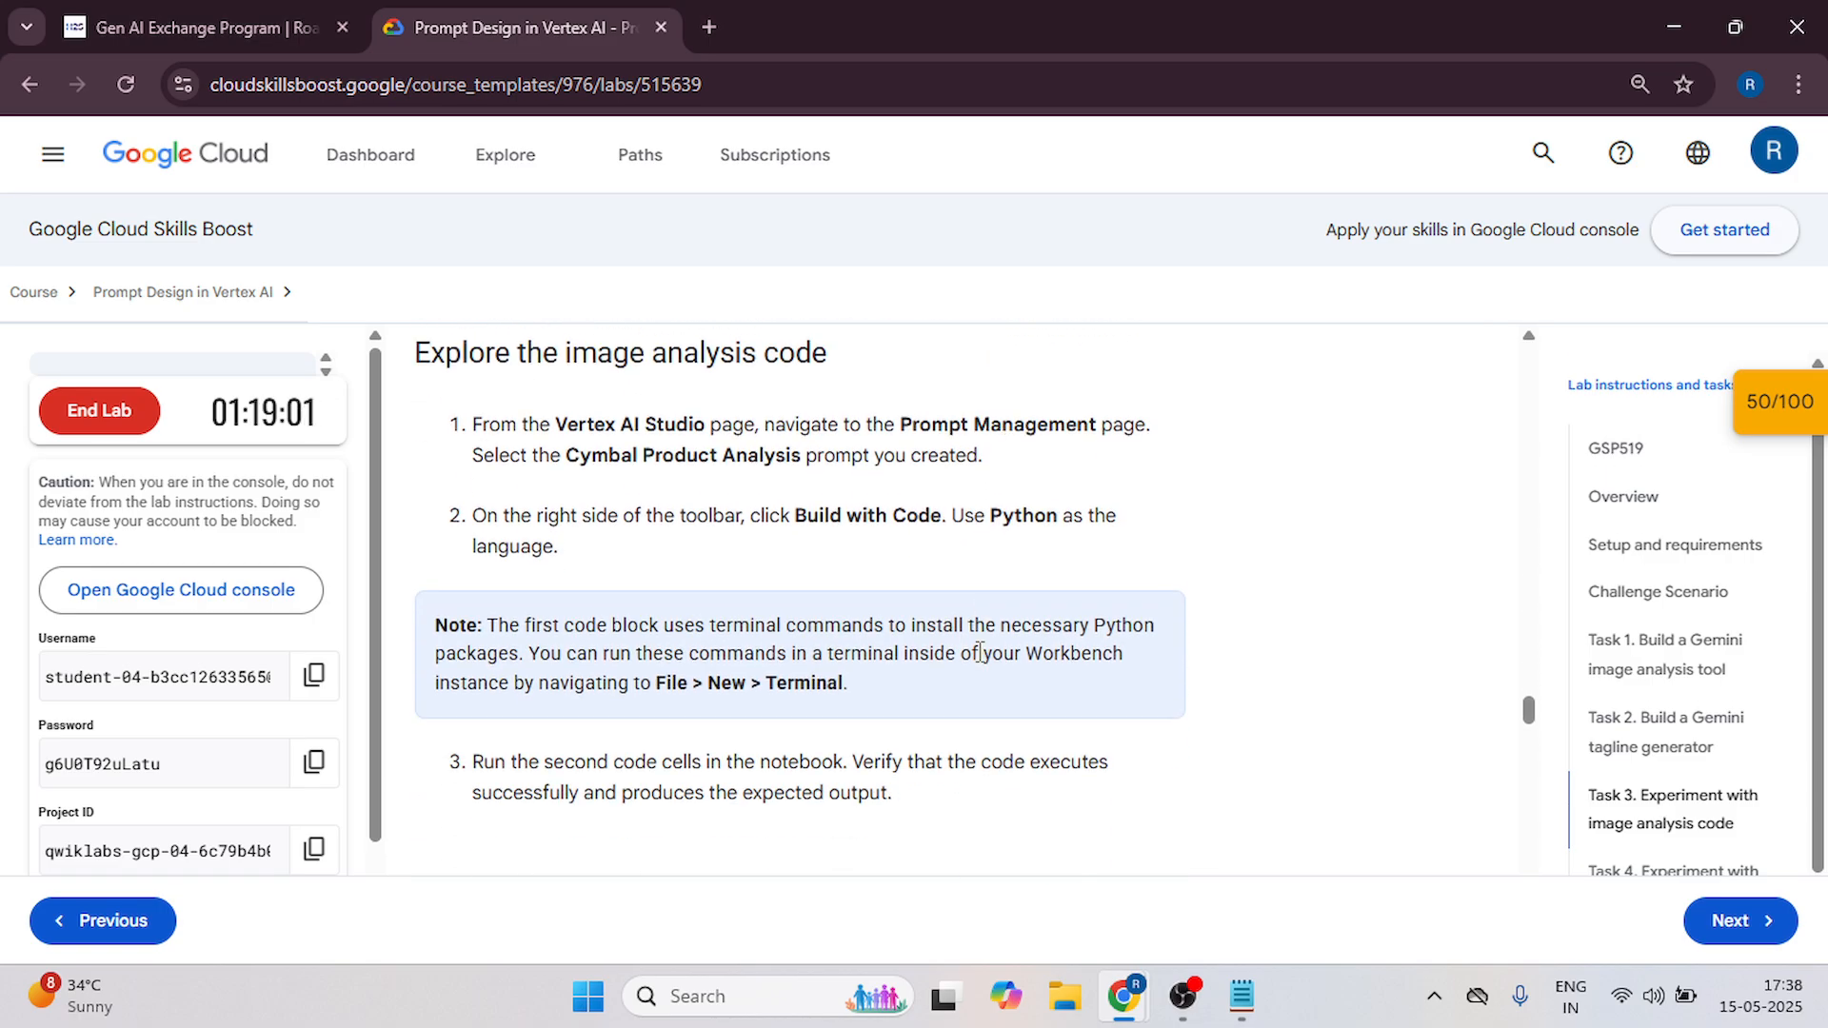
Locate Task 3's 'Modify the image analysis prompt' step and select the under-10-words sentence.
scroll("down", 3)
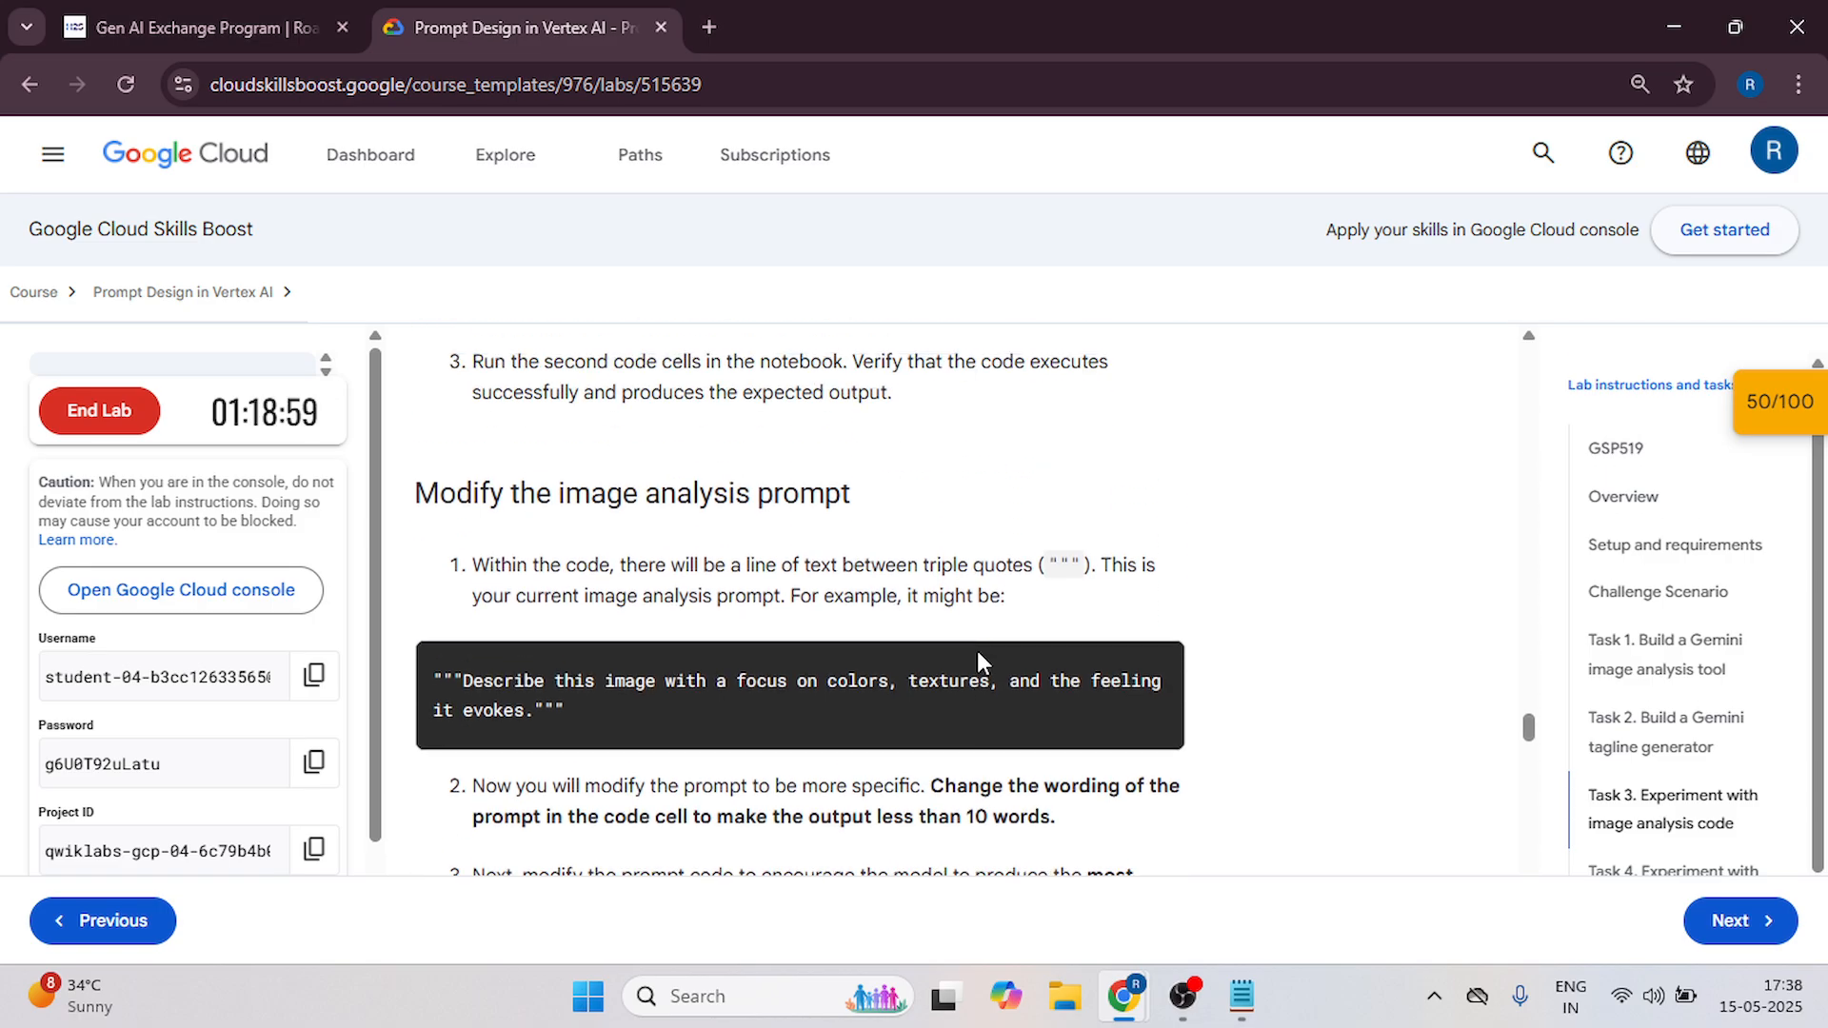
scroll("down", 3)
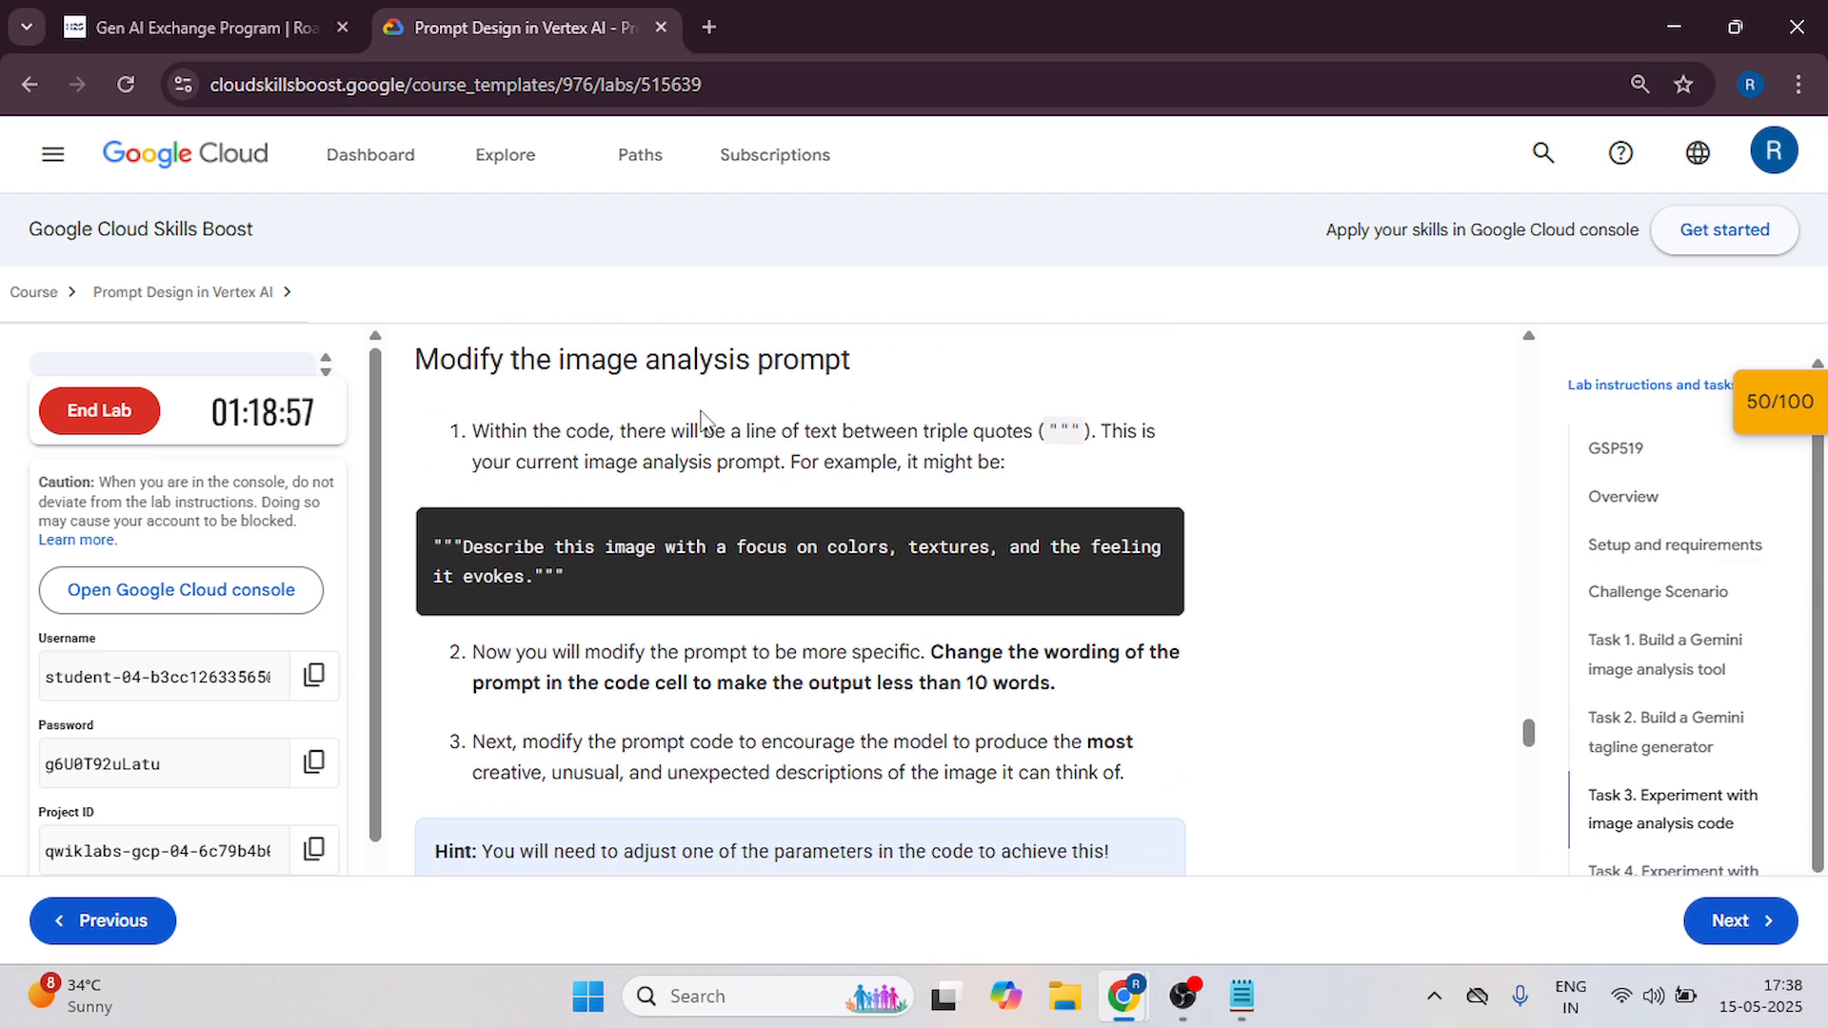
mouse_move(1040, 470)
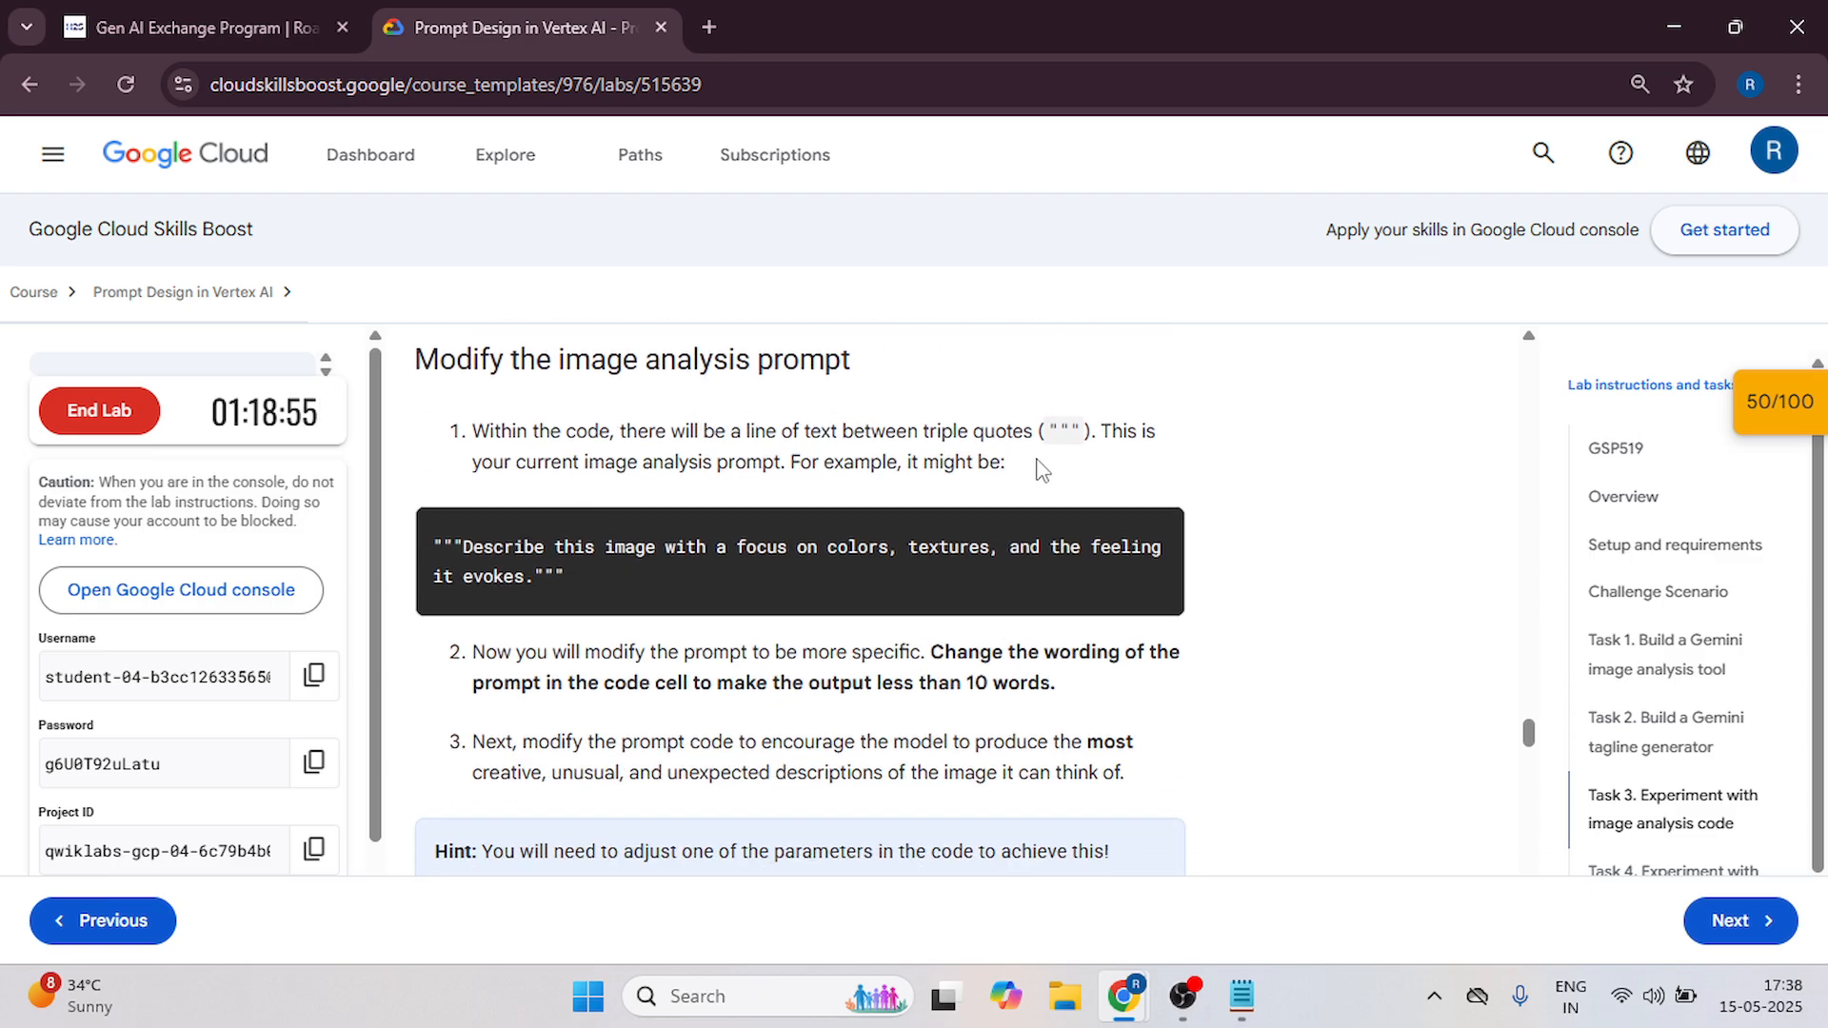
scroll("down", 3)
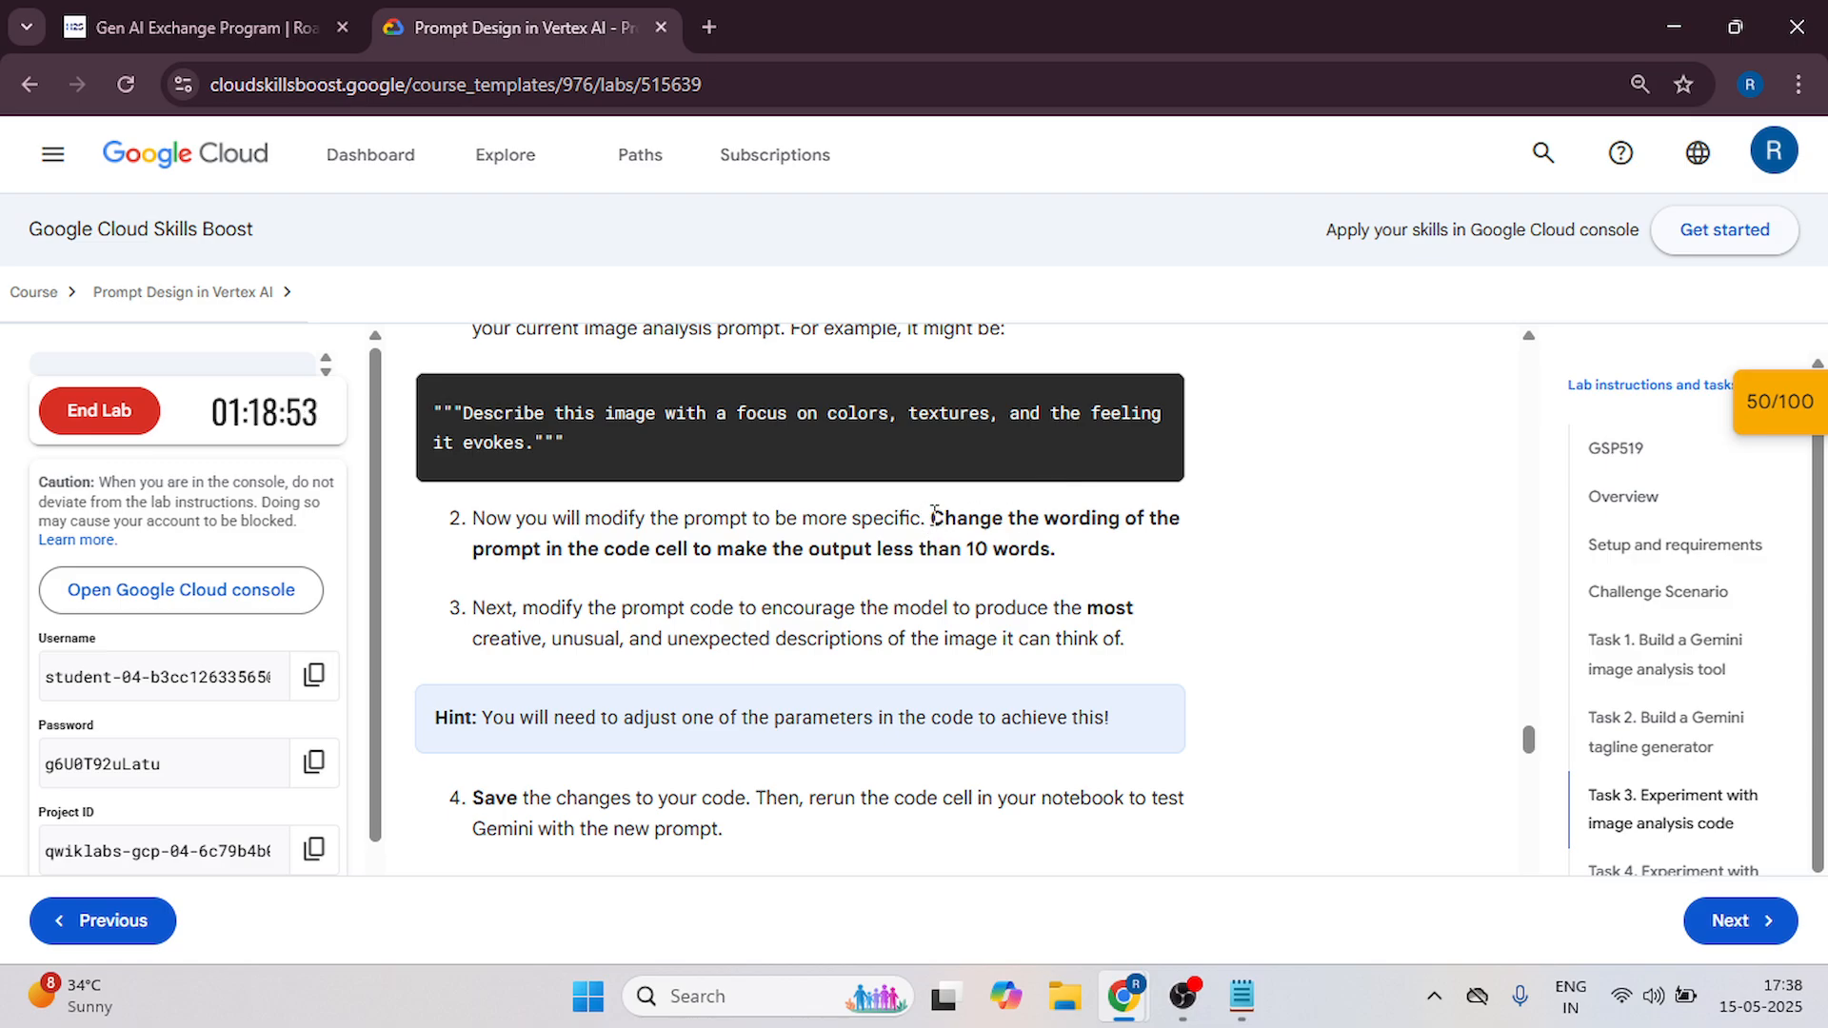
left_click_drag(935, 518, 1051, 549)
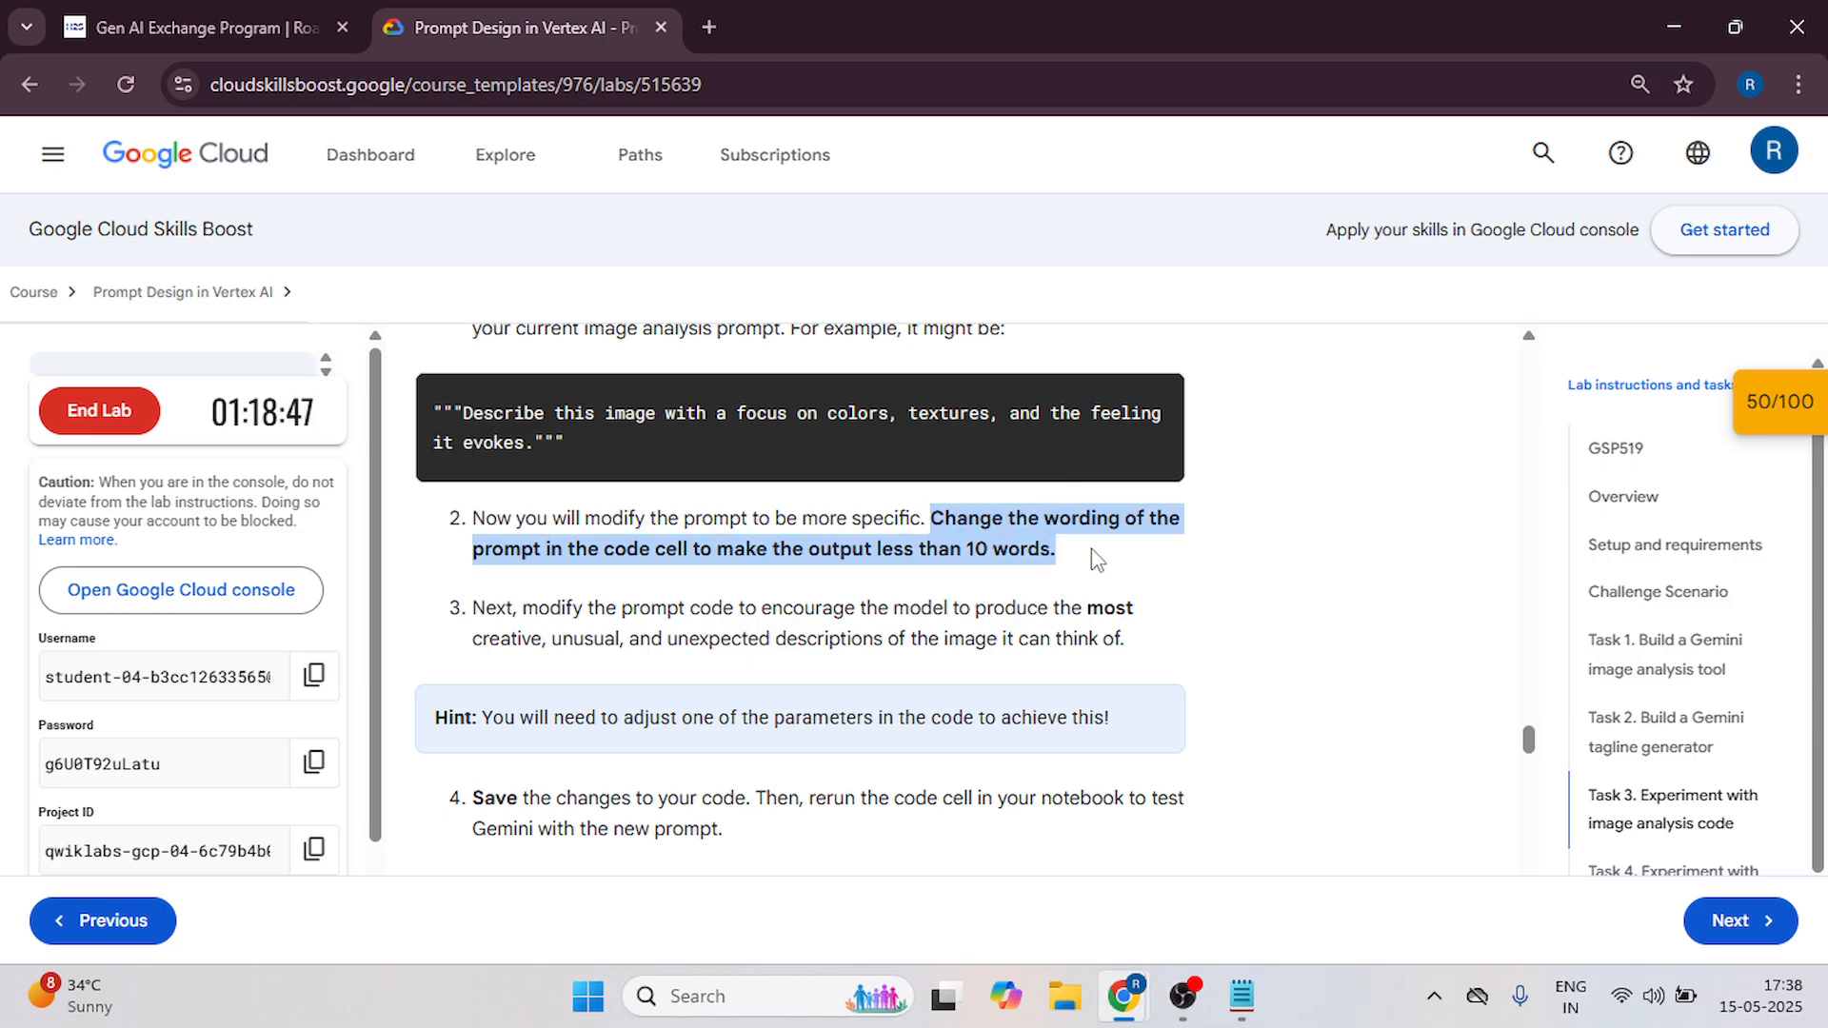
mouse_move(1103, 558)
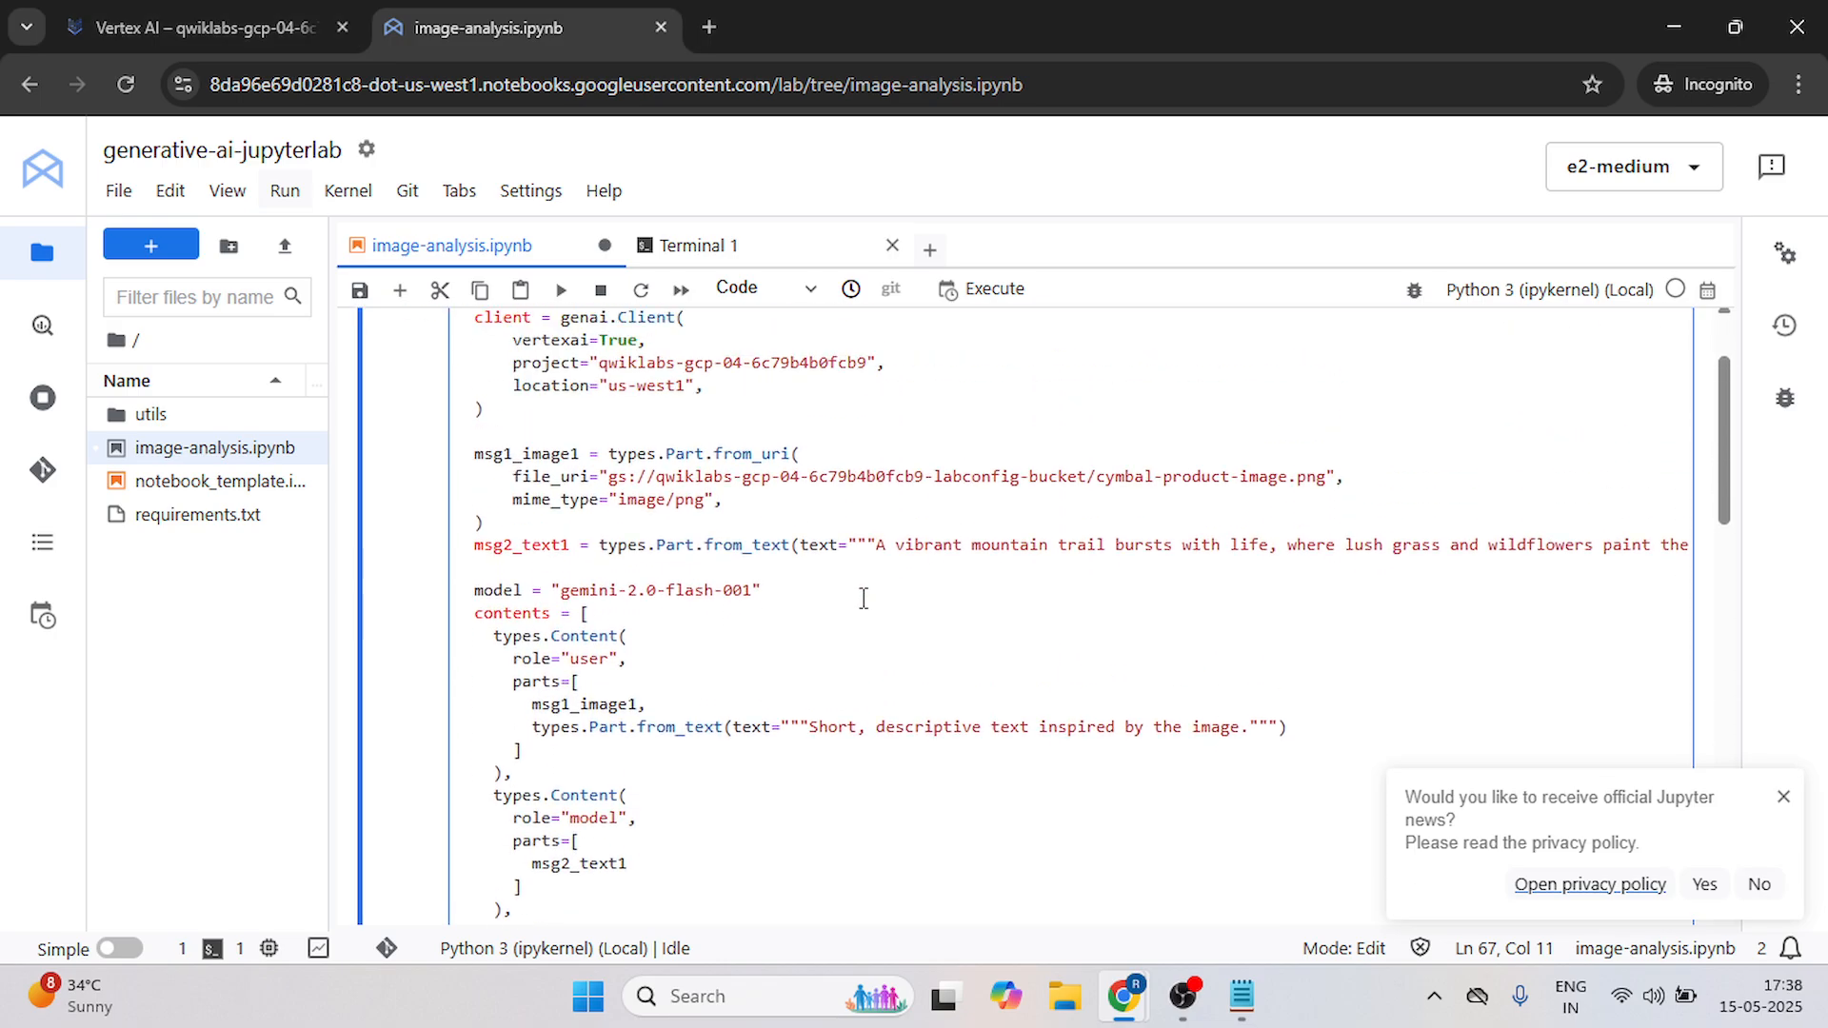
Replace the image prompt with the request for output under 10 words and rerun the cell.
scroll("down", 3)
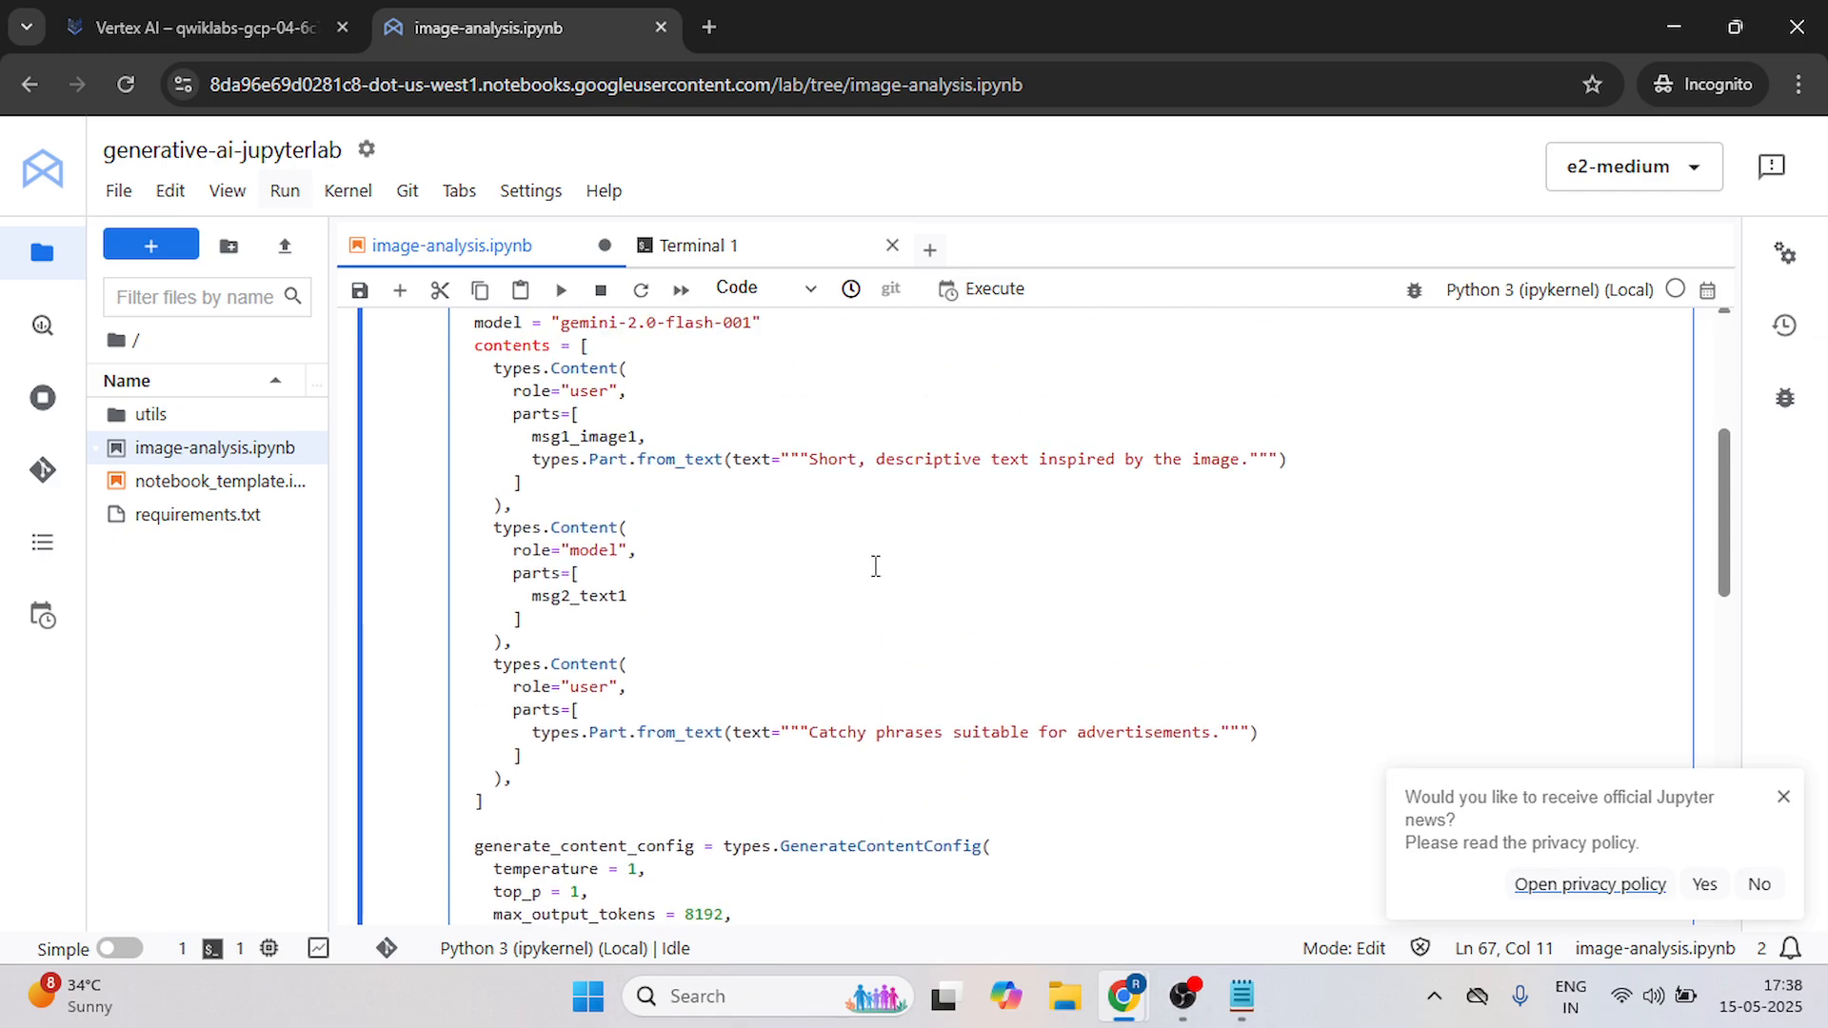
left_click_drag(804, 459, 1242, 459)
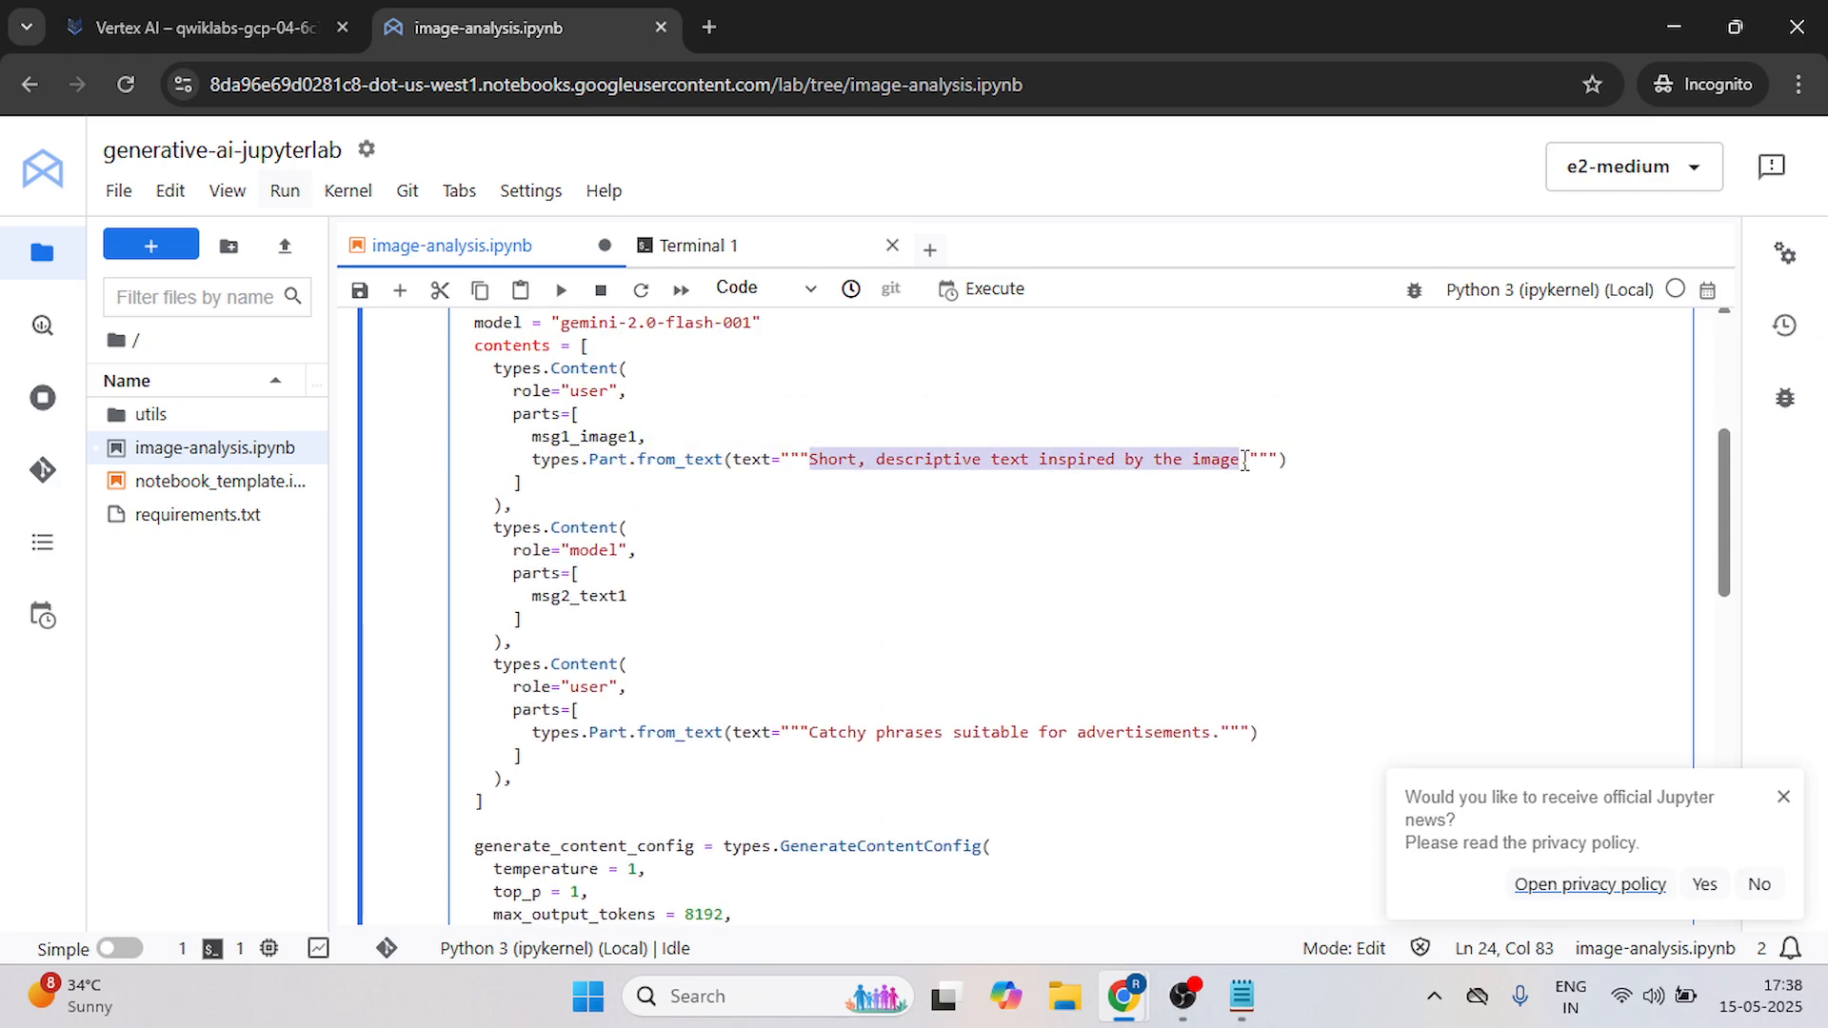
type(".")
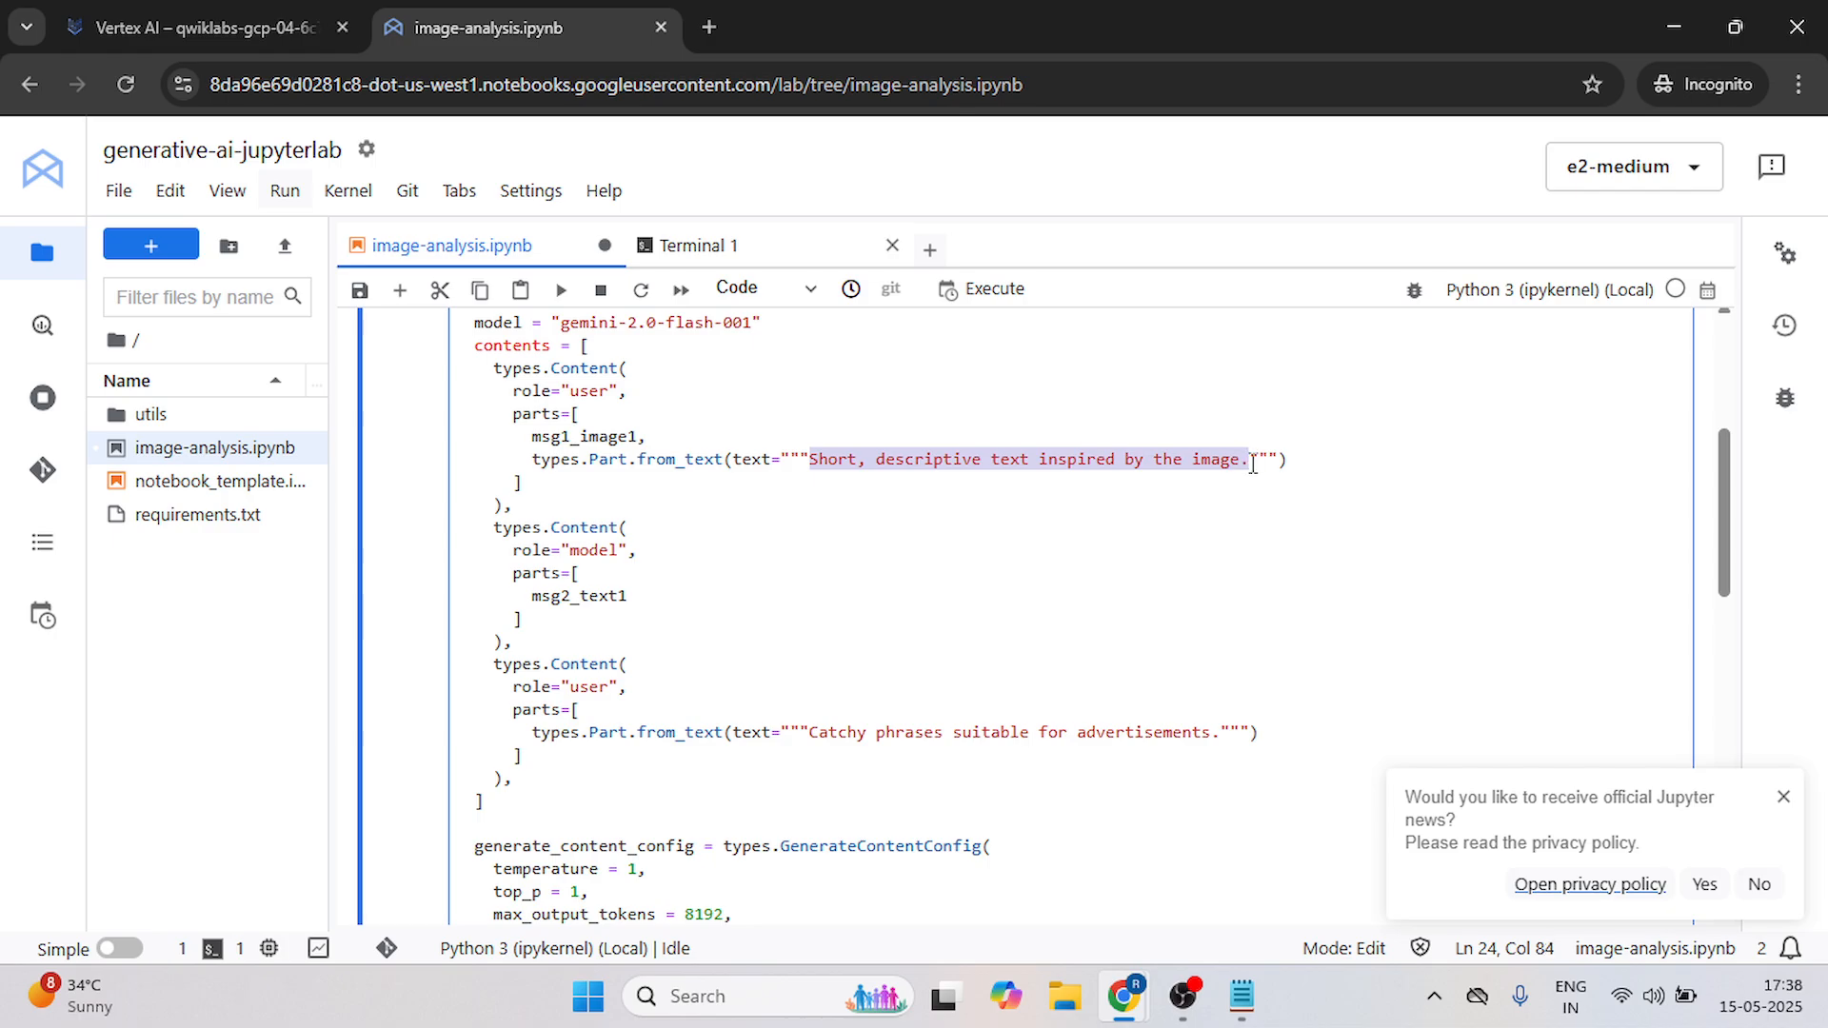
type("Change the wording of the prompt in the code cell to make the output less than 10 words.")
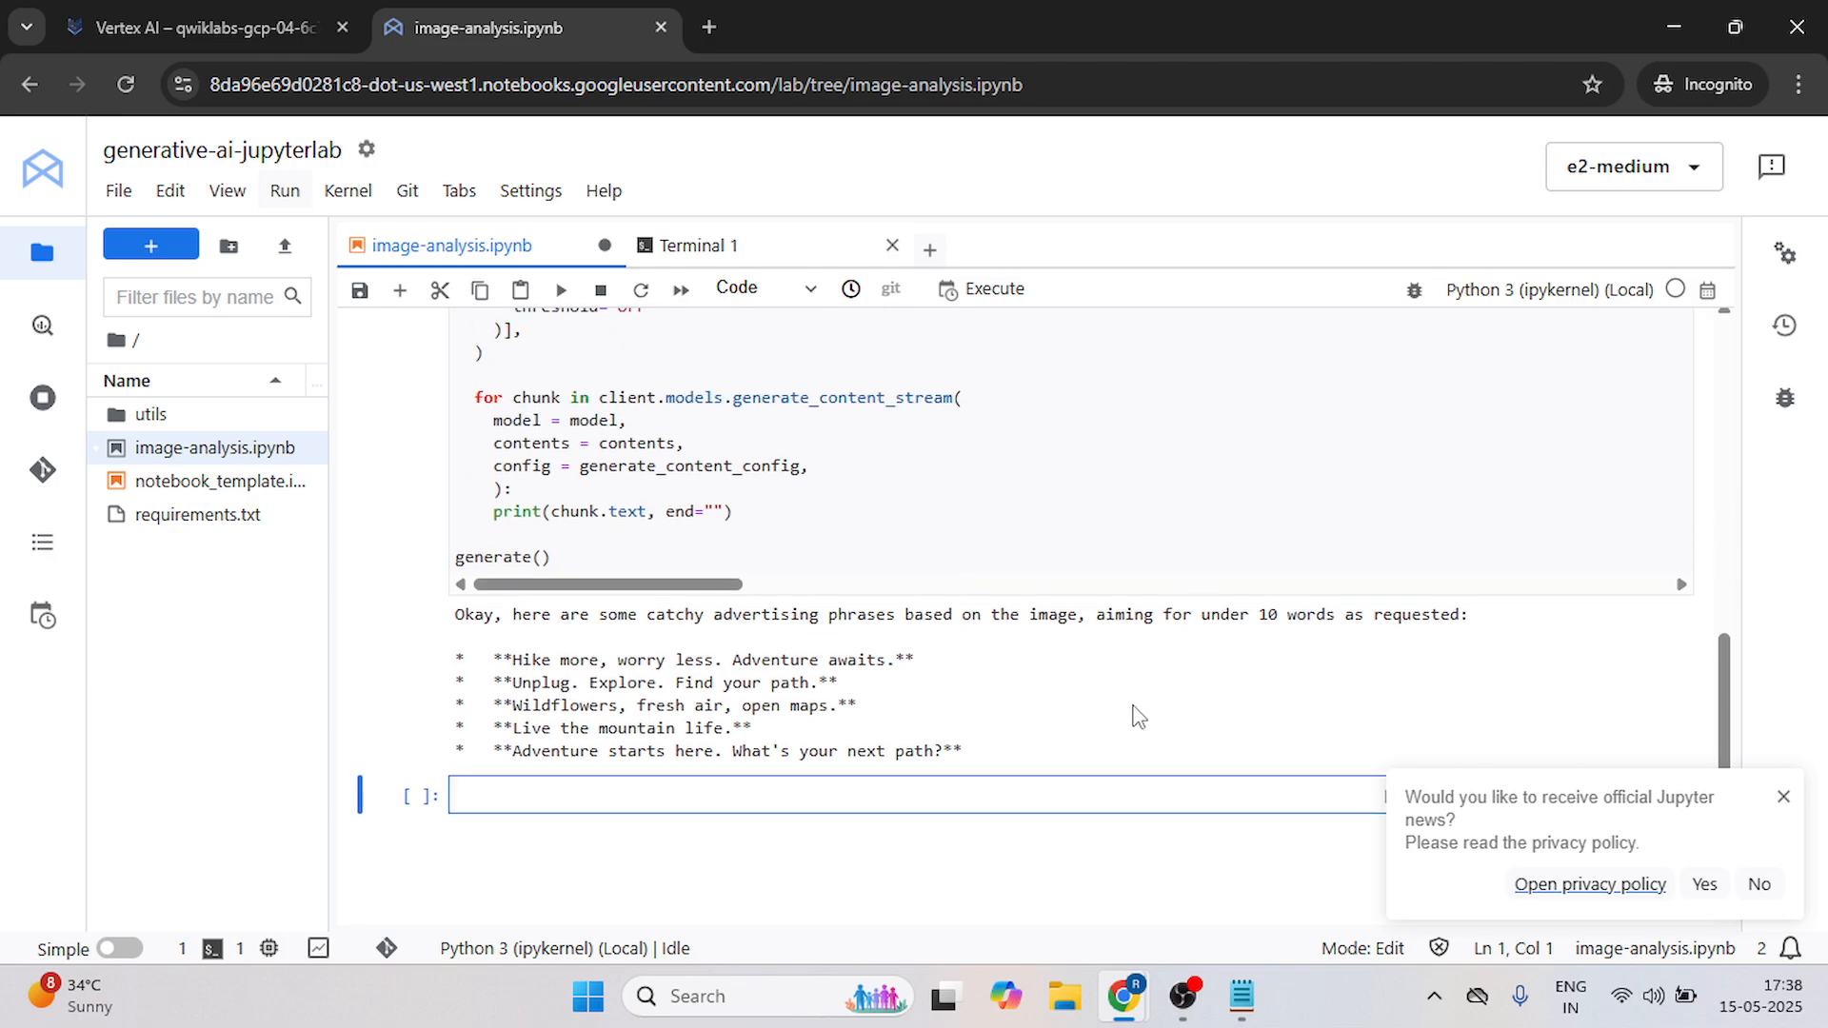
left_click(516, 27)
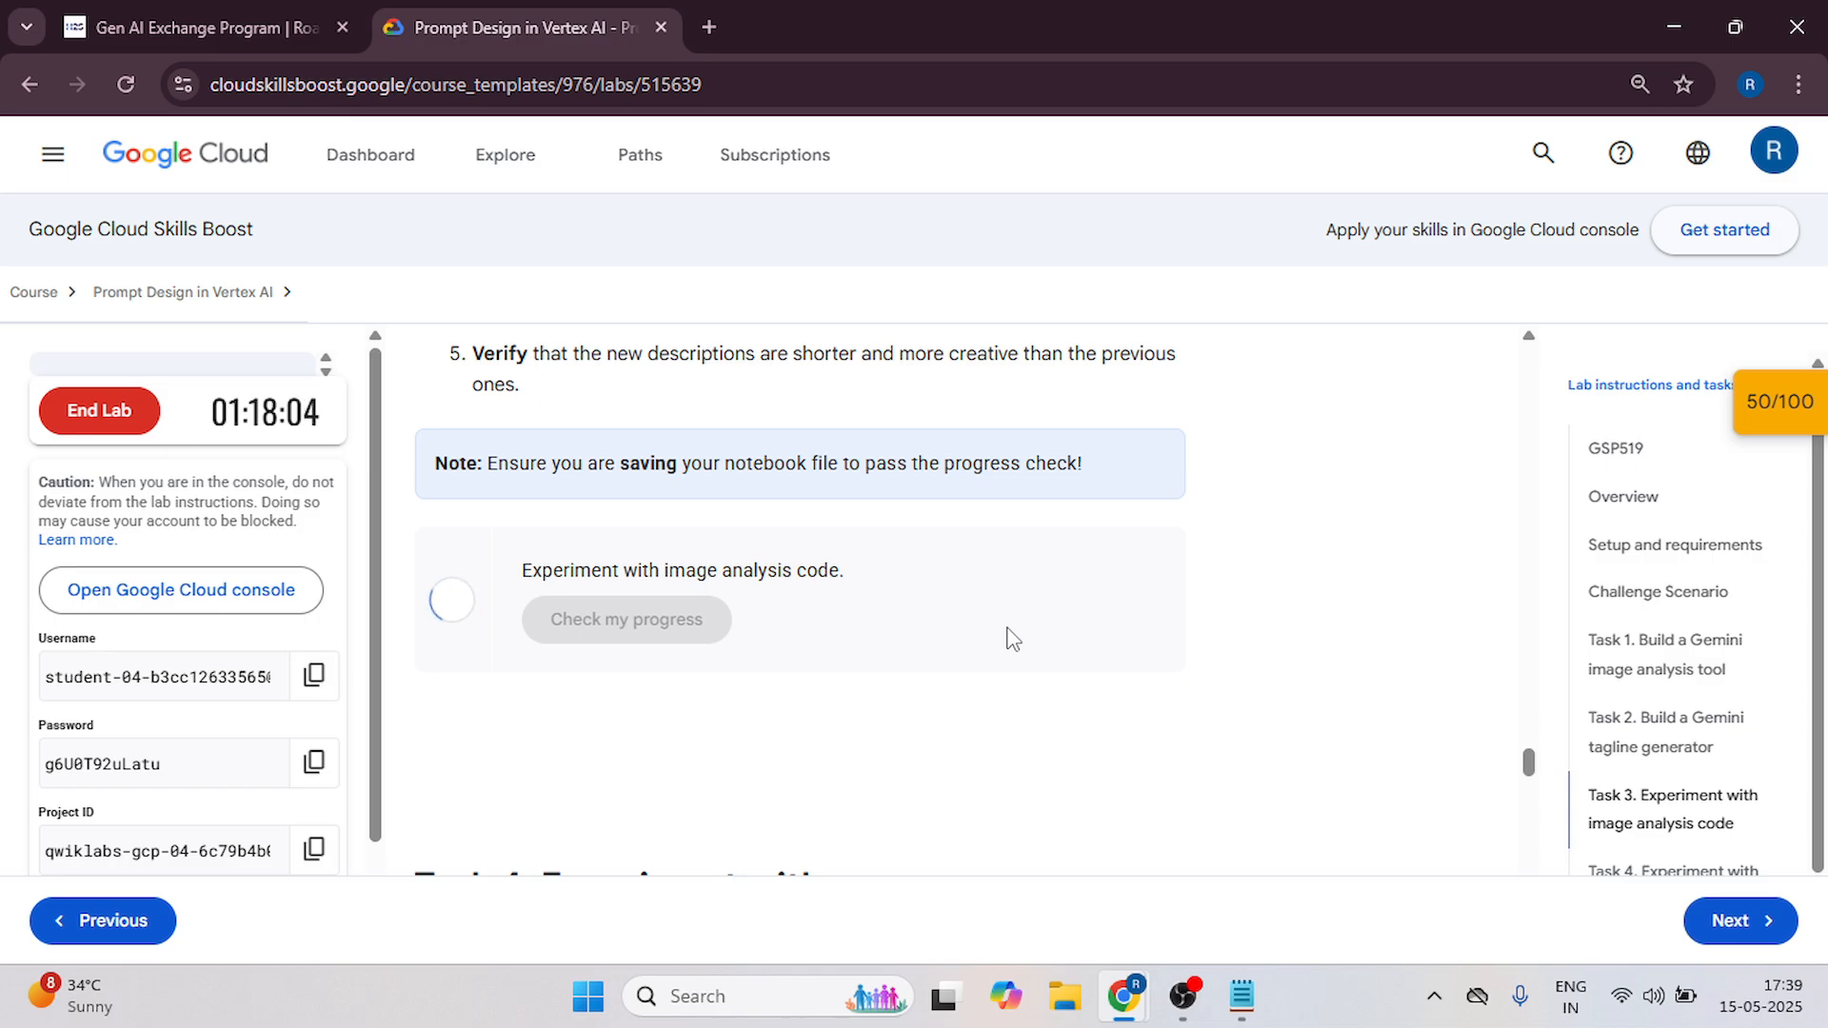
Check Task 3's progress, then select the notebook name tagline-generator.ipynb in Task 4's instructions.
left_click(627, 619)
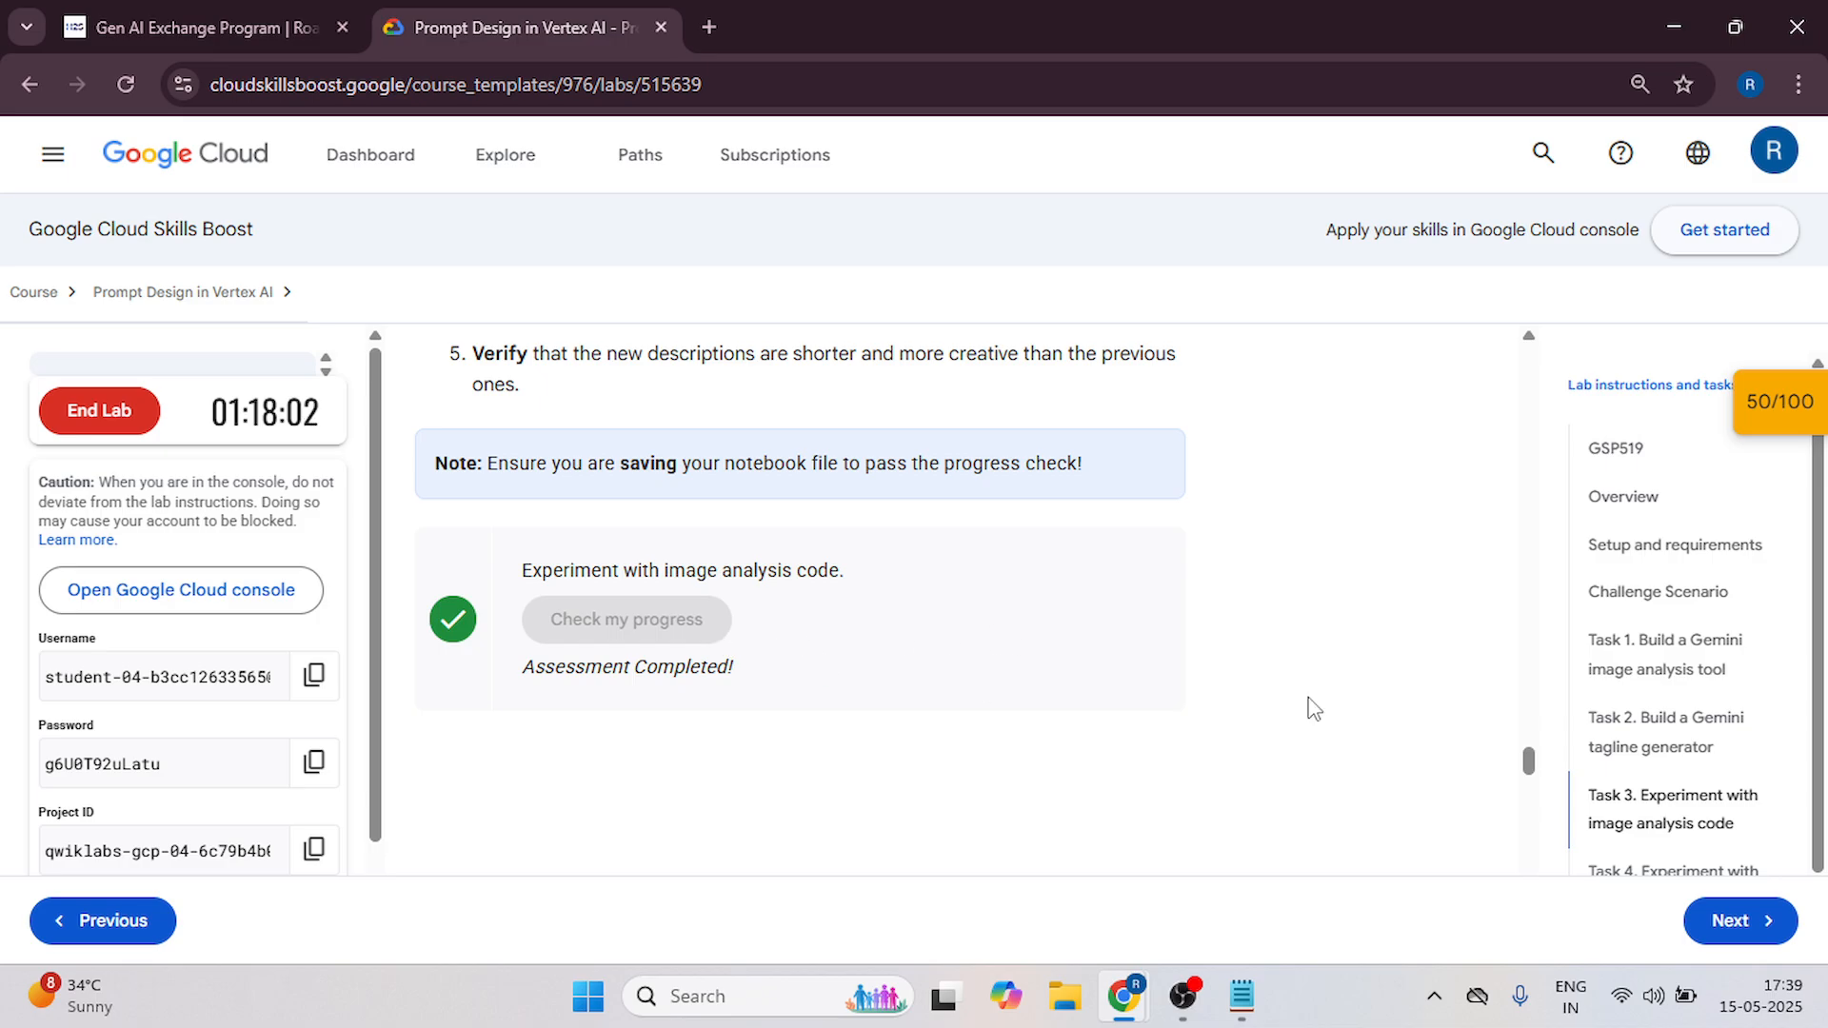
scroll("down", 3)
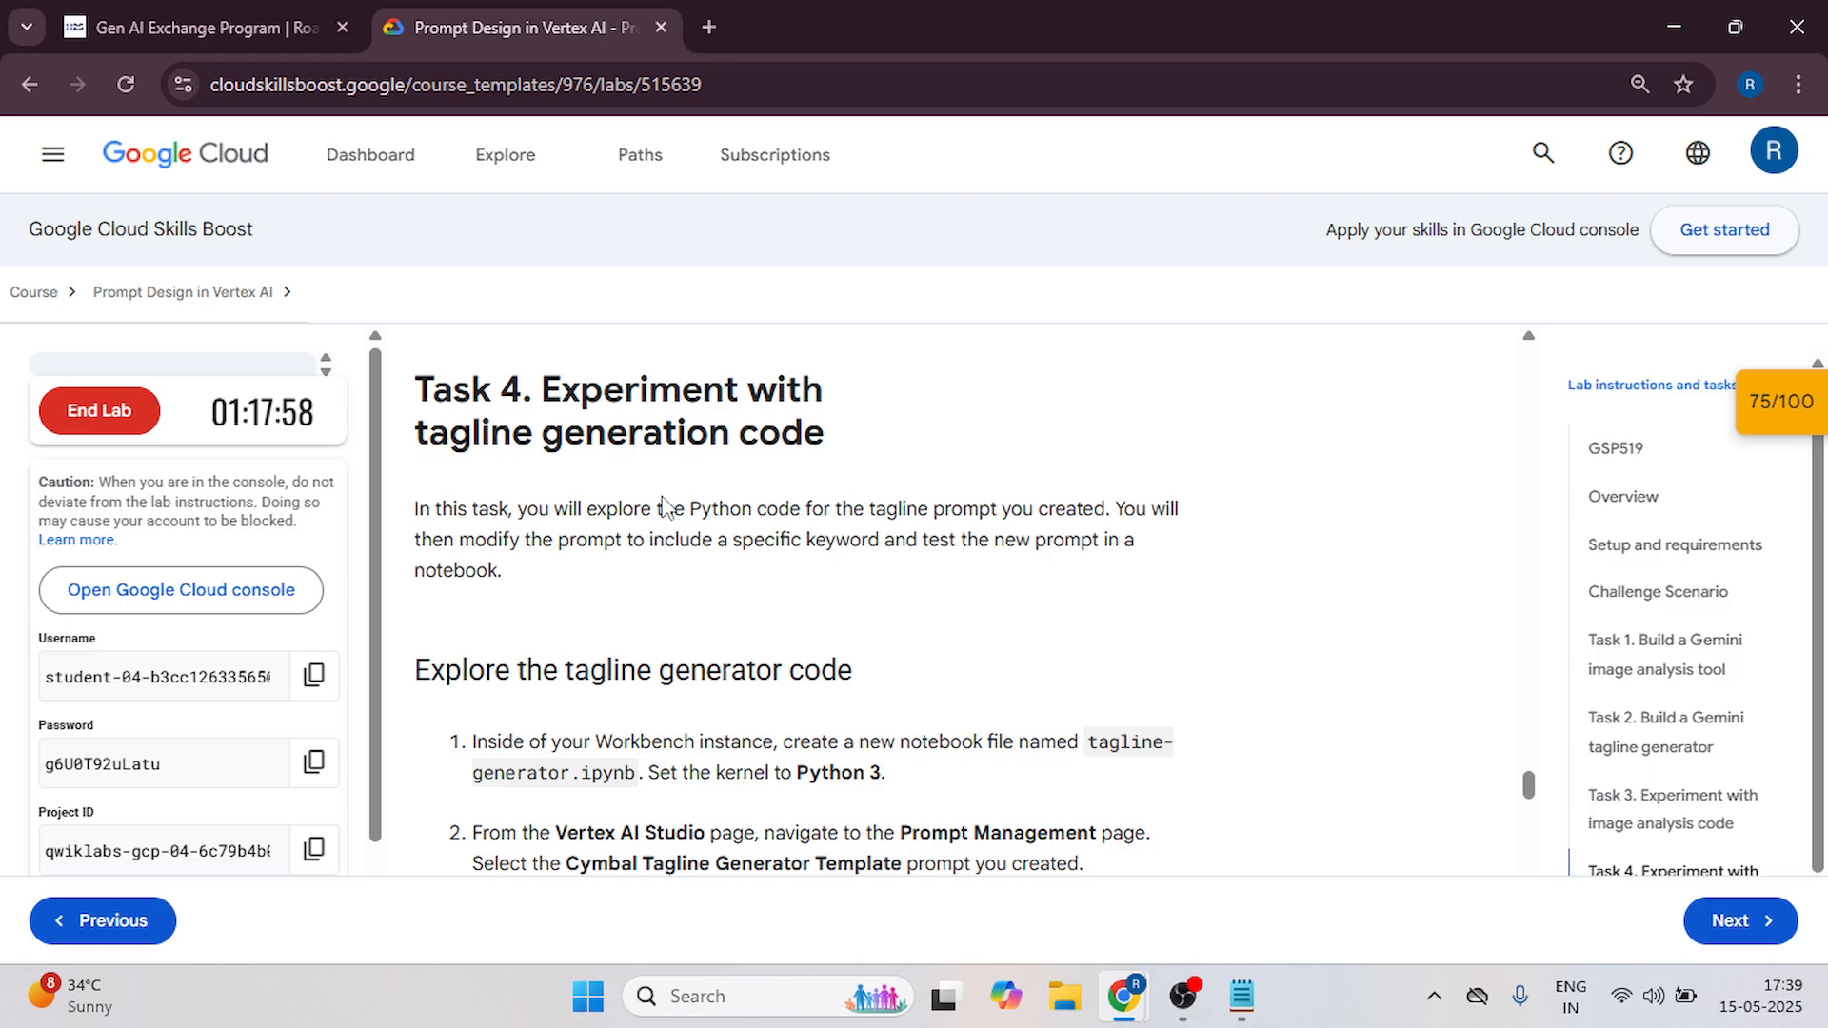
scroll("down", 3)
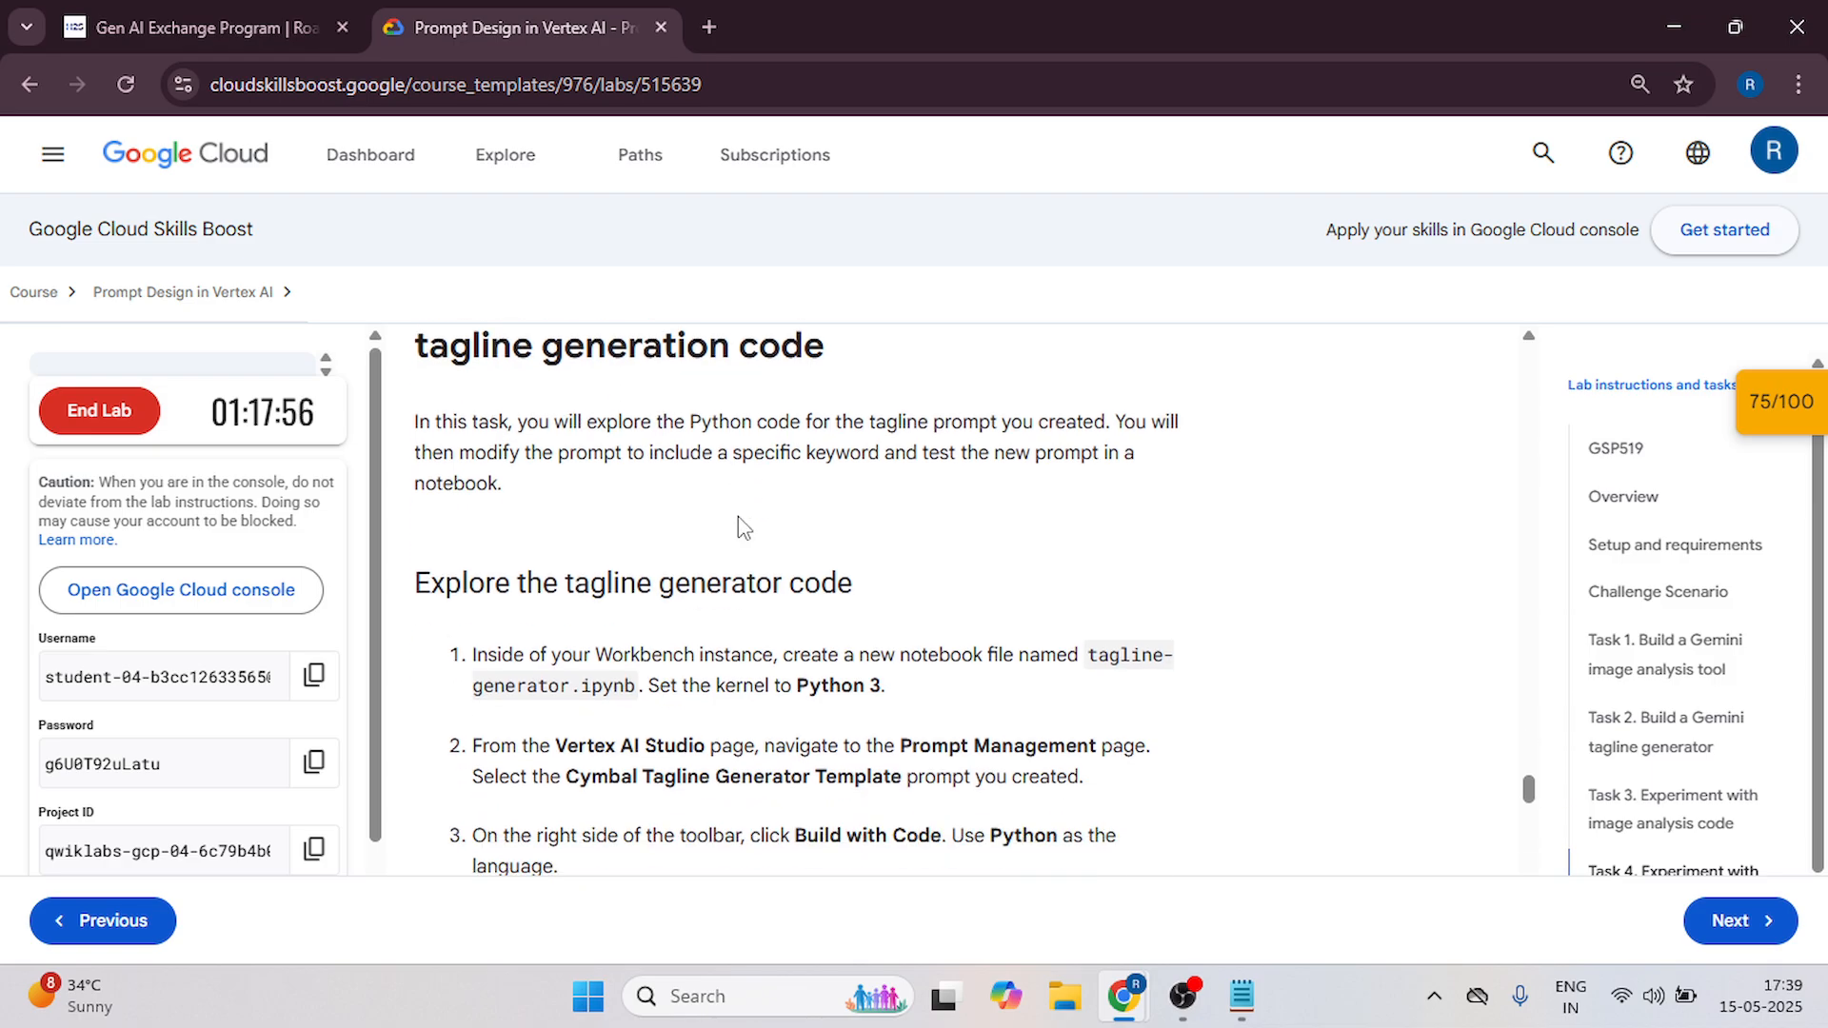
scroll("down", 3)
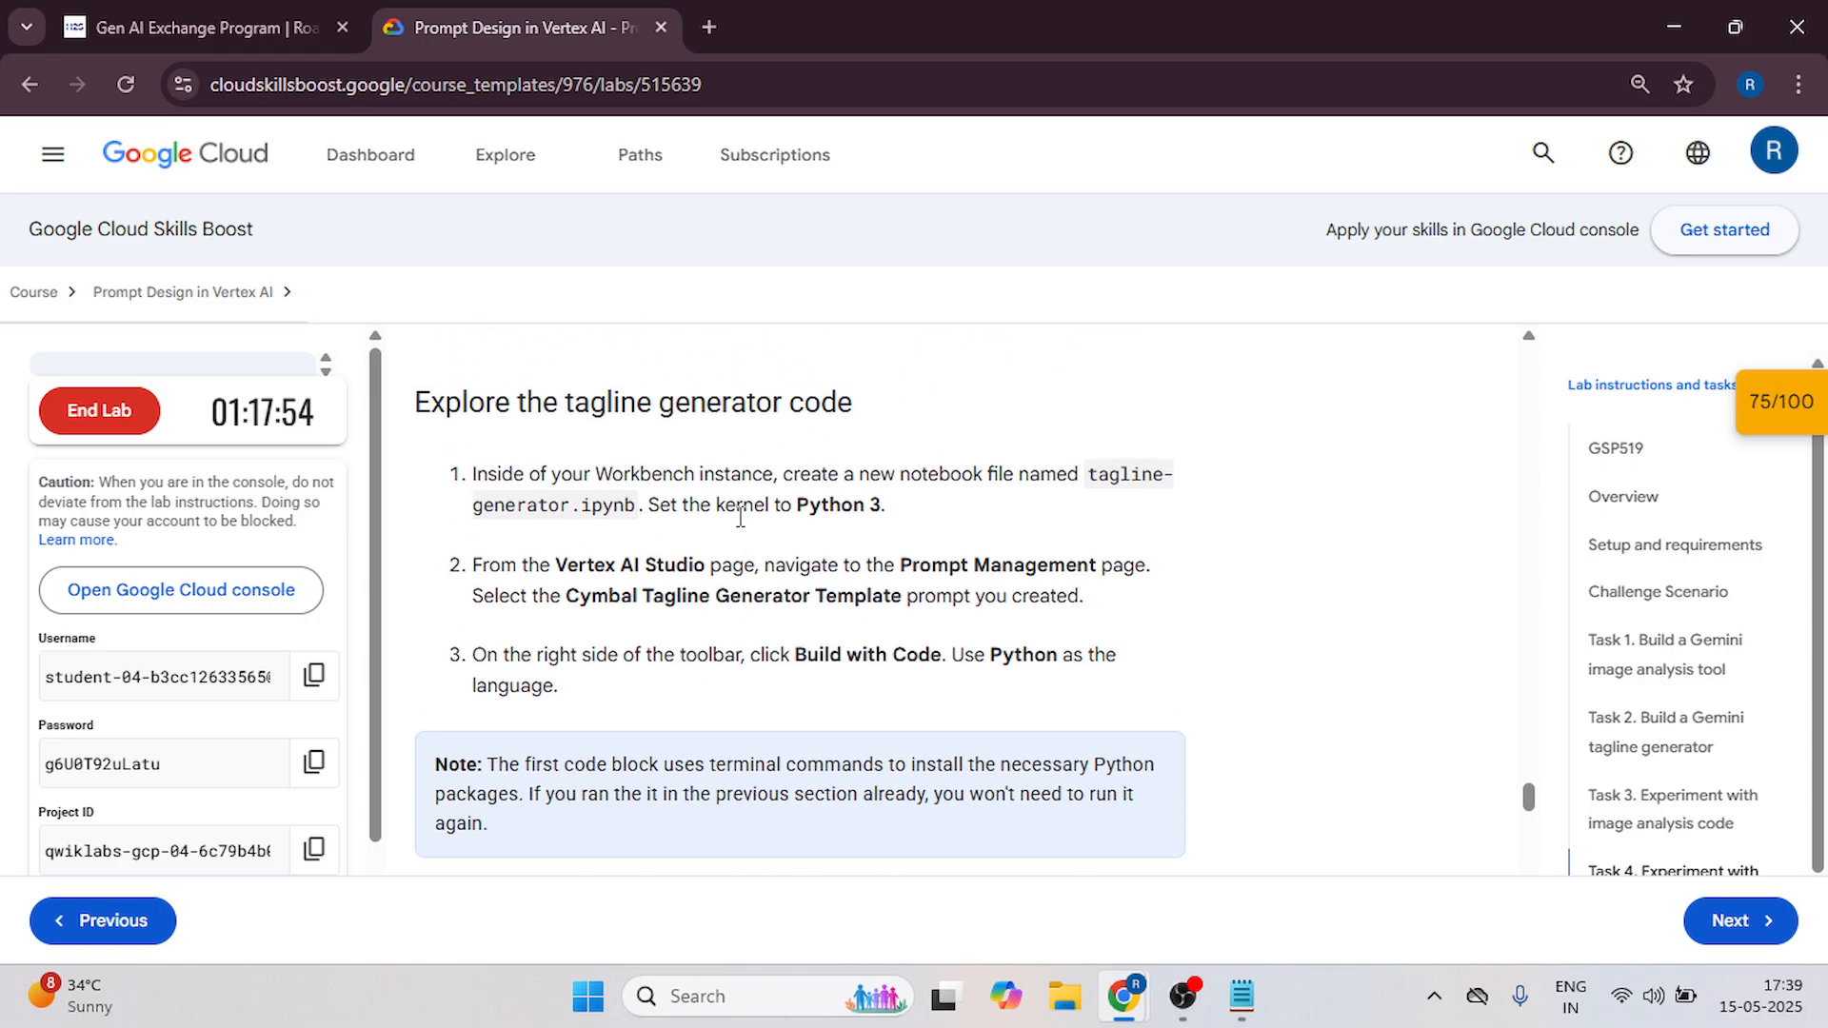
mouse_move(1089, 478)
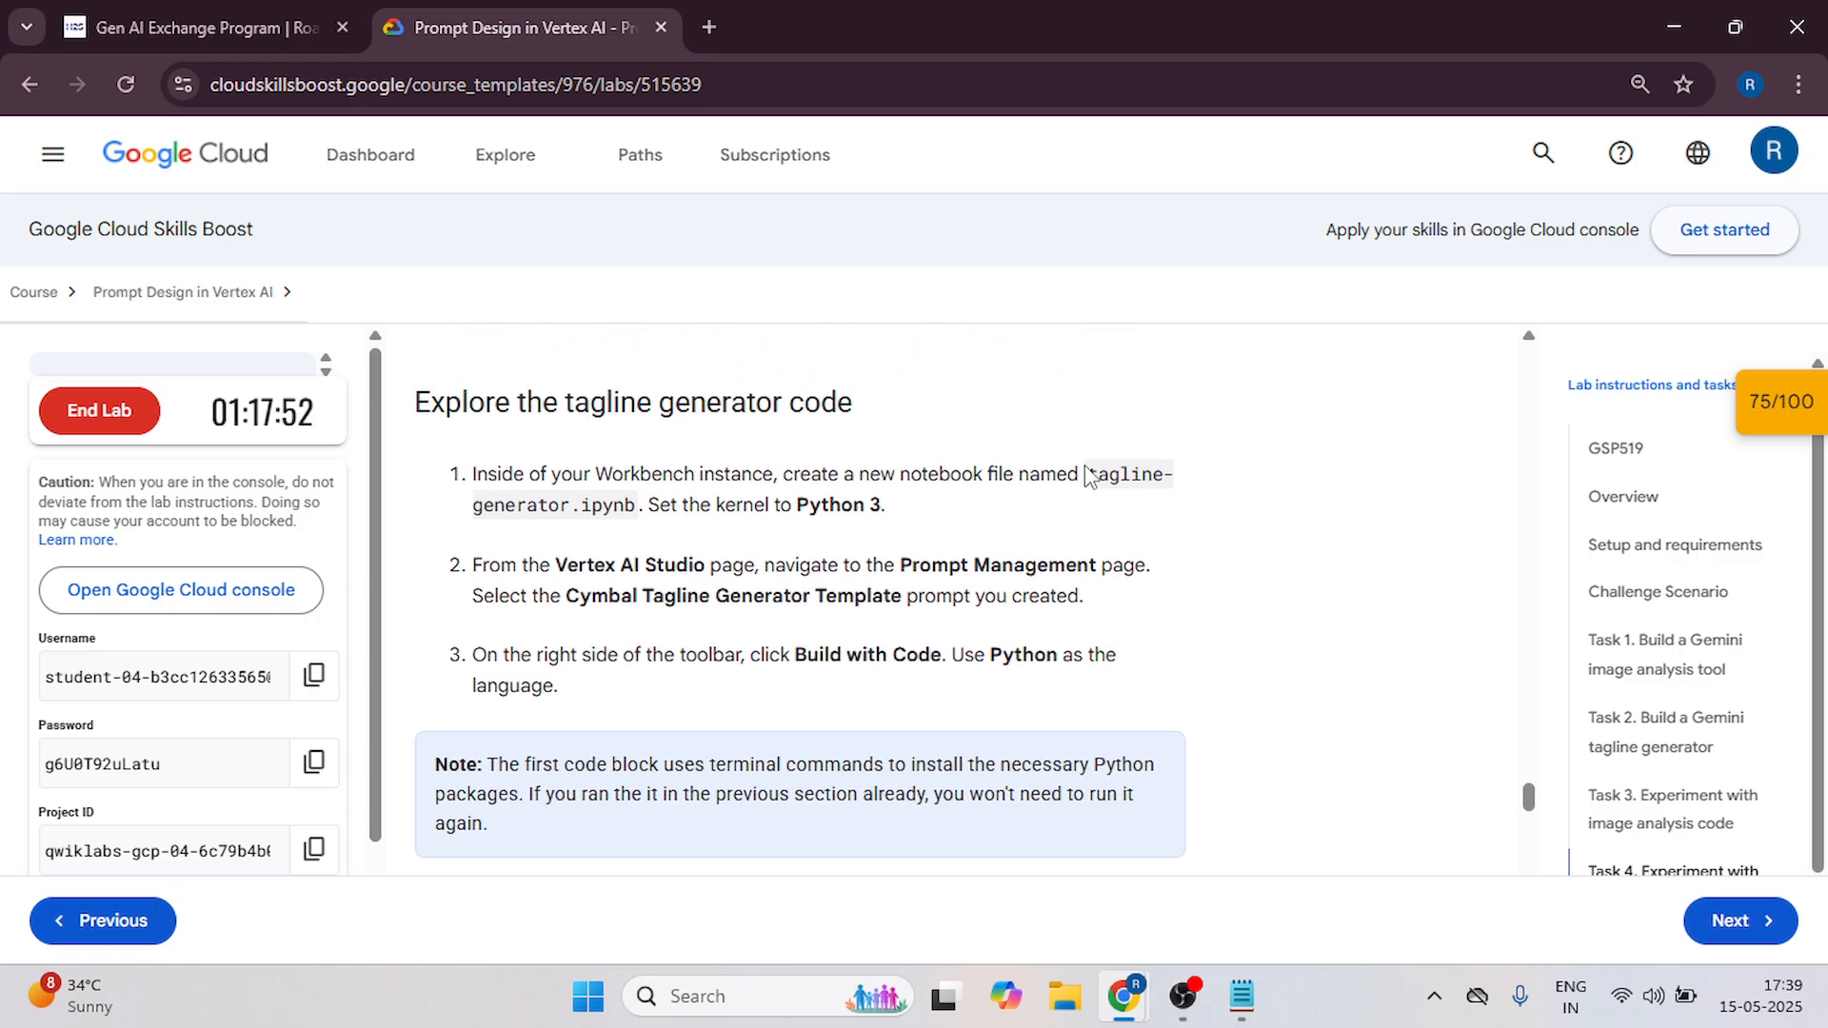
left_click_drag(1084, 475, 636, 503)
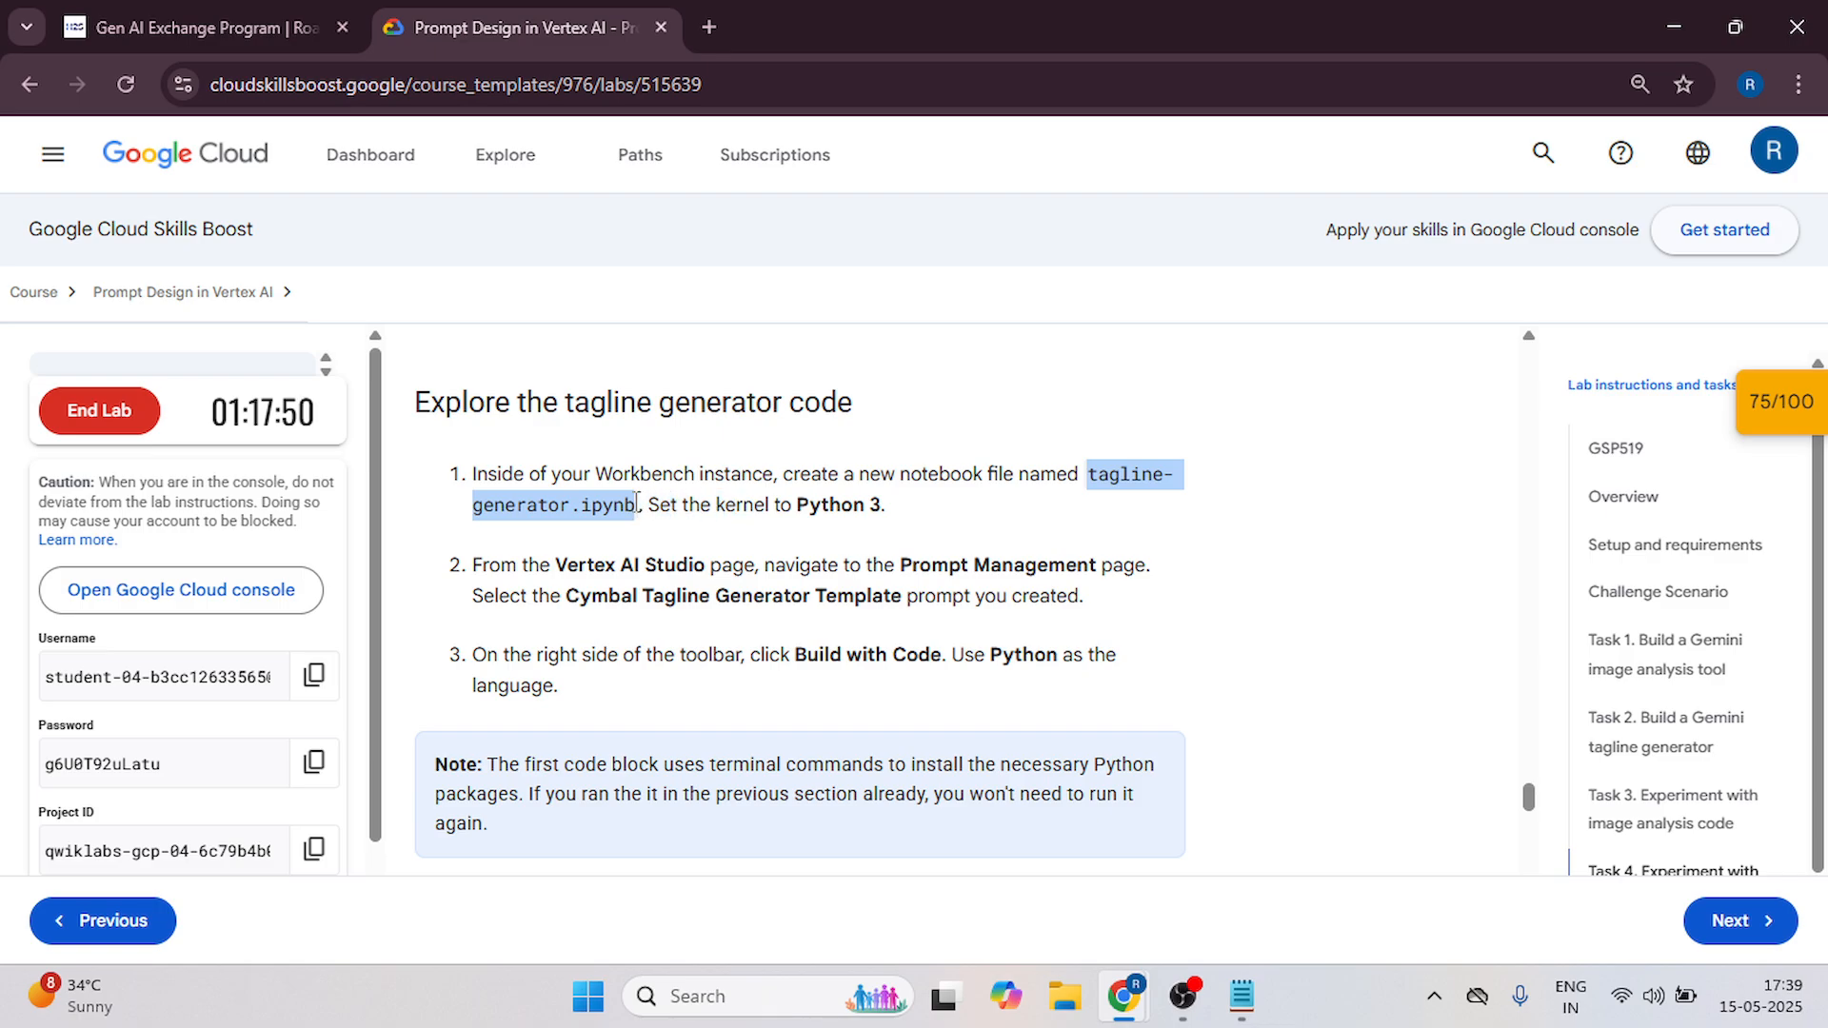
mouse_move(694, 575)
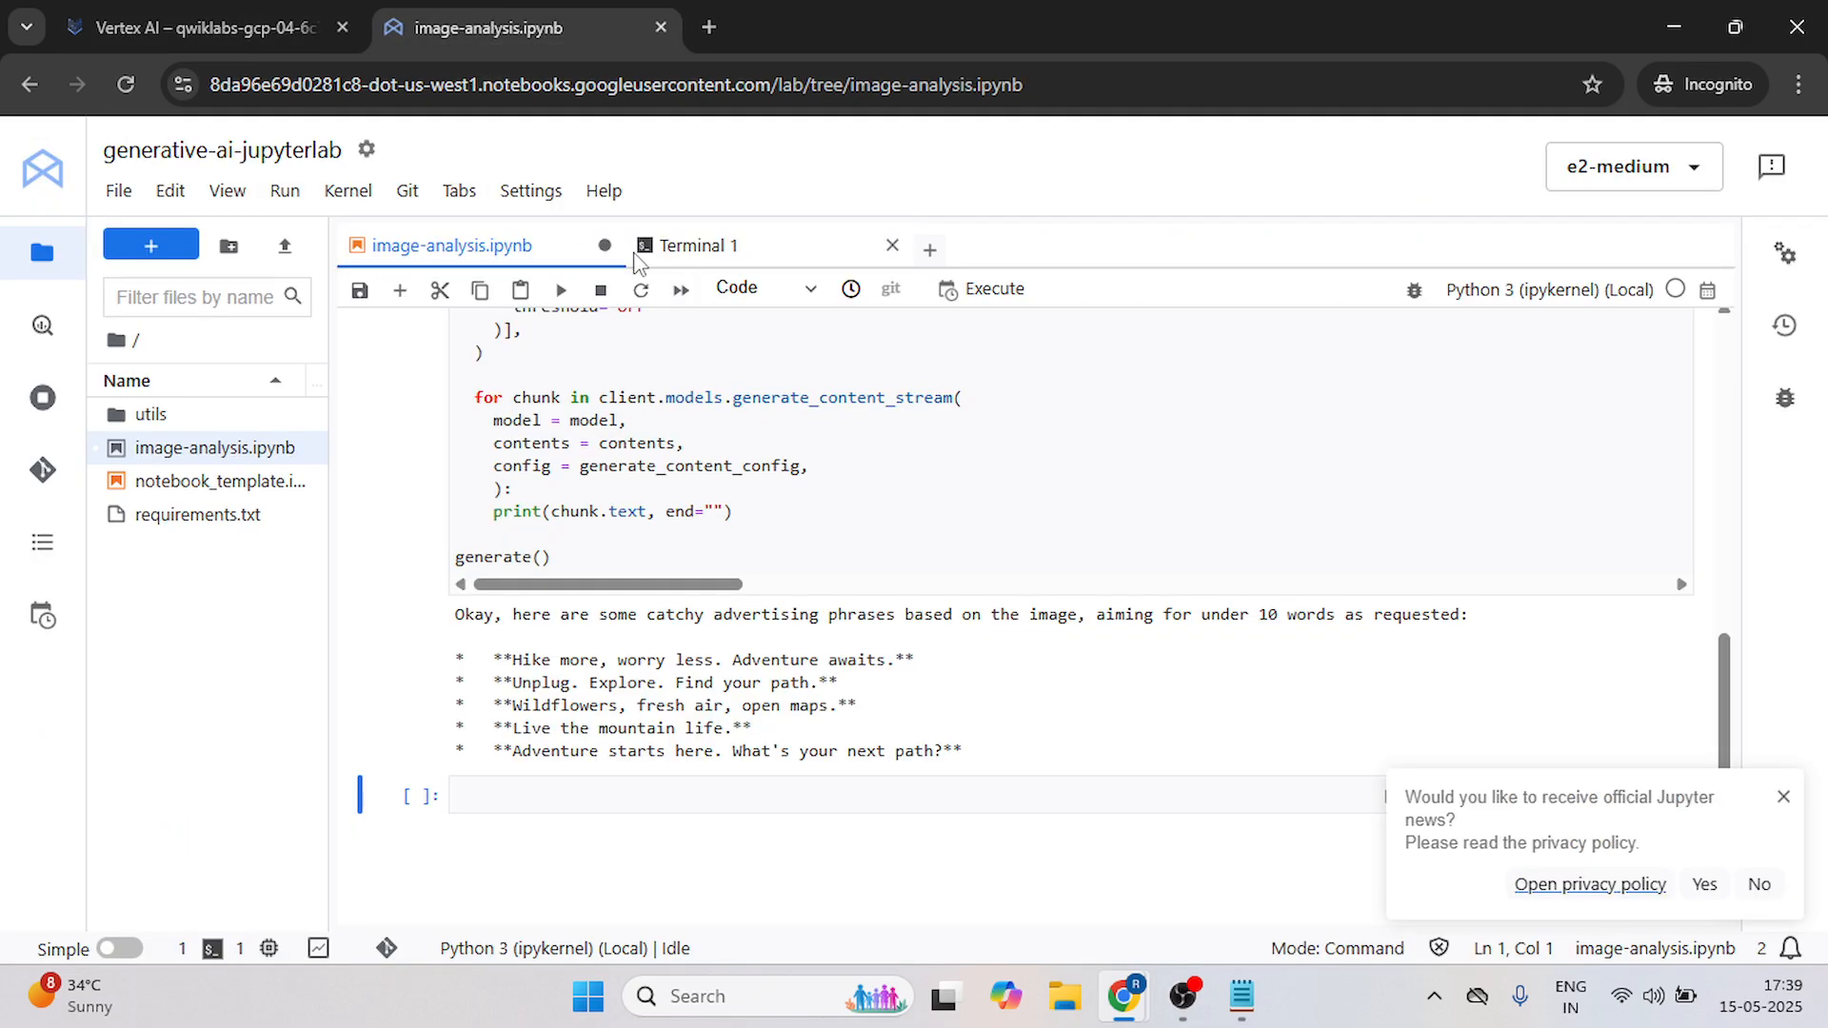
Discard image-analysis.ipynb and create a new Python 3 notebook to be renamed tagline-generator.ipynb.
left_click(891, 246)
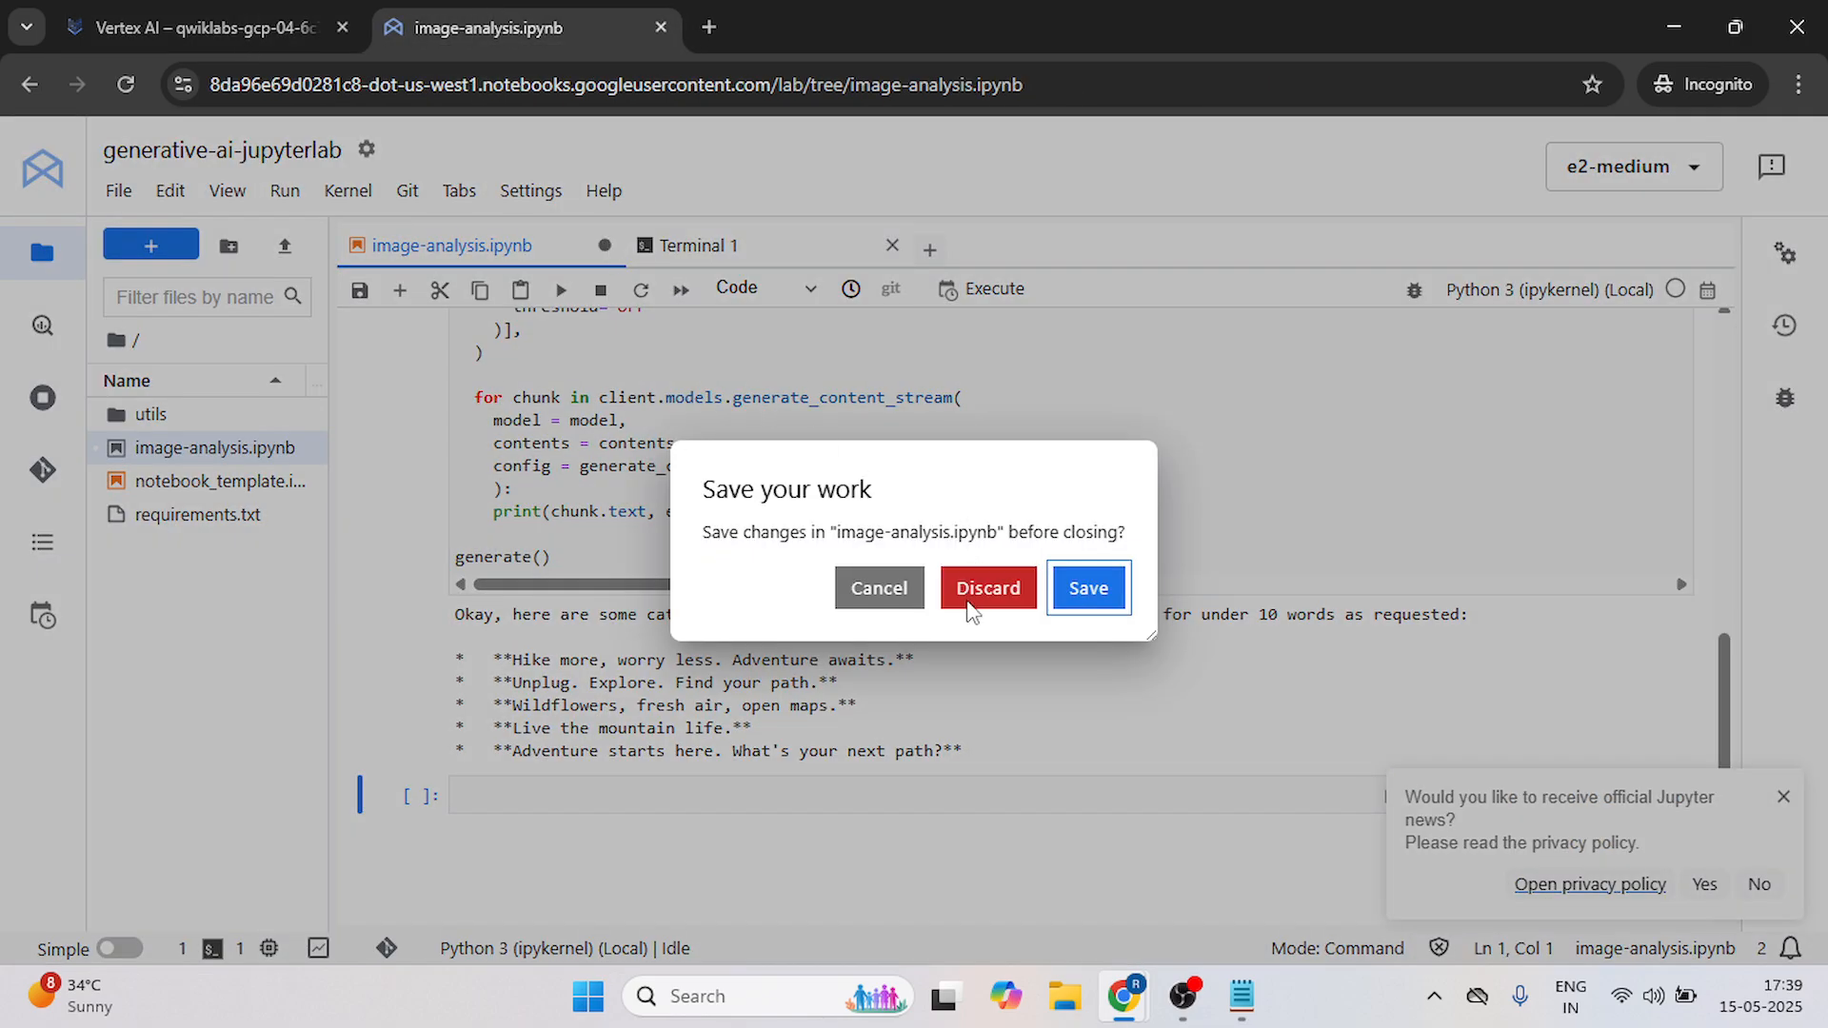
left_click(987, 589)
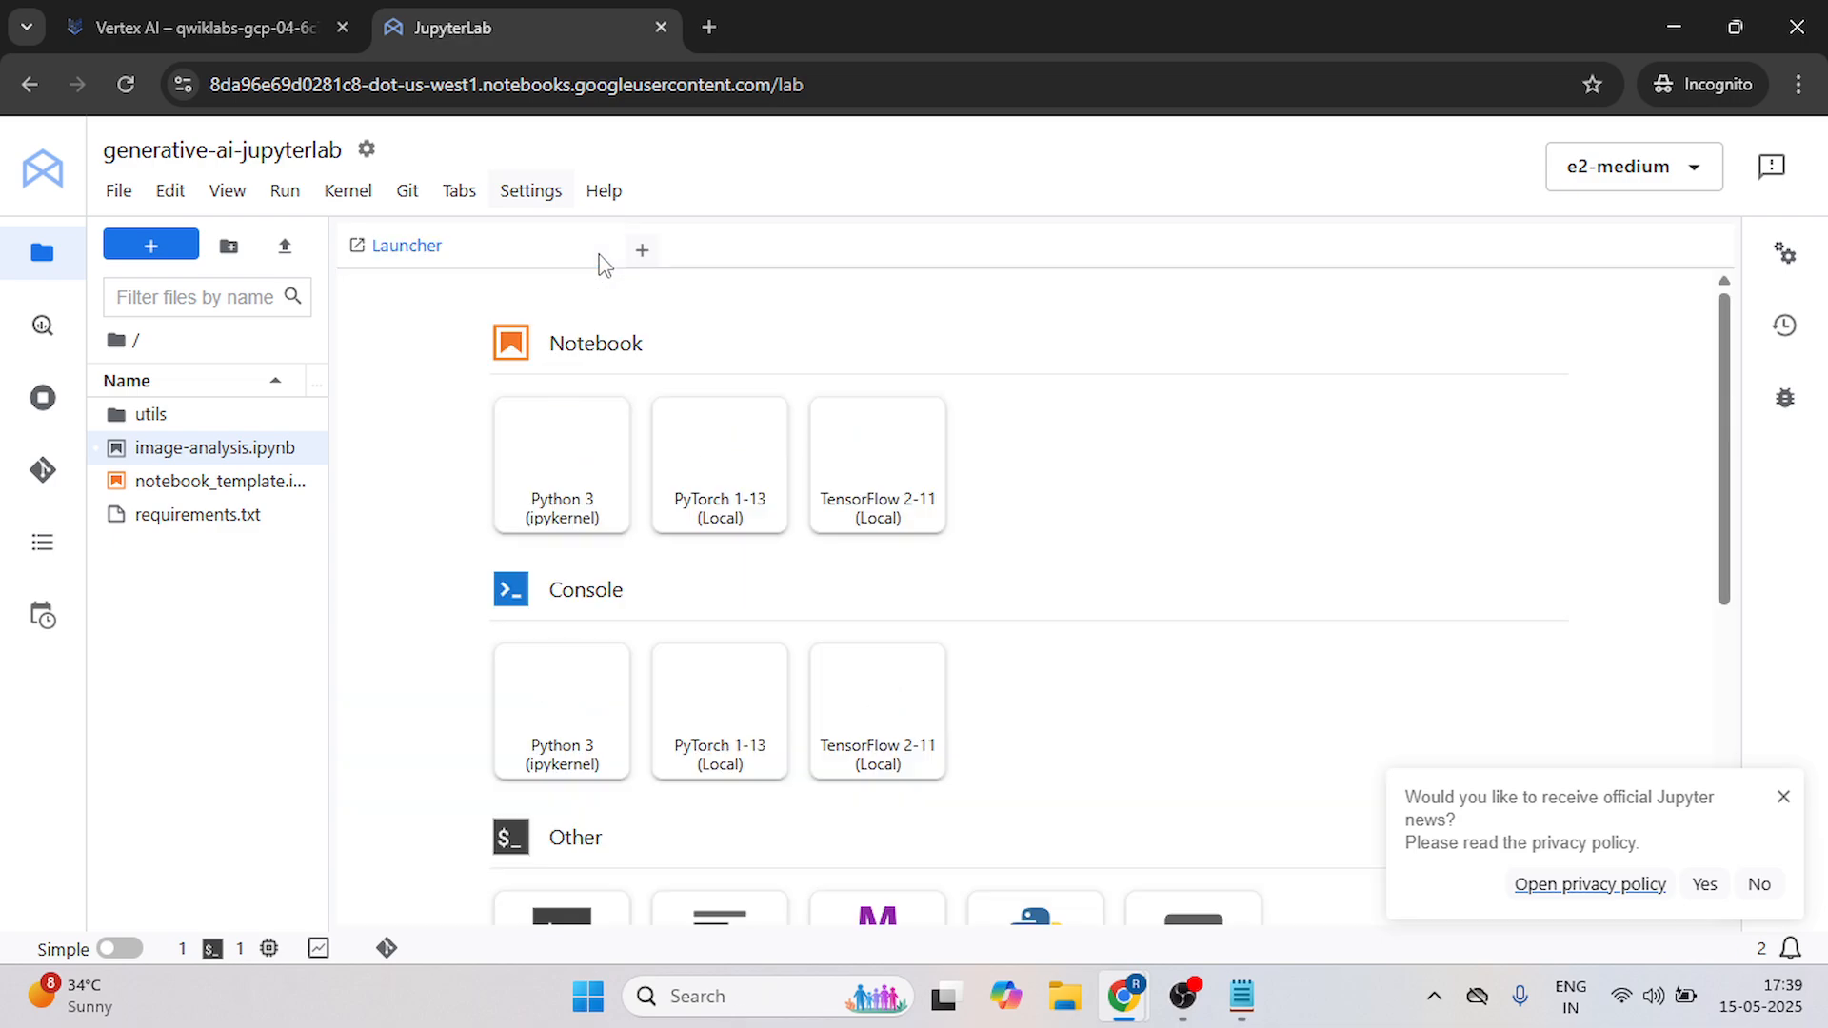
left_click(560, 464)
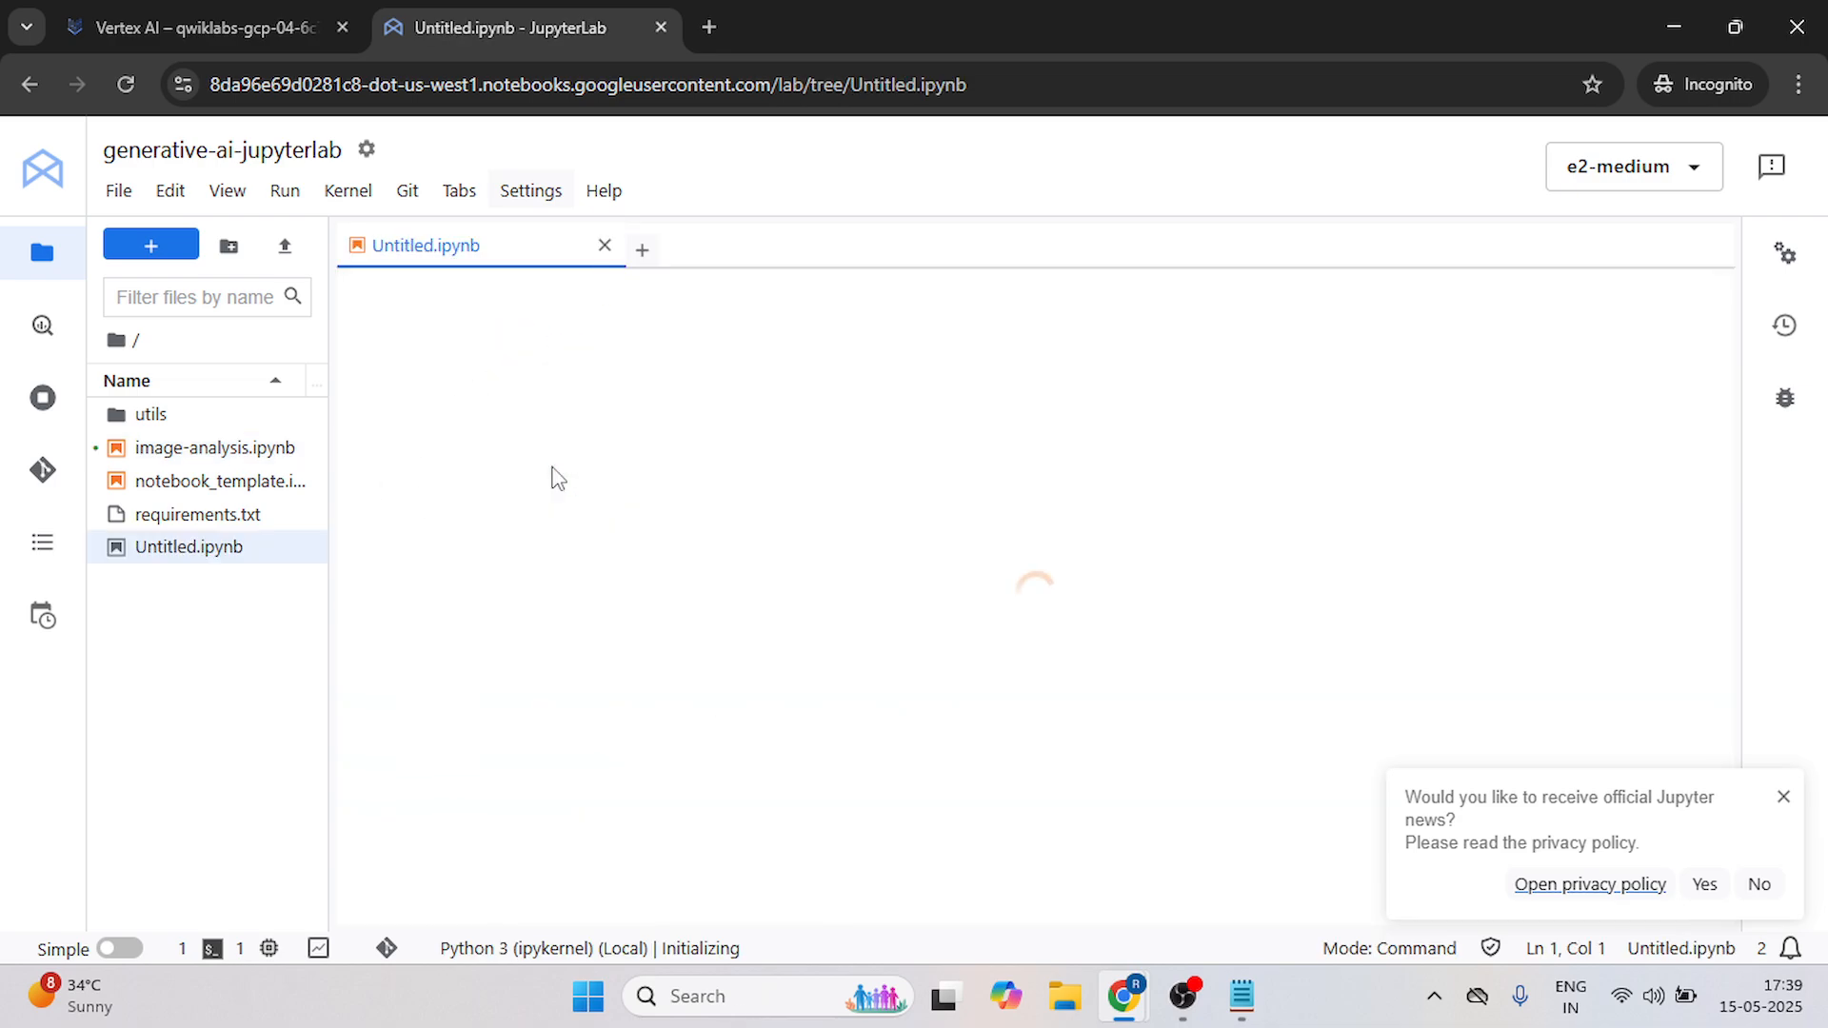
right_click(189, 547)
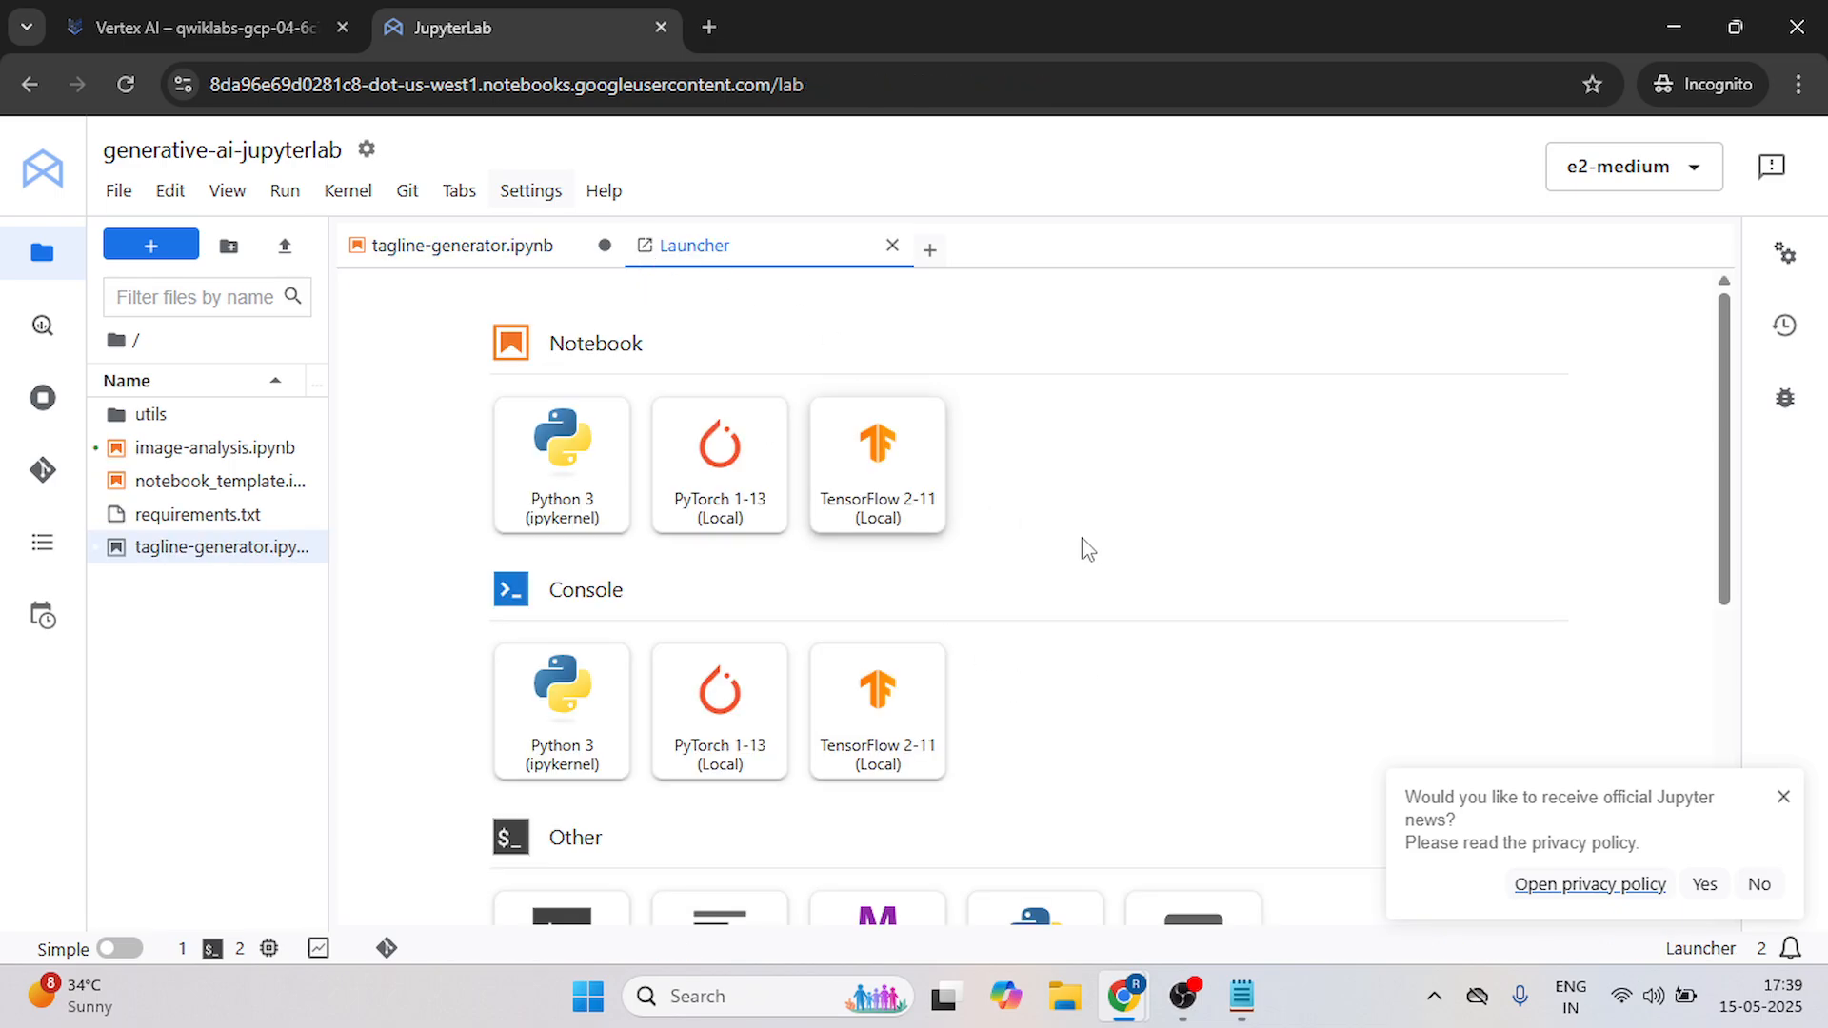
left_click(198, 27)
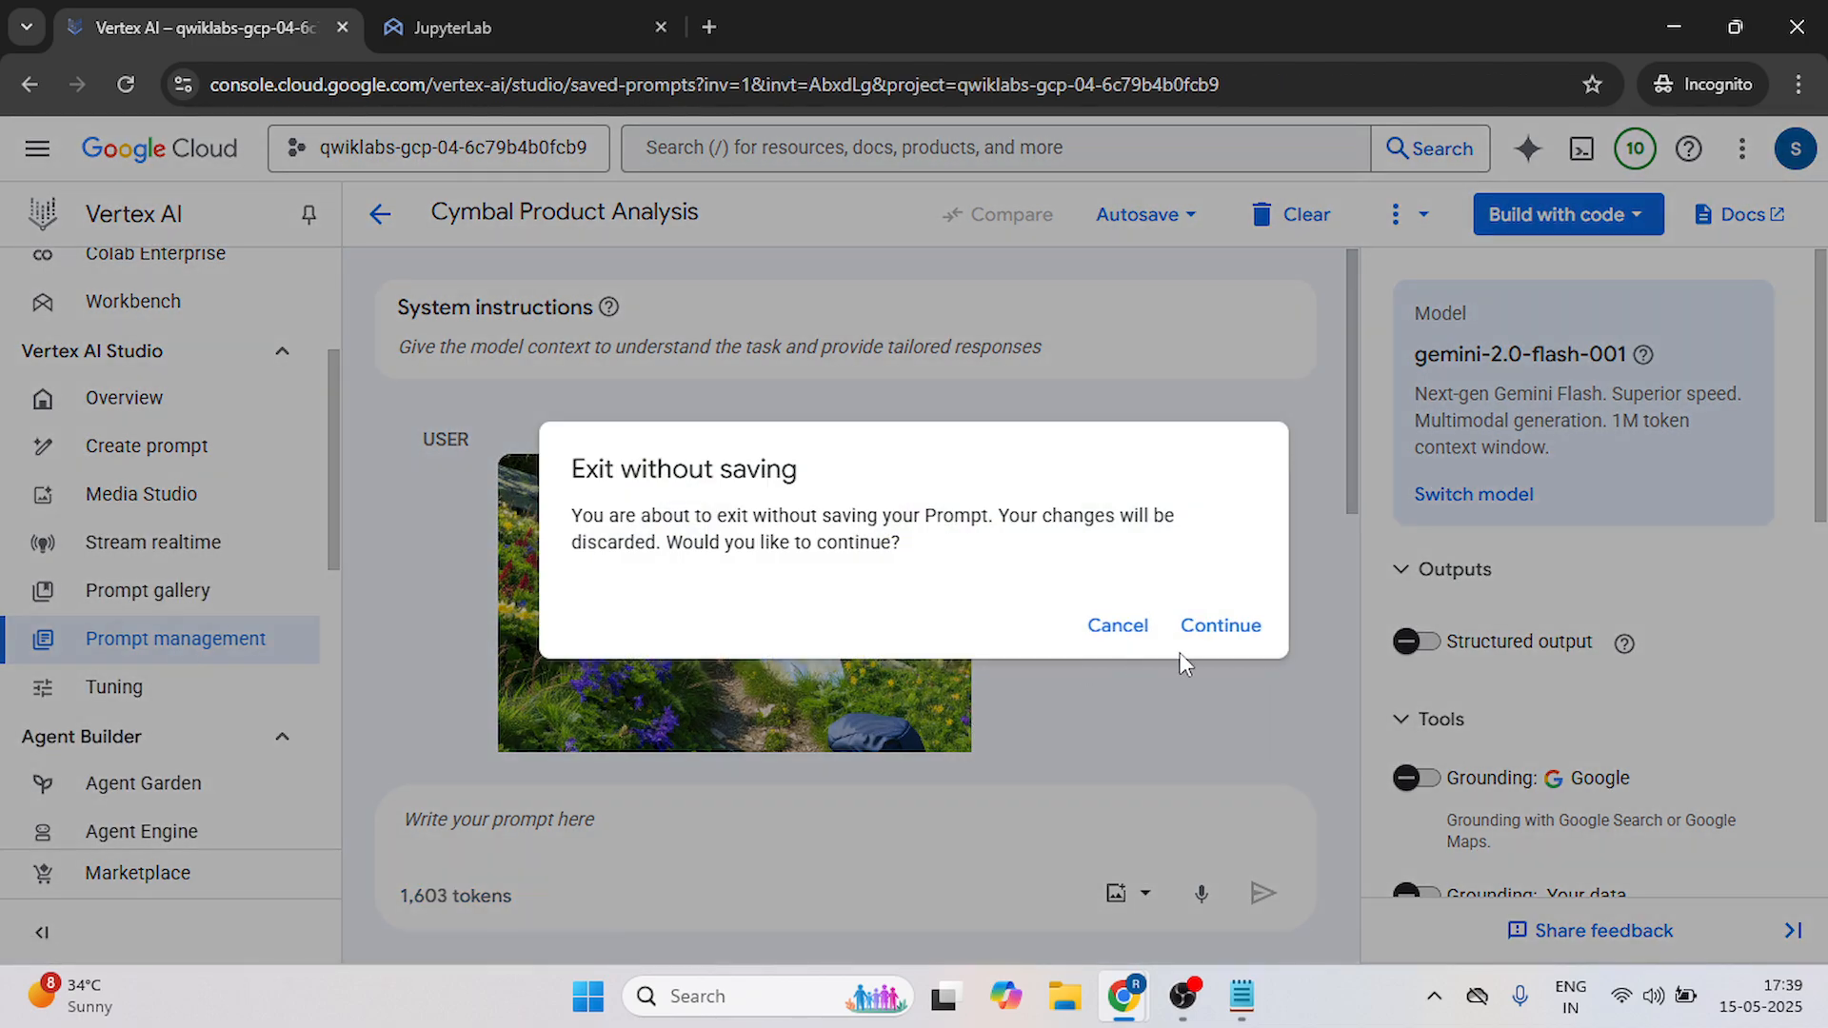
Exit the product analysis prompt unsaved and get the code for Tagline Generation for Outdoor Gear.
left_click(1220, 627)
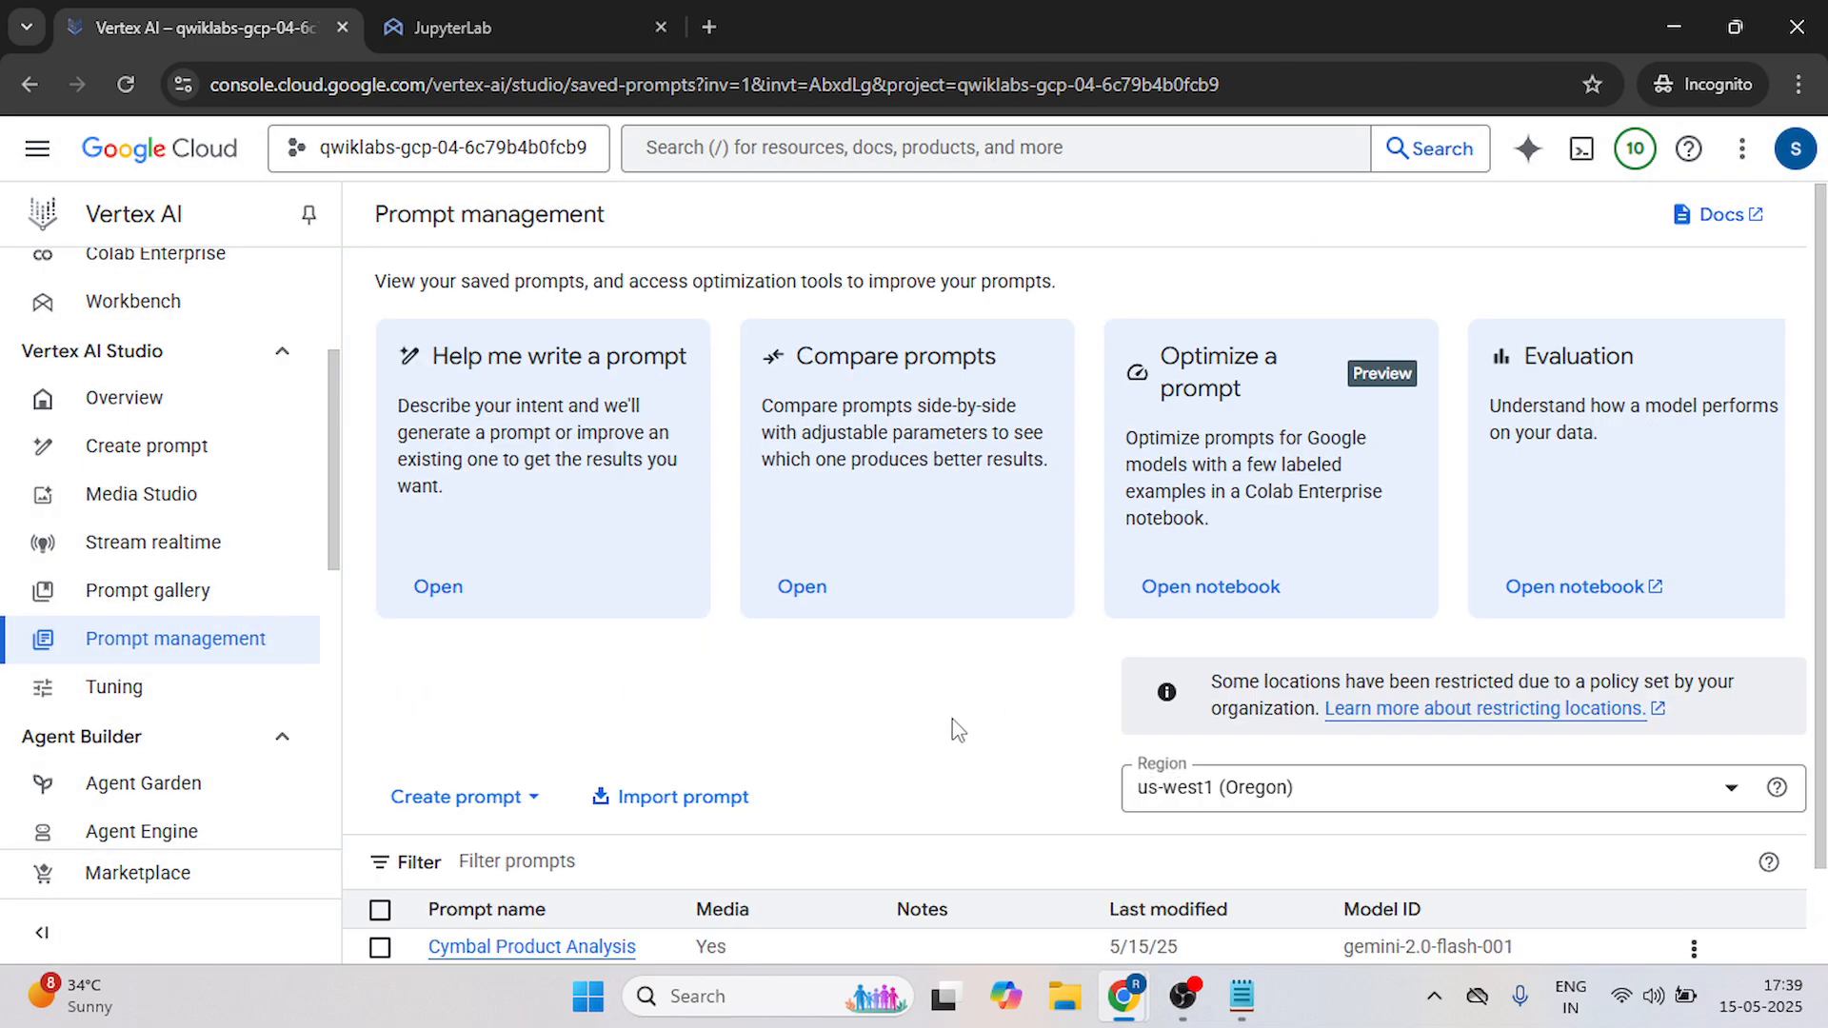
scroll("down", 3)
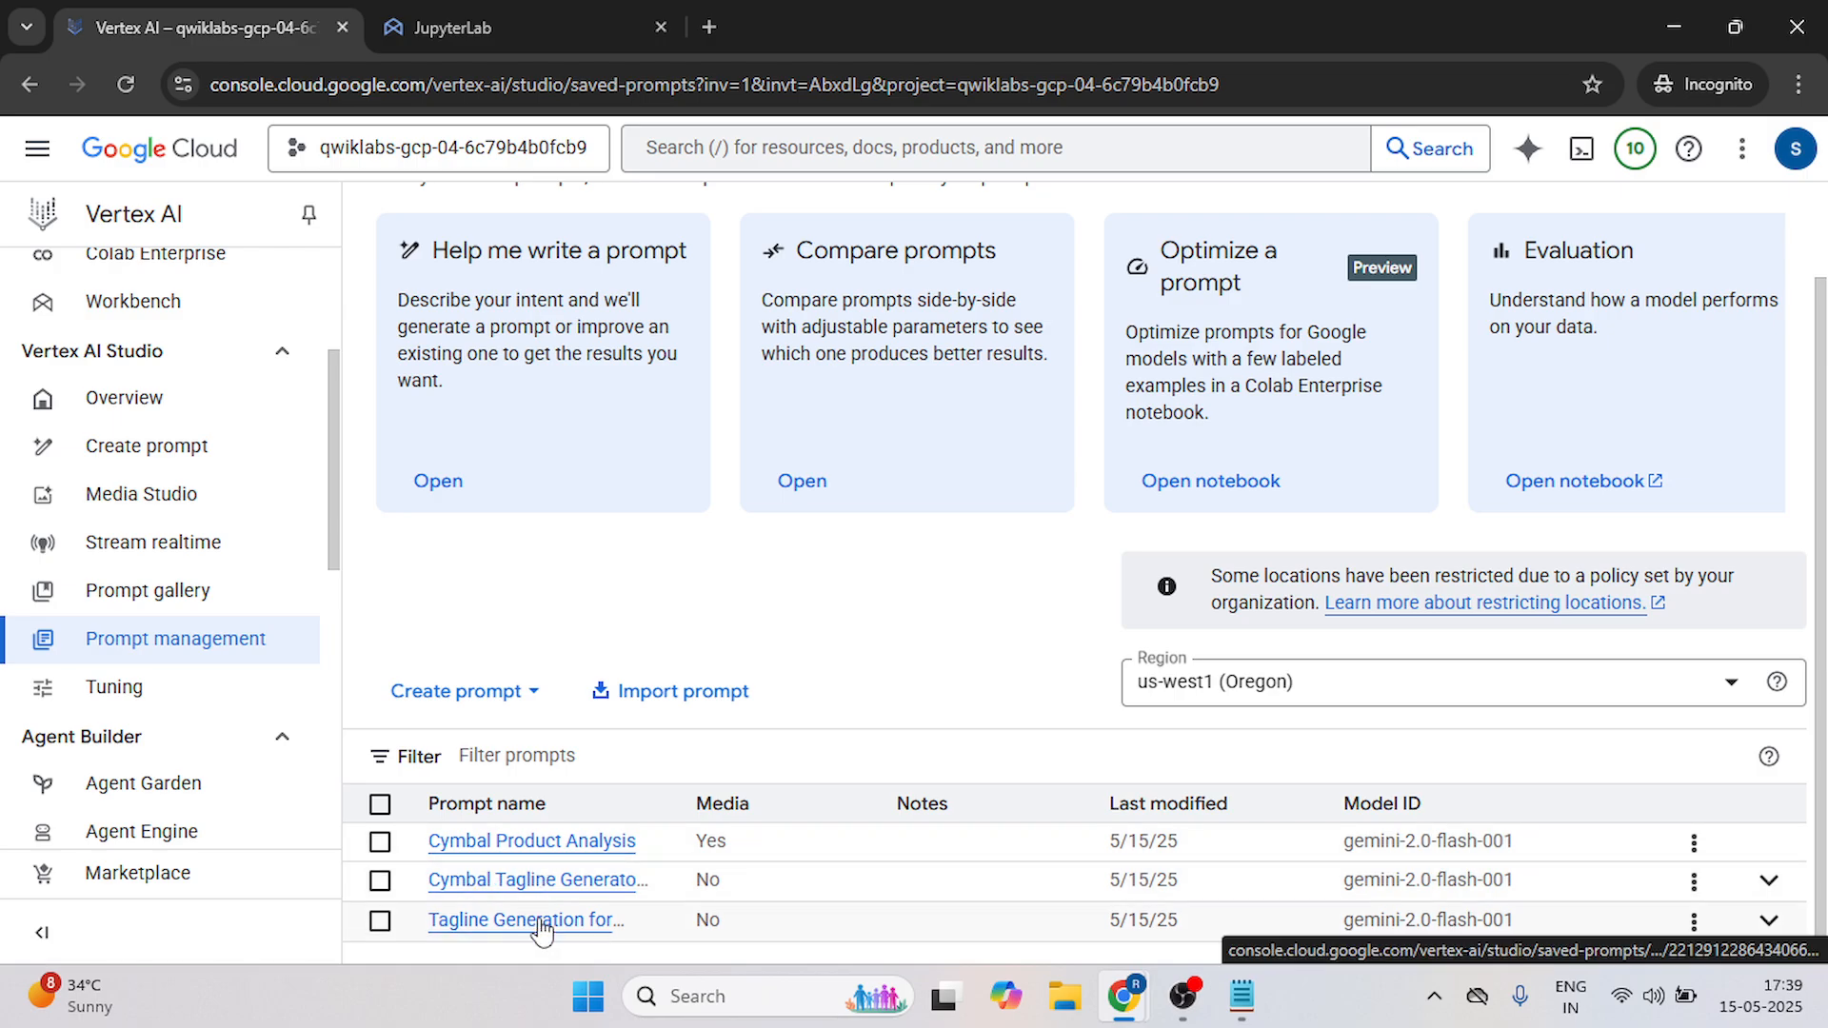
left_click(526, 919)
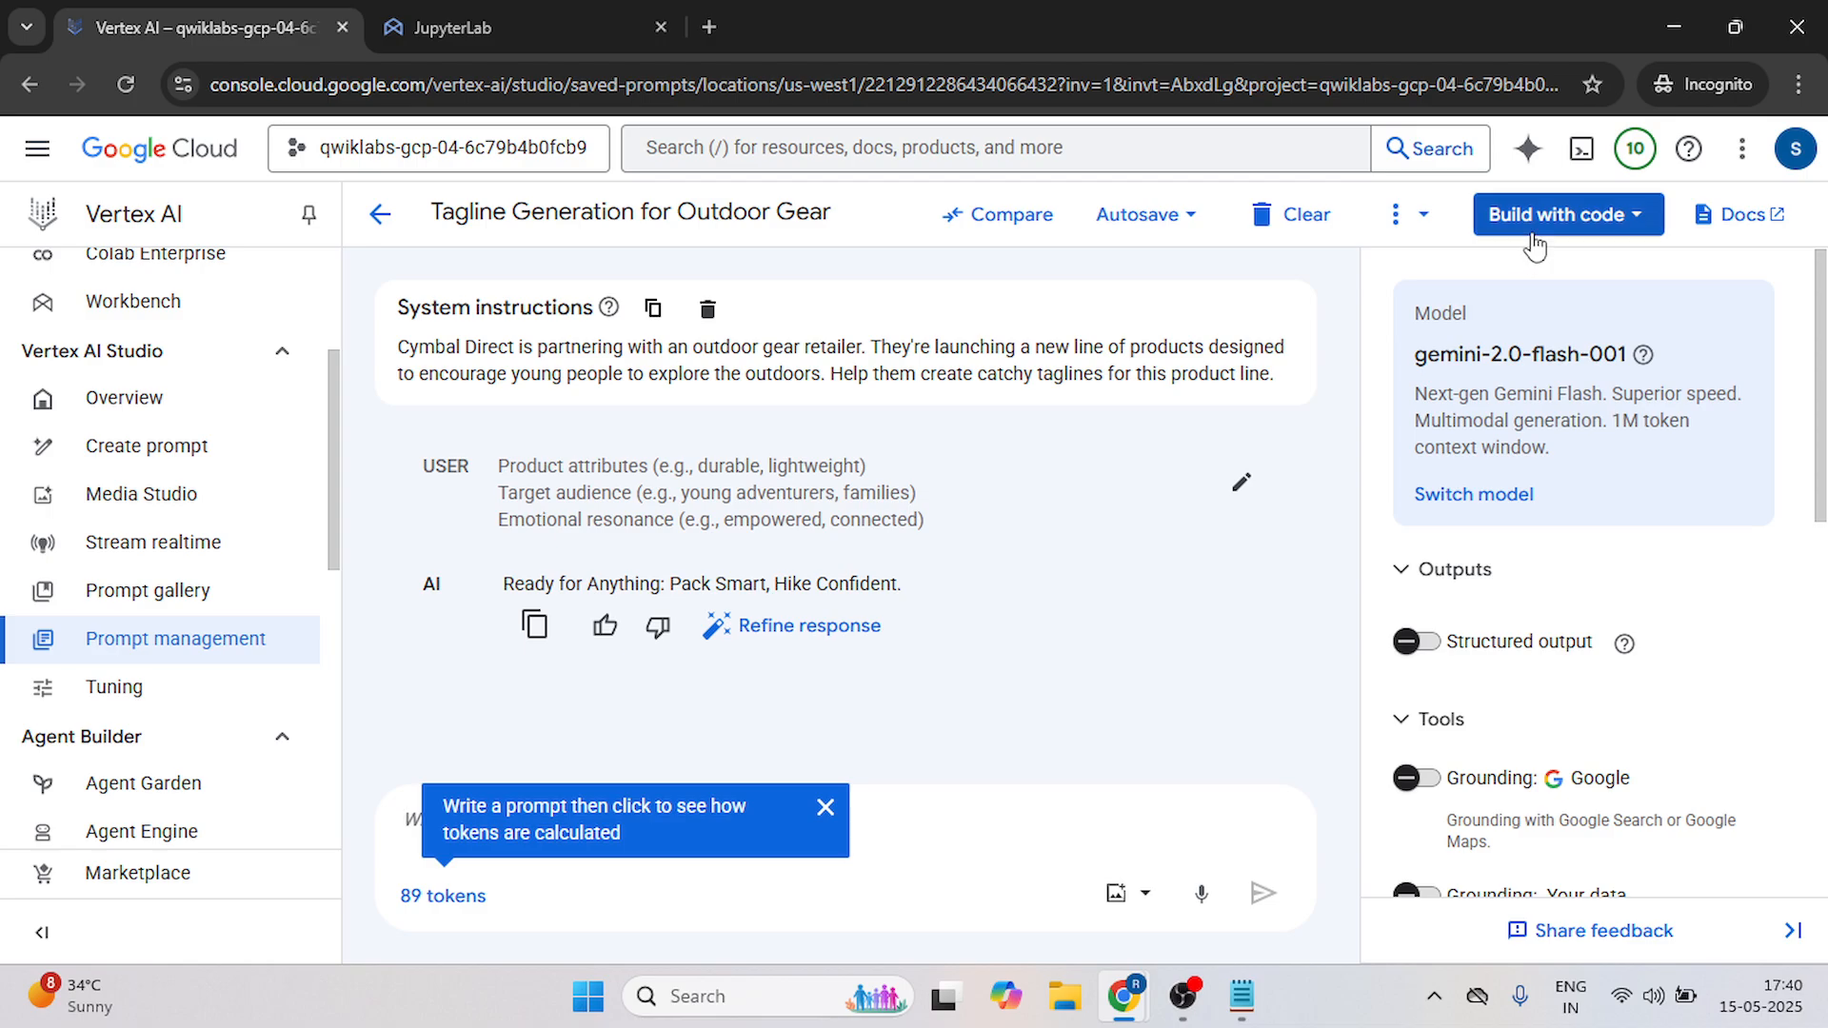
left_click(1567, 215)
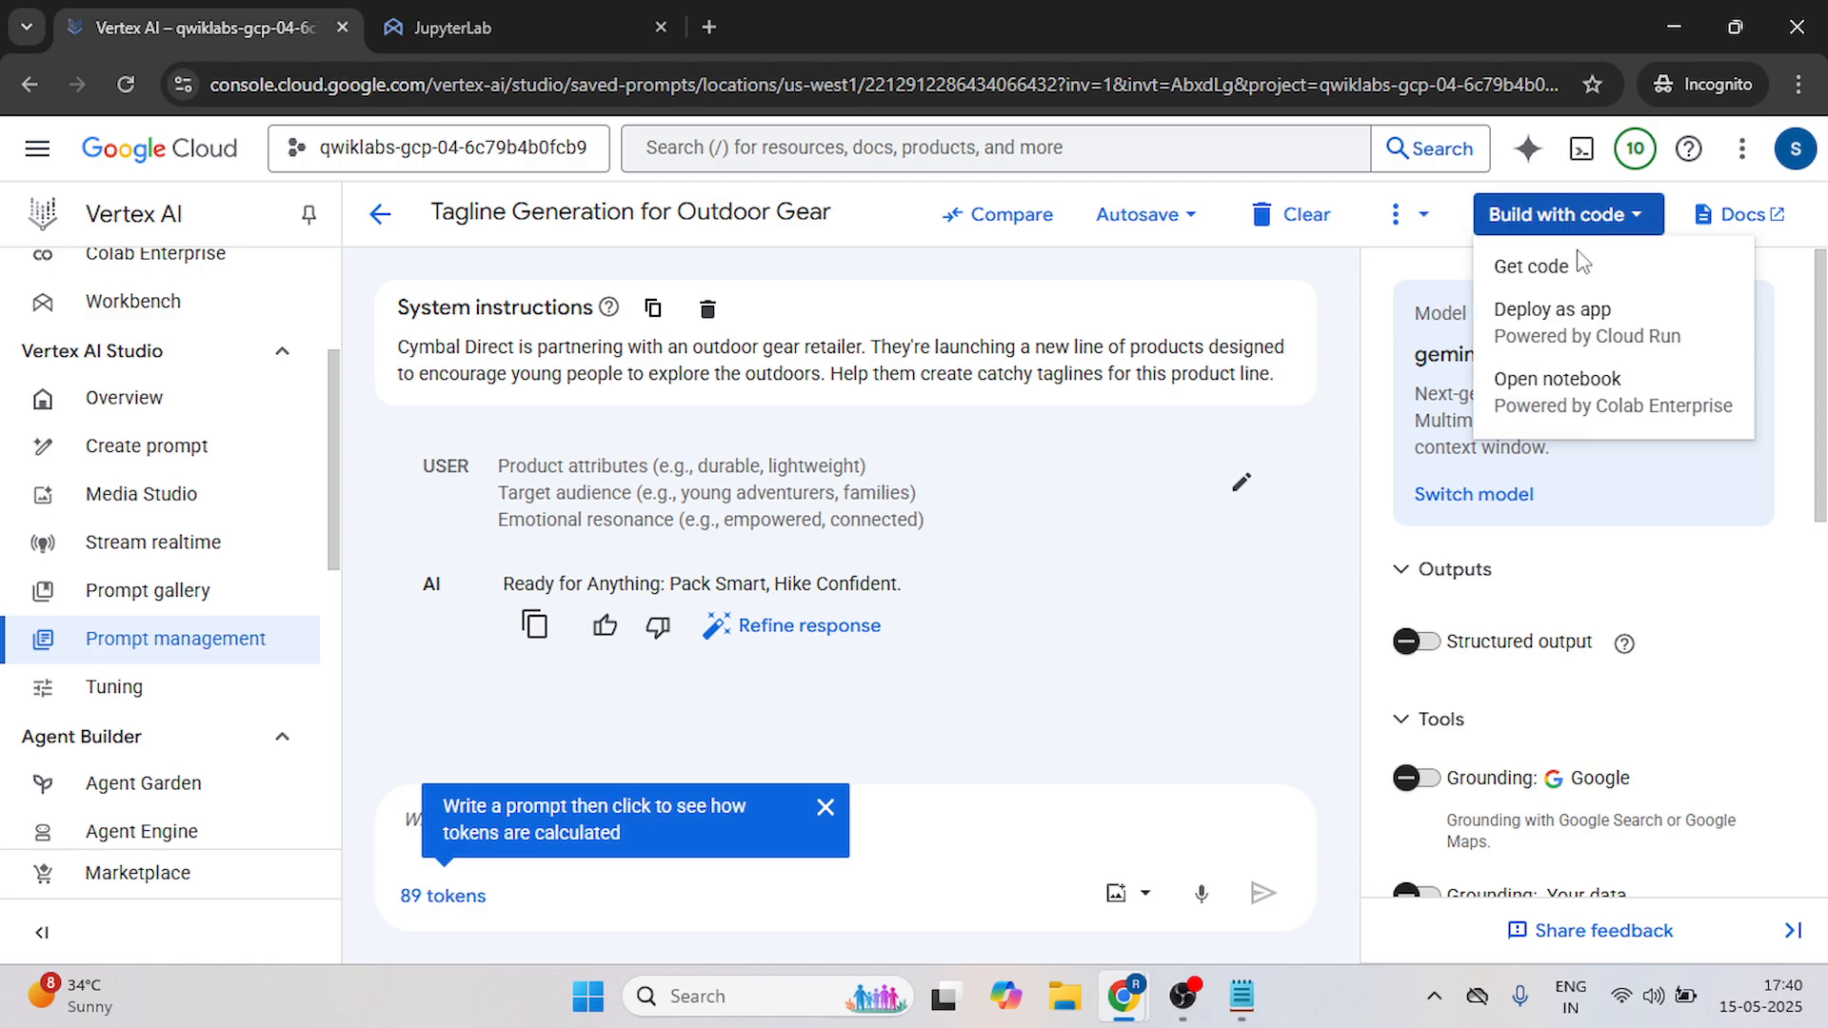
left_click(1532, 266)
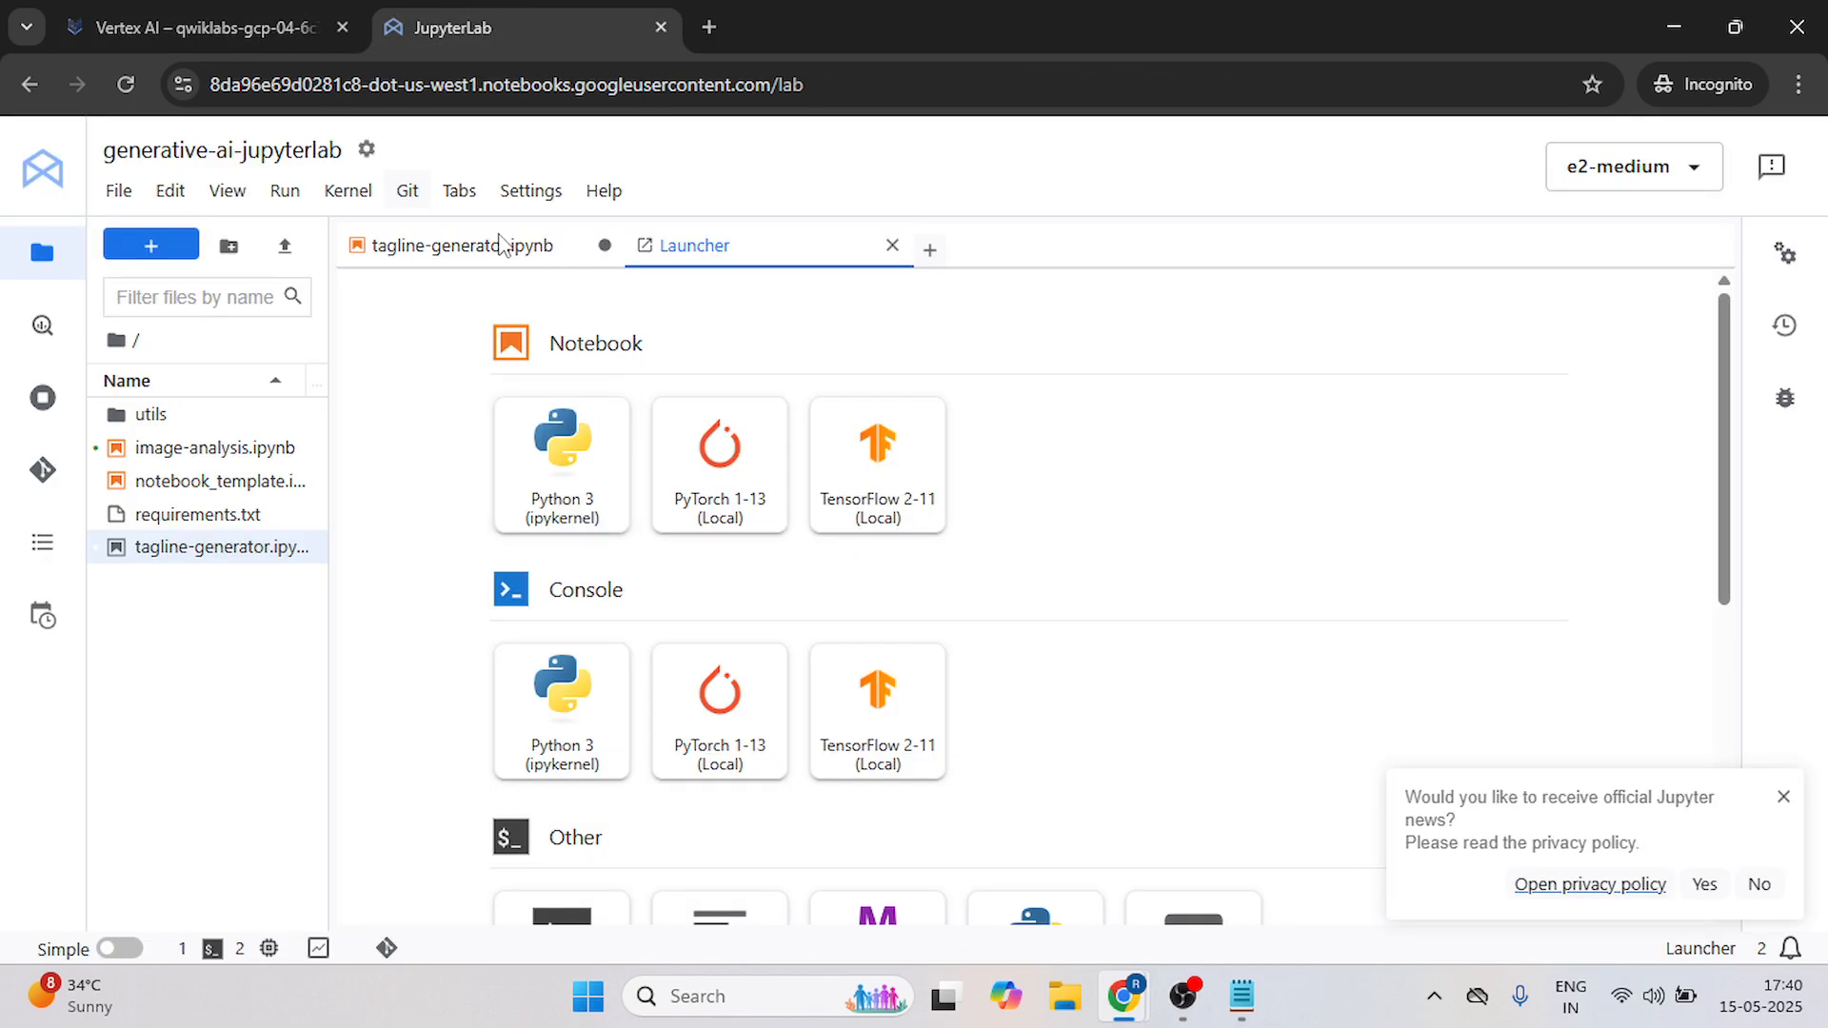
scroll("down", 3)
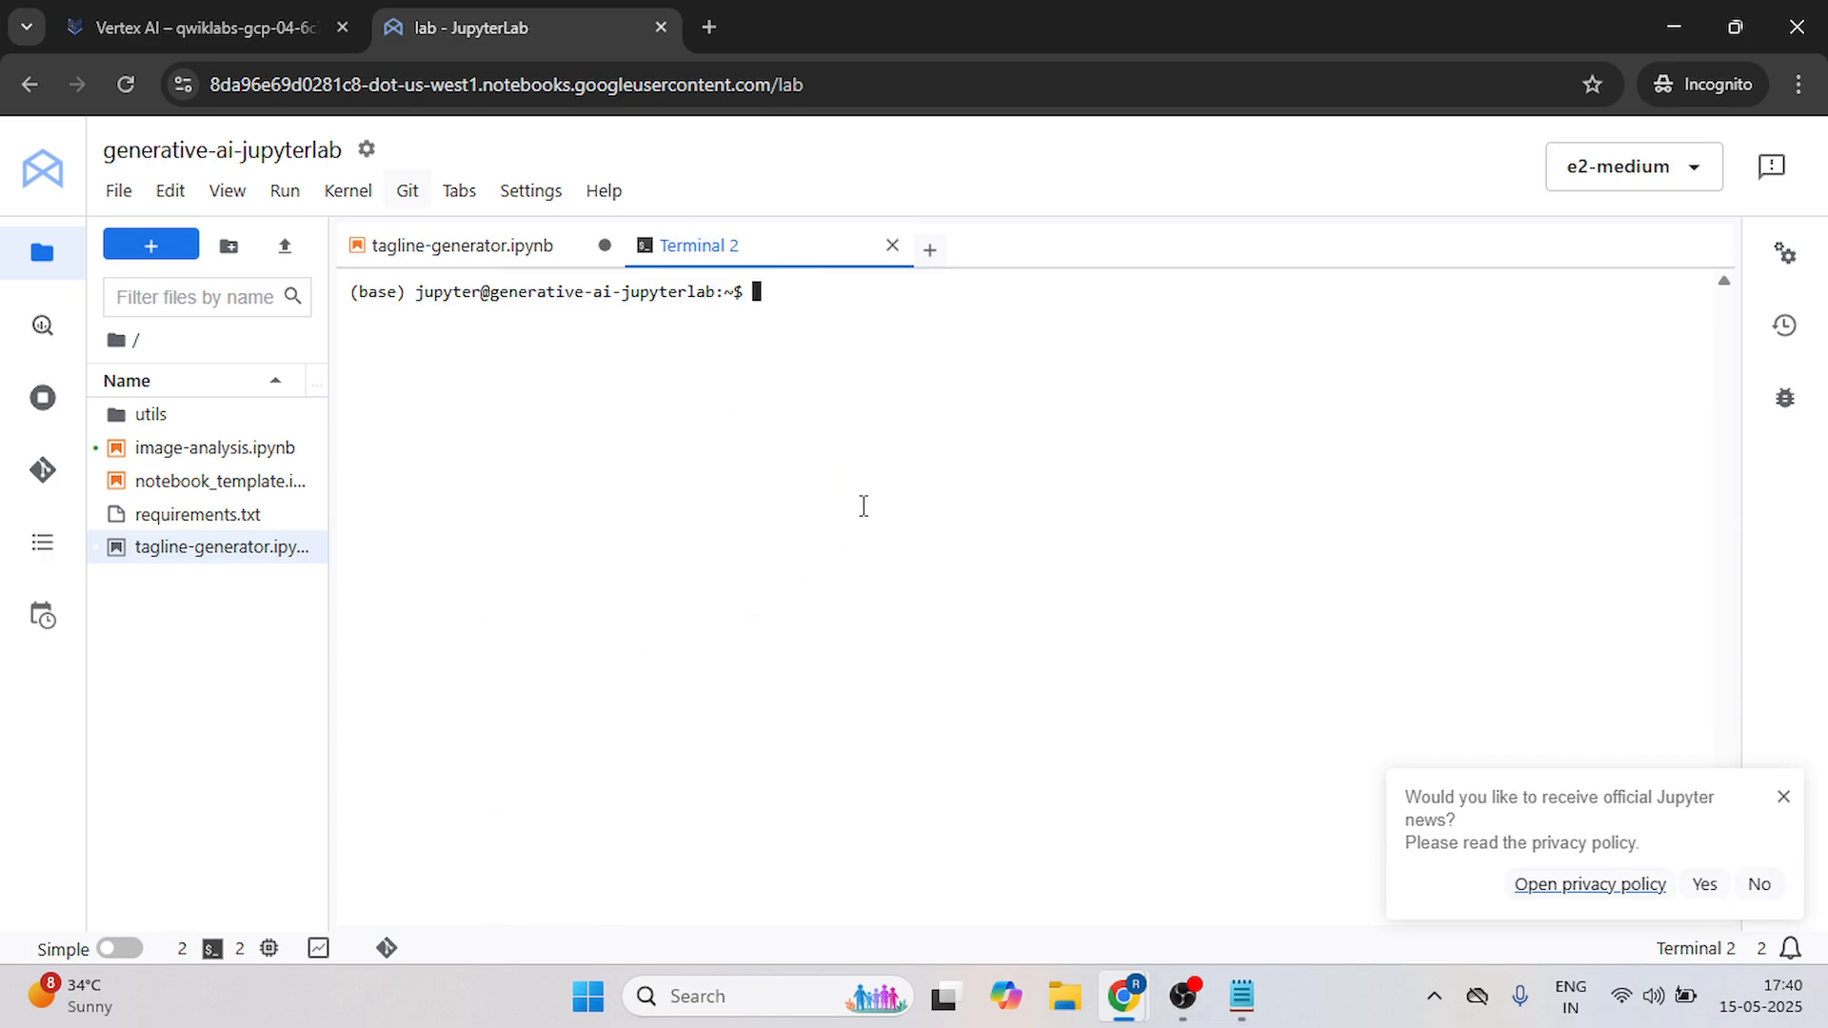
mouse_move(952, 361)
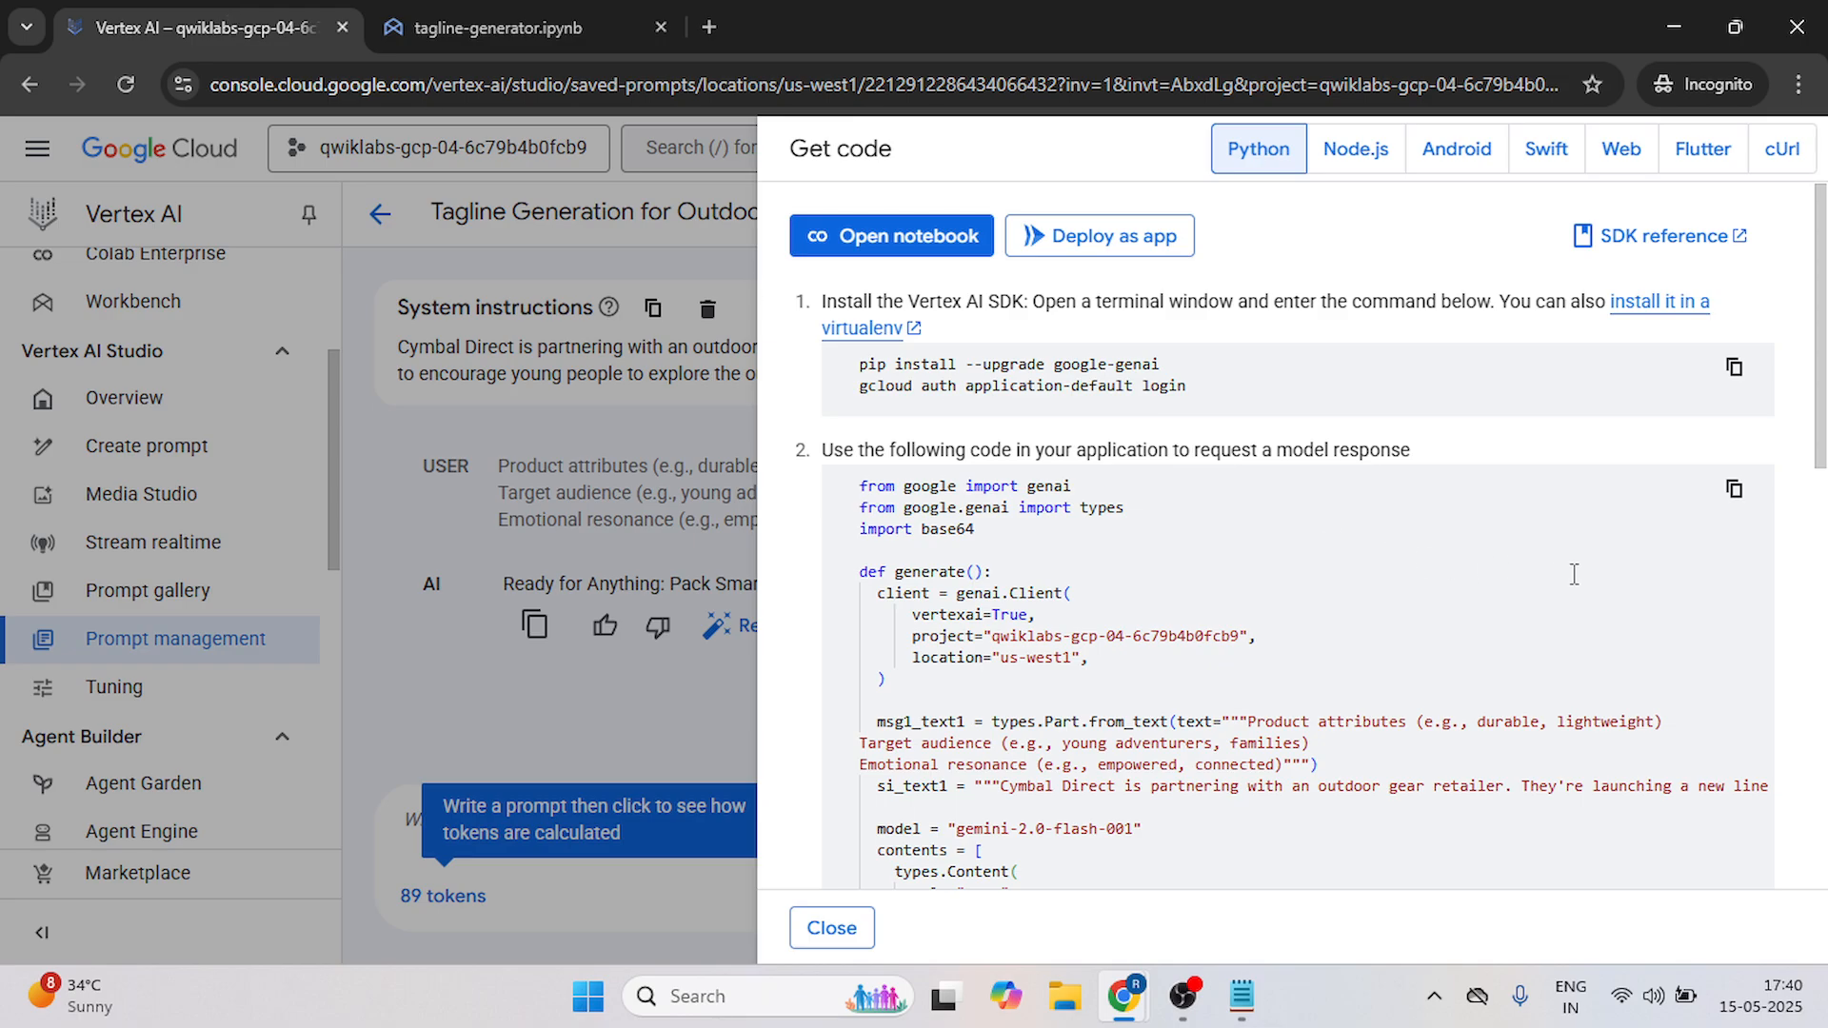
Paste the tagline prompt's Python code into the first cell of tagline-generator.ipynb.
left_click(513, 27)
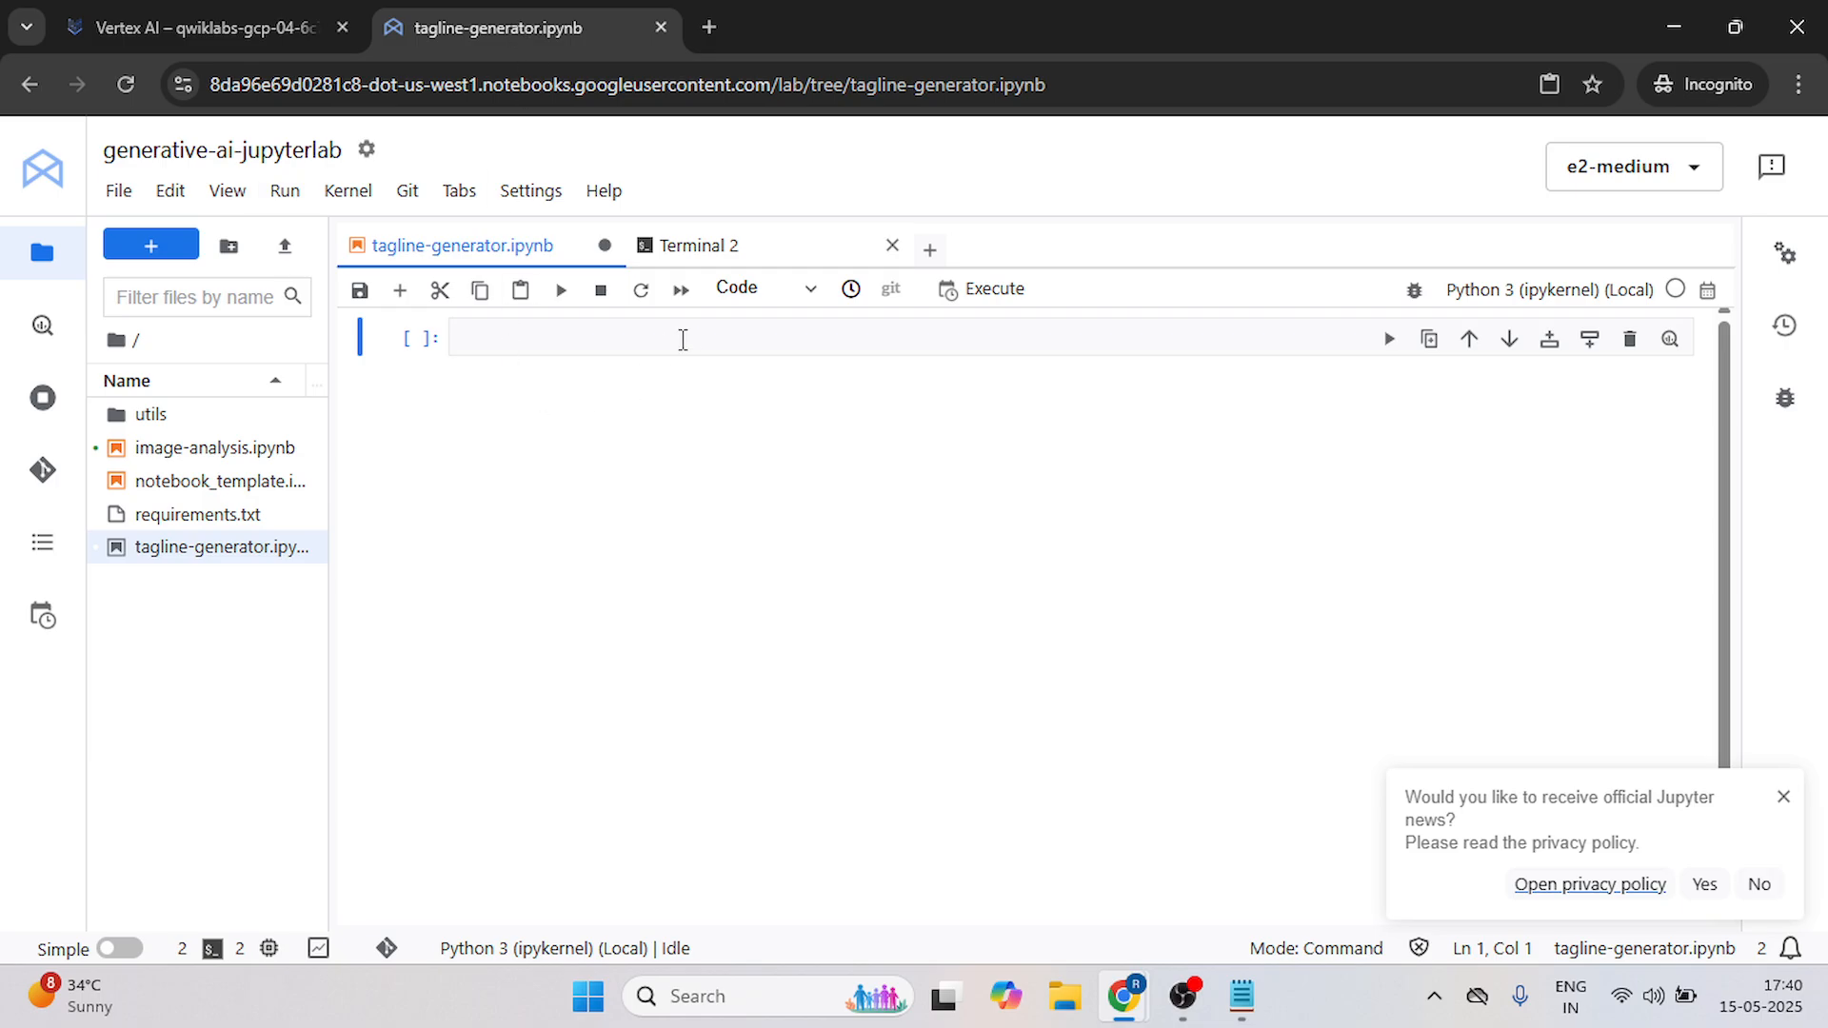
left_click(682, 339)
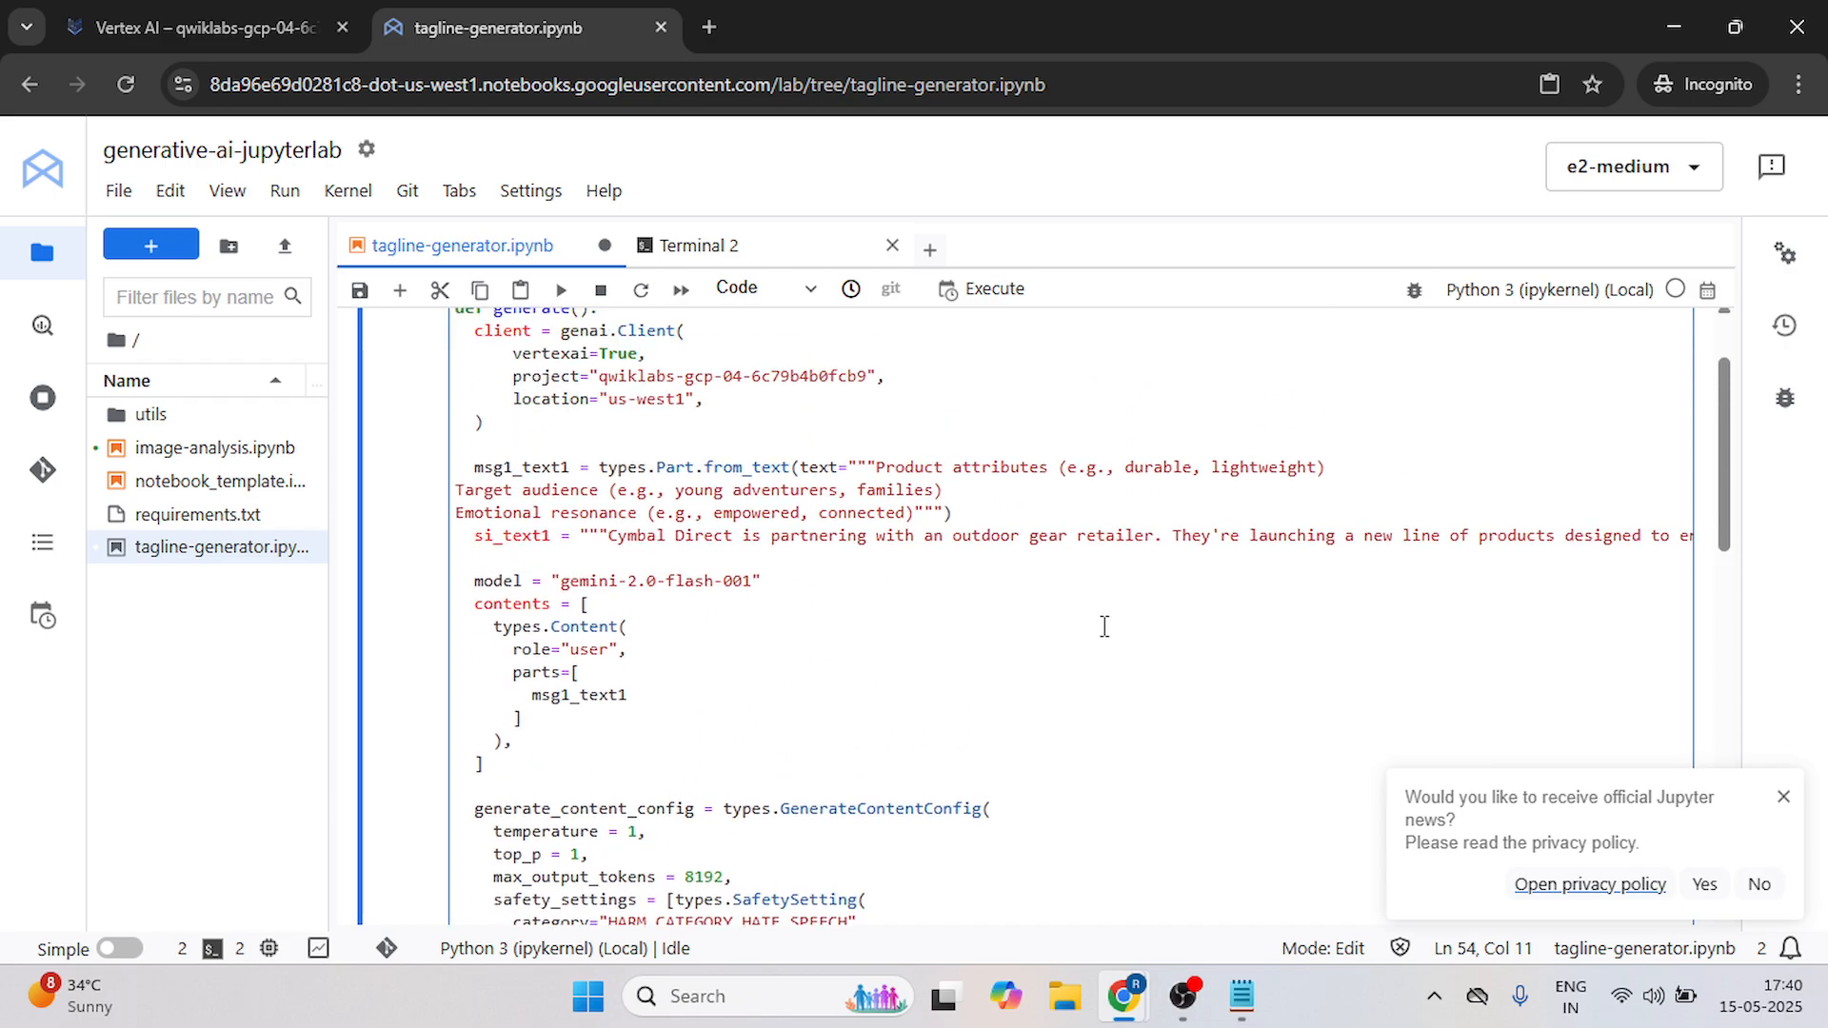
scroll("up", 3)
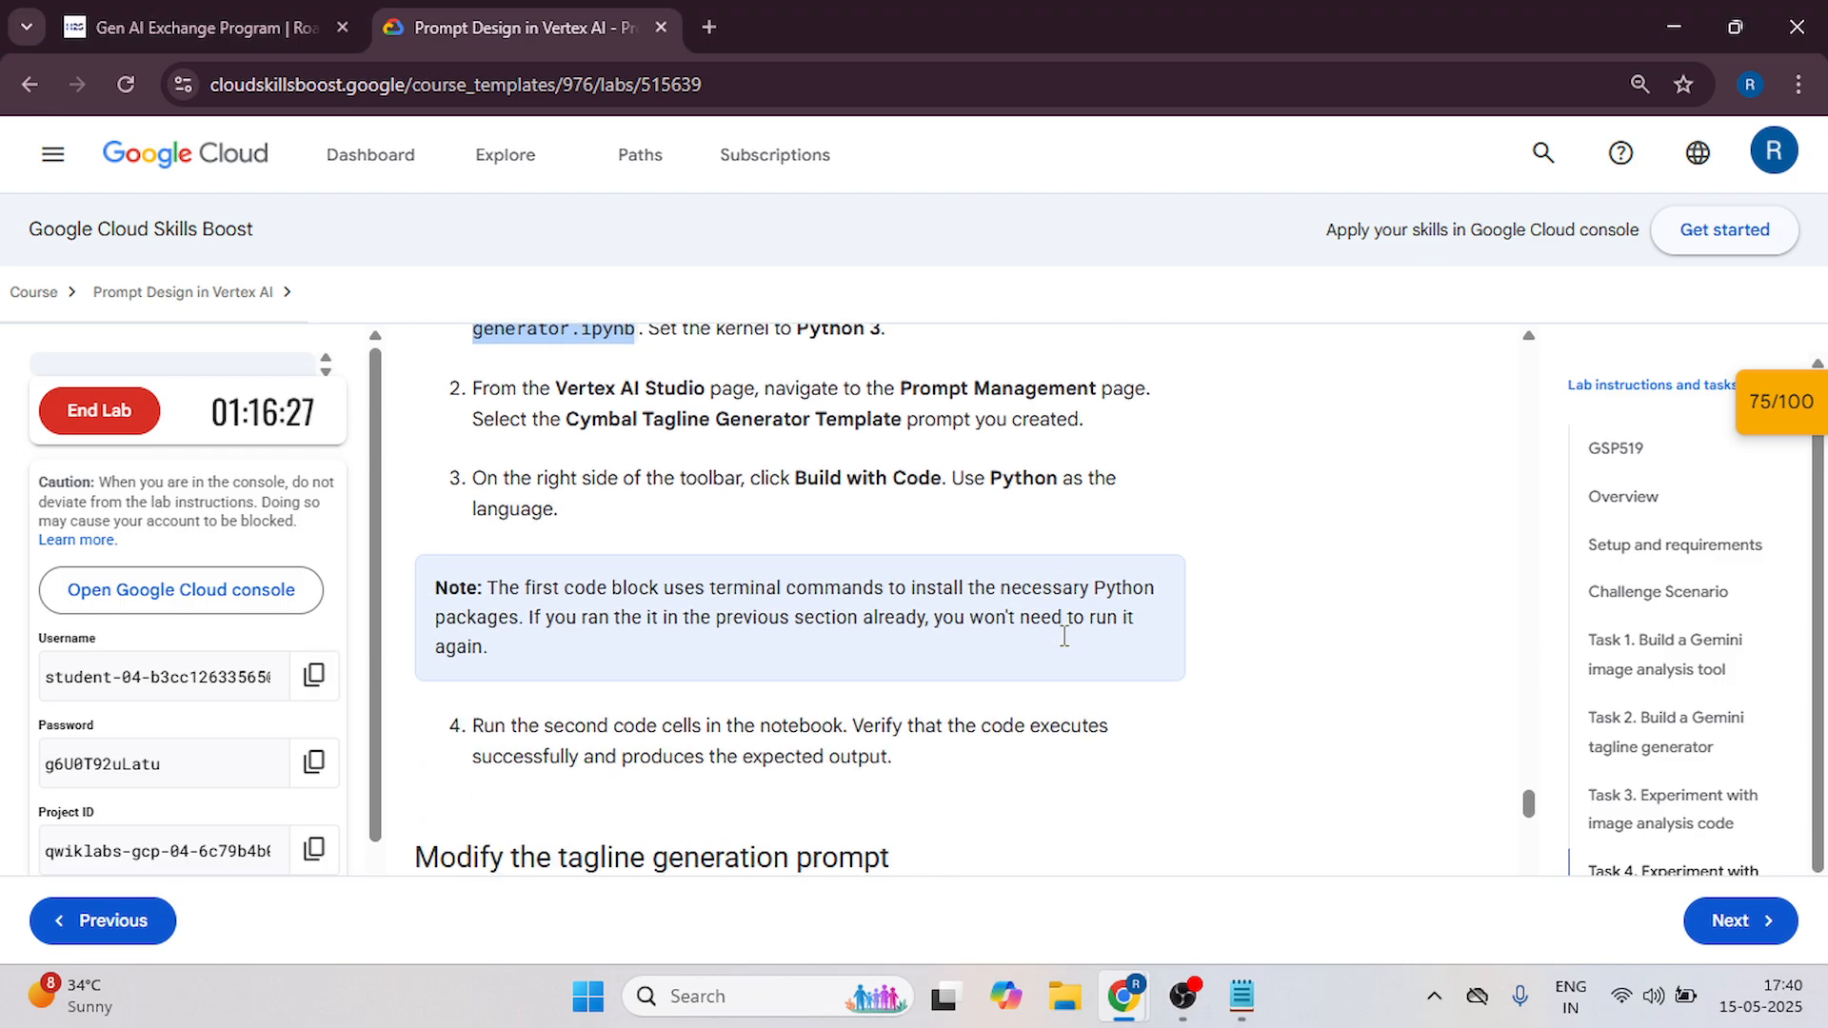
Select the Task 4 sentence asking the tagline to include the keyword nature.
scroll("down", 3)
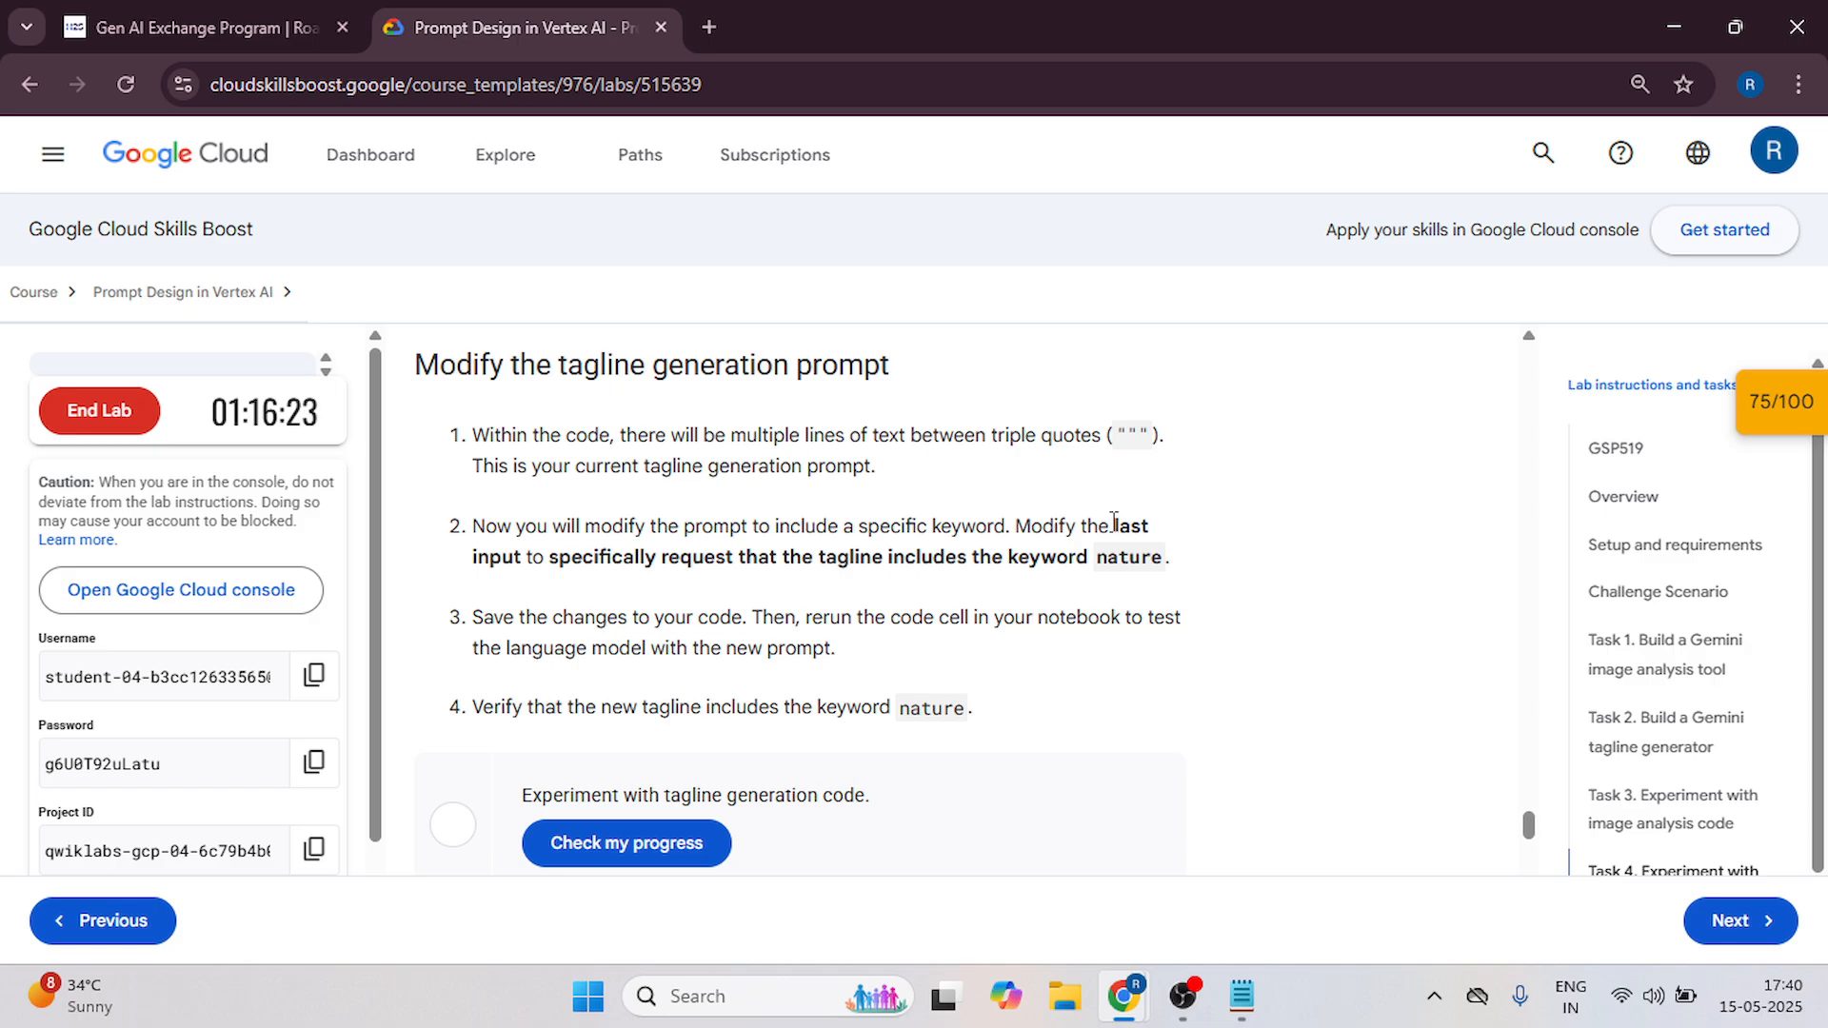
left_click_drag(1112, 526, 1165, 556)
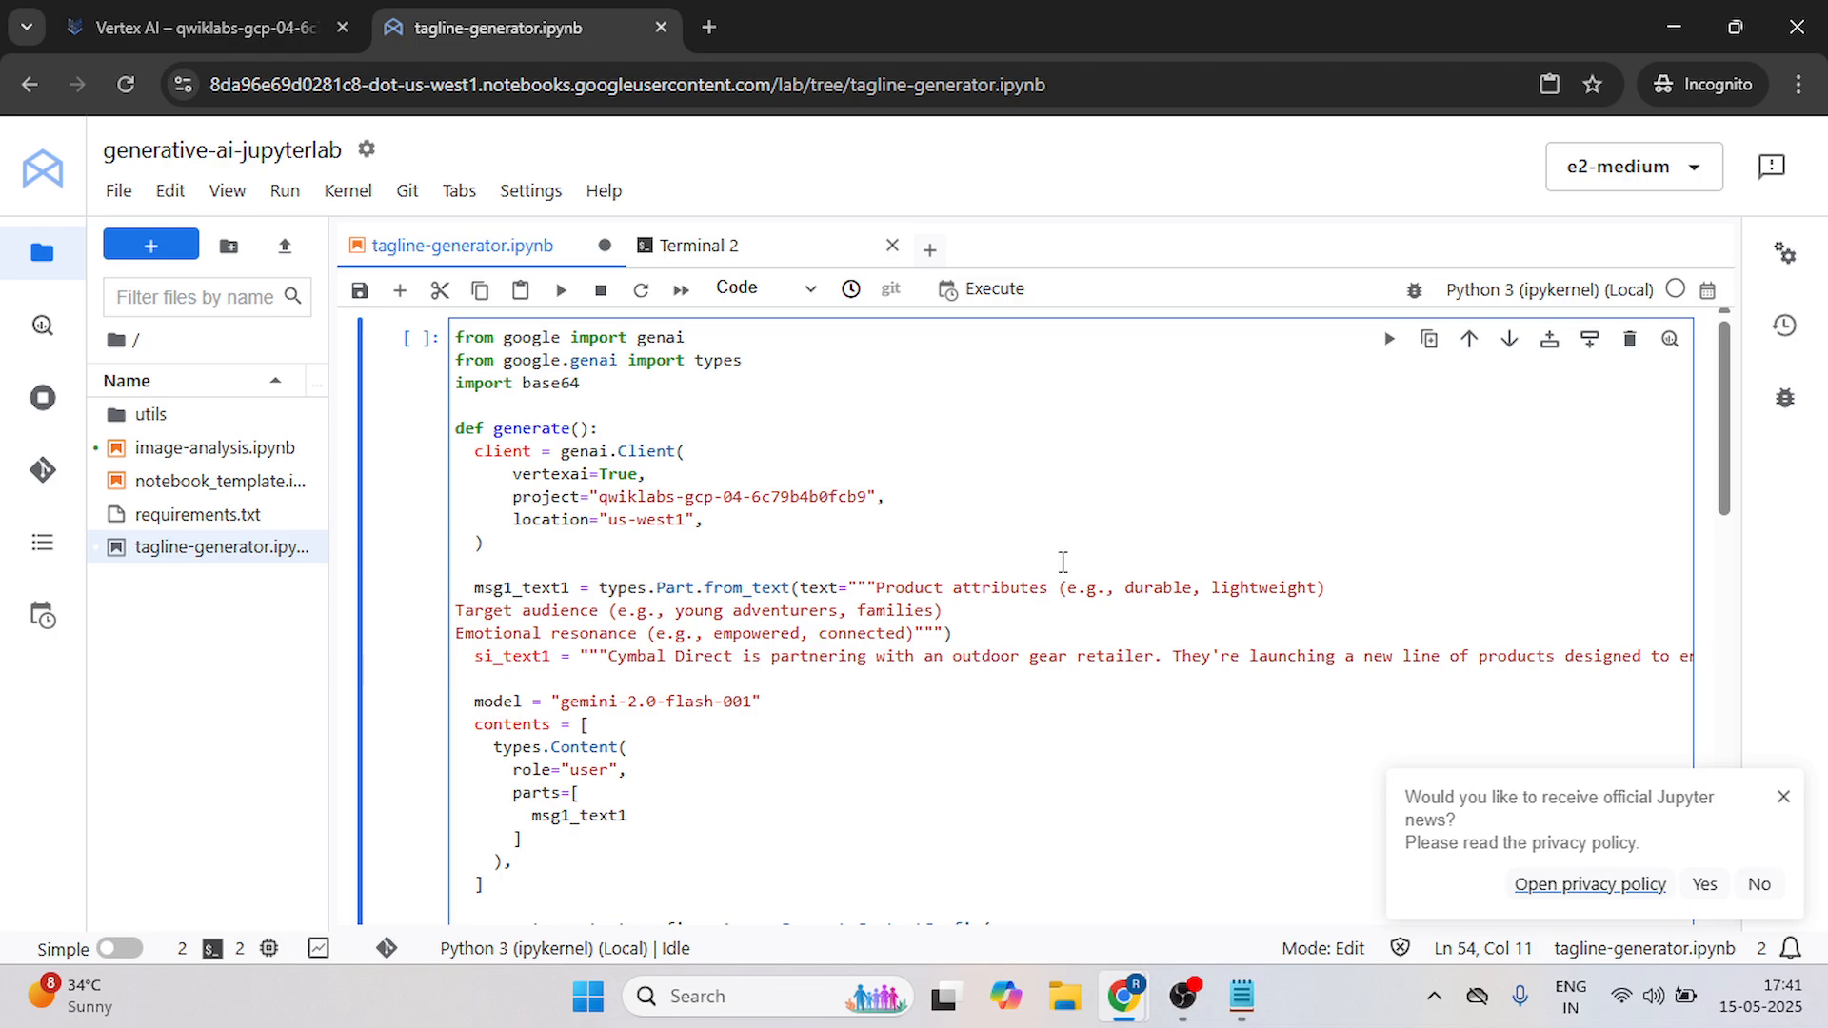
mouse_move(1025, 646)
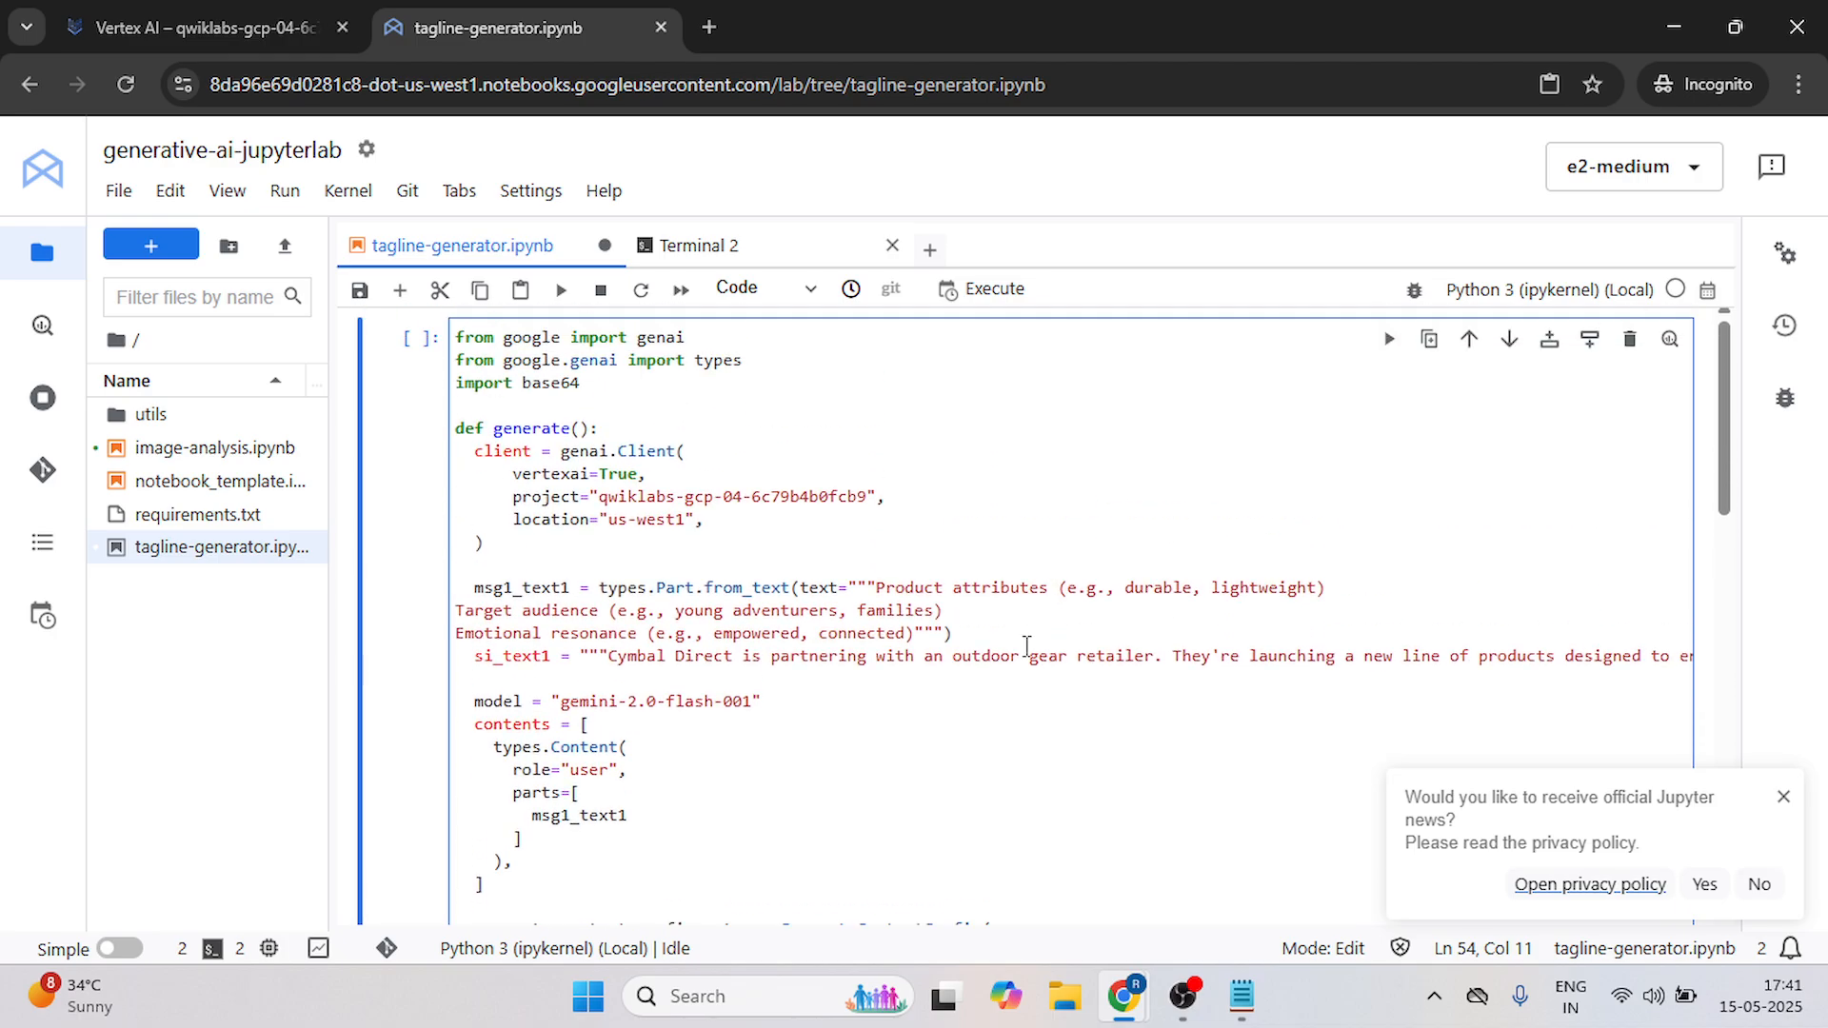
Add the keyword-nature request to si_text1, rerun for nature-themed taglines, and save the notebook.
scroll("down", 3)
type("last input : specifically request that the tagline includes the keyword nature.\"\"\"")
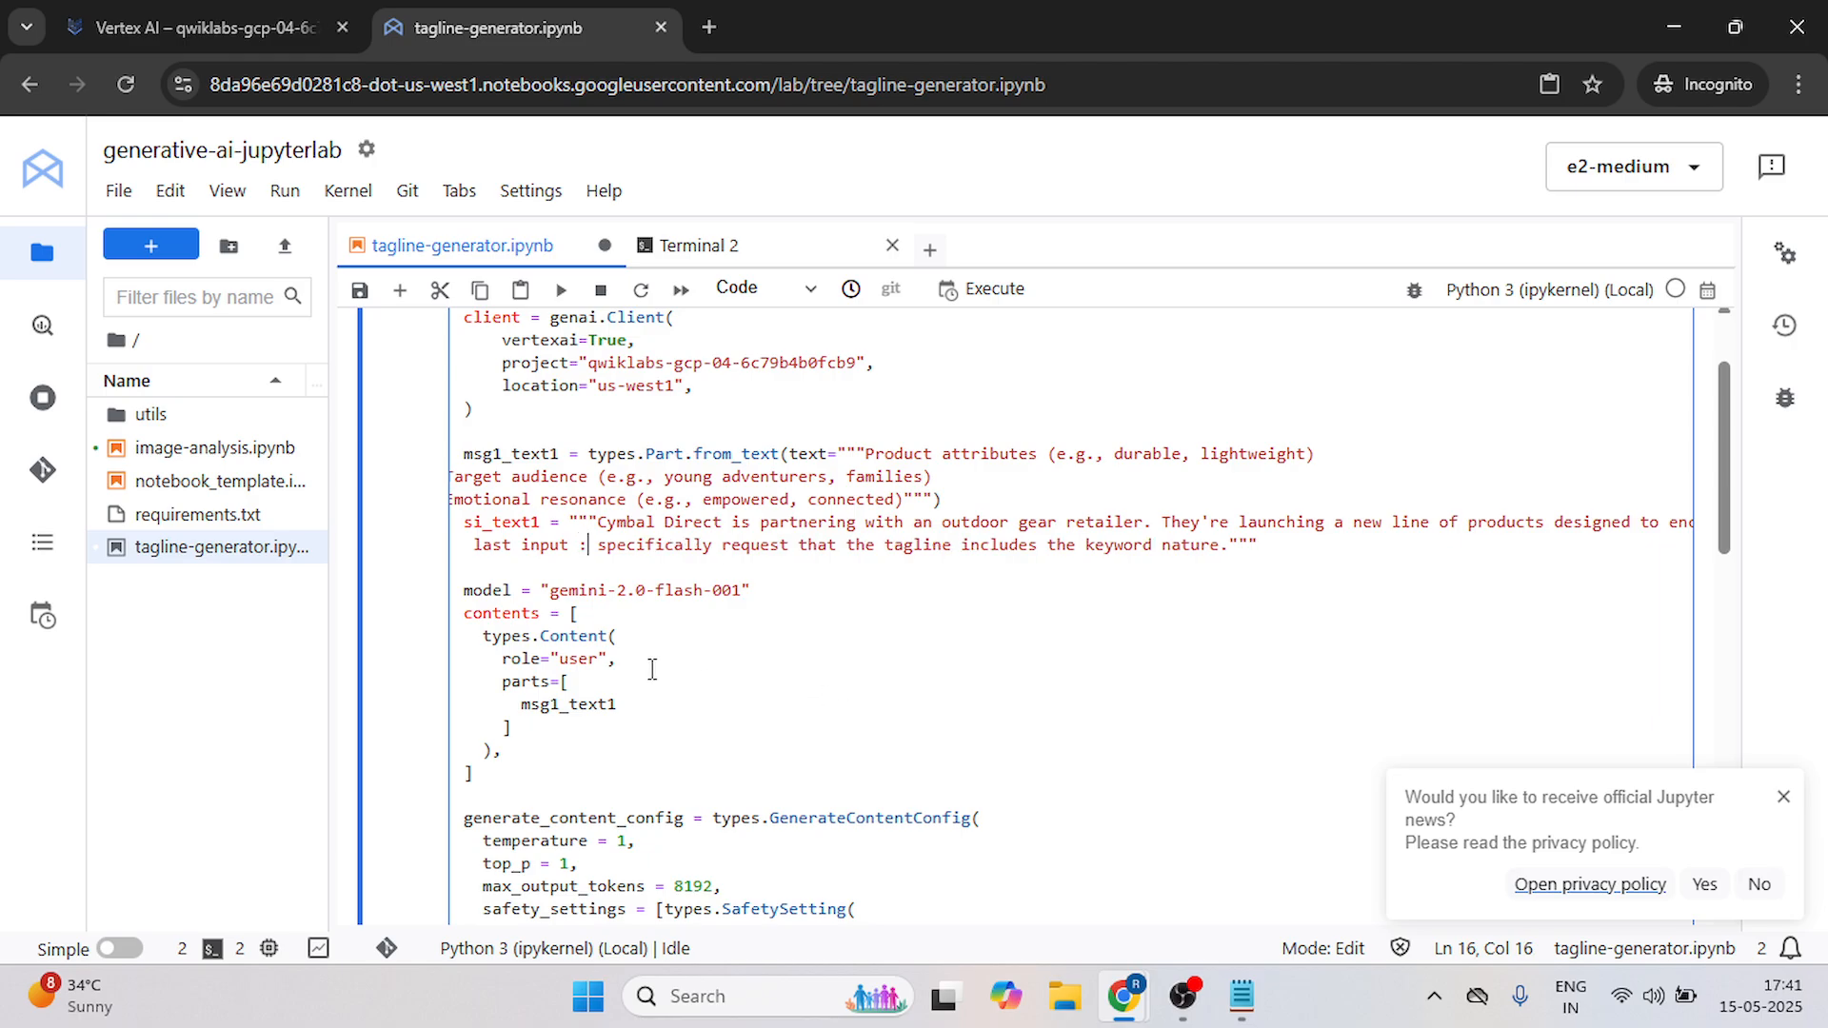
scroll("down", 3)
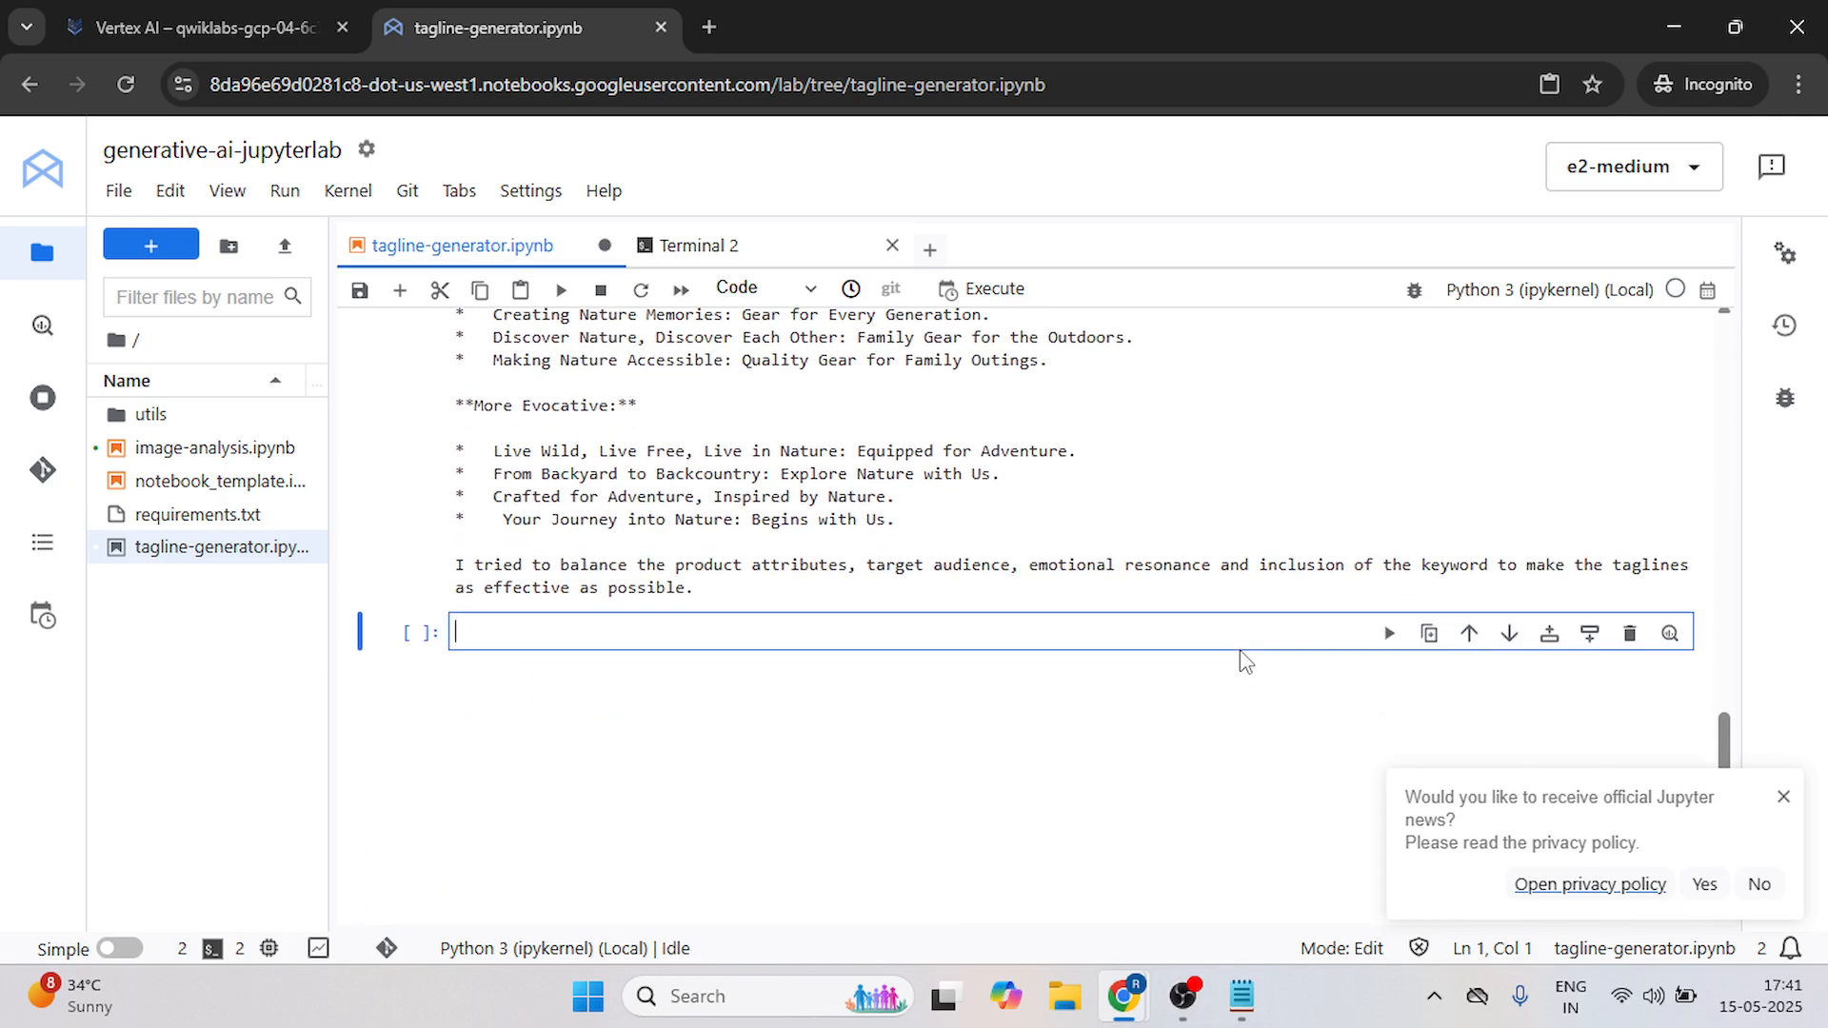
key("alt+tab")
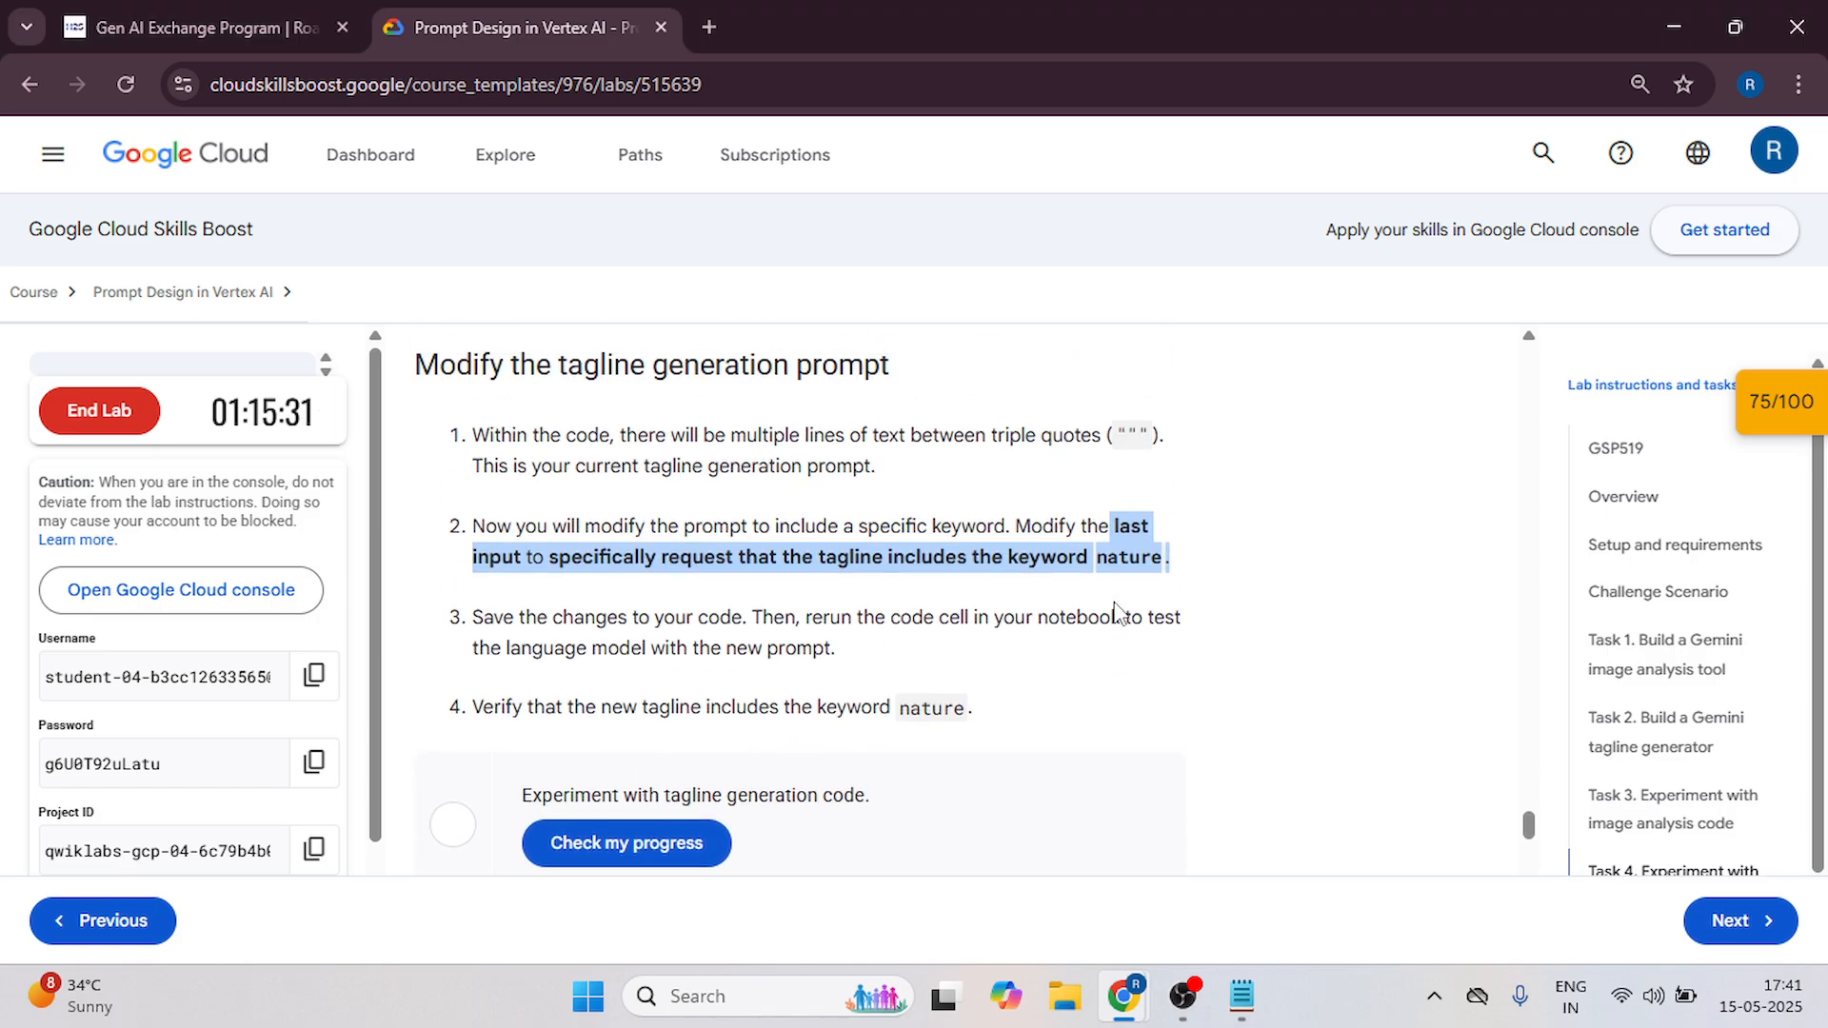
Run Check my progress for the tagline generation task until all four checks read 25/25.
scroll("down", 3)
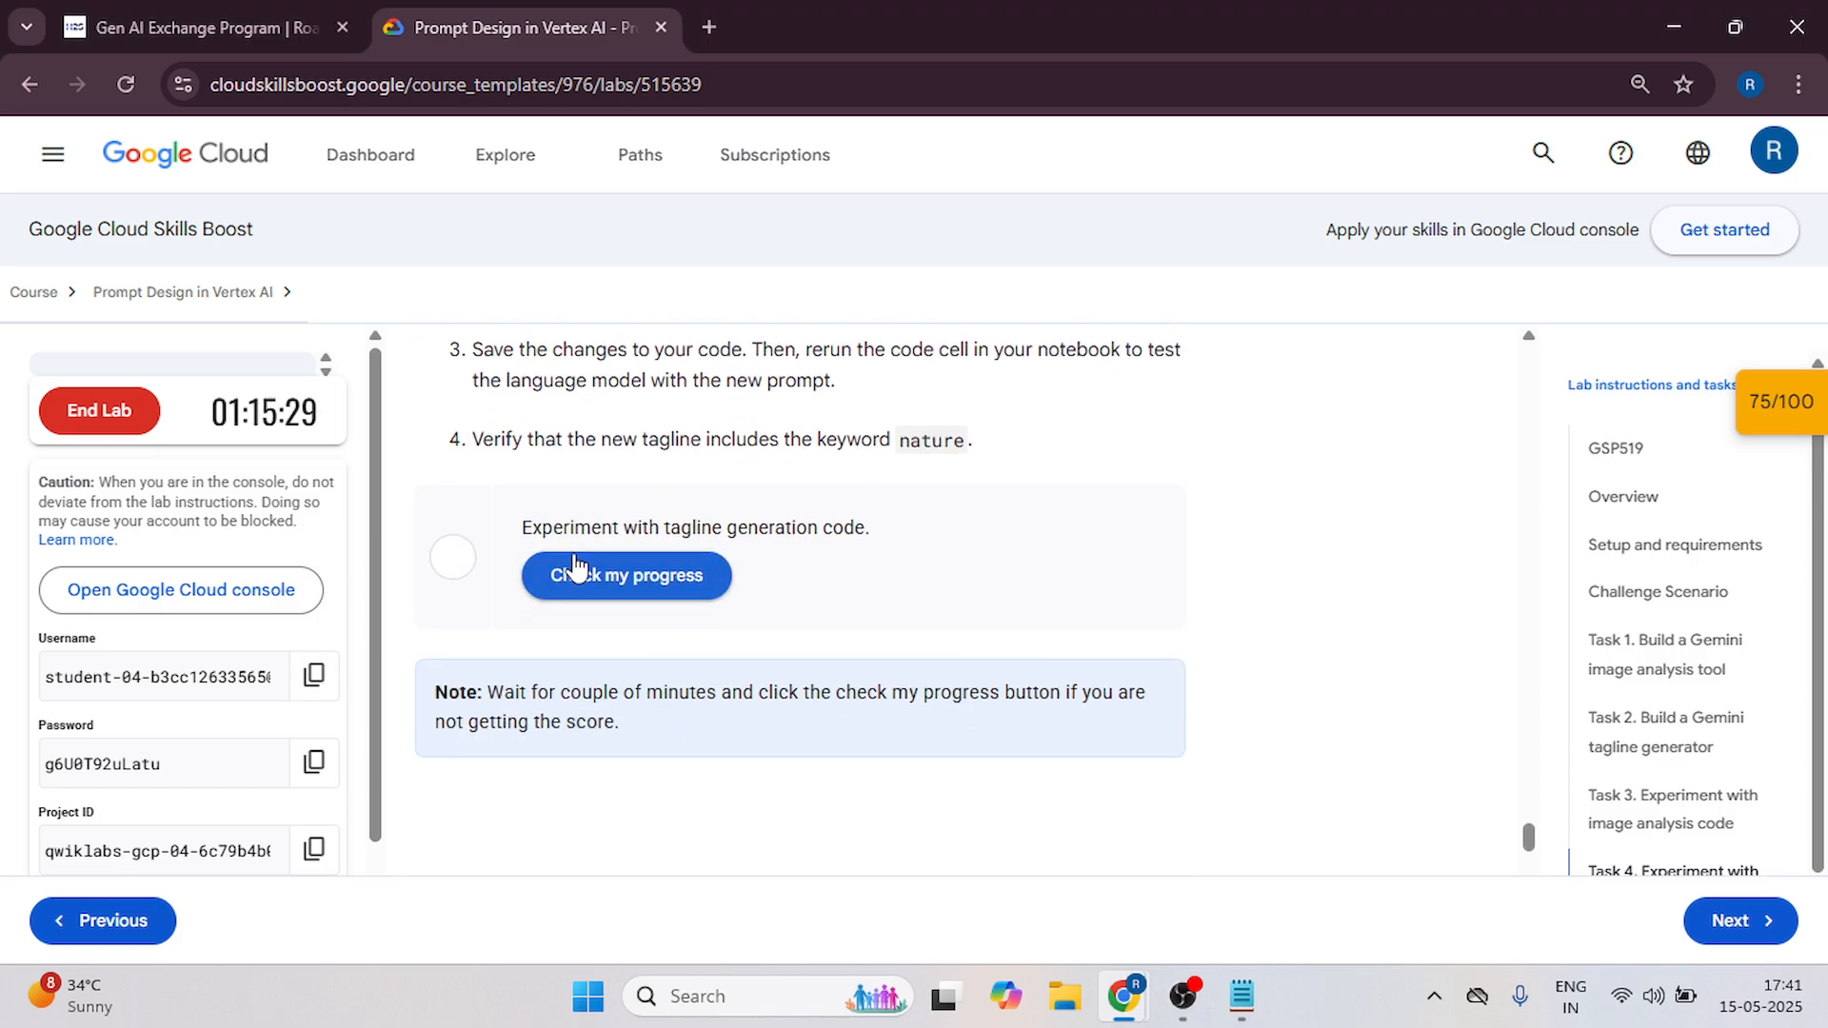
left_click(625, 575)
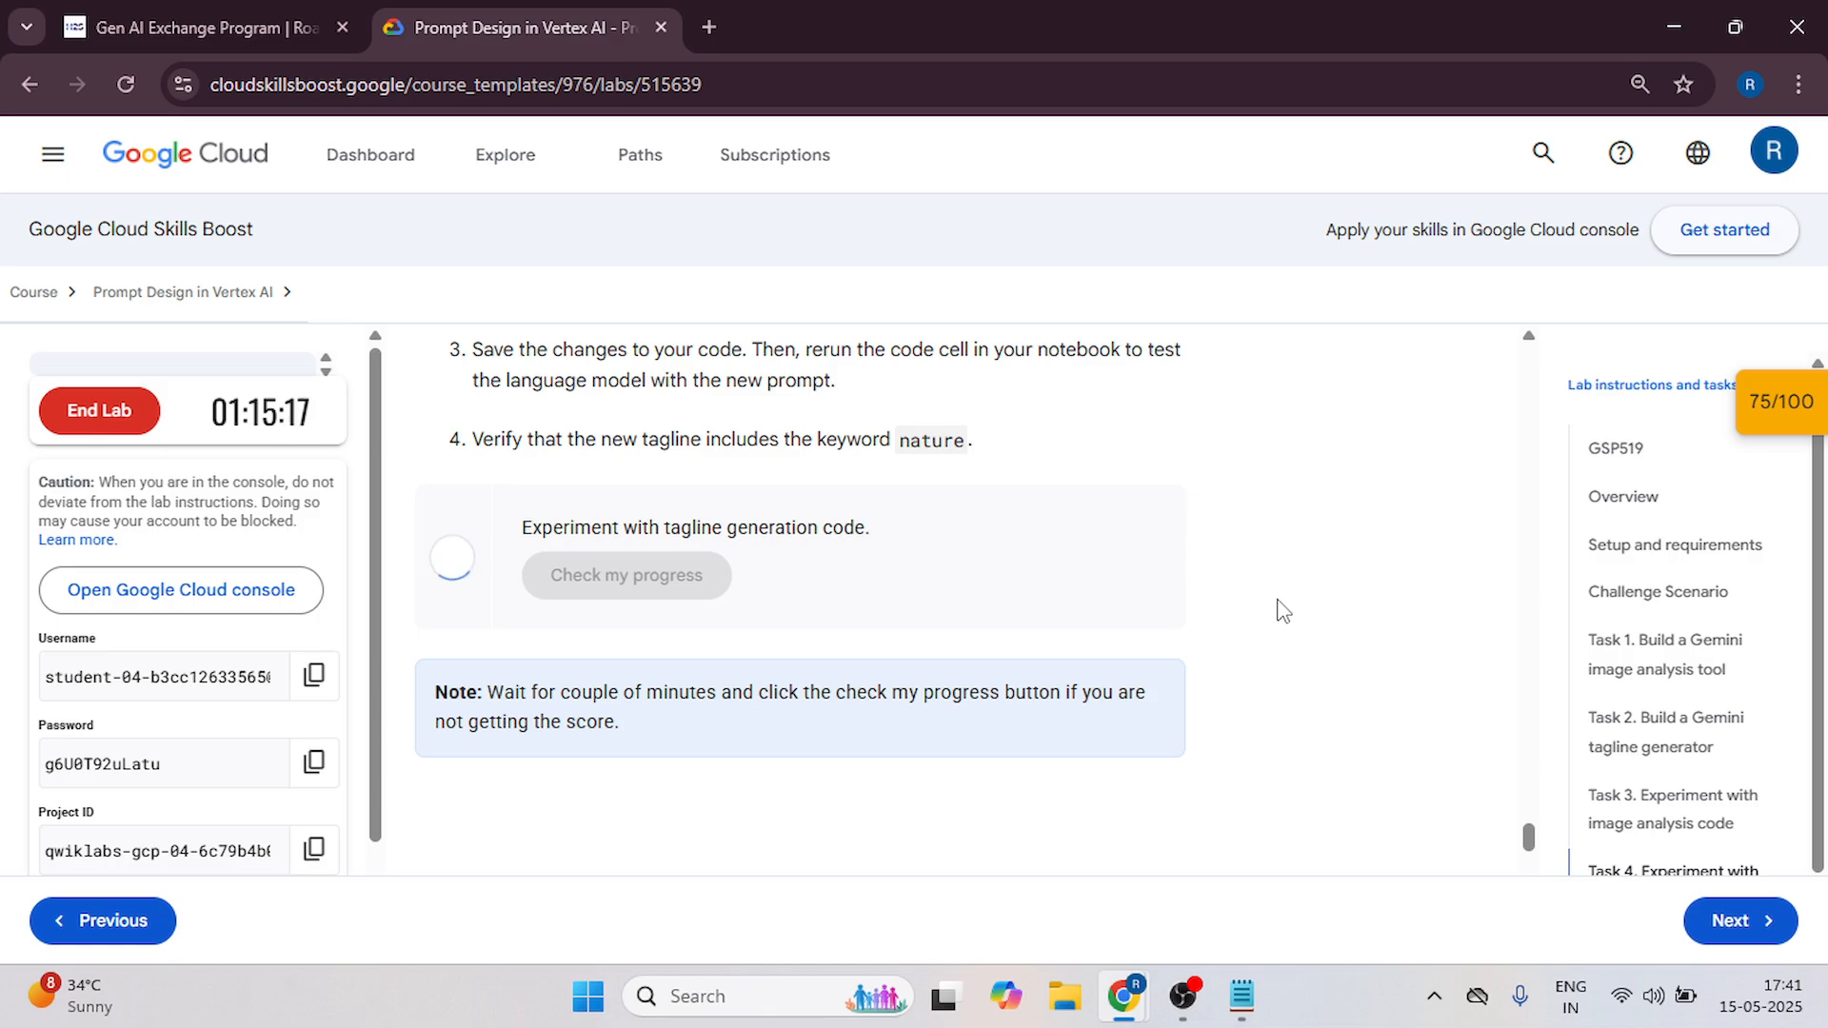
left_click(626, 575)
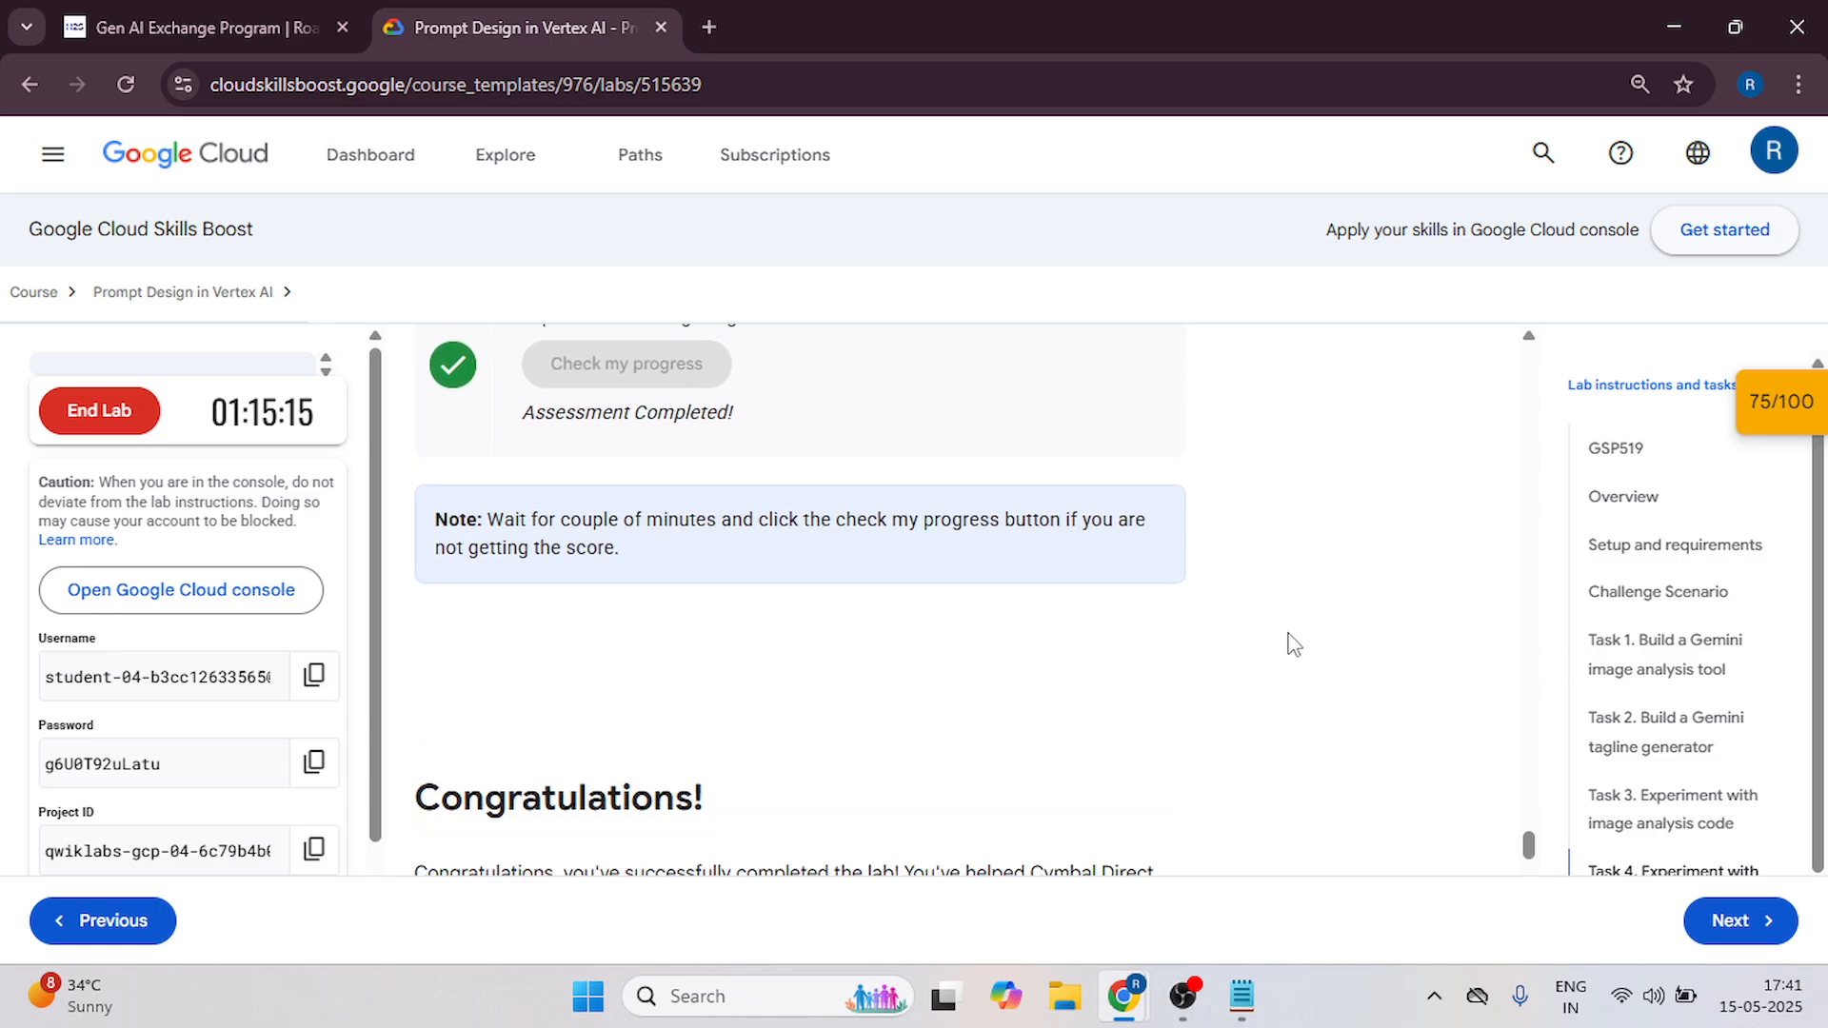
scroll("down", 3)
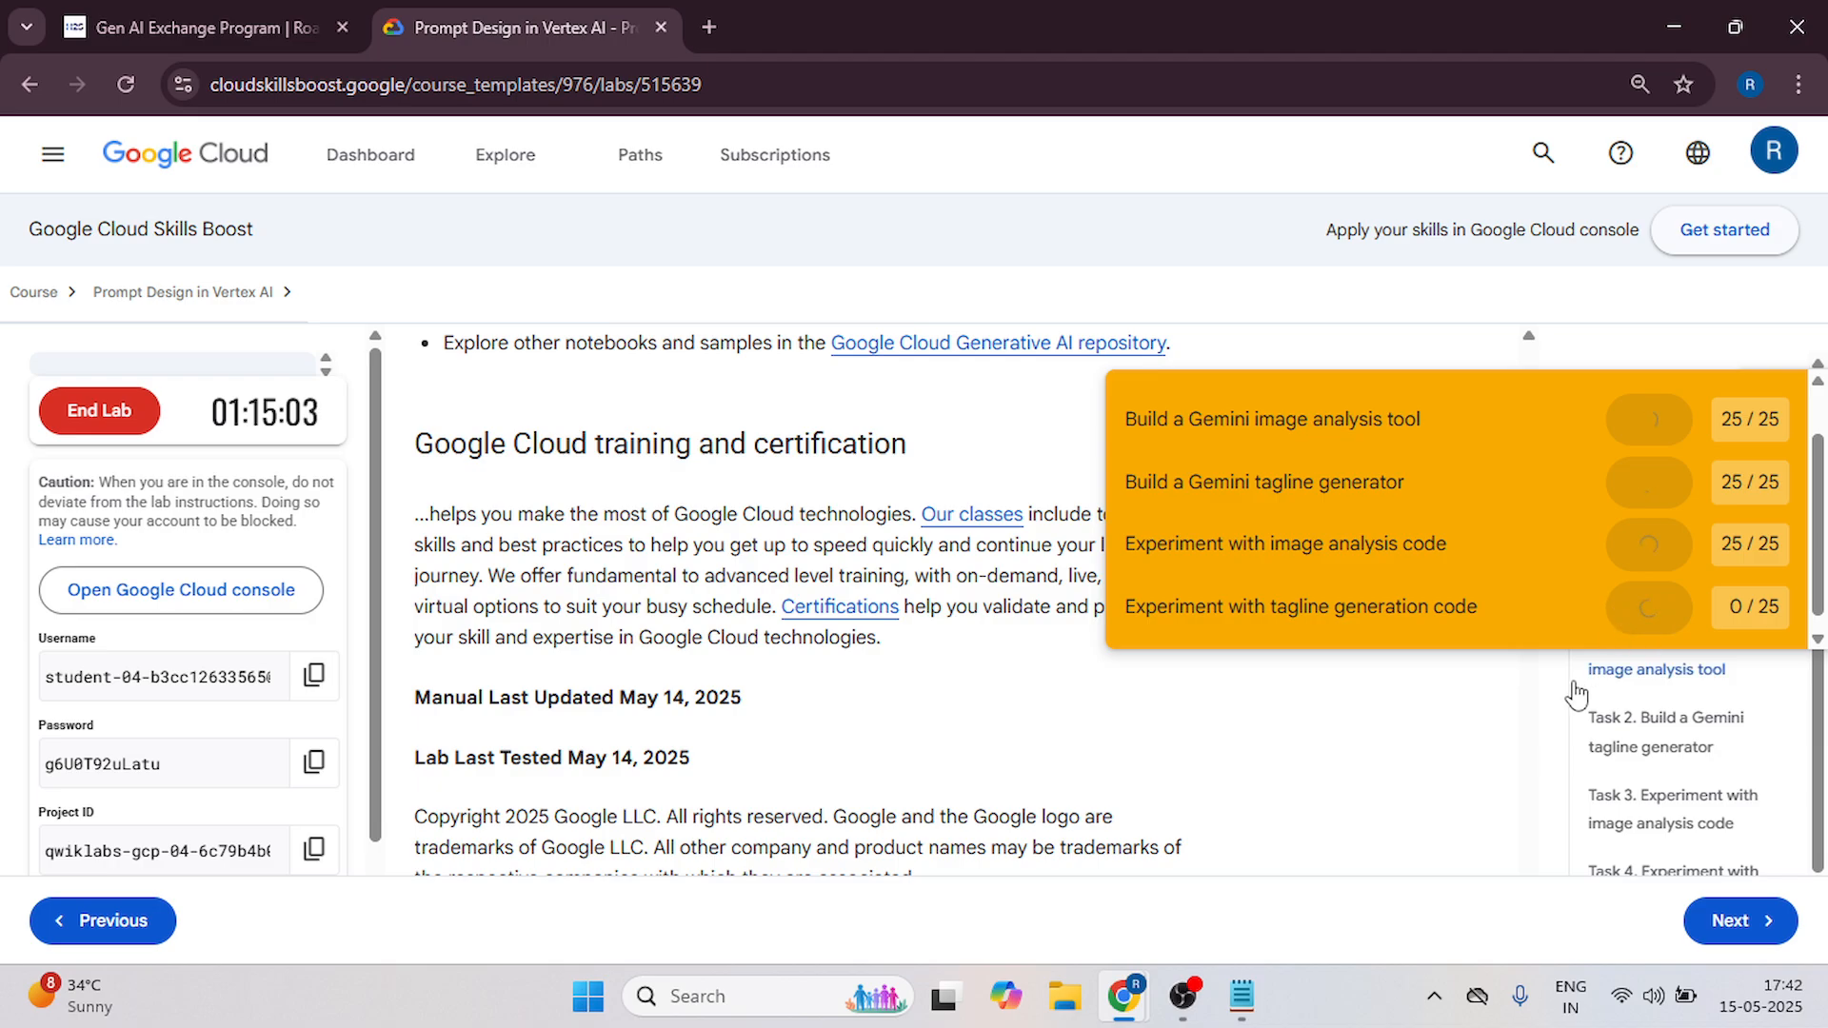
left_click(1586, 597)
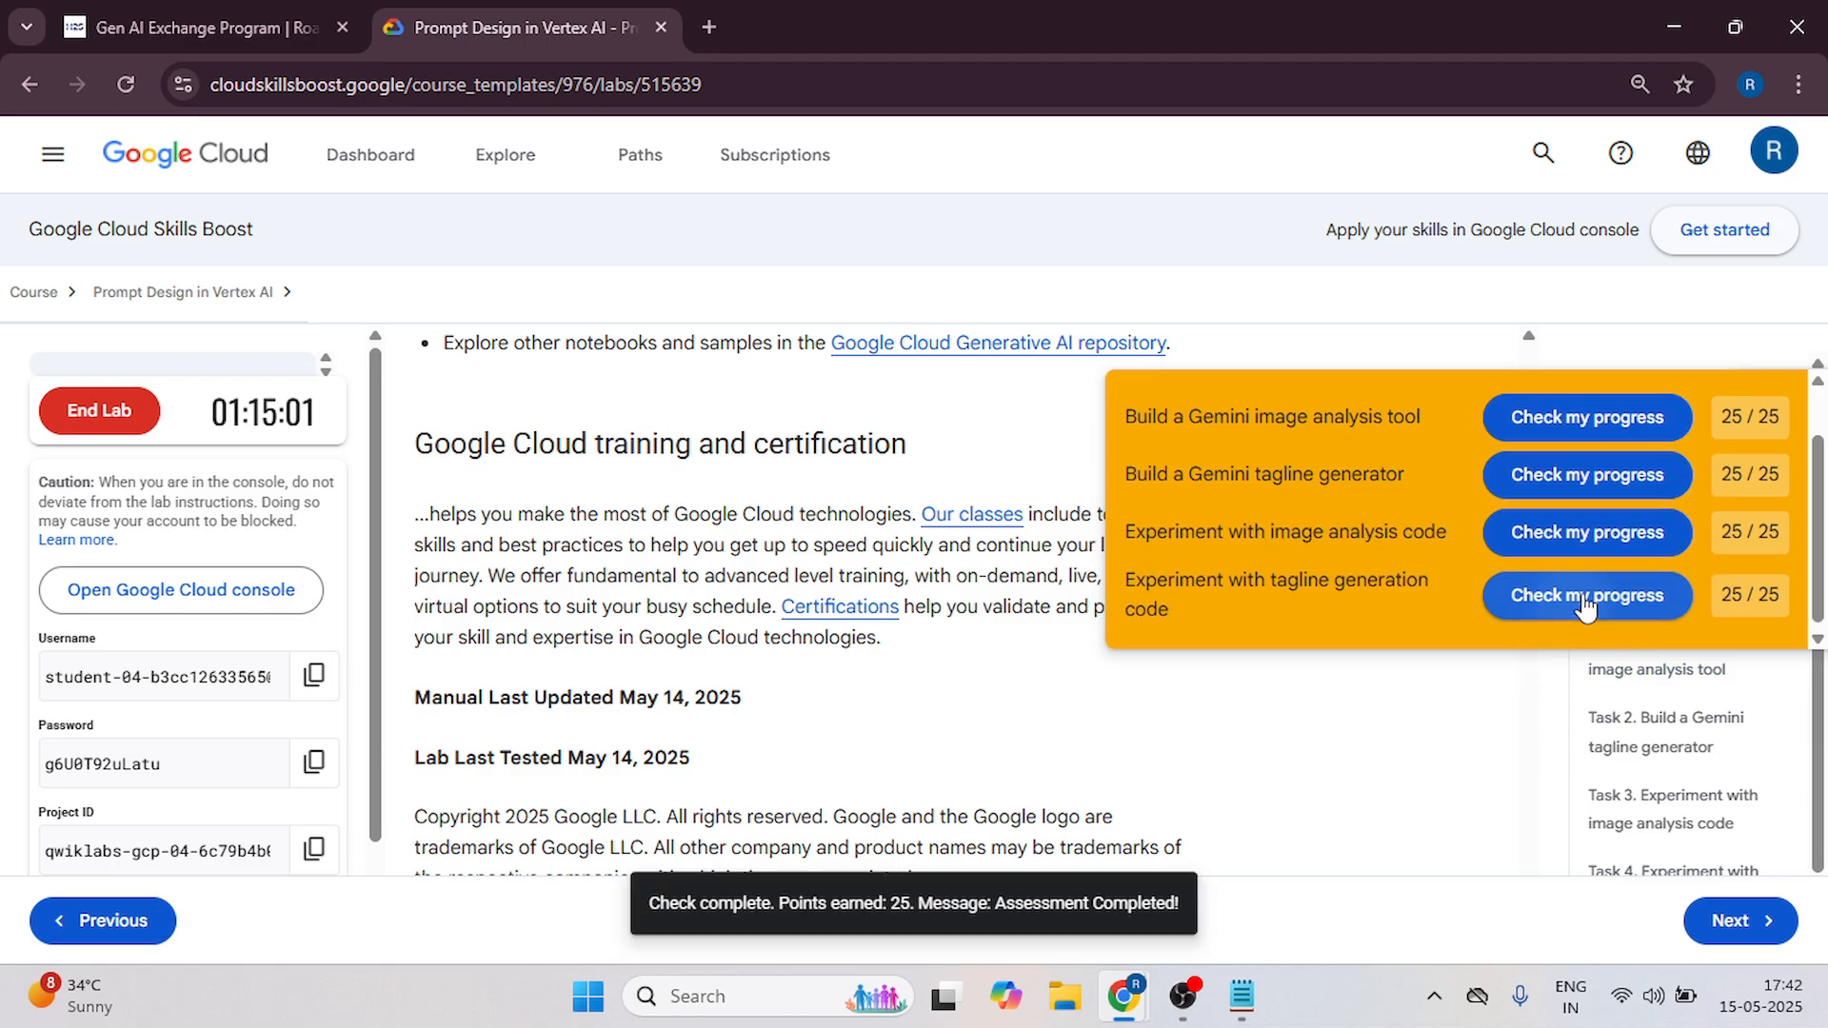